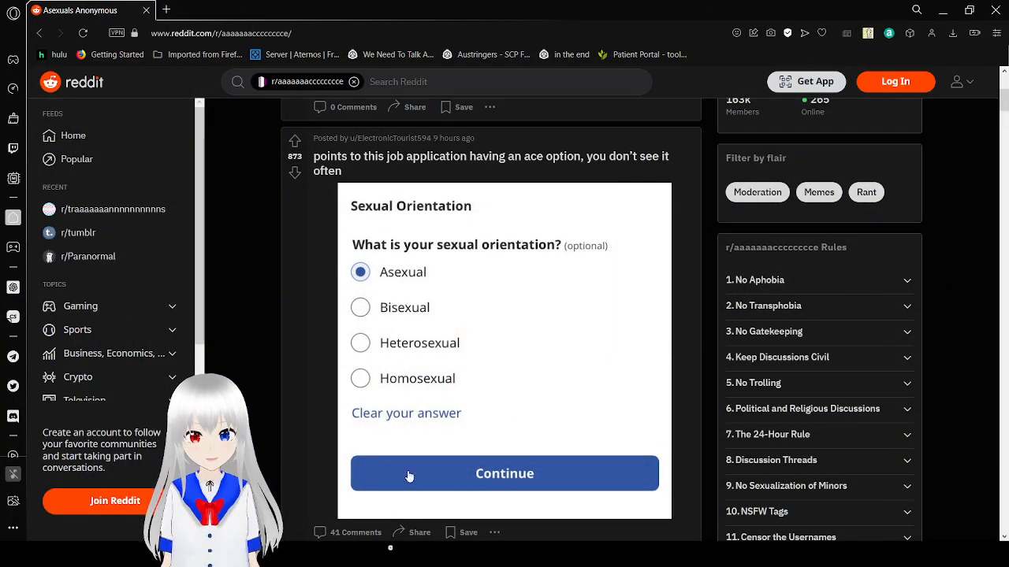
{"action": "mouse_move", "coordinate": [261, 350]}
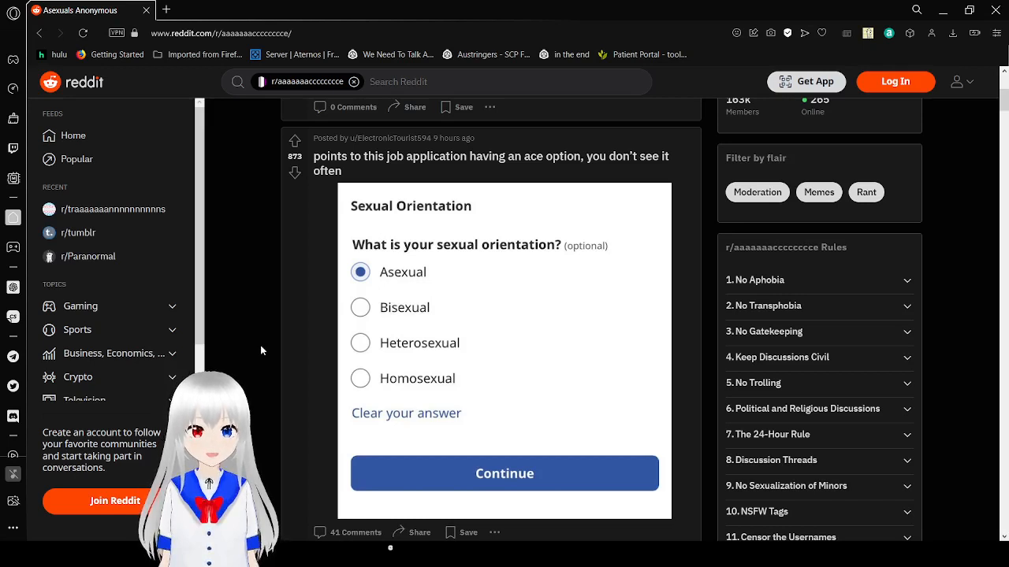
Scroll down the feed past the Neat hand facts and ace flag cake posts.
{"action": "scroll", "scroll_direction": "down", "scroll_amount": 3}
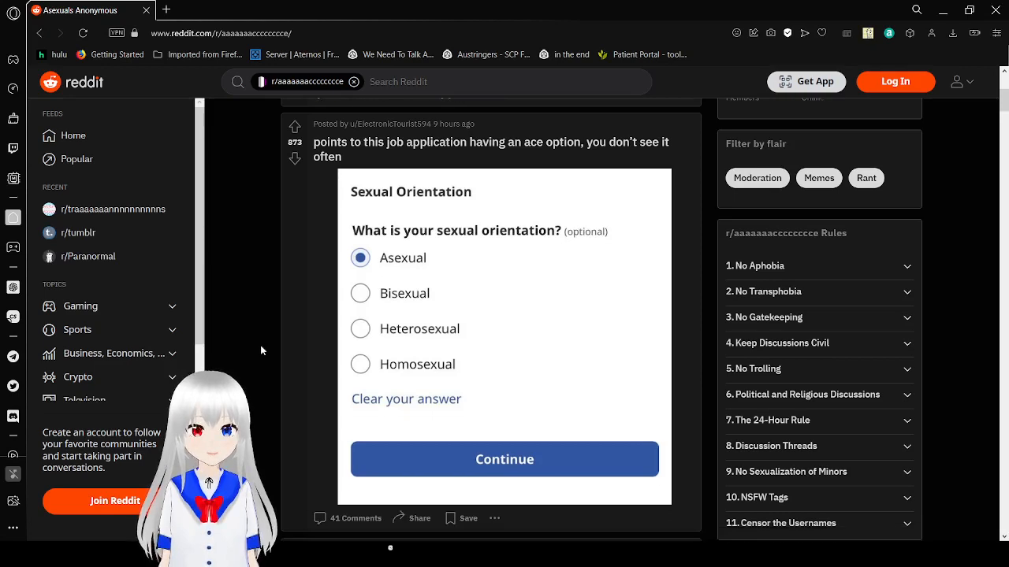
{"action": "scroll", "scroll_direction": "down", "scroll_amount": 3}
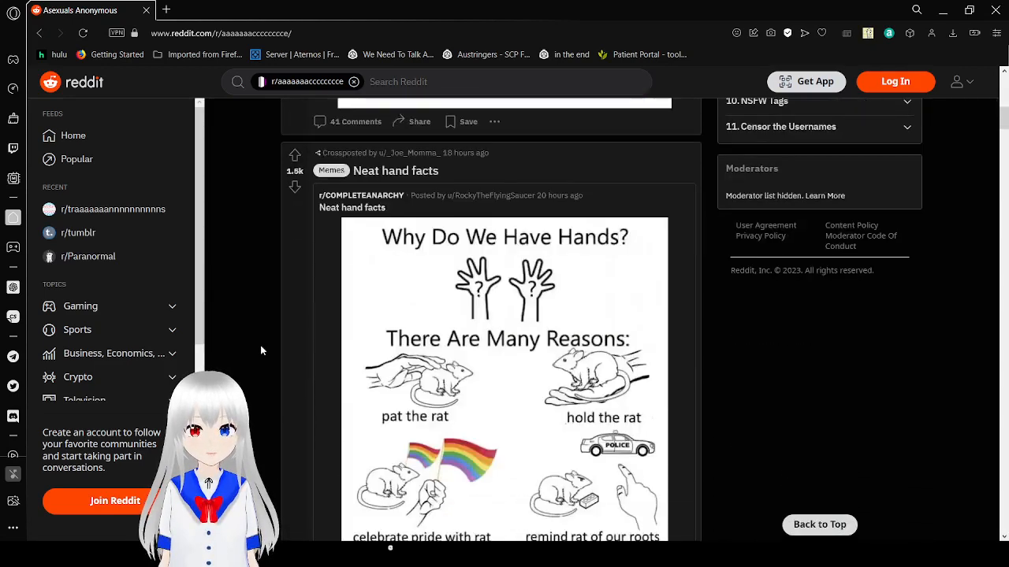
{"action": "scroll", "scroll_direction": "down", "scroll_amount": 3}
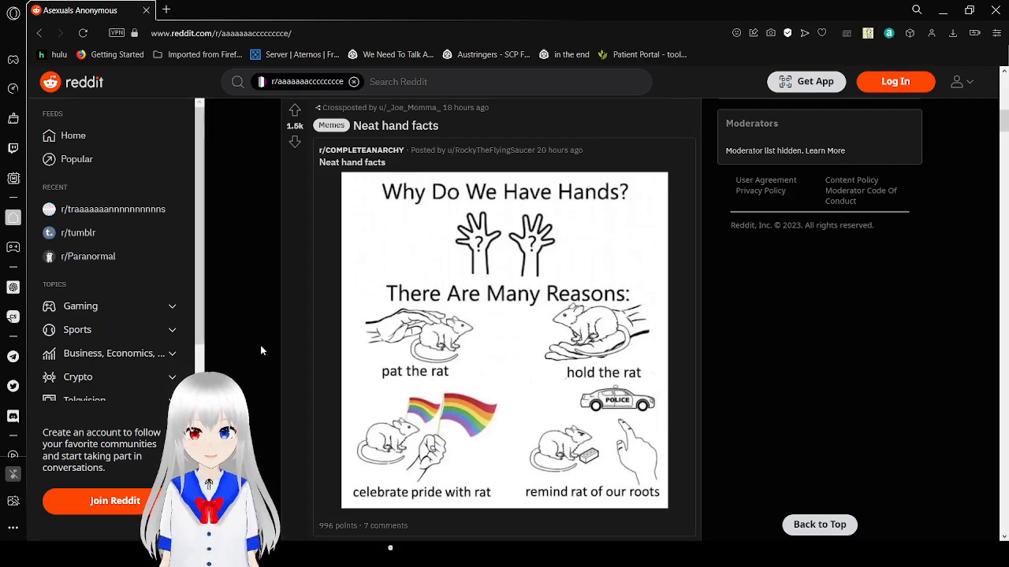
{"action": "scroll", "scroll_direction": "down", "scroll_amount": 3}
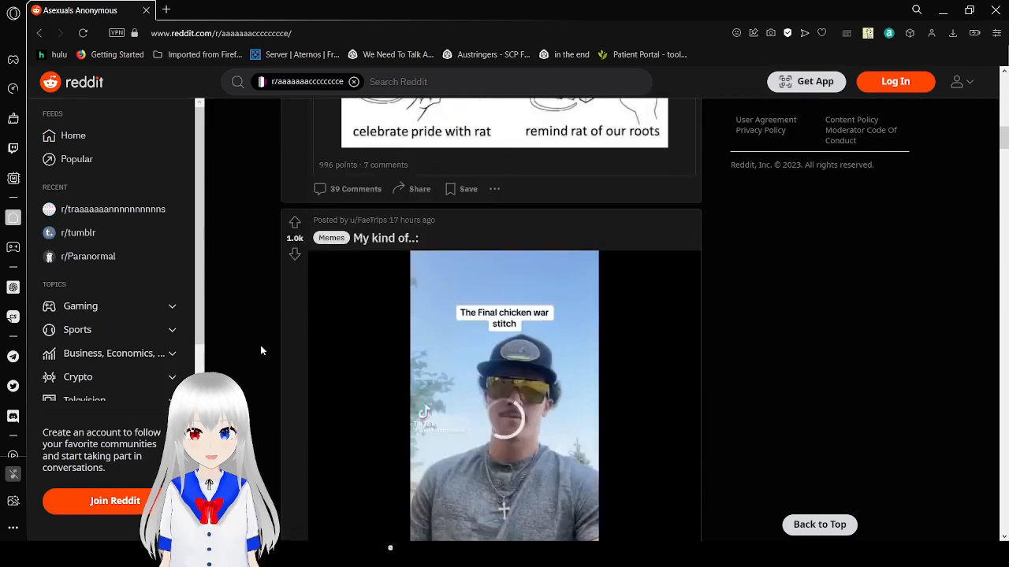
{"action": "scroll", "scroll_direction": "down", "scroll_amount": 3}
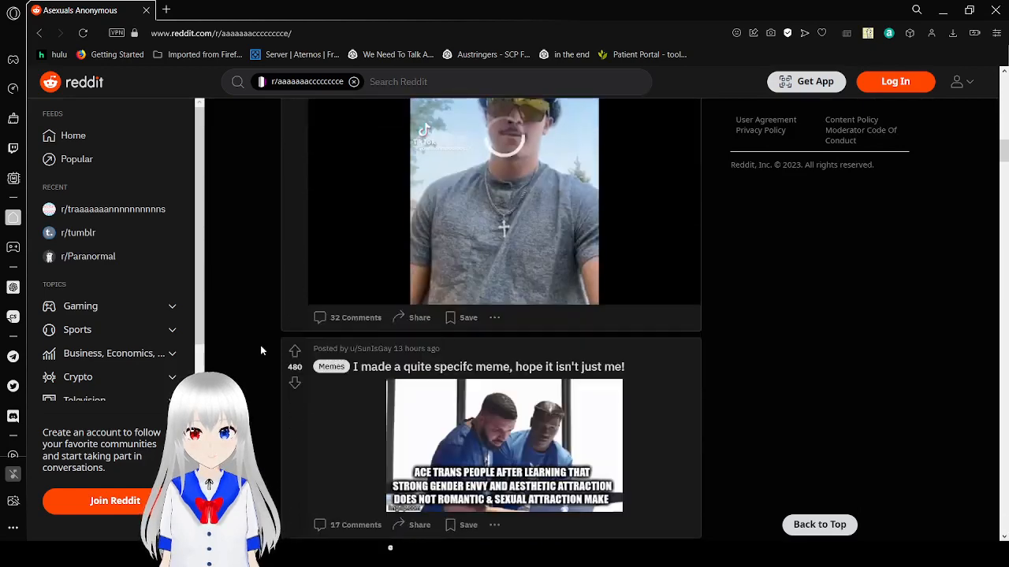
{"action": "scroll", "scroll_direction": "down", "scroll_amount": 3}
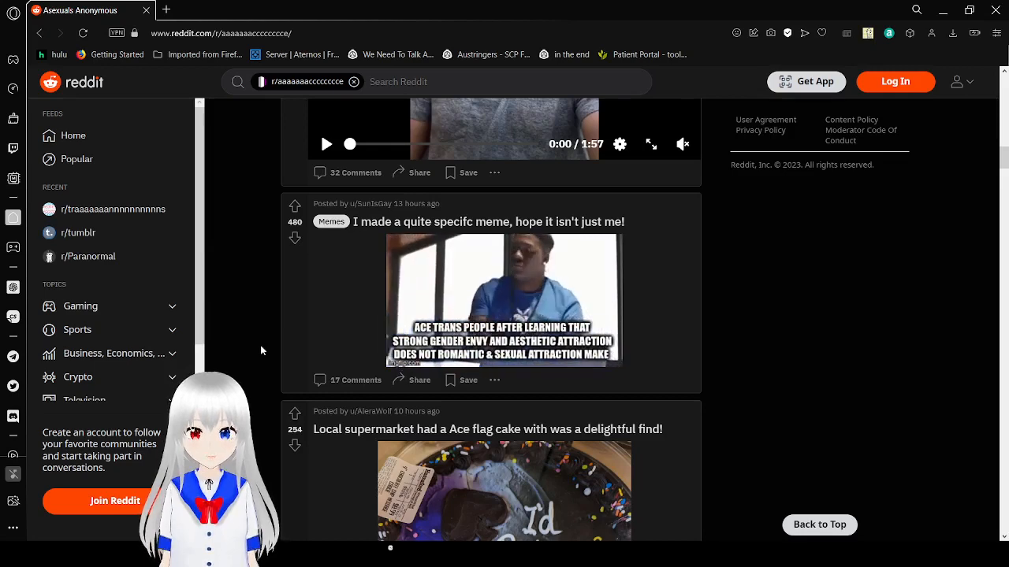
Continue scrolling until the crossposted 'Heh' tea-in-wallet photo post is in view.
{"action": "scroll", "scroll_direction": "down", "scroll_amount": 3}
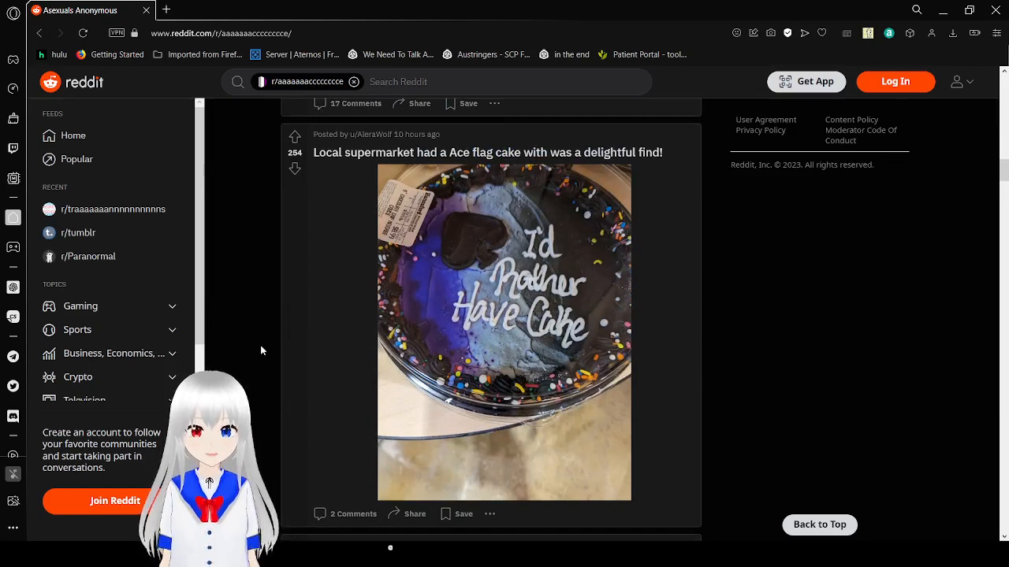
{"action": "scroll", "scroll_direction": "down", "scroll_amount": 3}
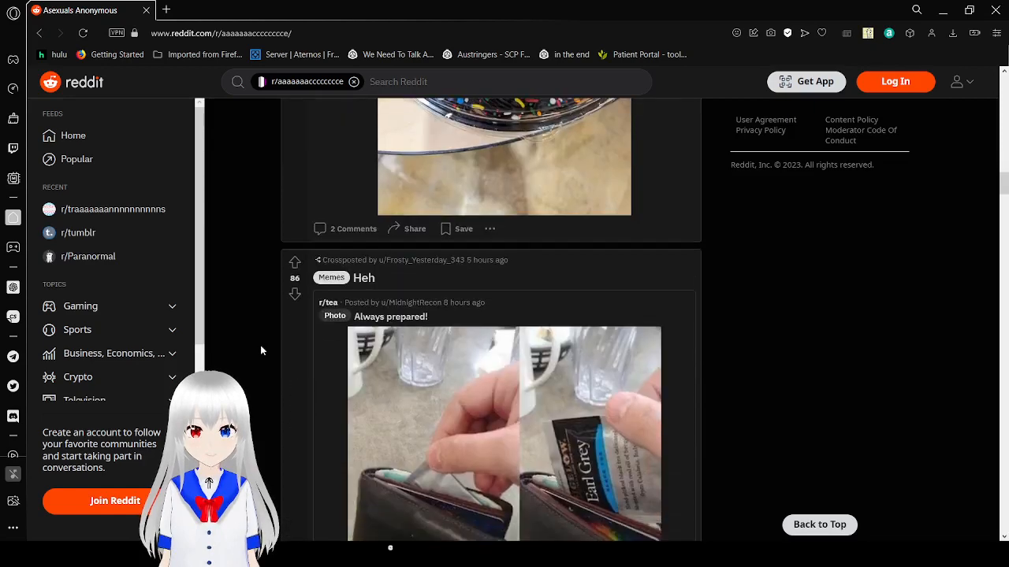
{"action": "scroll", "scroll_direction": "down", "scroll_amount": 3}
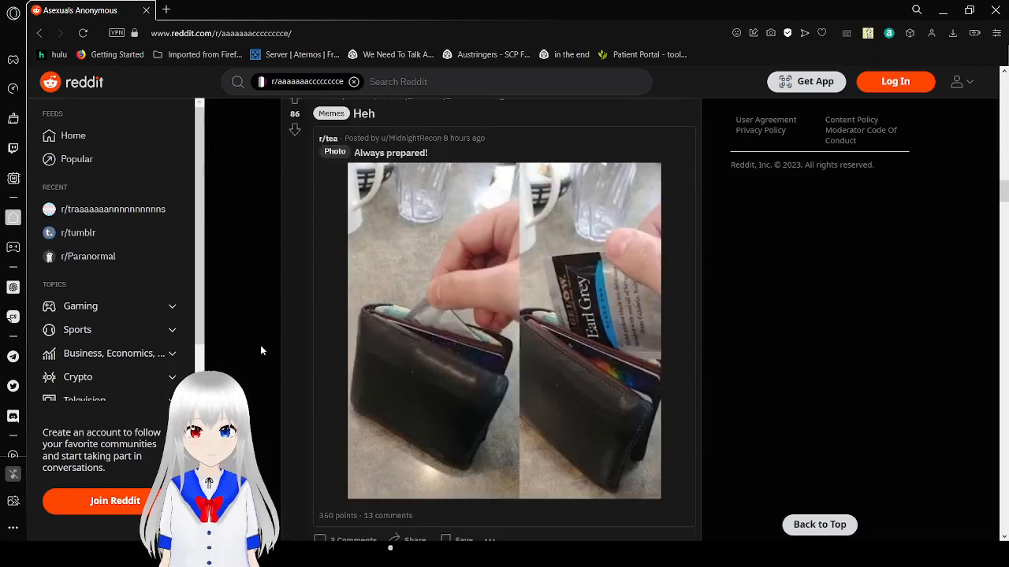
{"action": "scroll", "scroll_direction": "down", "scroll_amount": 3}
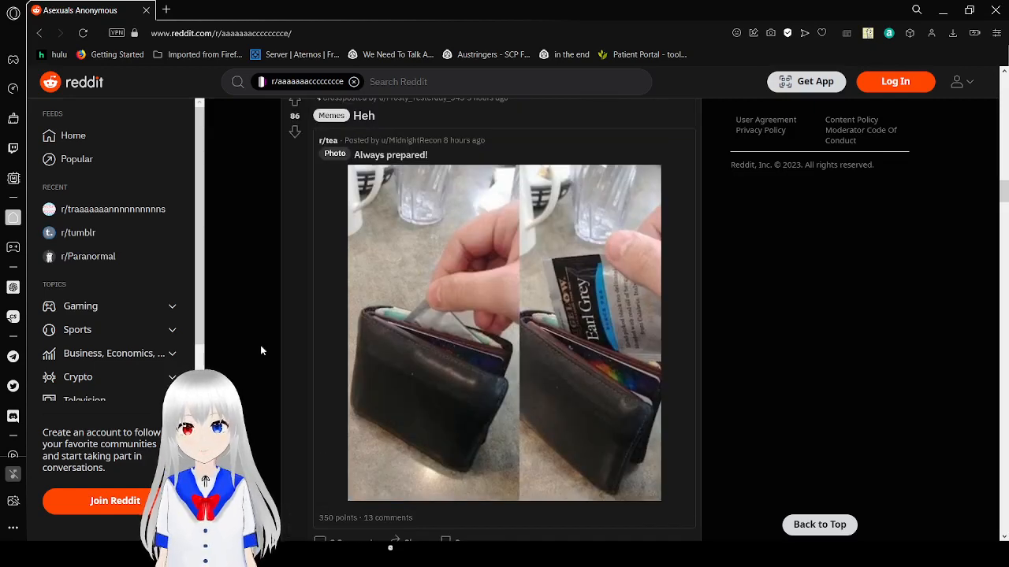
{"action": "scroll", "scroll_direction": "down", "scroll_amount": 3}
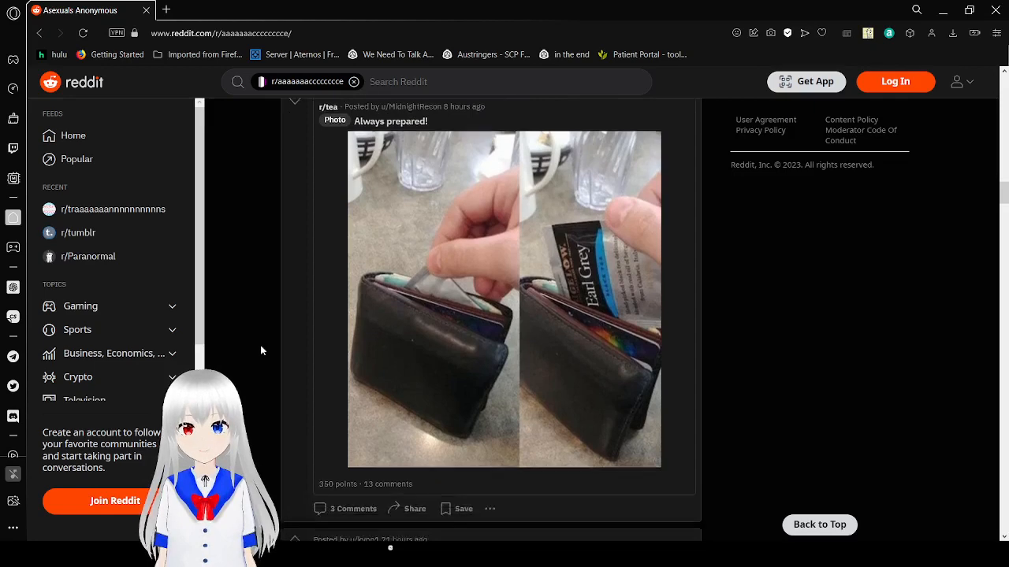
Scroll past the broke-billionaire screenshot to the 'I feel like this belongs here' comic.
{"action": "scroll", "scroll_direction": "down", "scroll_amount": 3}
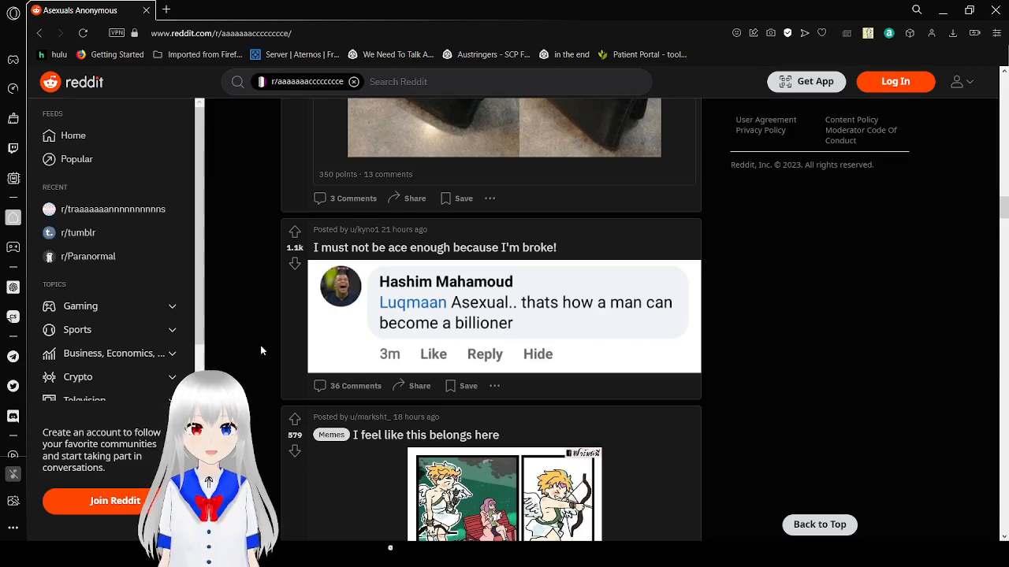
{"action": "scroll", "scroll_direction": "down", "scroll_amount": 3}
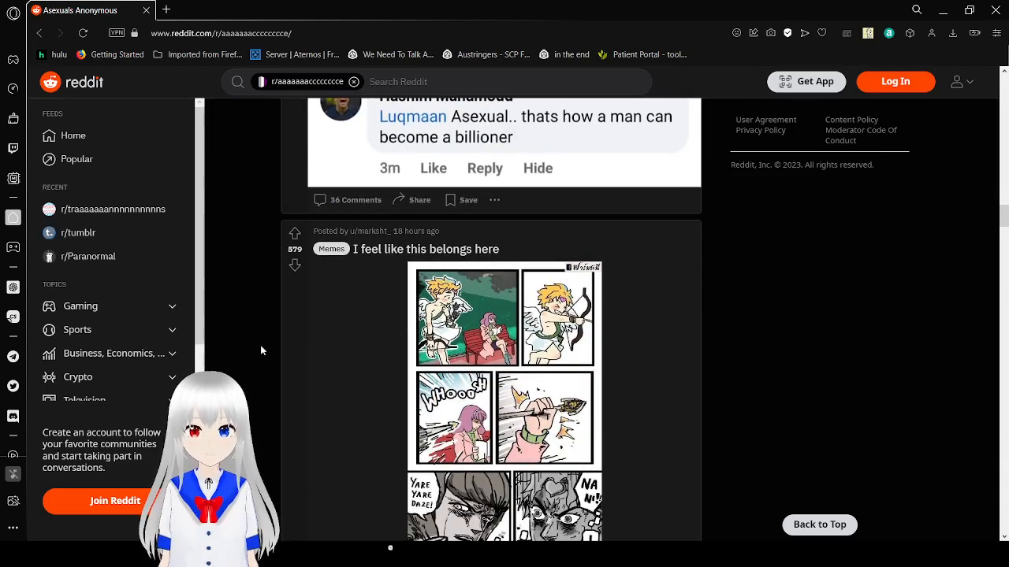
{"action": "scroll", "scroll_direction": "down", "scroll_amount": 3}
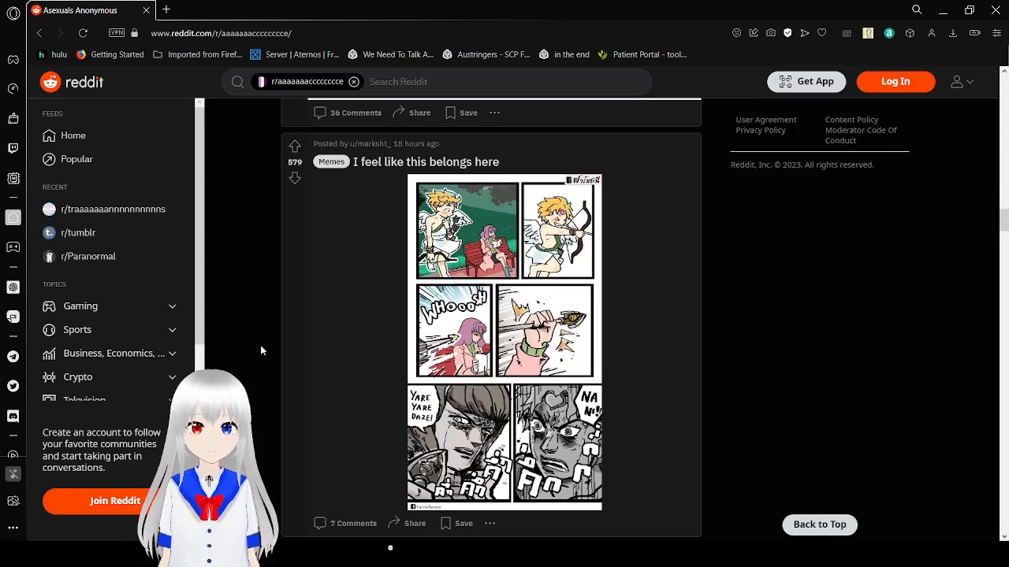
Scroll down the feed until the ace ring Pride month post is in view.
{"action": "scroll", "scroll_direction": "down", "scroll_amount": 3}
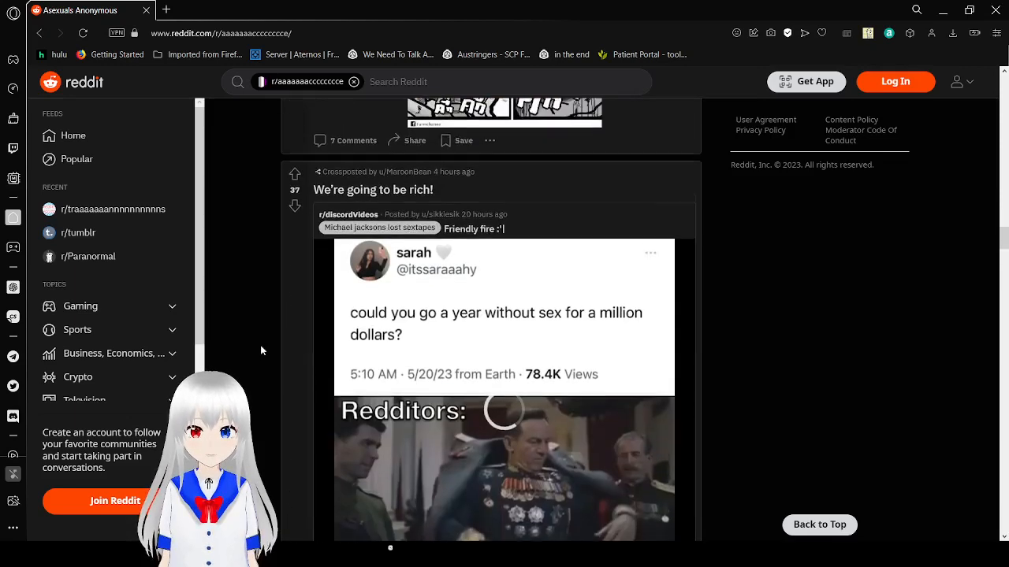
{"action": "scroll", "scroll_direction": "down", "scroll_amount": 3}
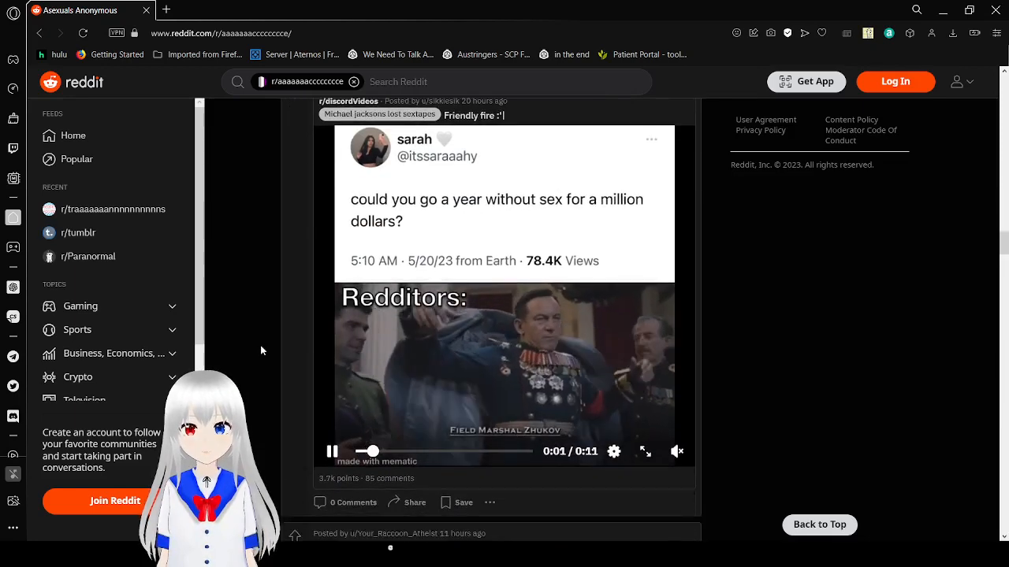
{"action": "scroll", "scroll_direction": "down", "scroll_amount": 3}
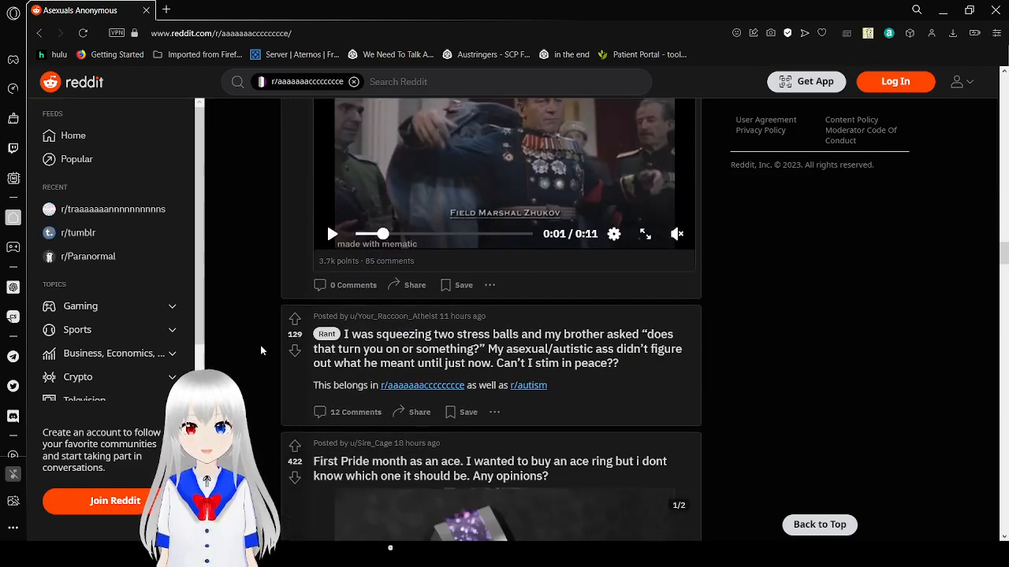
{"action": "scroll", "scroll_direction": "down", "scroll_amount": 3}
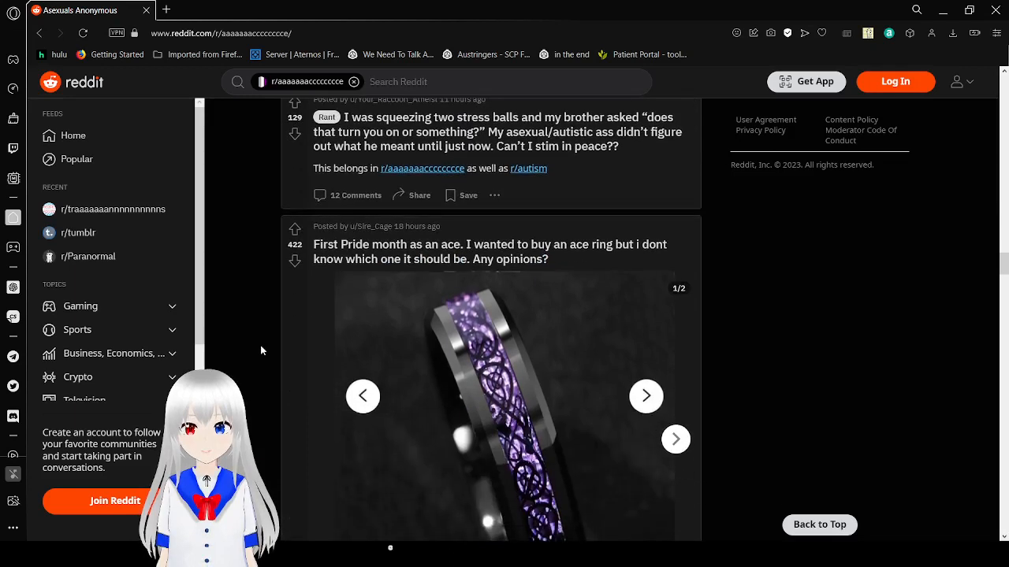
{"action": "scroll", "scroll_direction": "down", "scroll_amount": 3}
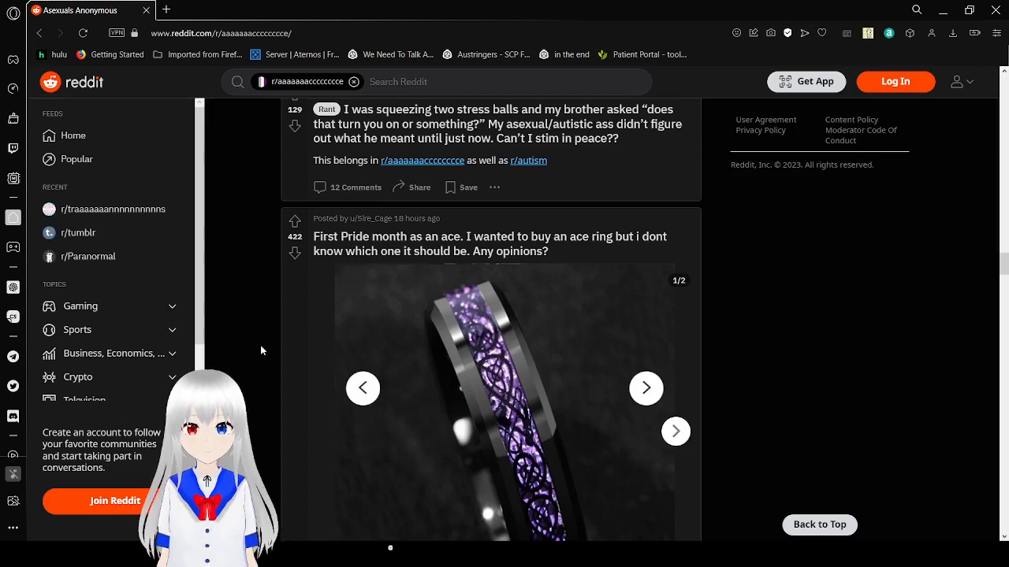
{"action": "scroll", "scroll_direction": "down", "scroll_amount": 3}
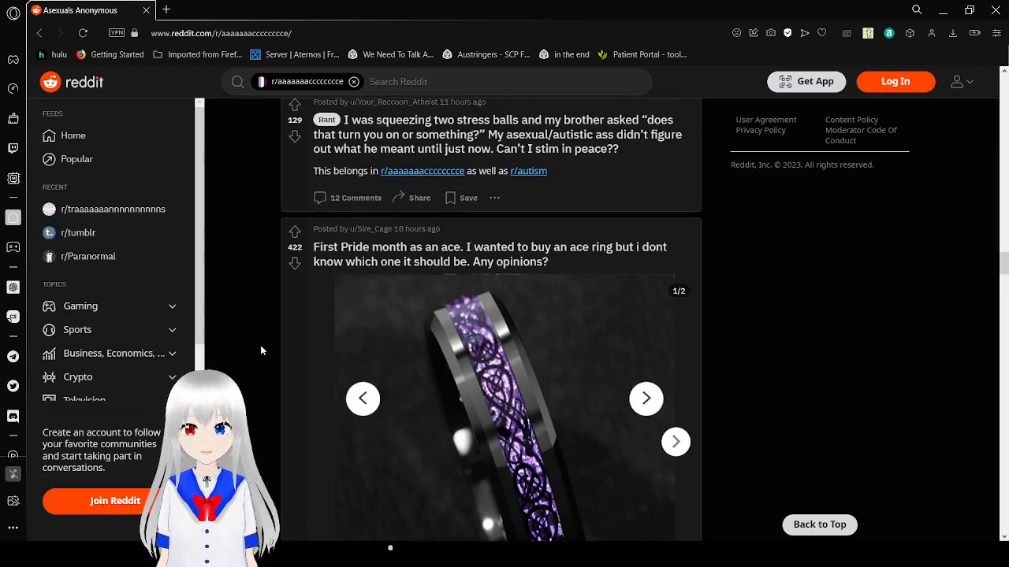
{"action": "scroll", "scroll_direction": "down", "scroll_amount": 3}
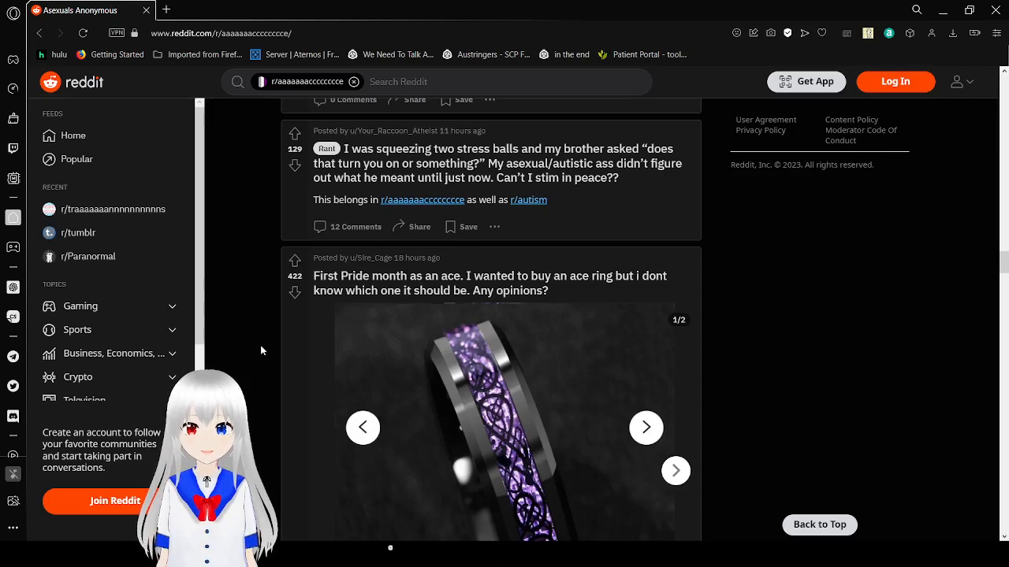
{"action": "scroll", "scroll_direction": "down", "scroll_amount": 3}
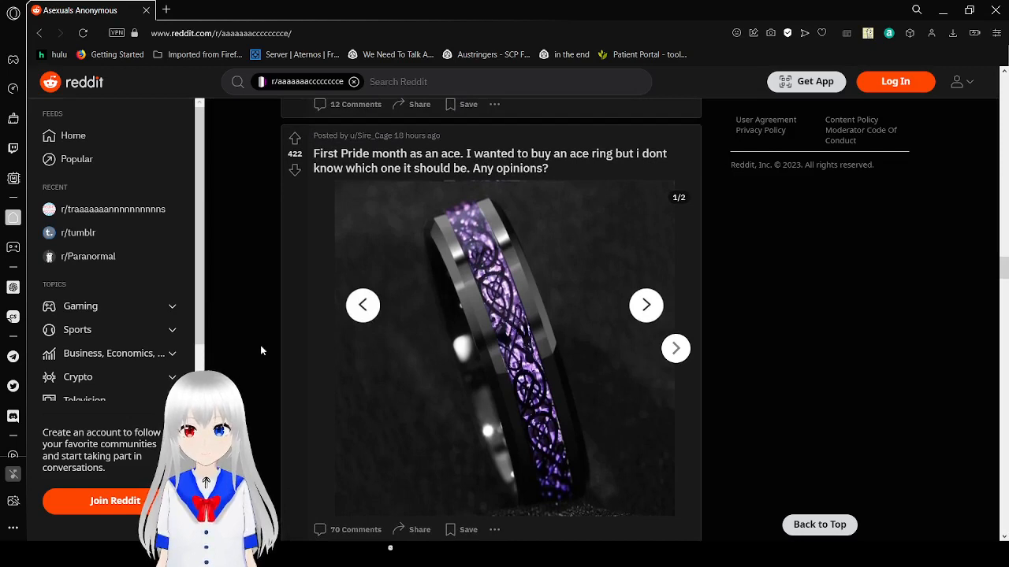
{"action": "scroll", "scroll_direction": "down", "scroll_amount": 3}
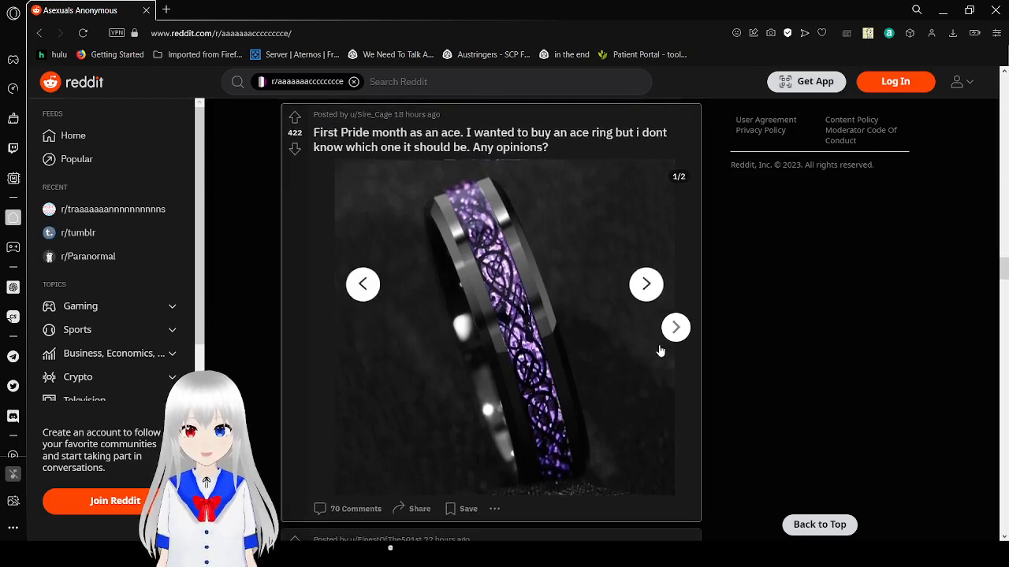
Advance the ring post's gallery to the second photo, the purple-lined band.
{"action": "left_click", "coordinate": [646, 284]}
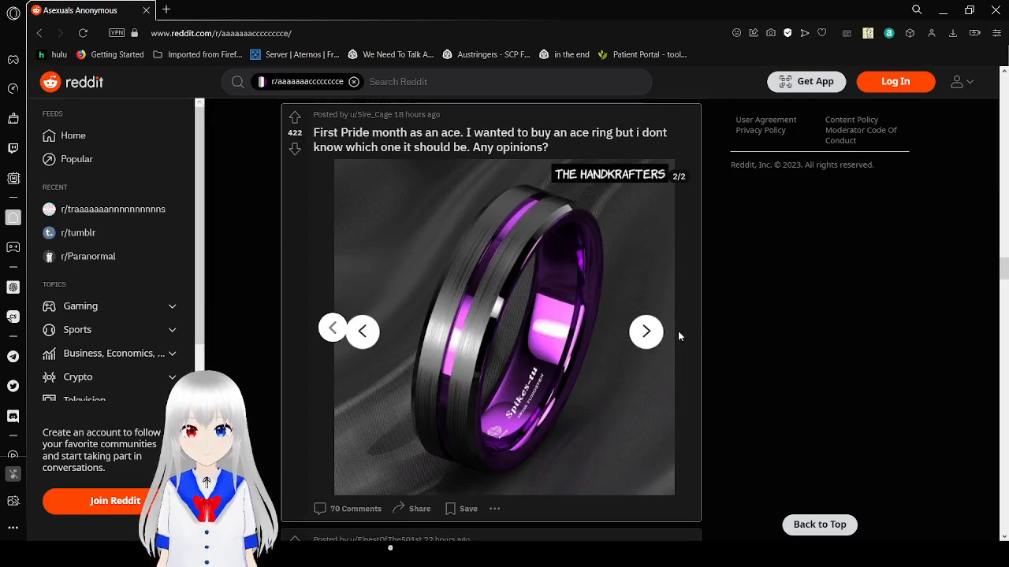
{"action": "mouse_move", "coordinate": [724, 340]}
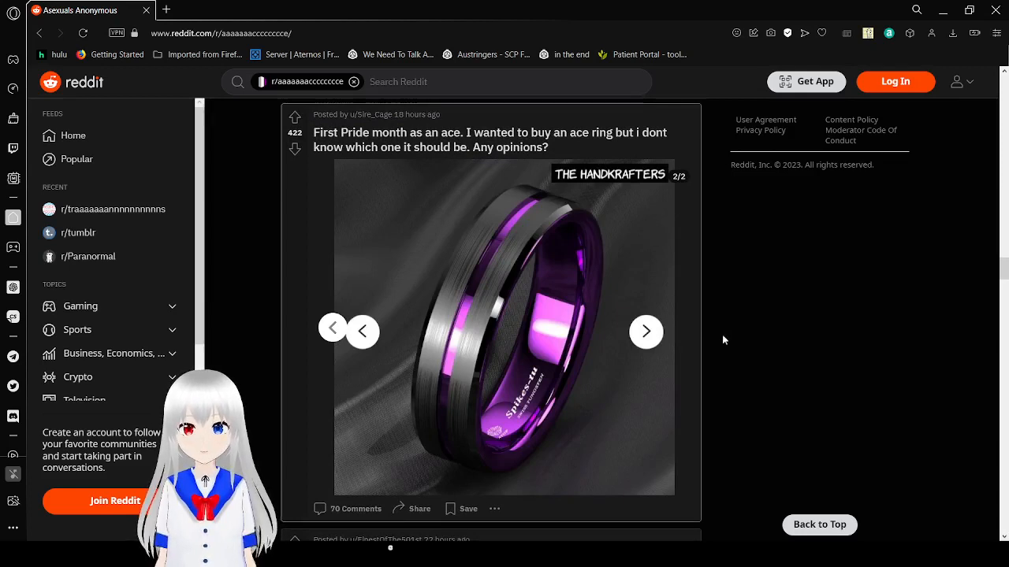
Scroll past the fanart, Pride button meme and amethyst photo posts.
{"action": "scroll", "scroll_direction": "down", "scroll_amount": 3}
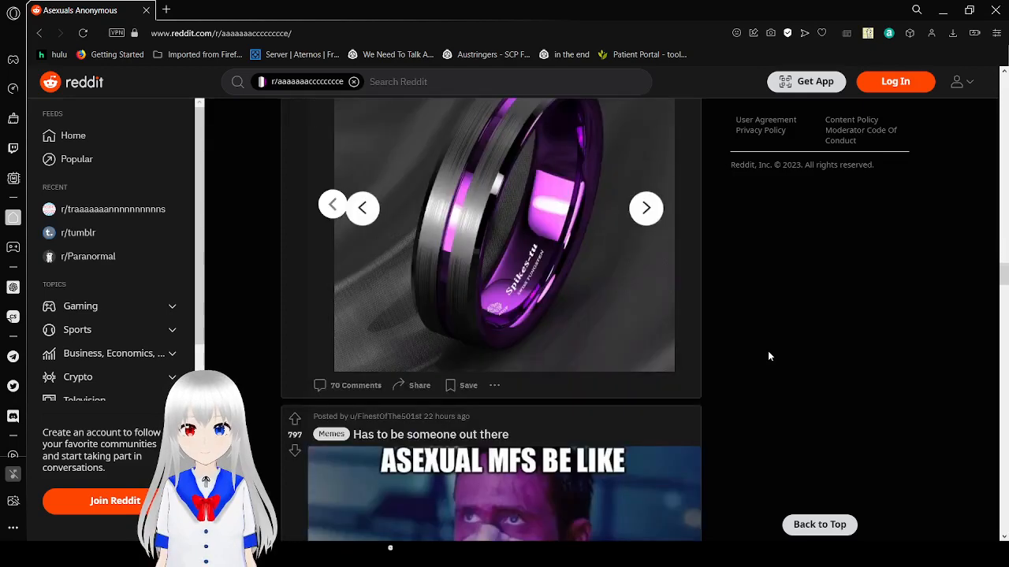
{"action": "scroll", "scroll_direction": "down", "scroll_amount": 3}
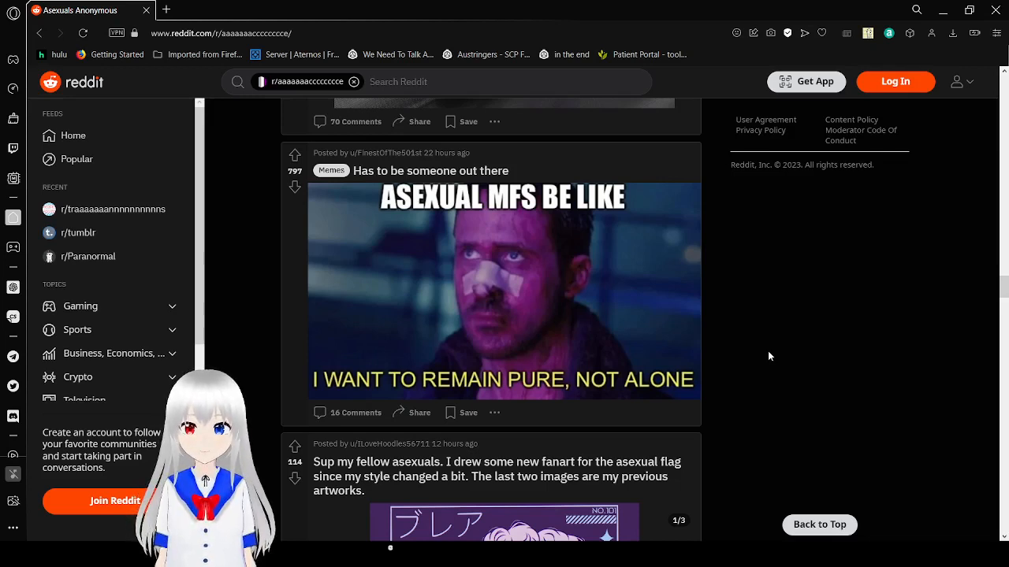
{"action": "scroll", "scroll_direction": "down", "scroll_amount": 3}
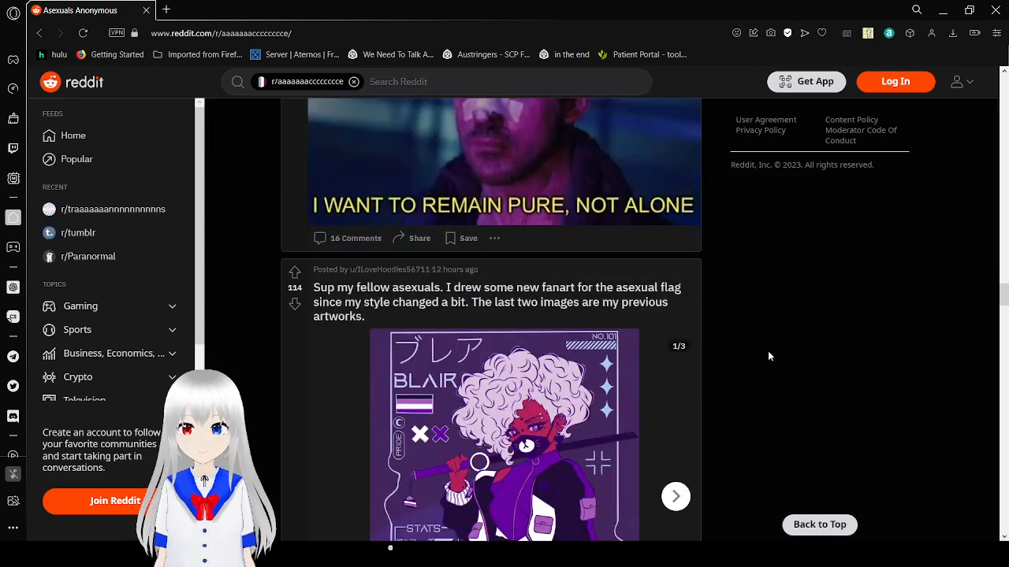
{"action": "scroll", "scroll_direction": "down", "scroll_amount": 3}
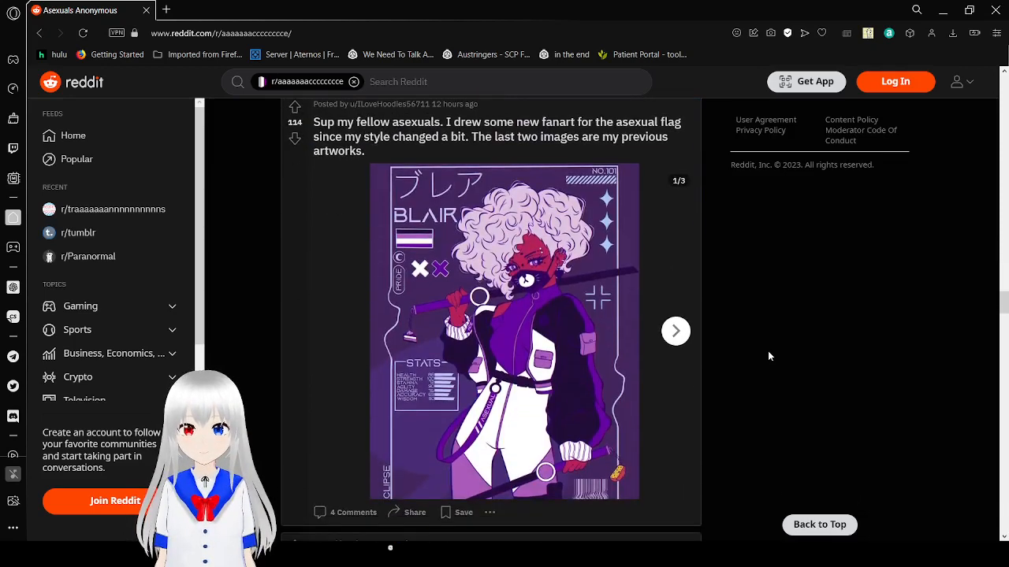
{"action": "scroll", "scroll_direction": "down", "scroll_amount": 3}
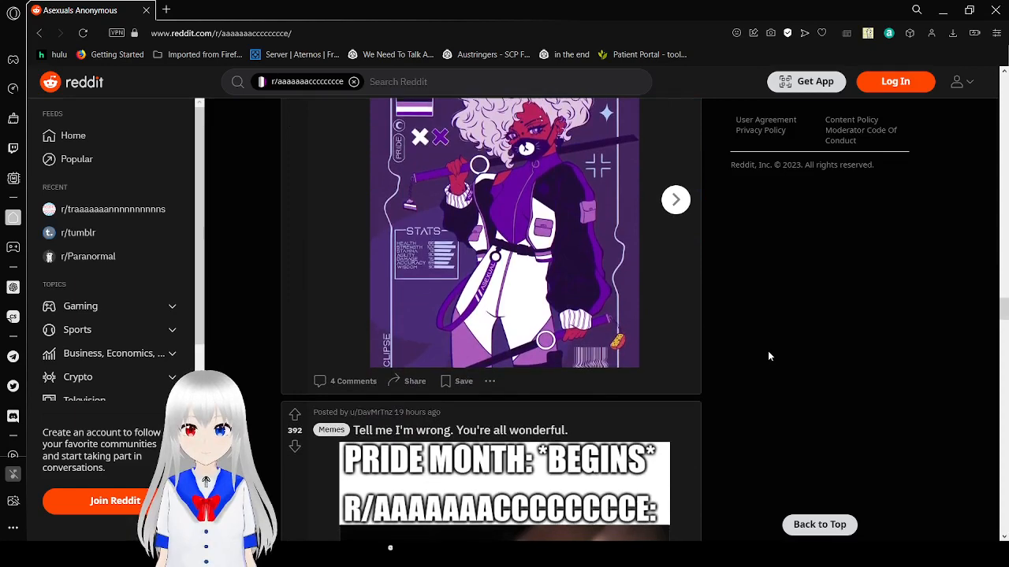
{"action": "scroll", "scroll_direction": "down", "scroll_amount": 3}
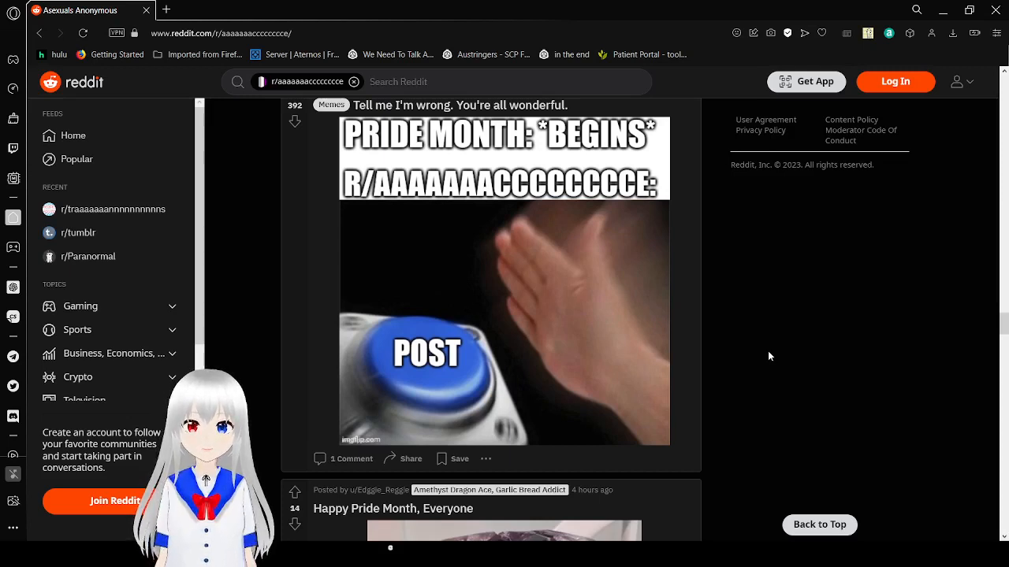
{"action": "scroll", "scroll_direction": "down", "scroll_amount": 3}
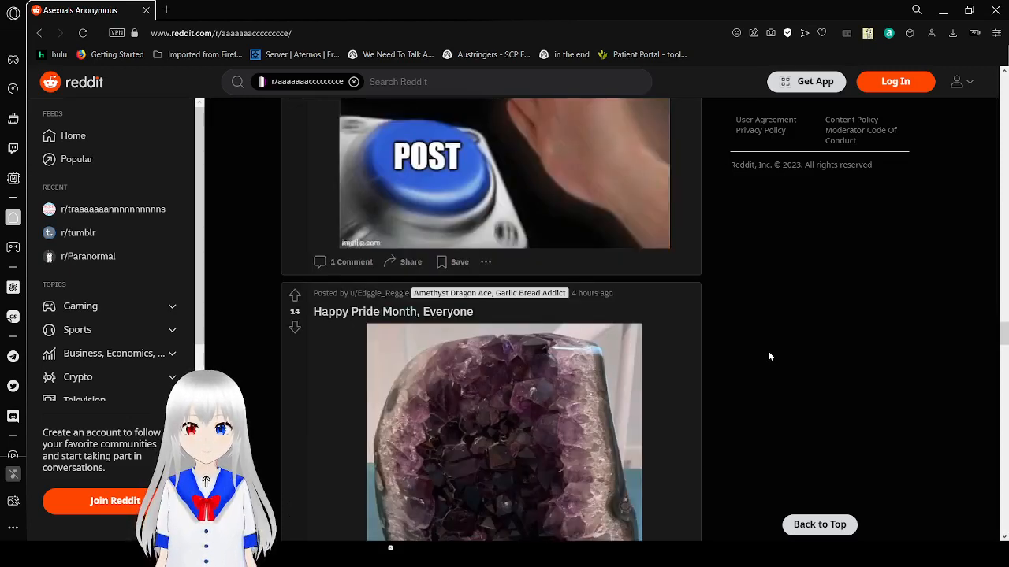
Keep scrolling past the yellow comic until the text post titled 'Cry' is visible.
{"action": "scroll", "scroll_direction": "down", "scroll_amount": 3}
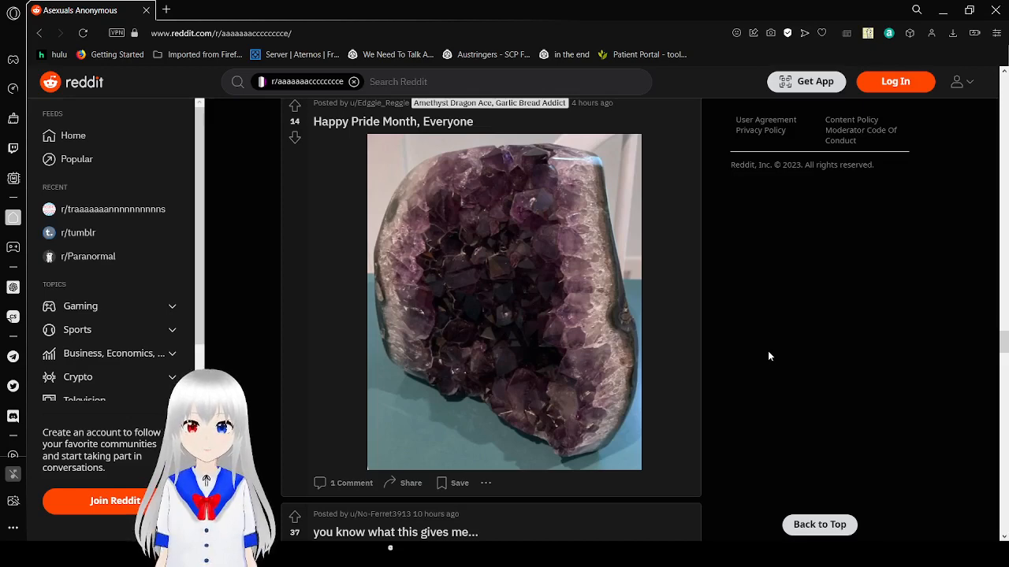
{"action": "scroll", "scroll_direction": "down", "scroll_amount": 3}
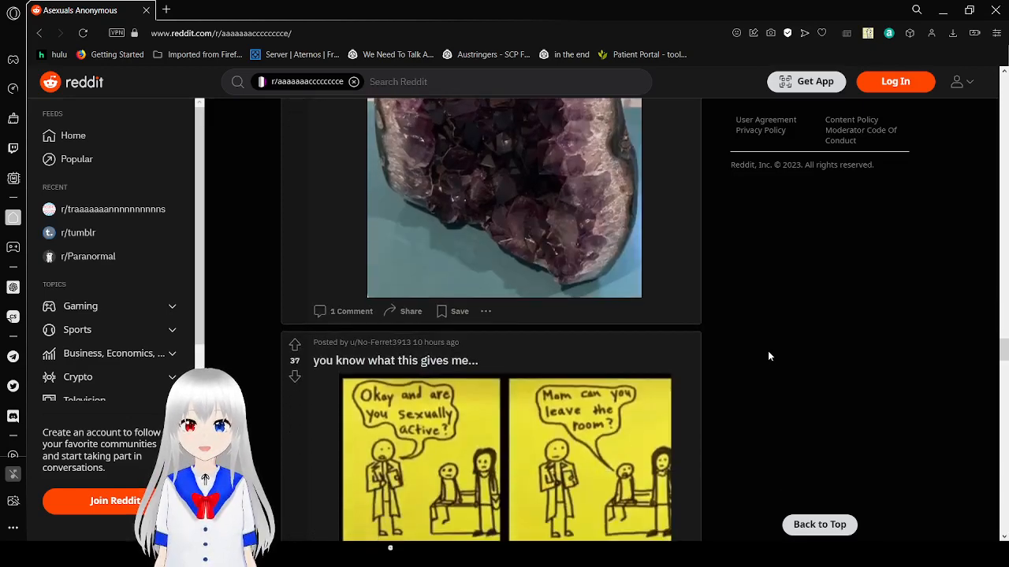
{"action": "scroll", "scroll_direction": "down", "scroll_amount": 3}
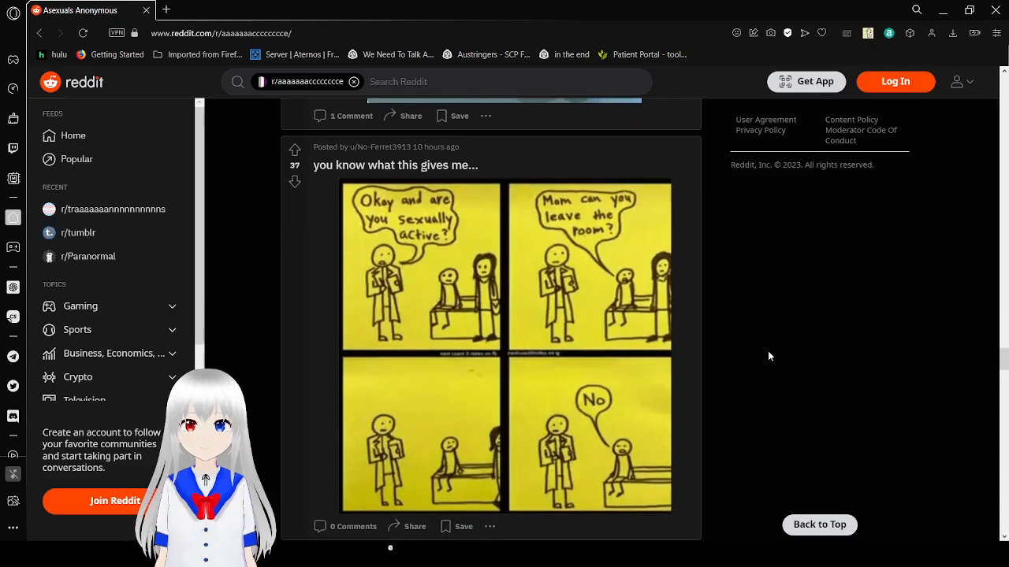
{"action": "scroll", "scroll_direction": "down", "scroll_amount": 3}
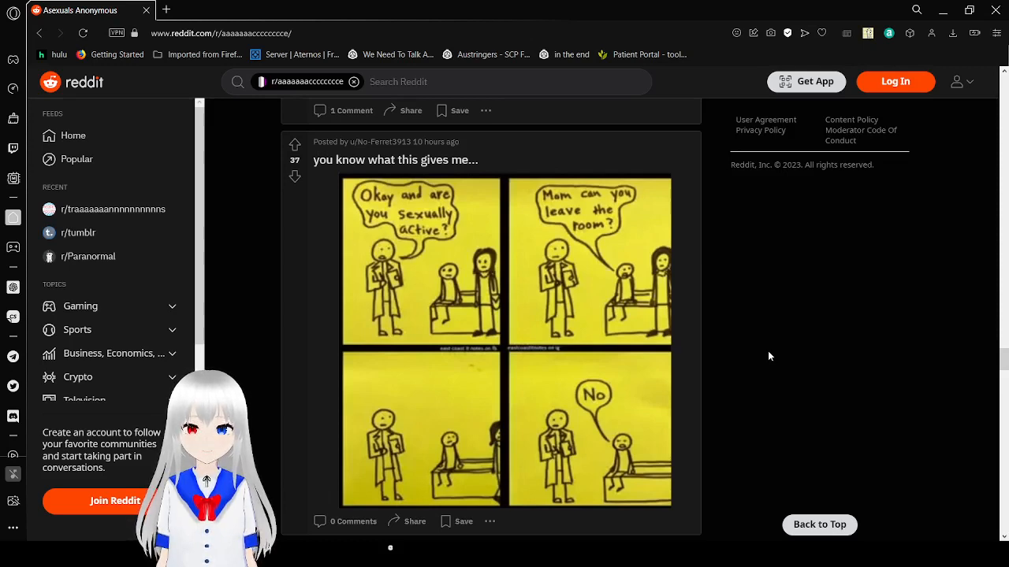
{"action": "scroll", "scroll_direction": "down", "scroll_amount": 3}
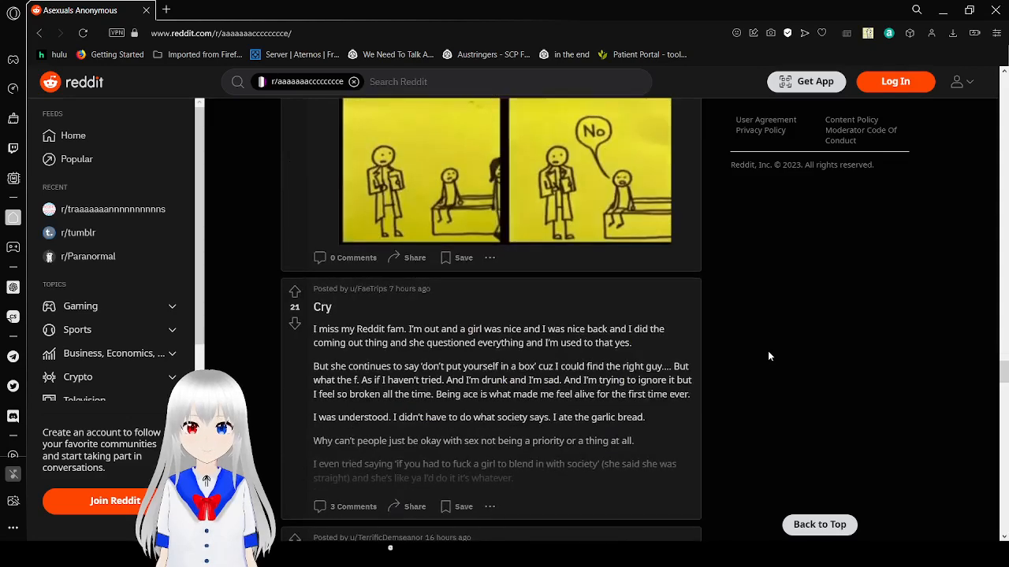
{"action": "scroll", "scroll_direction": "down", "scroll_amount": 3}
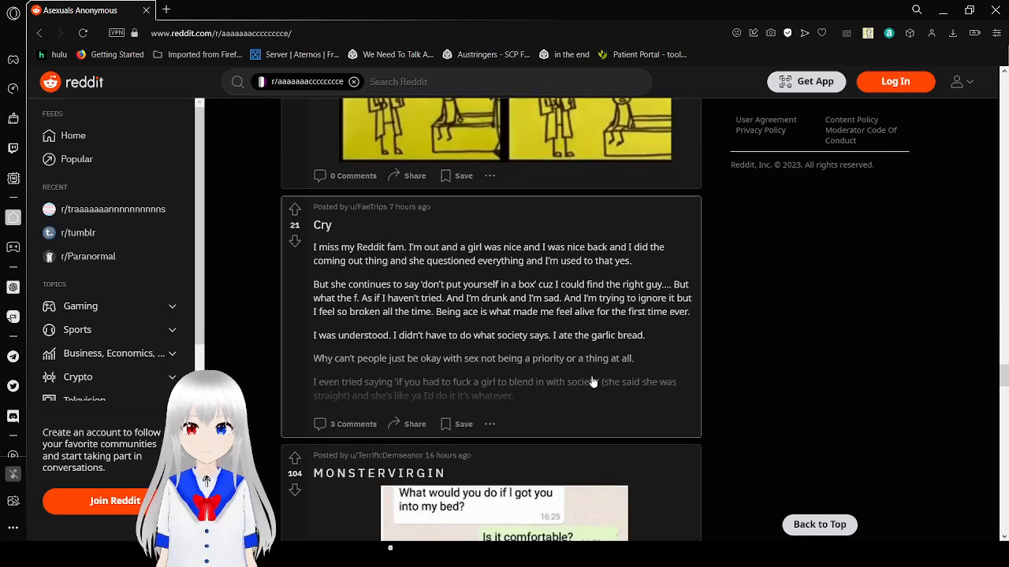
{"action": "mouse_move", "coordinate": [534, 375]}
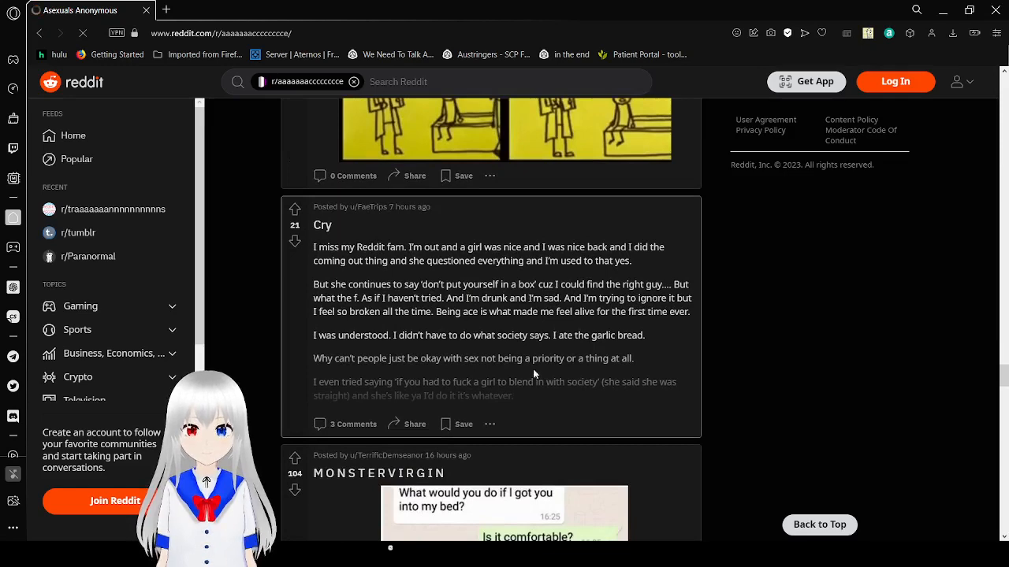
Select the Cry post area, reloading the feed at the job application post with the Asexual option.
{"action": "left_click", "coordinate": [322, 224]}
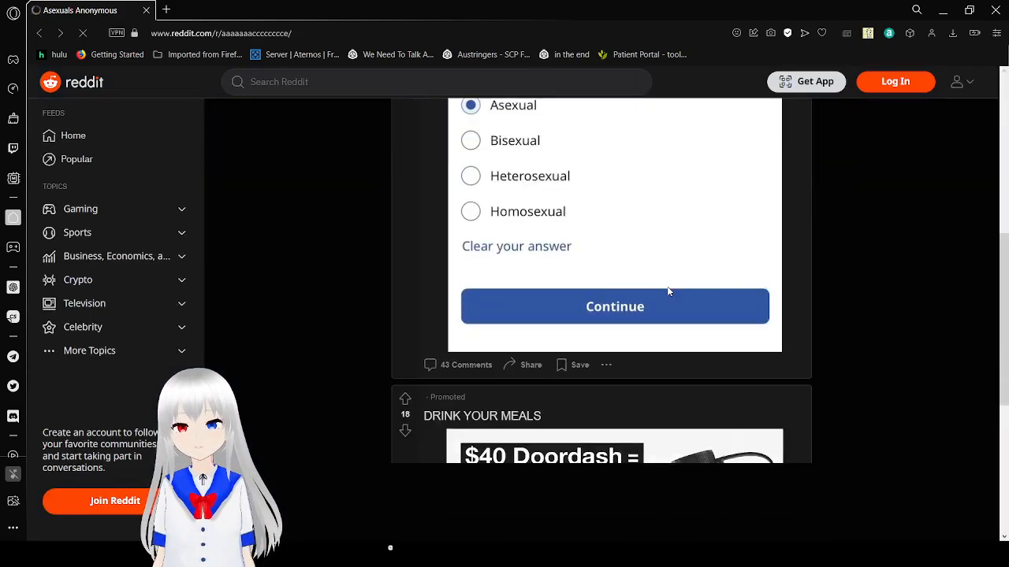
Scroll past the Huel ad, Neat hand facts and ace flag cake posts again.
{"action": "scroll", "scroll_direction": "down", "scroll_amount": 3}
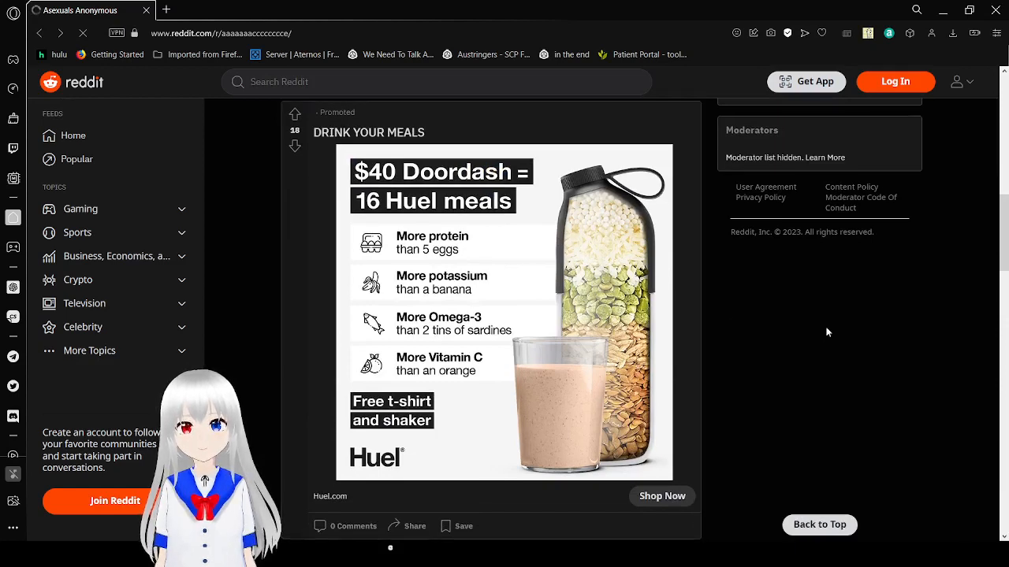
{"action": "scroll", "scroll_direction": "down", "scroll_amount": 3}
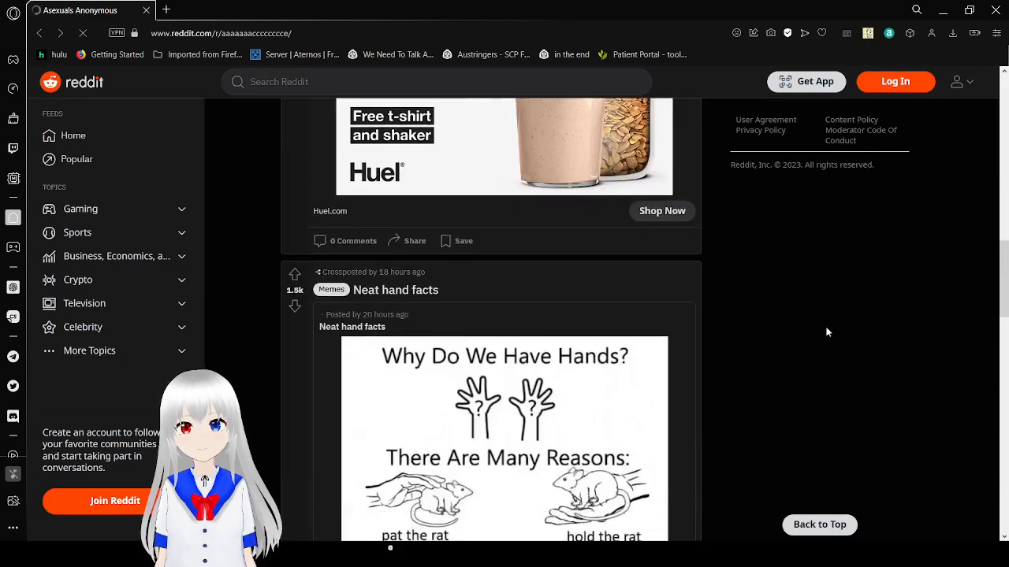
{"action": "scroll", "scroll_direction": "down", "scroll_amount": 3}
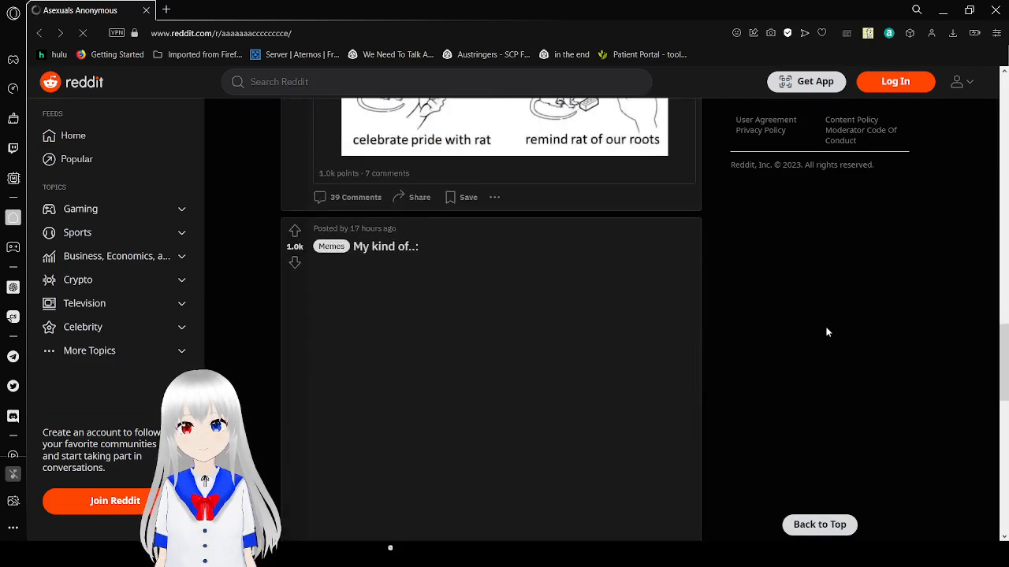
{"action": "scroll", "scroll_direction": "down", "scroll_amount": 3}
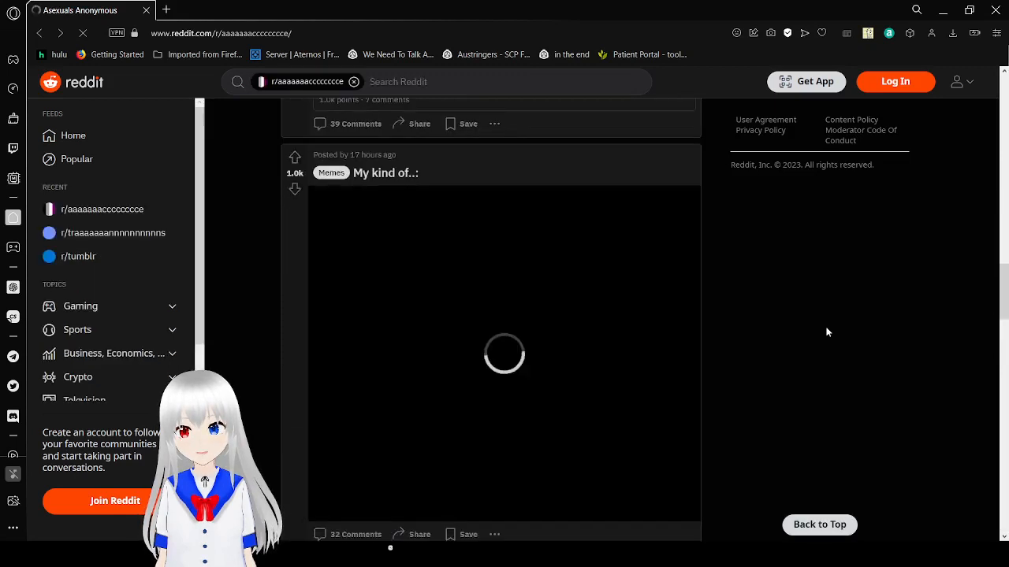
{"action": "scroll", "scroll_direction": "down", "scroll_amount": 3}
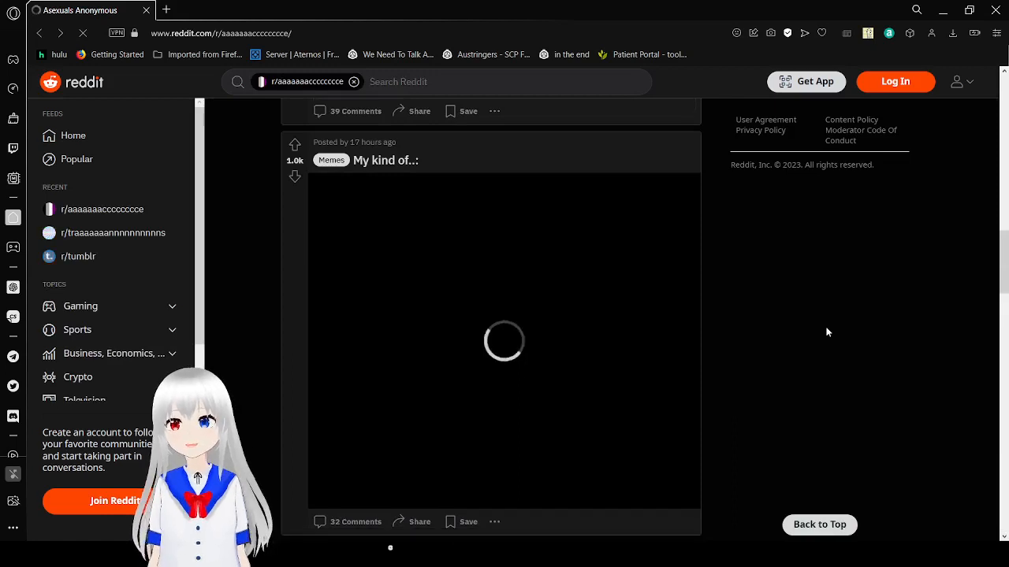
Continue past the tea wallet post to the manga comic and MyMedic ad.
{"action": "scroll", "scroll_direction": "down", "scroll_amount": 3}
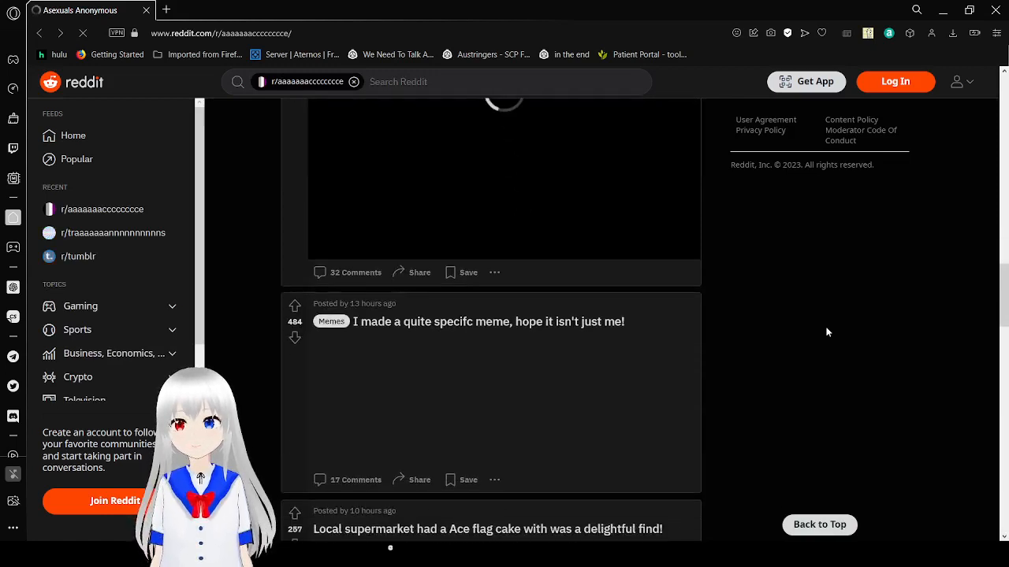
{"action": "scroll", "scroll_direction": "down", "scroll_amount": 3}
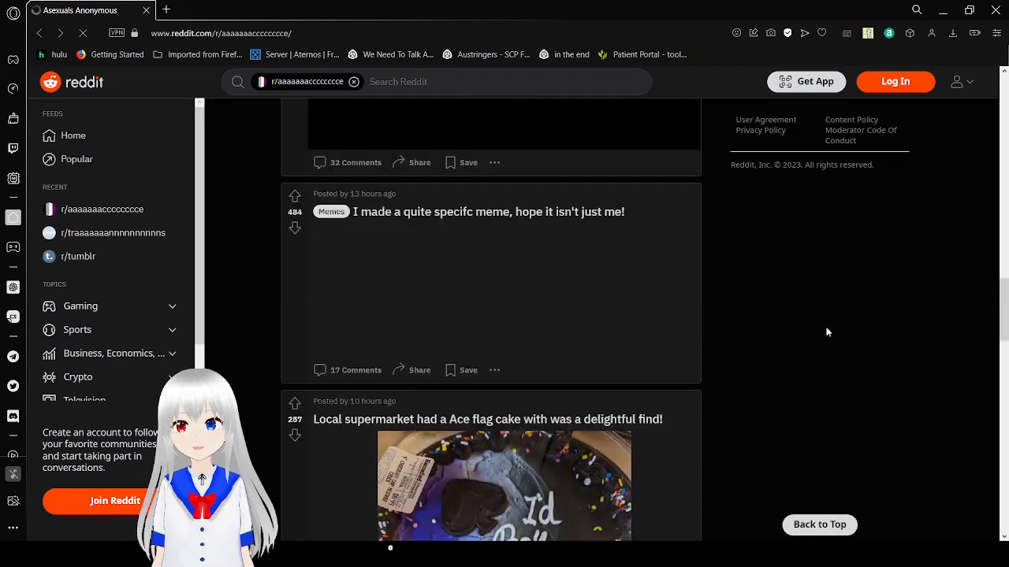
{"action": "scroll", "scroll_direction": "down", "scroll_amount": 3}
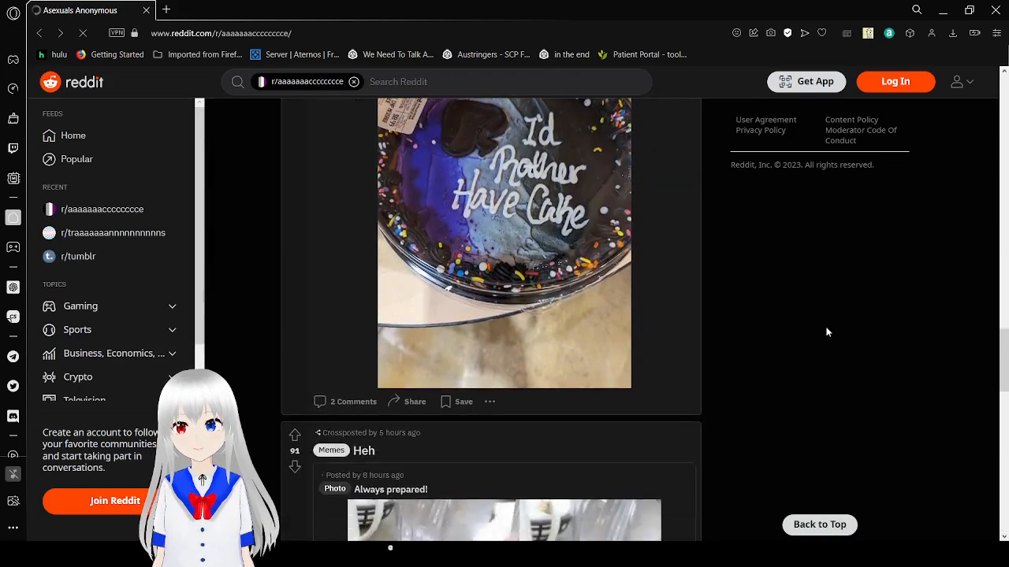
{"action": "scroll", "scroll_direction": "down", "scroll_amount": 3}
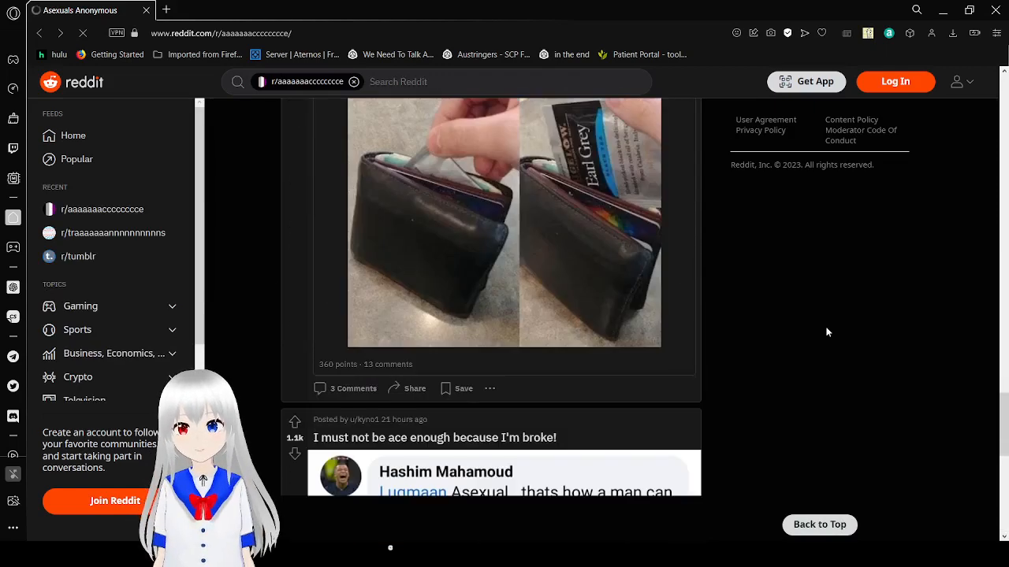
{"action": "scroll", "scroll_direction": "down", "scroll_amount": 3}
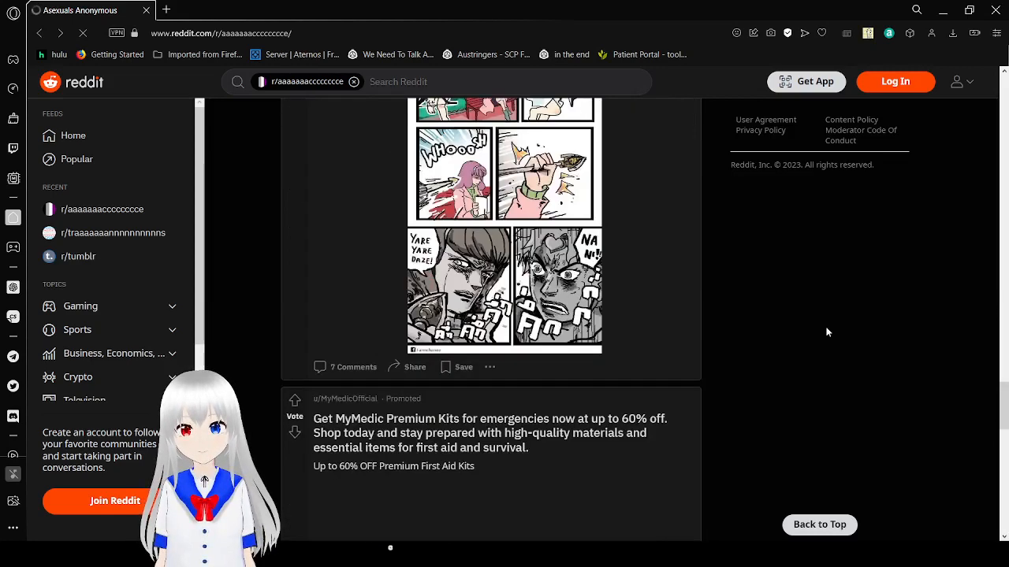
Scroll past the repeated ring, button, amethyst, comic and Cry posts to the 'no fr' ace culture screenshot.
{"action": "scroll", "scroll_direction": "down", "scroll_amount": 3}
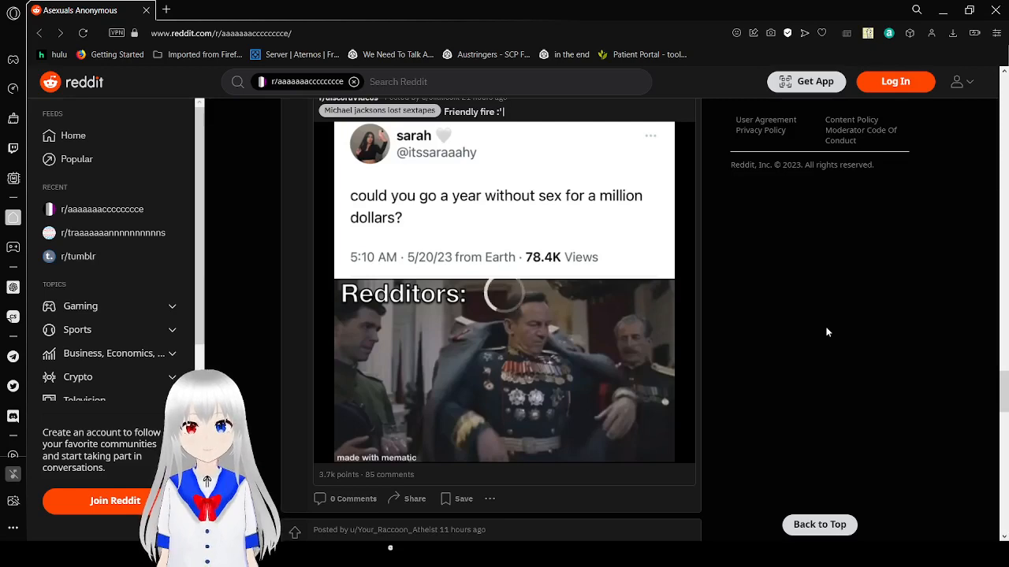
{"action": "scroll", "scroll_direction": "down", "scroll_amount": 3}
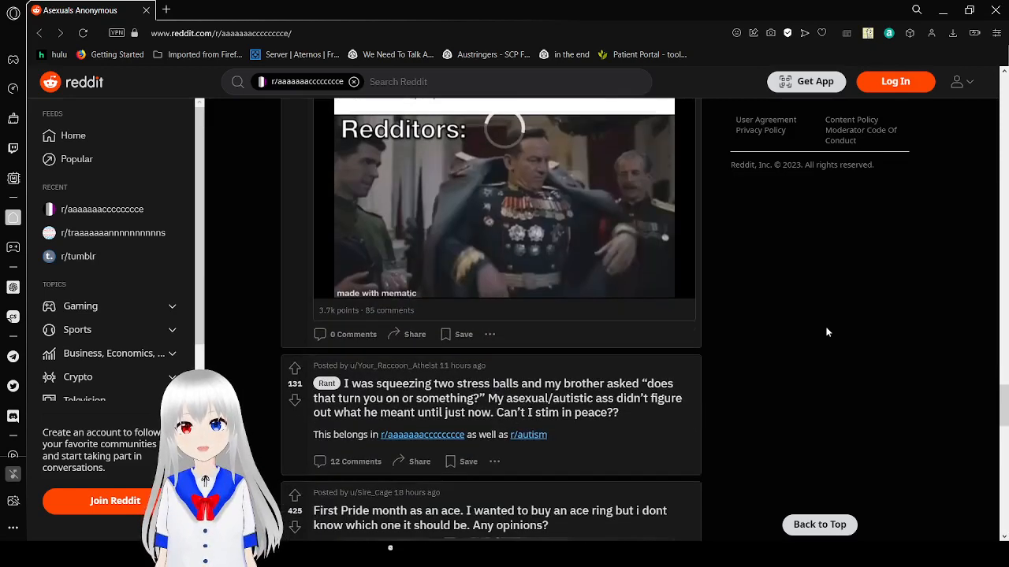
{"action": "scroll", "scroll_direction": "down", "scroll_amount": 3}
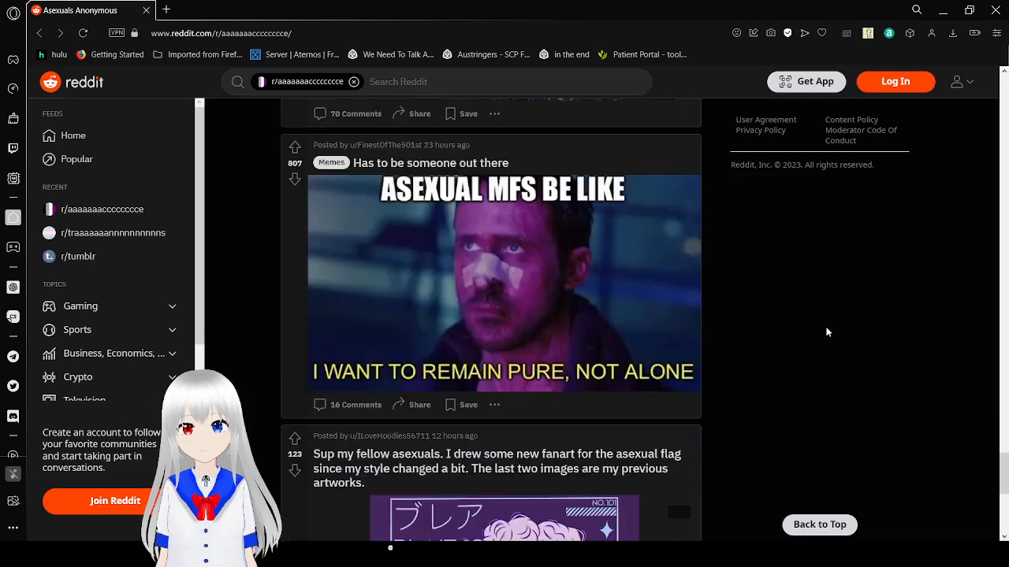
{"action": "scroll", "scroll_direction": "down", "scroll_amount": 3}
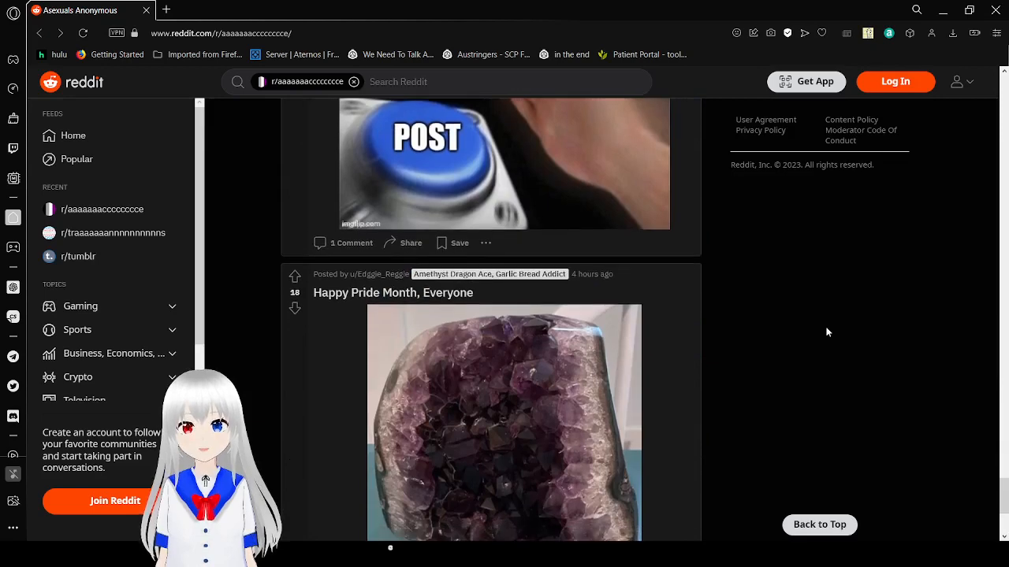
{"action": "scroll", "scroll_direction": "down", "scroll_amount": 3}
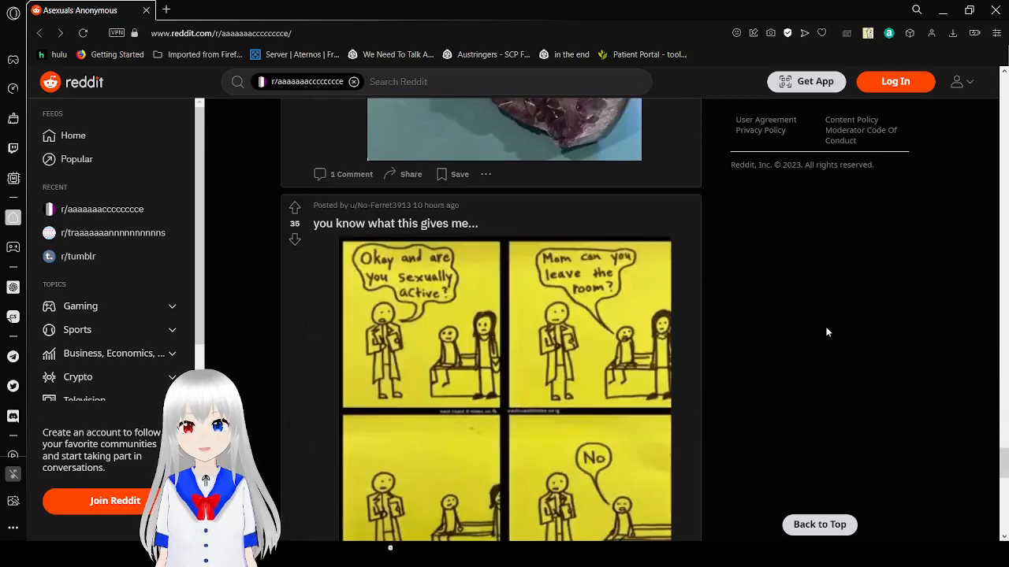
{"action": "scroll", "scroll_direction": "down", "scroll_amount": 3}
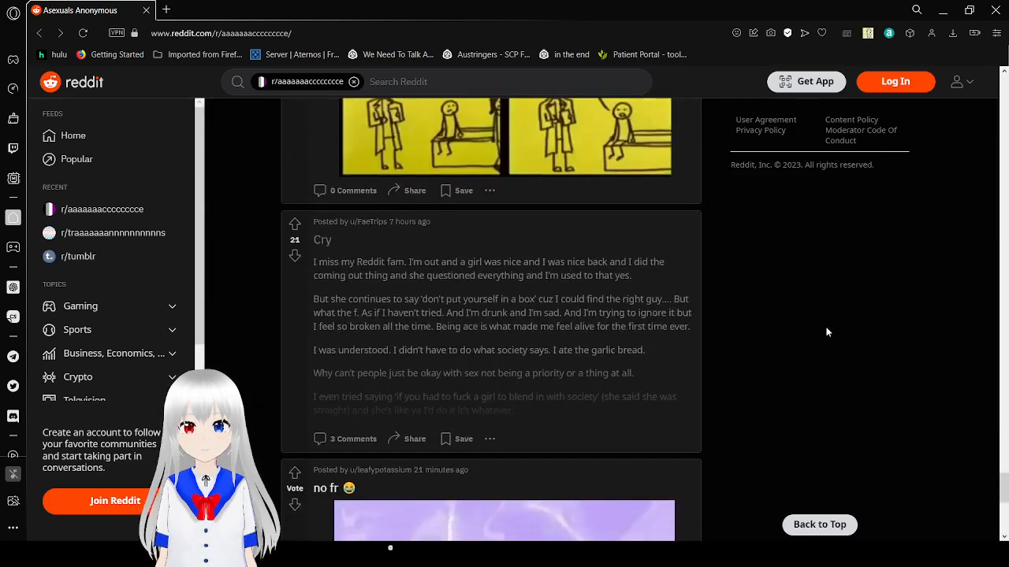
{"action": "scroll", "scroll_direction": "down", "scroll_amount": 3}
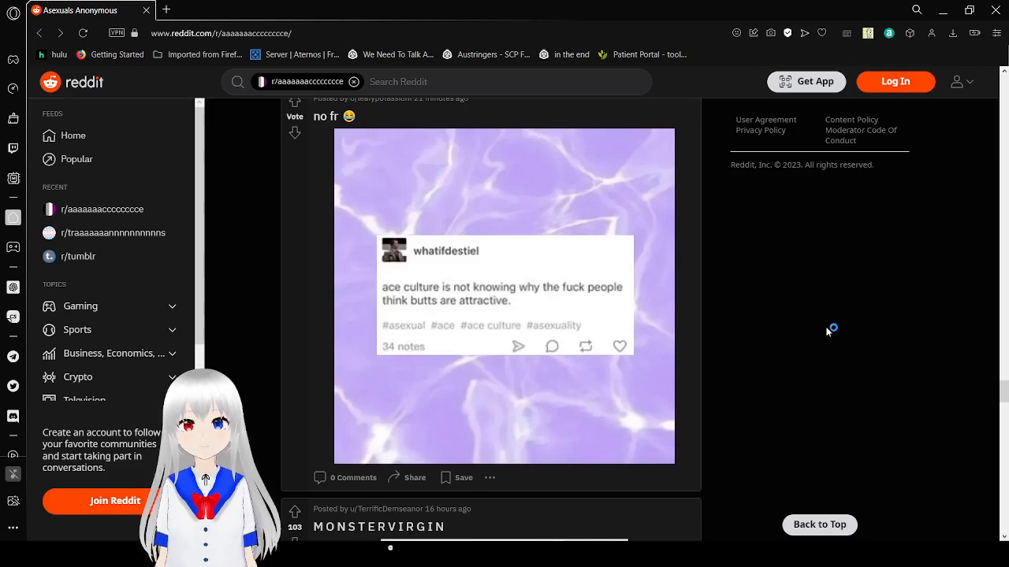
Scroll past the Monster Virgin meme until the full '???? People will do this????' poll and its options show.
{"action": "scroll", "scroll_direction": "down", "scroll_amount": 3}
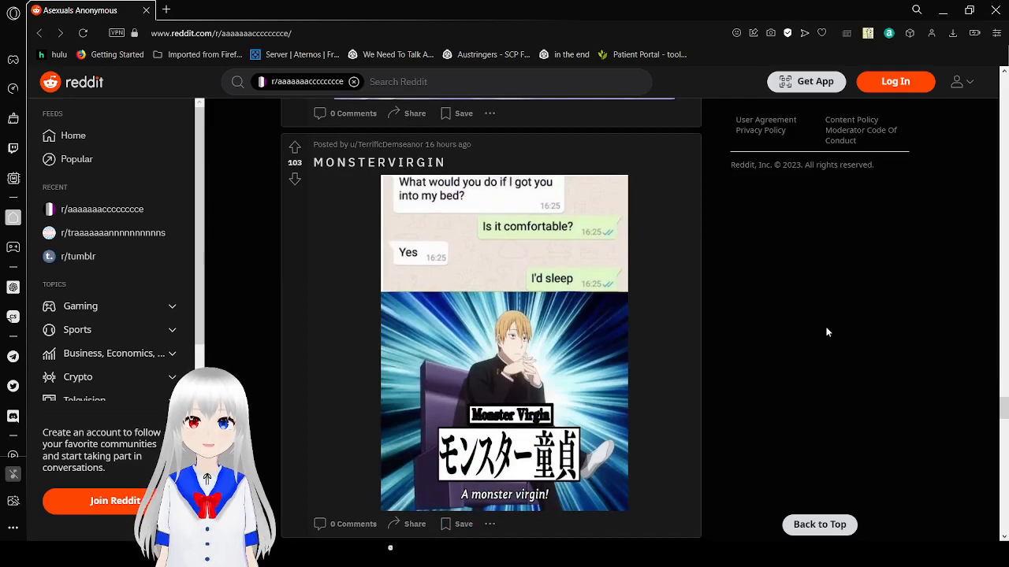
{"action": "scroll", "scroll_direction": "down", "scroll_amount": 3}
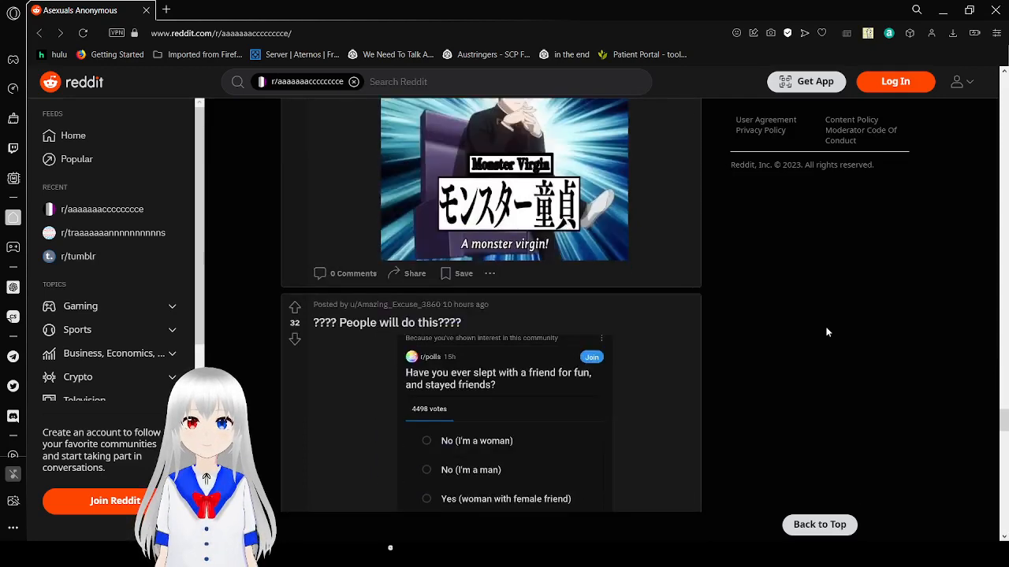
{"action": "scroll", "scroll_direction": "down", "scroll_amount": 3}
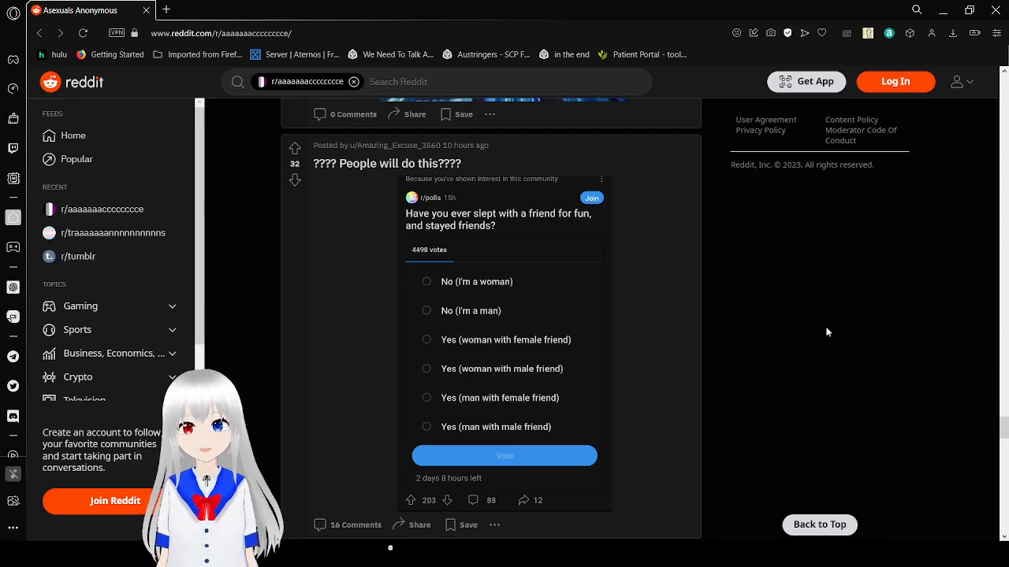
Scroll down to the homemade AAA pride flag post.
{"action": "scroll", "scroll_direction": "down", "scroll_amount": 3}
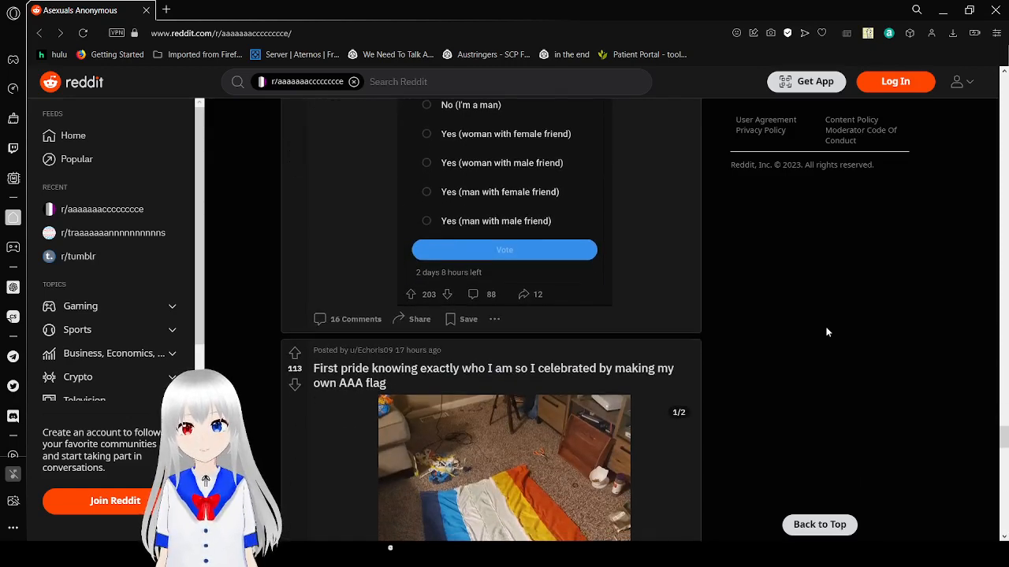
{"action": "scroll", "scroll_direction": "down", "scroll_amount": 3}
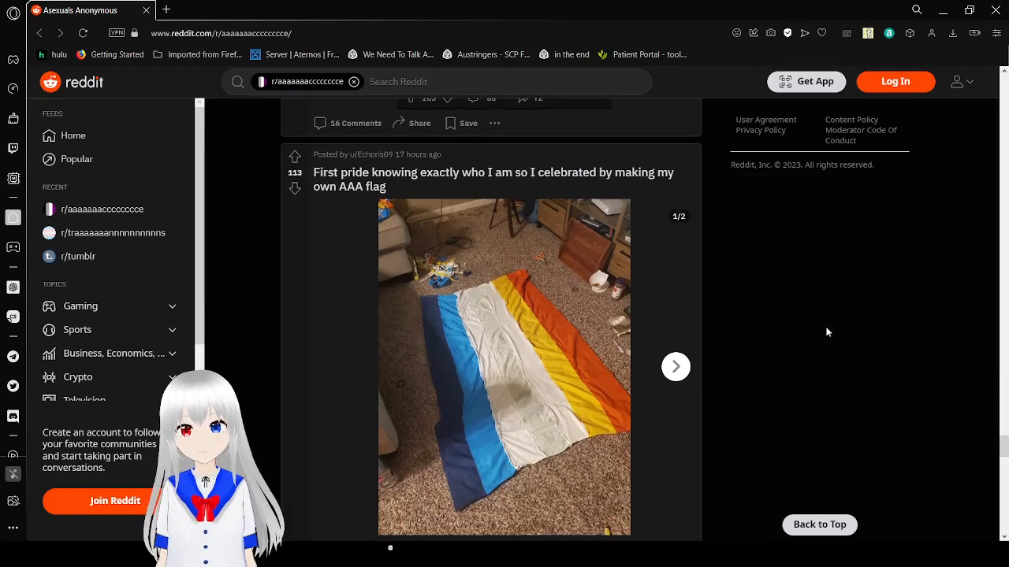
{"action": "scroll", "scroll_direction": "down", "scroll_amount": 3}
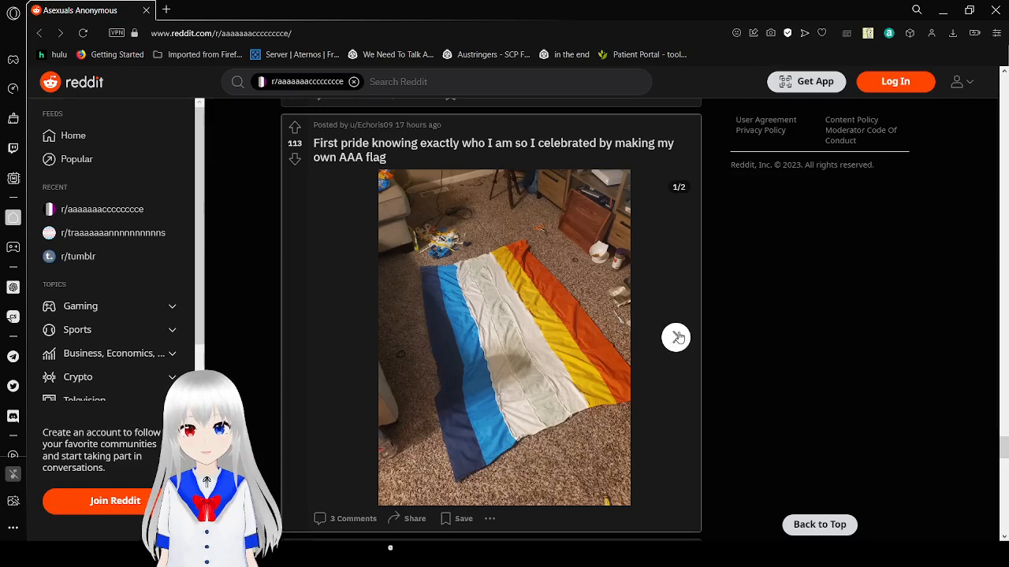
{"action": "mouse_move", "coordinate": [693, 391]}
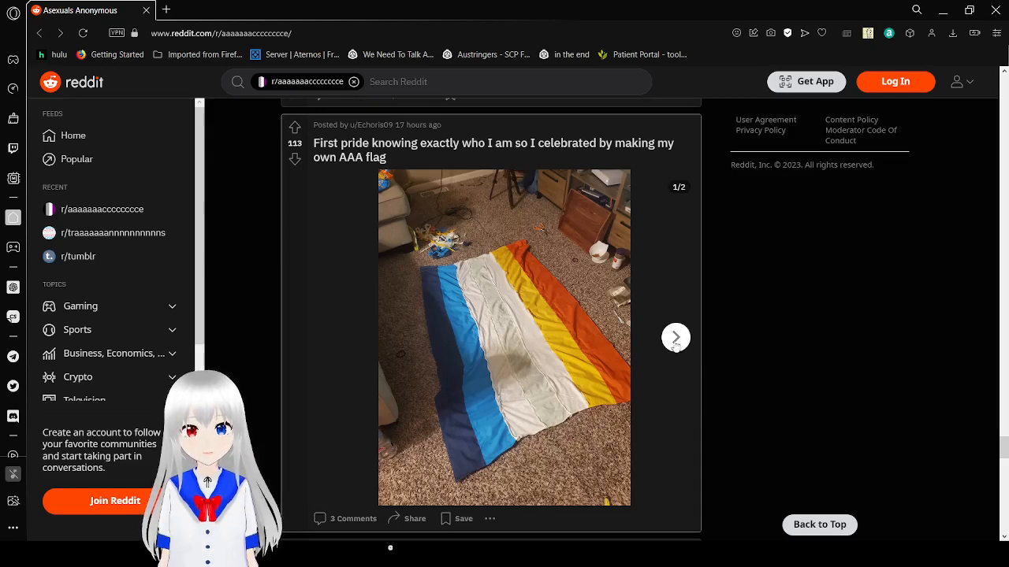
Advance the AAA flag post's gallery to its second photo.
{"action": "left_click", "coordinate": [675, 337]}
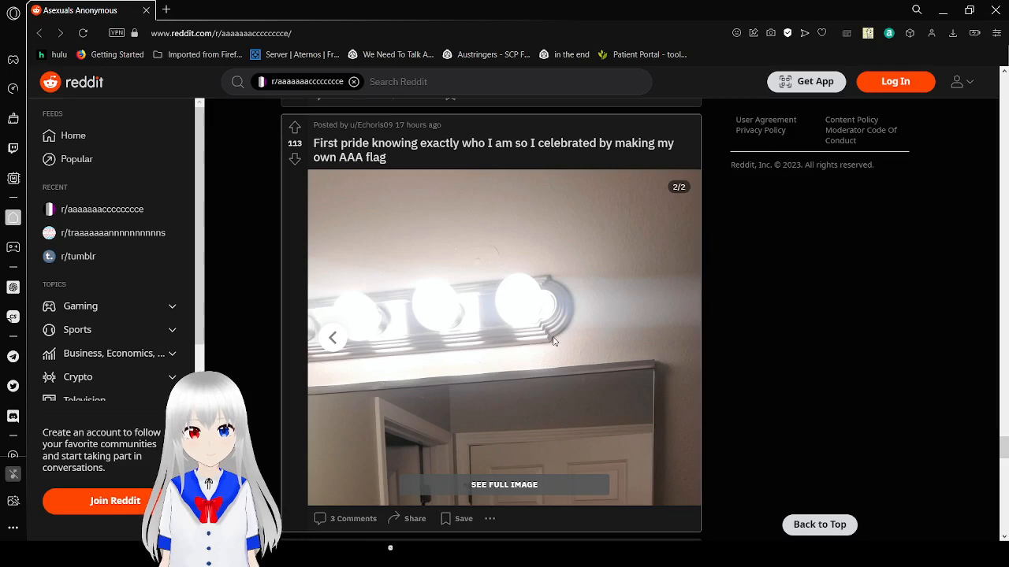
{"action": "left_click", "coordinate": [551, 340]}
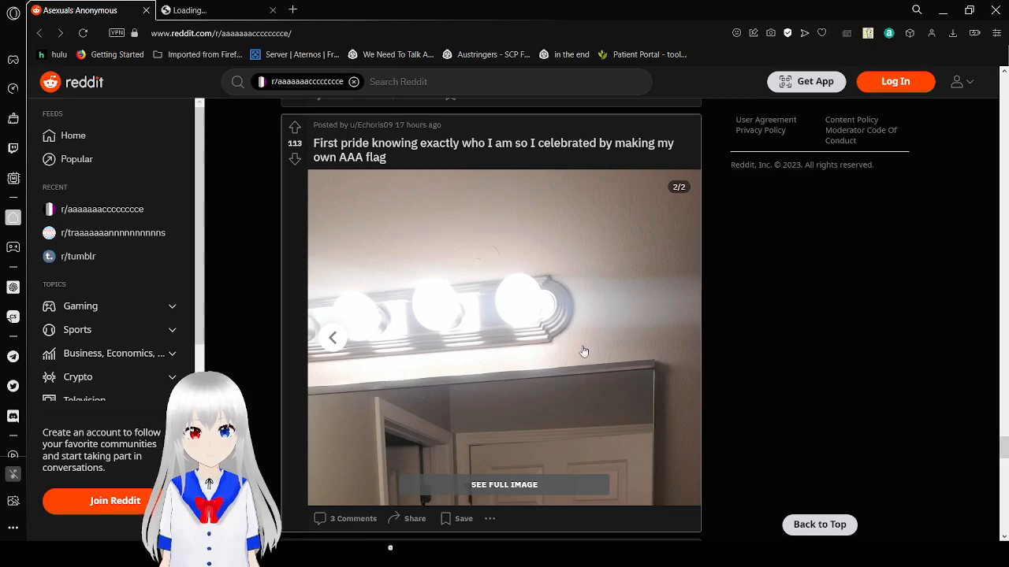
{"action": "left_click", "coordinate": [504, 484]}
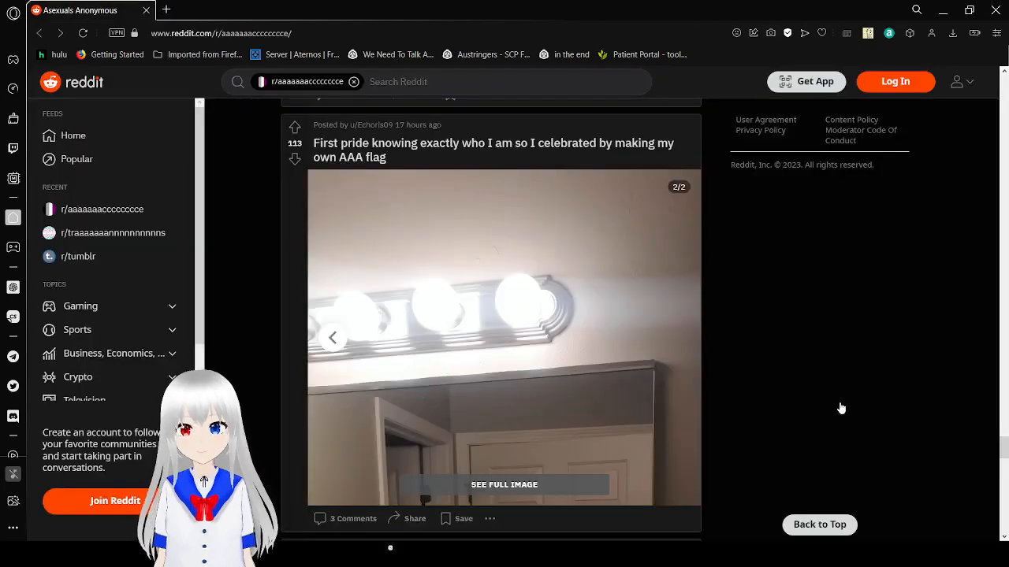
Scroll past the TED-Ed shark video and therapist meme to the 'So we're not fully human' crosspost.
{"action": "scroll", "scroll_direction": "down", "scroll_amount": 3}
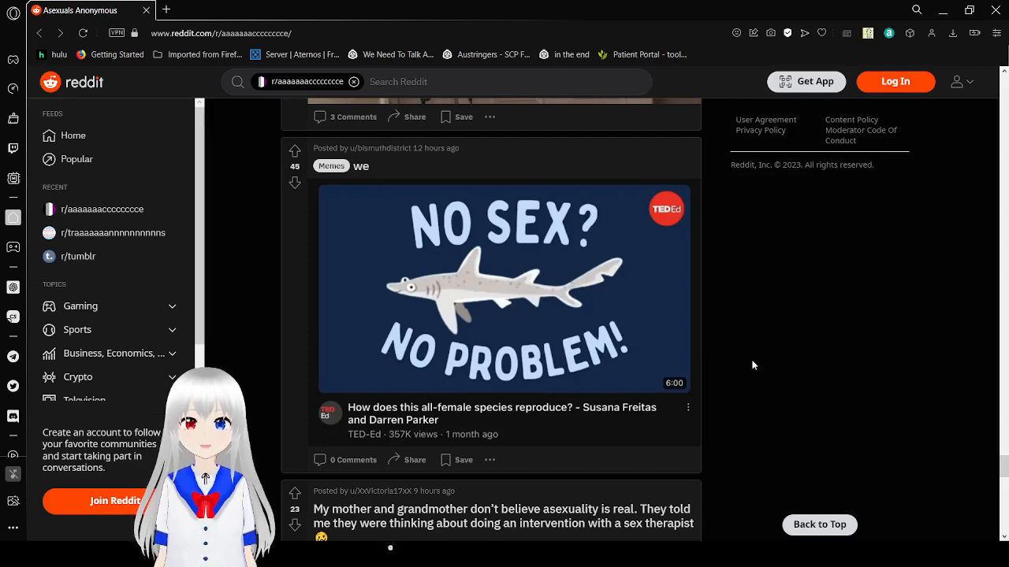
{"action": "scroll", "scroll_direction": "down", "scroll_amount": 3}
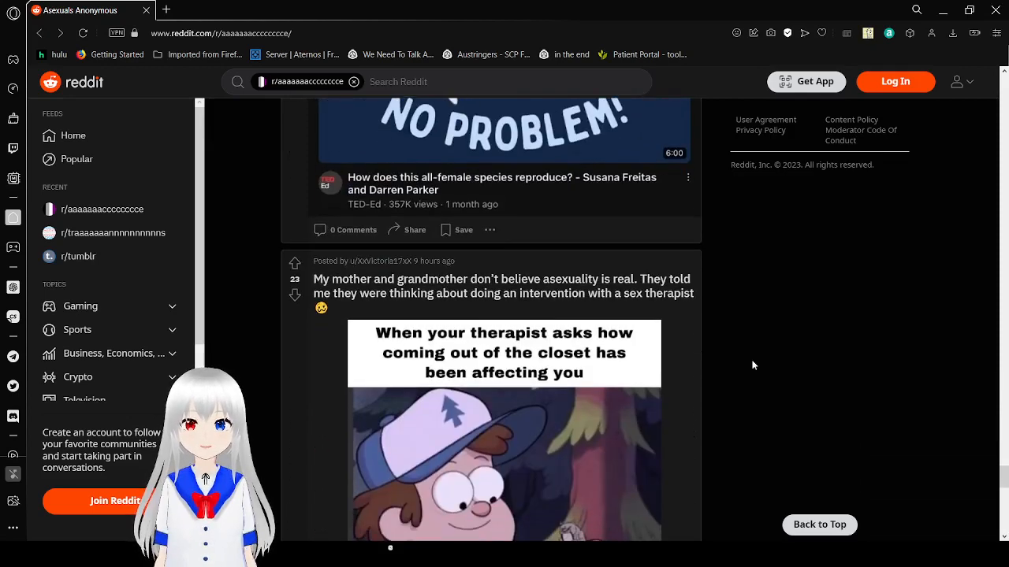
{"action": "scroll", "scroll_direction": "down", "scroll_amount": 3}
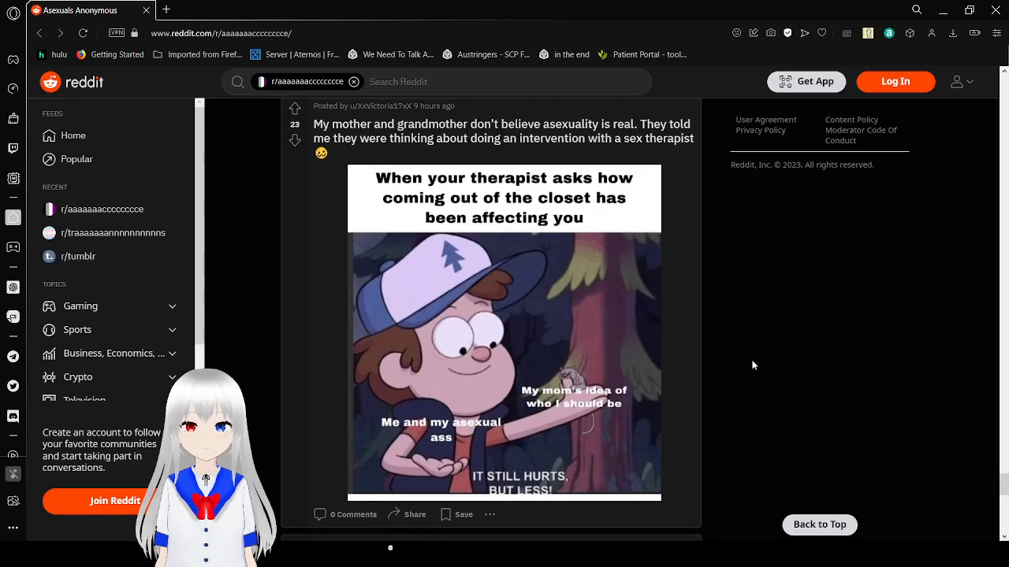
{"action": "scroll", "scroll_direction": "down", "scroll_amount": 3}
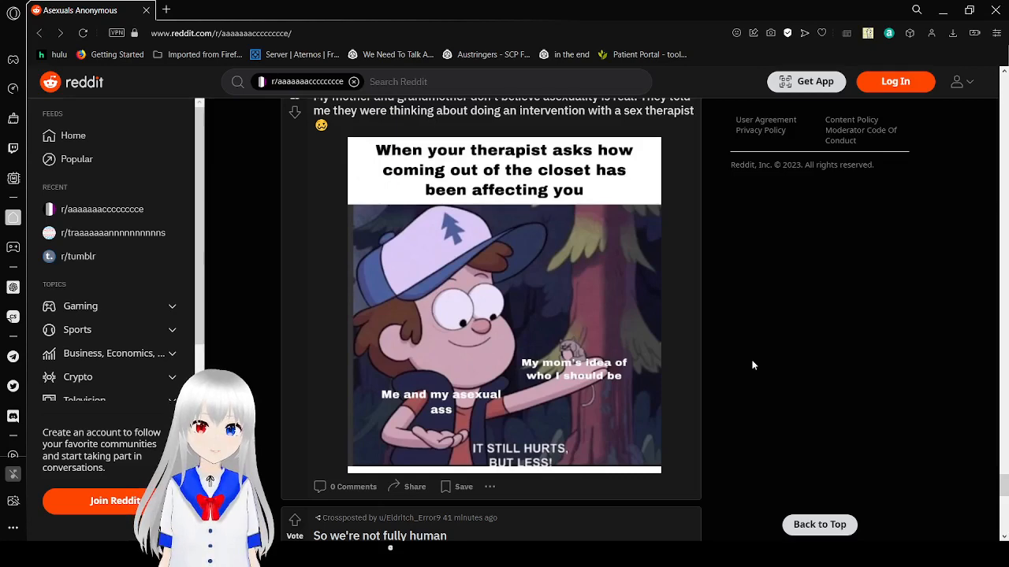
{"action": "scroll", "scroll_direction": "down", "scroll_amount": 3}
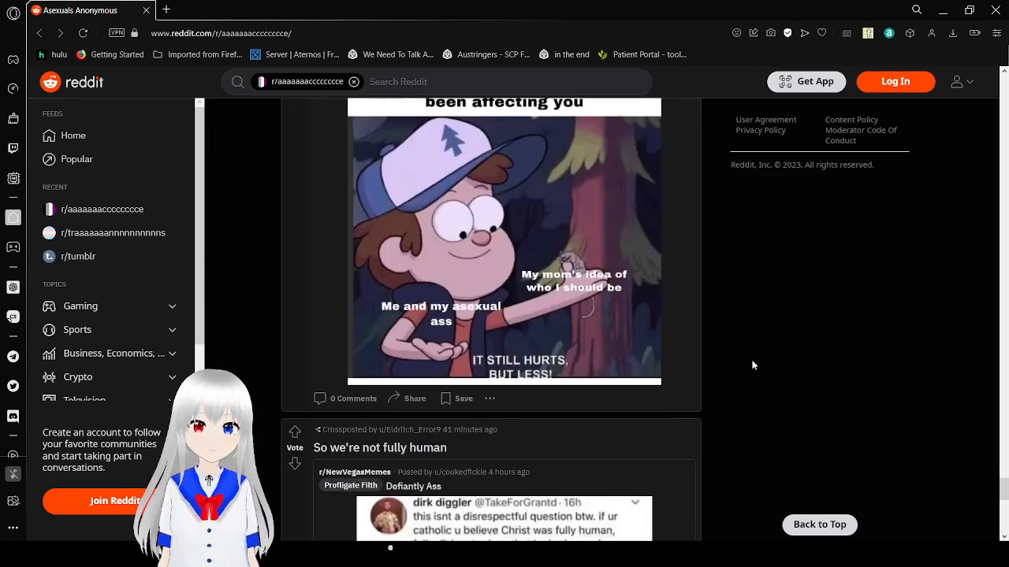
{"action": "scroll", "scroll_direction": "down", "scroll_amount": 3}
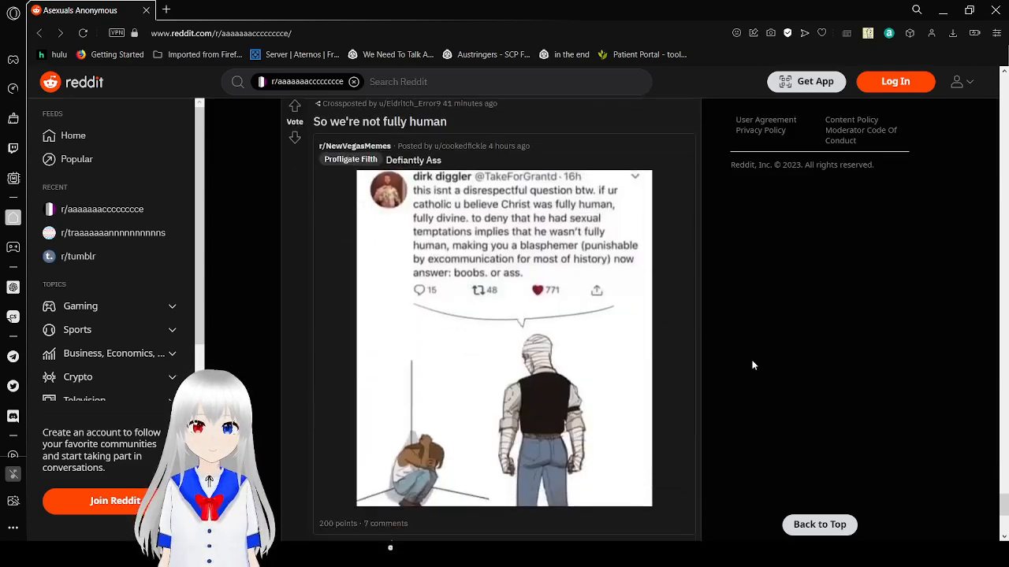
{"action": "scroll", "scroll_direction": "down", "scroll_amount": 3}
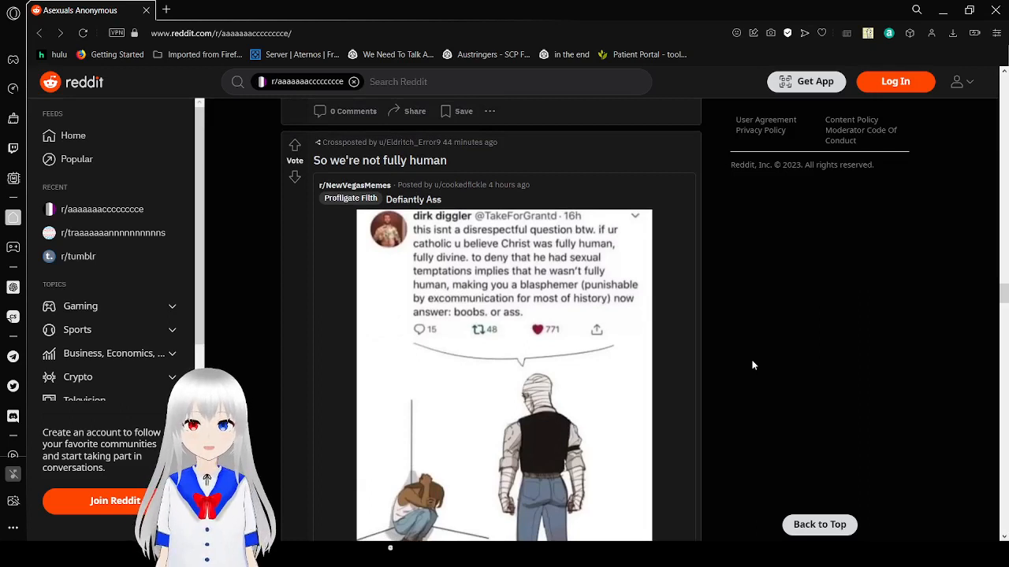
Scroll down the feed past the Calvin and Hobbes and SpongeBob memes.
{"action": "scroll", "scroll_direction": "down", "scroll_amount": 3}
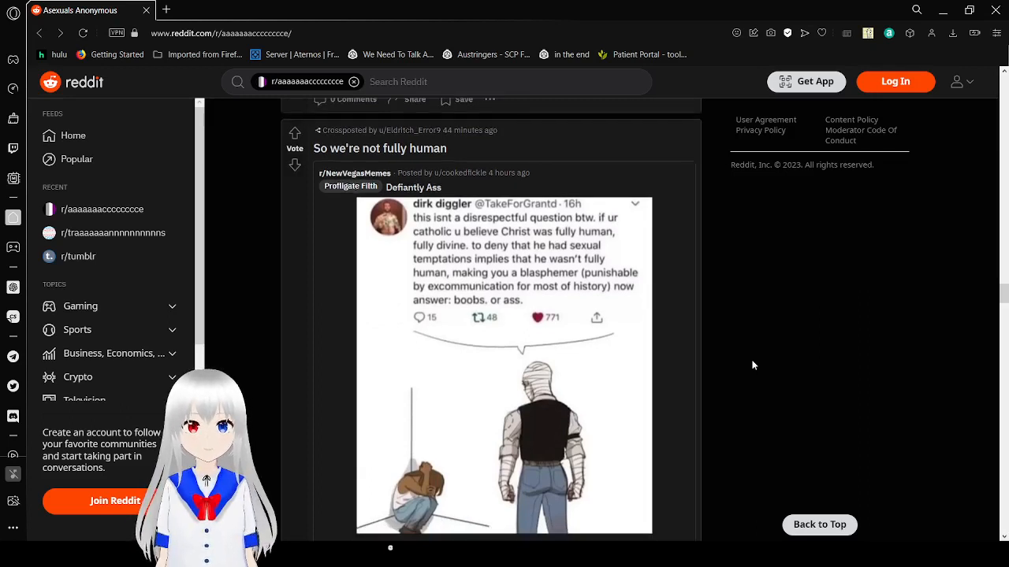
{"action": "scroll", "scroll_direction": "down", "scroll_amount": 3}
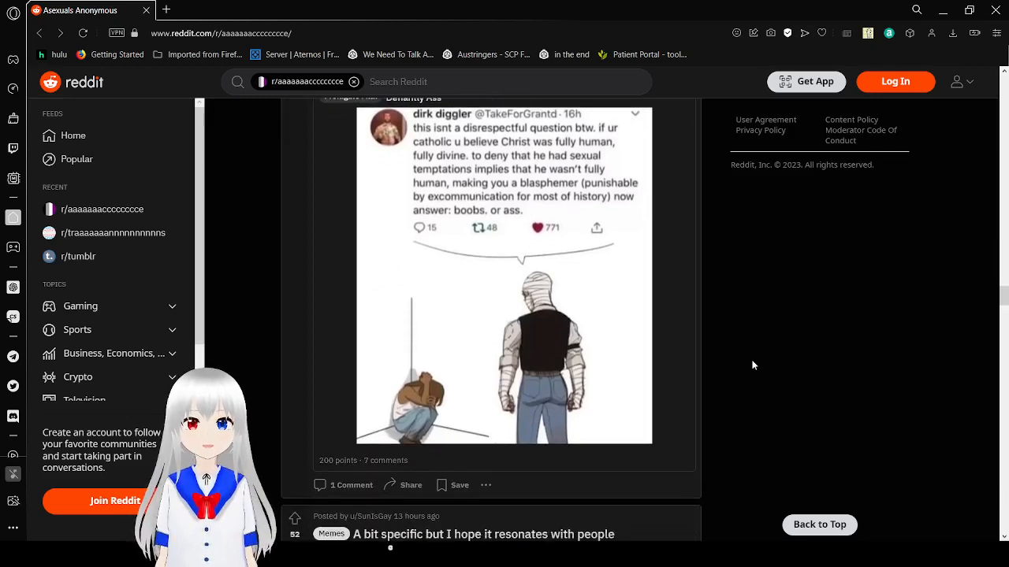
{"action": "scroll", "scroll_direction": "down", "scroll_amount": 3}
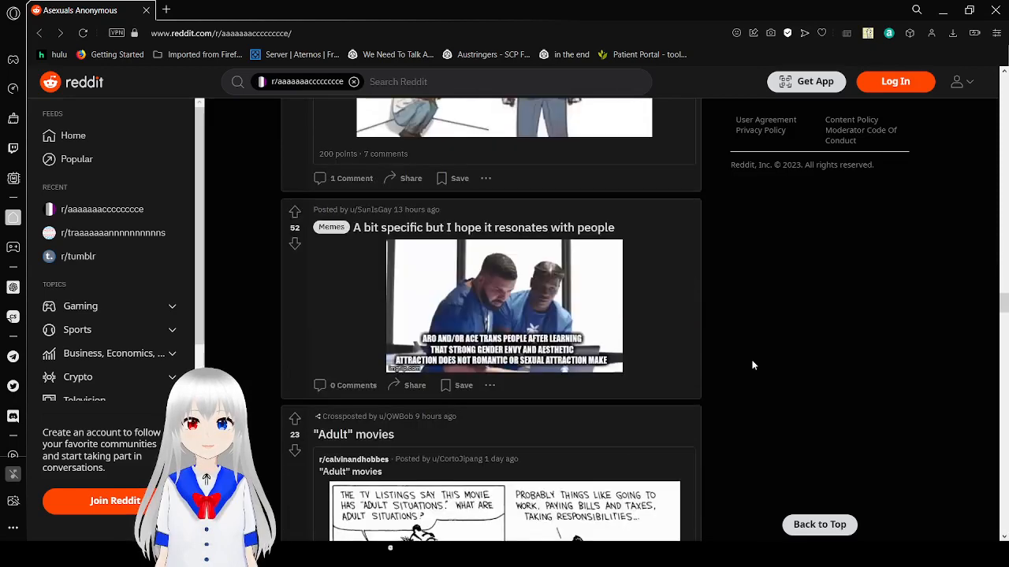
{"action": "scroll", "scroll_direction": "down", "scroll_amount": 3}
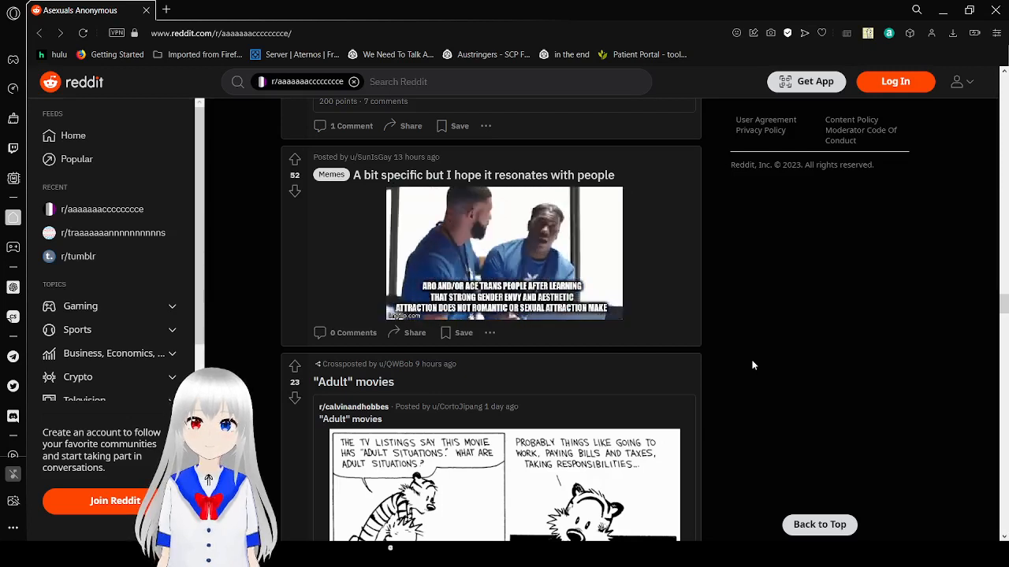
{"action": "scroll", "scroll_direction": "down", "scroll_amount": 3}
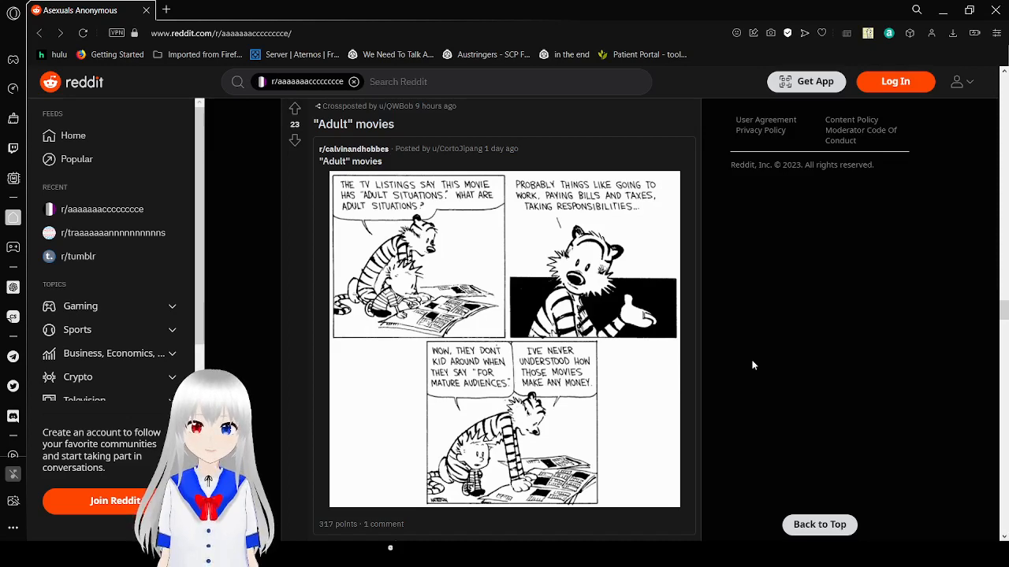
Continue past the Denmark flag post to the "gives me the vibes." manga crosspost.
{"action": "scroll", "scroll_direction": "down", "scroll_amount": 3}
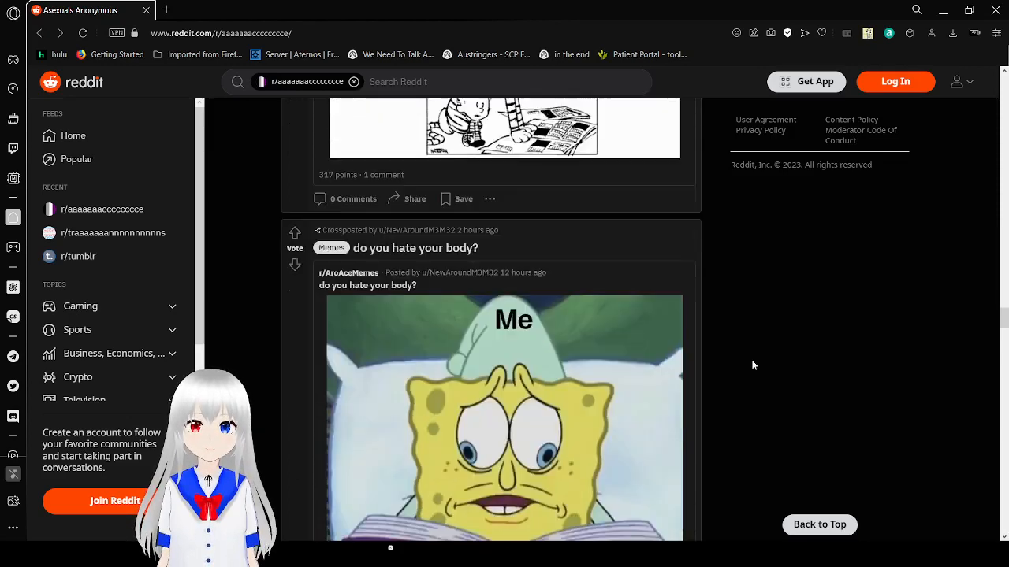
{"action": "scroll", "scroll_direction": "down", "scroll_amount": 3}
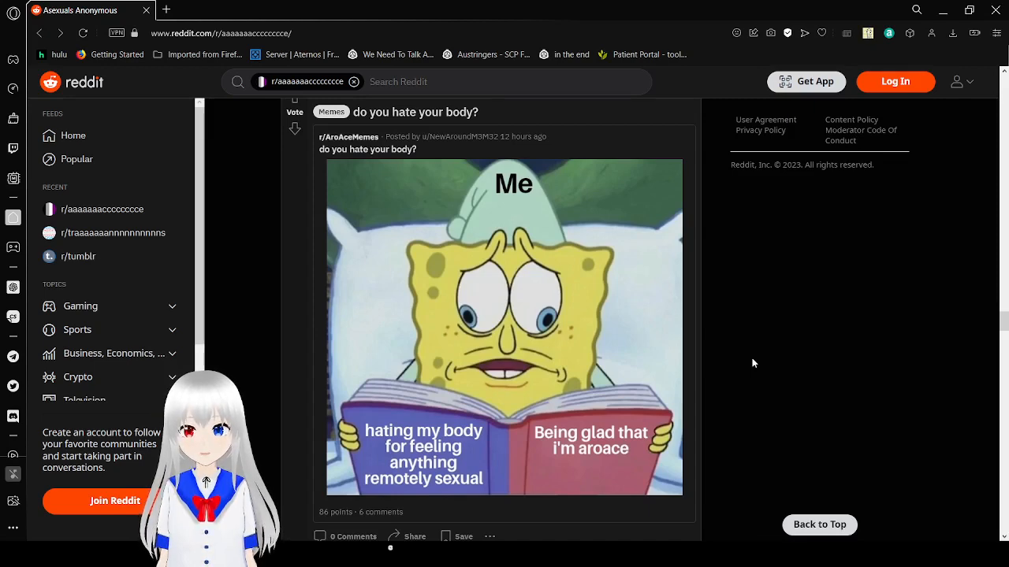
{"action": "scroll", "scroll_direction": "down", "scroll_amount": 3}
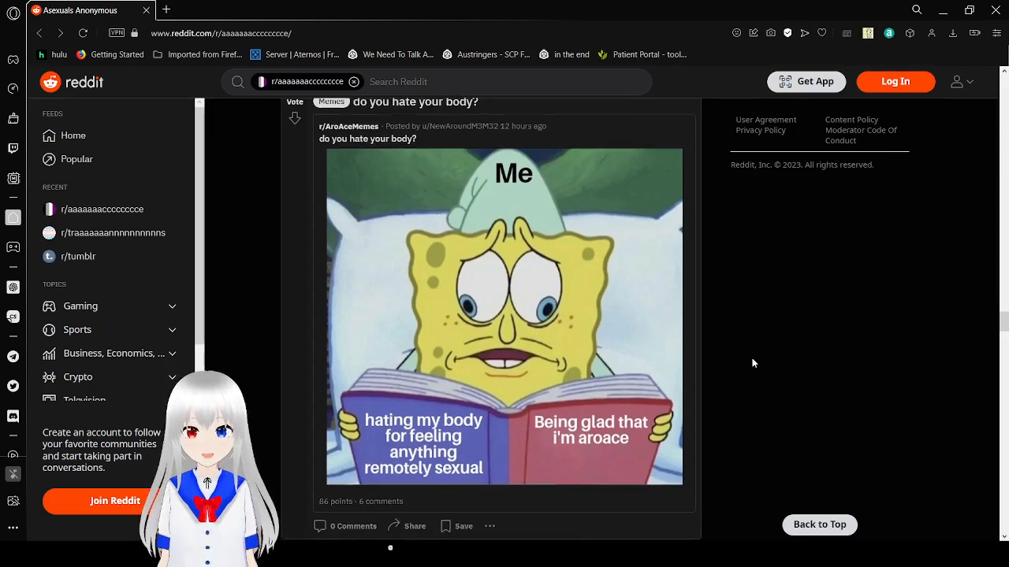
{"action": "scroll", "scroll_direction": "down", "scroll_amount": 3}
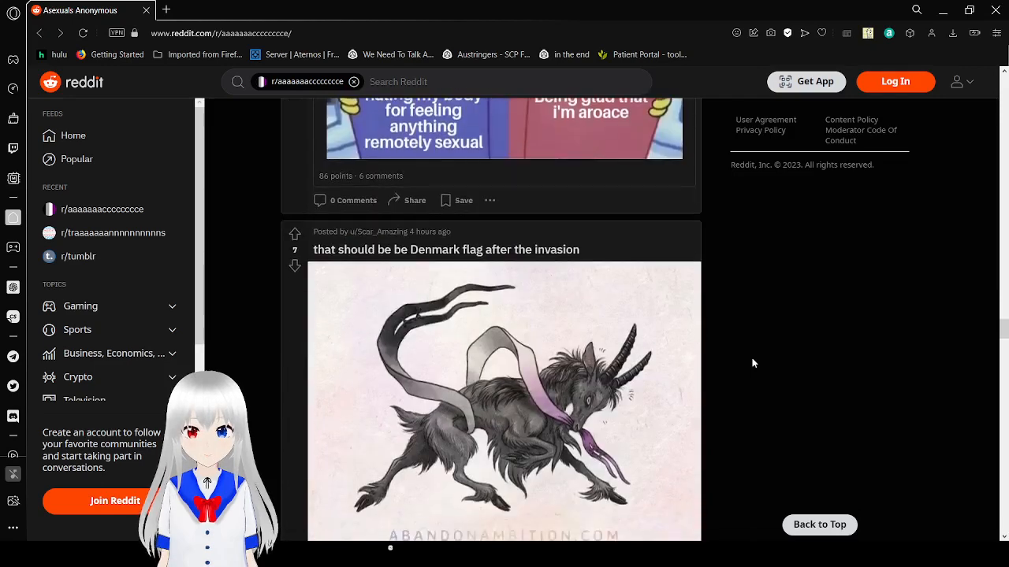
{"action": "scroll", "scroll_direction": "down", "scroll_amount": 3}
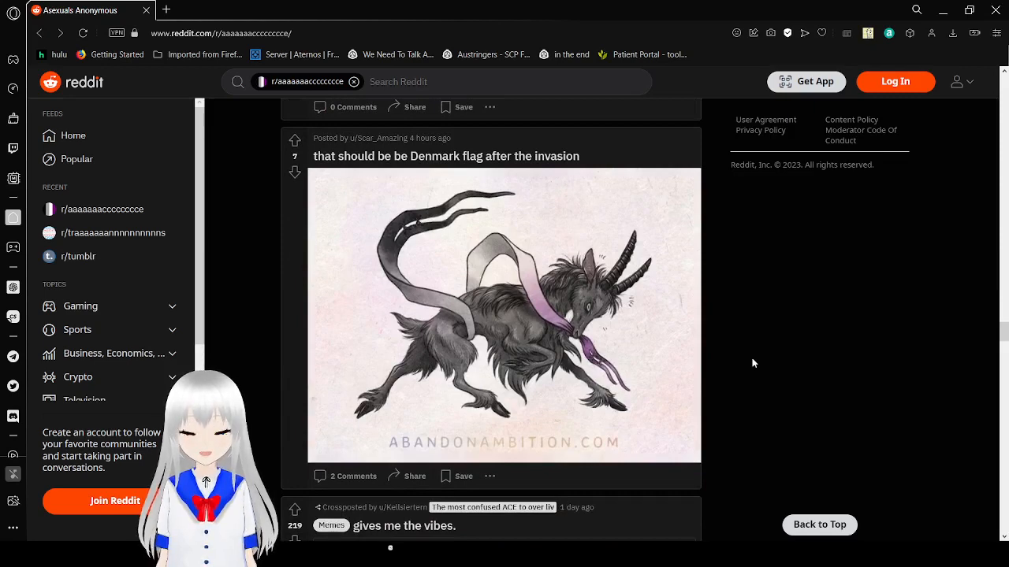
{"action": "scroll", "scroll_direction": "down", "scroll_amount": 3}
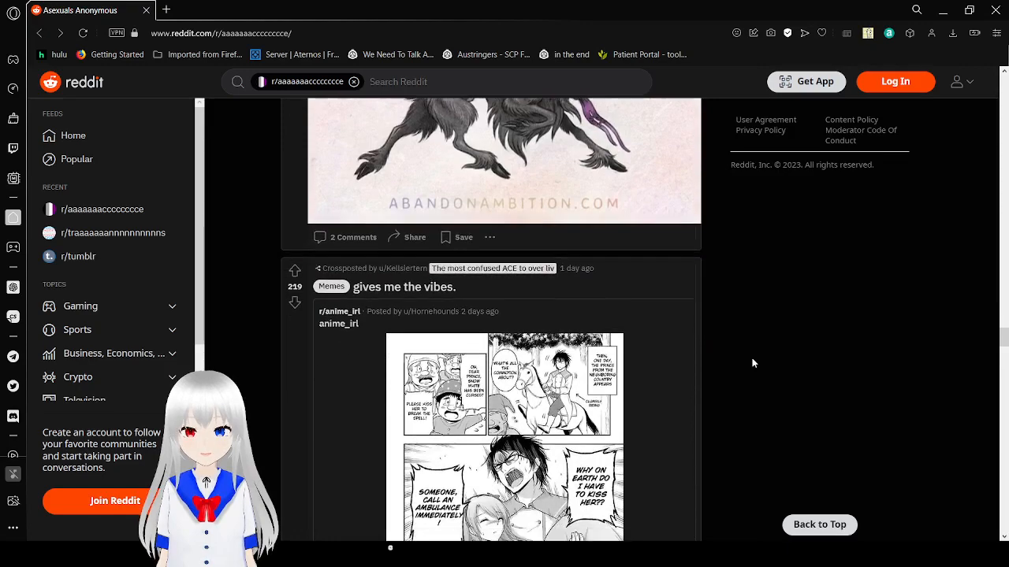
Scroll the anime_irl ambulance manga page into view and read to its final panel.
{"action": "scroll", "scroll_direction": "down", "scroll_amount": 3}
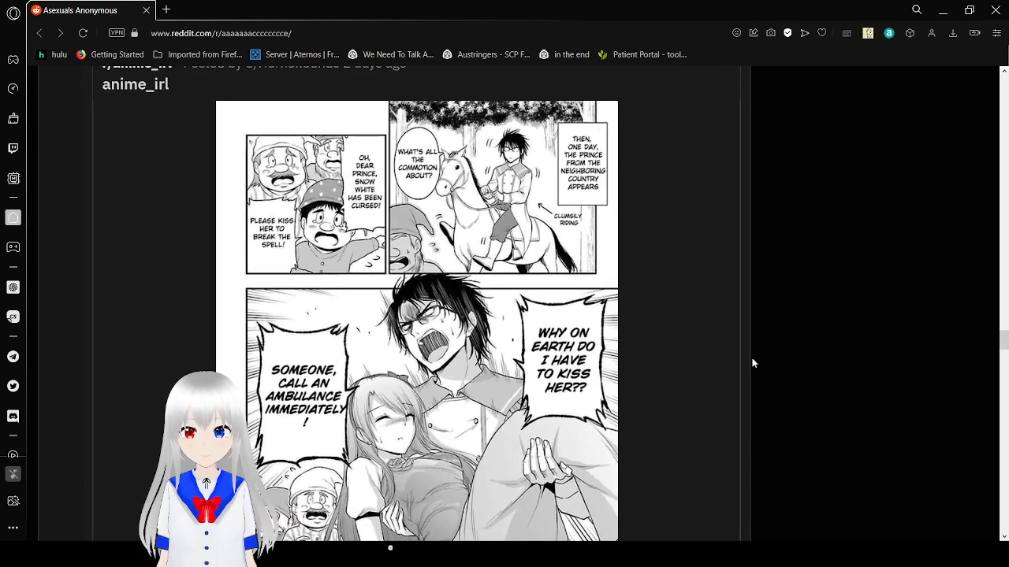
{"action": "scroll", "scroll_direction": "down", "scroll_amount": 3}
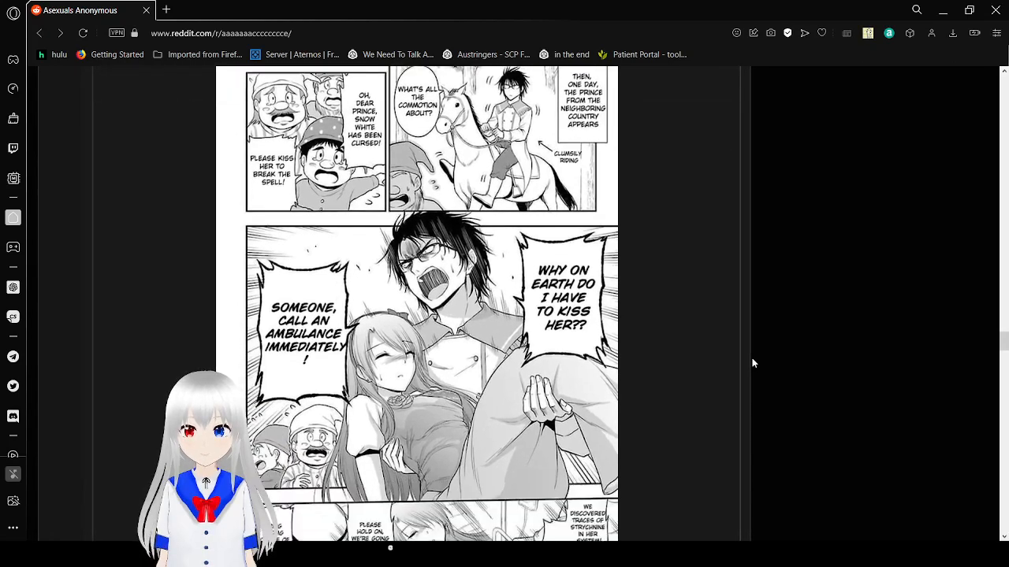
{"action": "scroll", "scroll_direction": "down", "scroll_amount": 3}
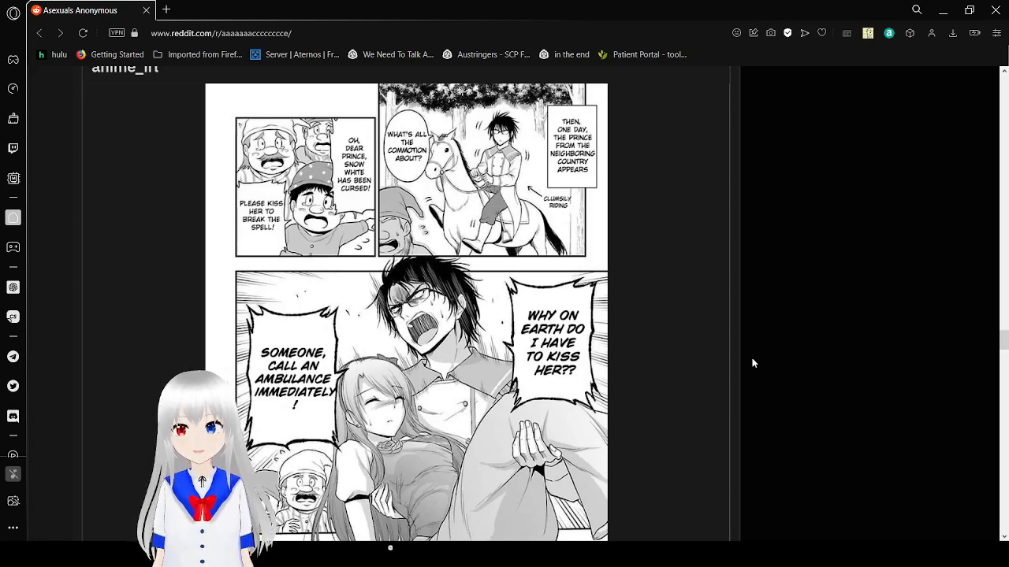
{"action": "scroll", "scroll_direction": "down", "scroll_amount": 3}
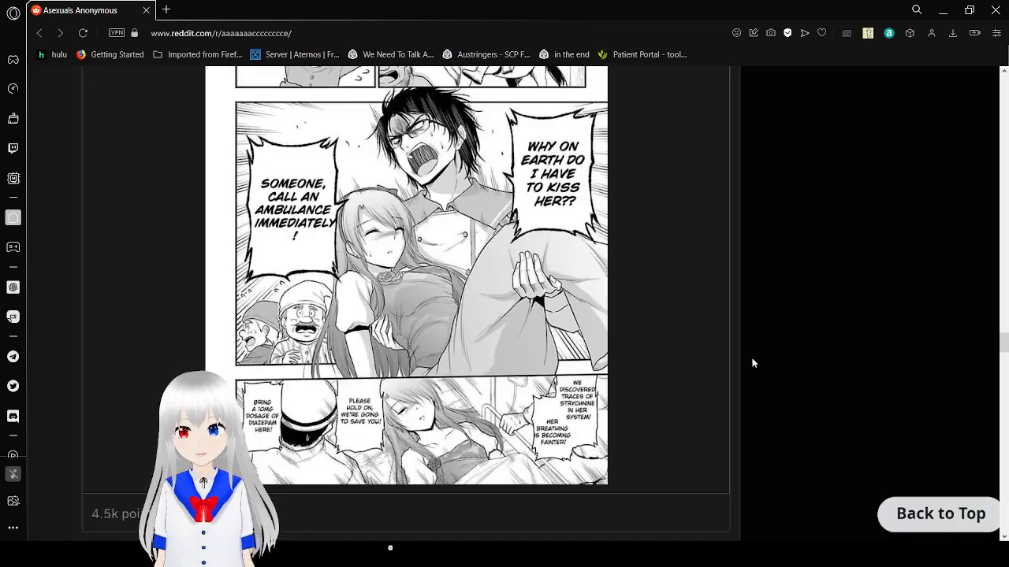
{"action": "scroll", "scroll_direction": "down", "scroll_amount": 3}
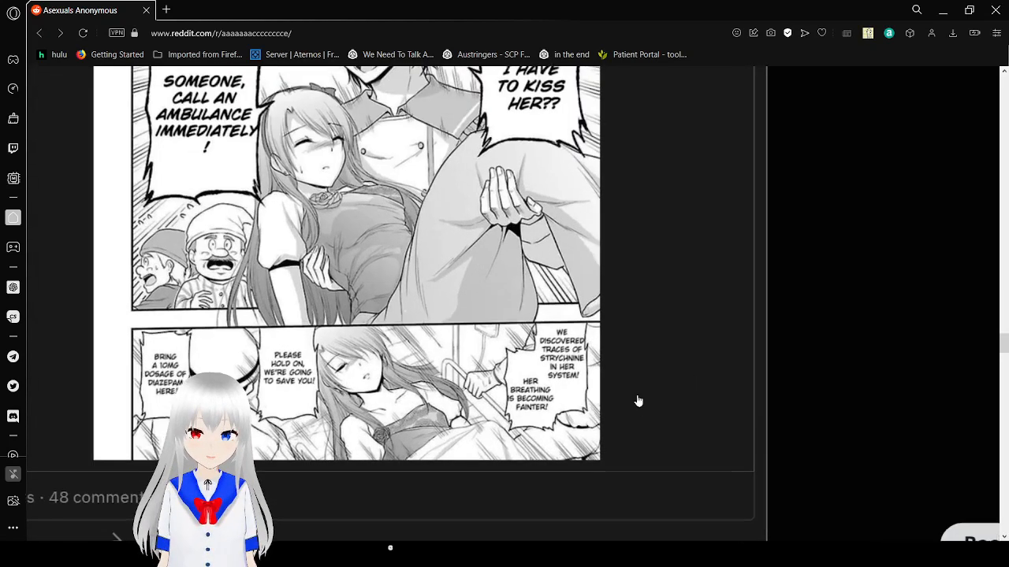
{"action": "scroll", "scroll_direction": "down", "scroll_amount": 3}
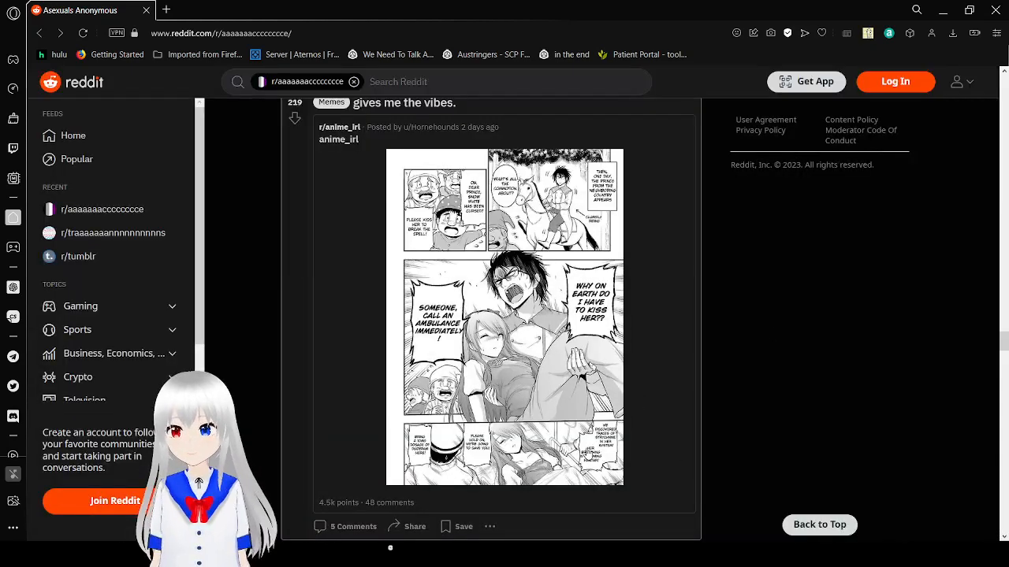
Scroll past the Kafka and pixel-art knight memes.
{"action": "scroll", "scroll_direction": "down", "scroll_amount": 3}
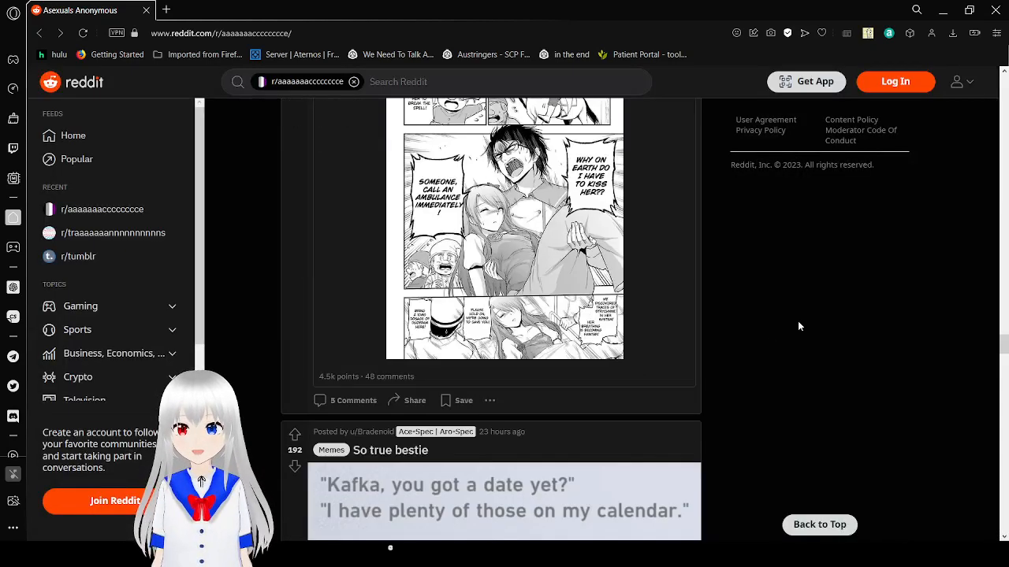
{"action": "scroll", "scroll_direction": "down", "scroll_amount": 3}
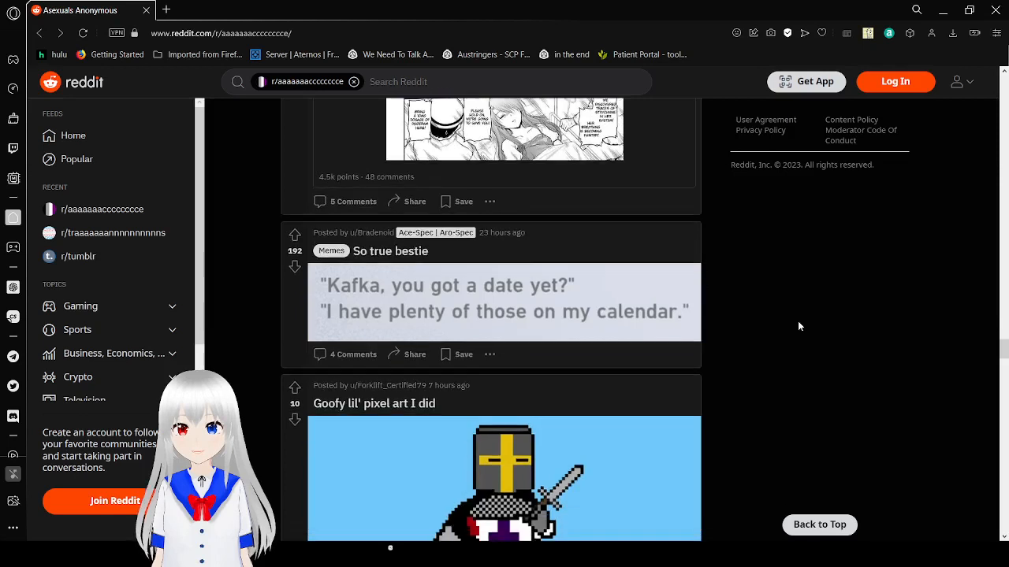
{"action": "scroll", "scroll_direction": "down", "scroll_amount": 3}
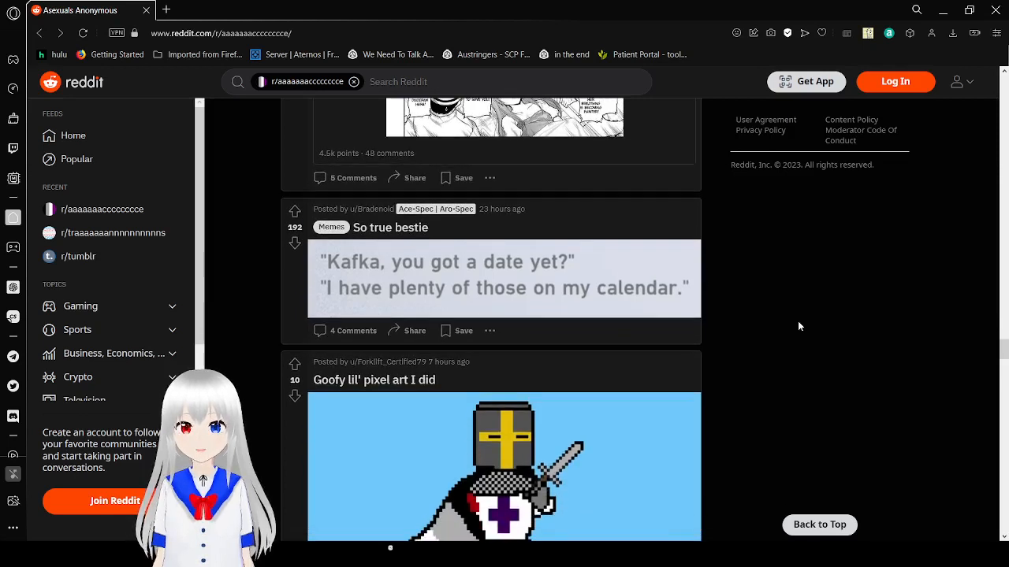
{"action": "scroll", "scroll_direction": "down", "scroll_amount": 3}
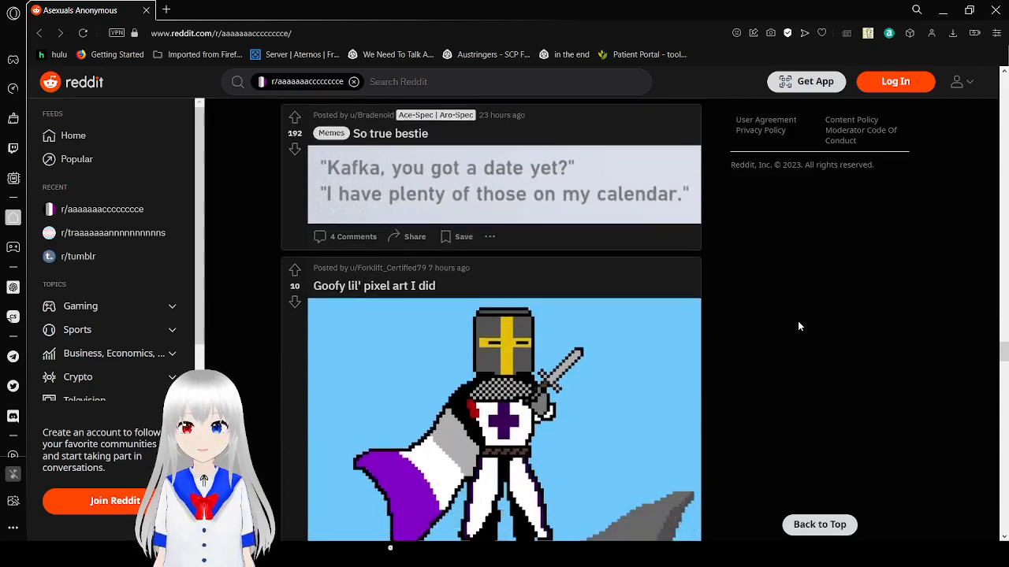
{"action": "scroll", "scroll_direction": "down", "scroll_amount": 3}
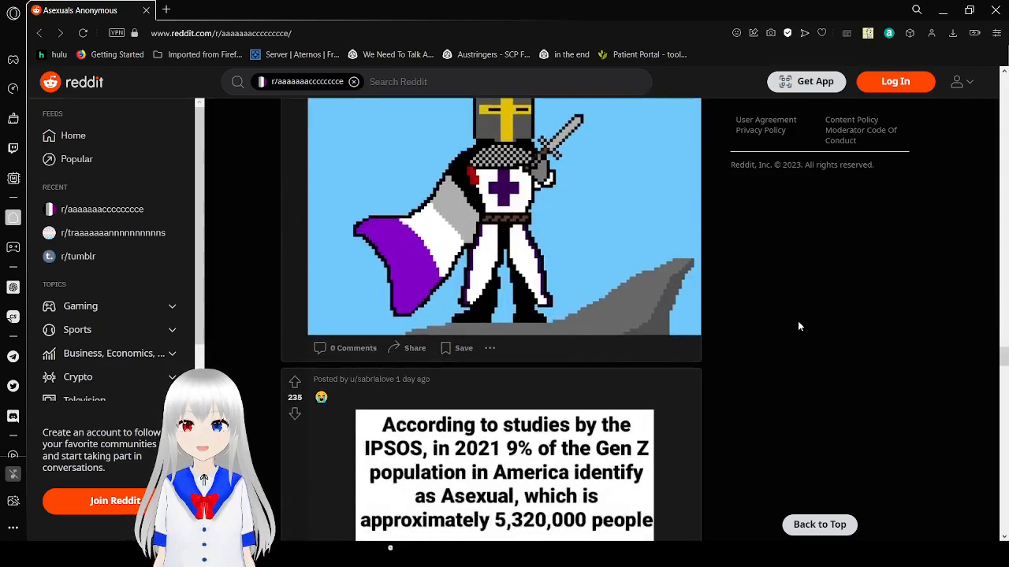
Continue past the IPSOS Denmark meme and garlic bread crosspost to the commissioned DND OC art.
{"action": "scroll", "scroll_direction": "down", "scroll_amount": 3}
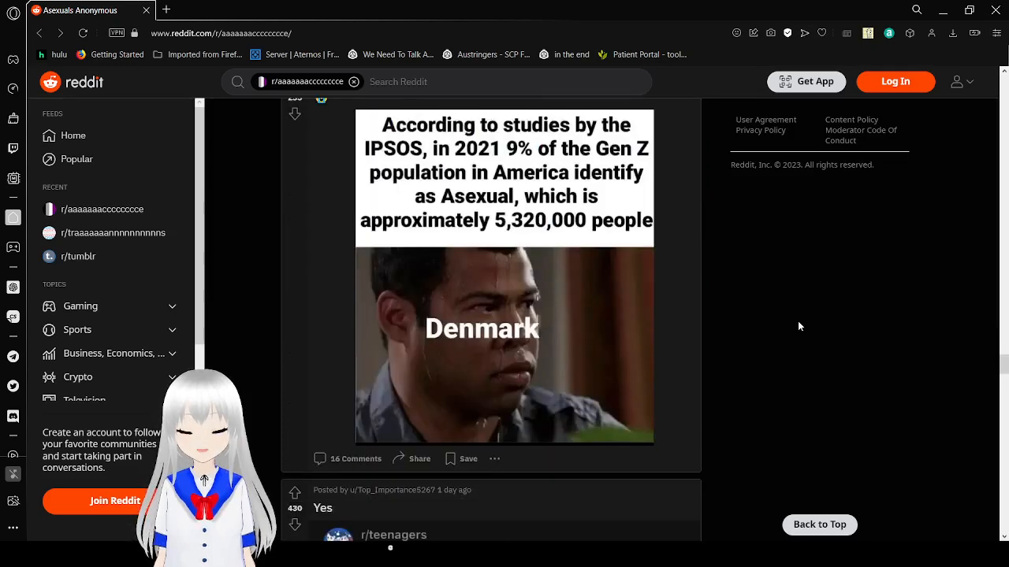
{"action": "scroll", "scroll_direction": "down", "scroll_amount": 3}
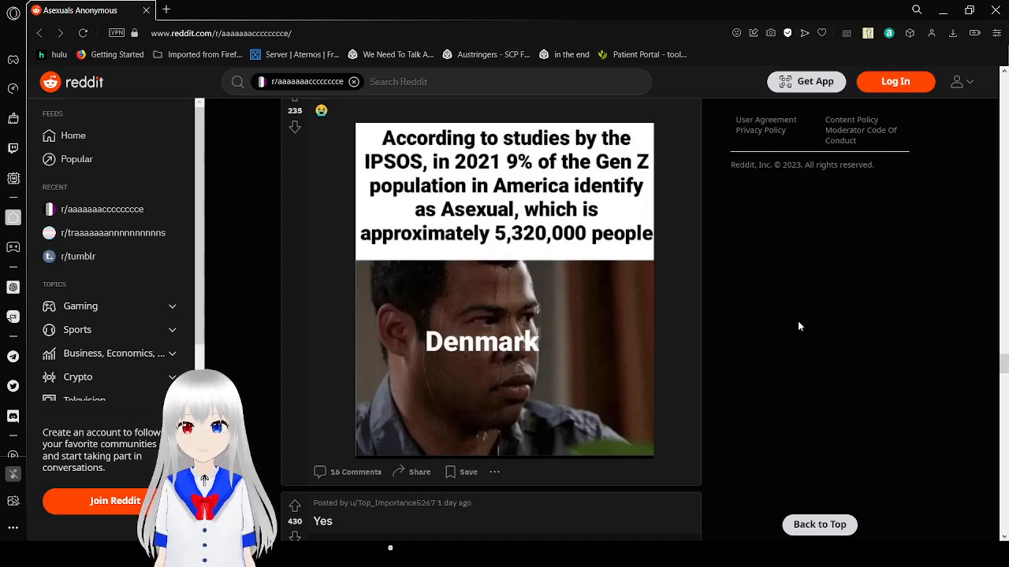
{"action": "scroll", "scroll_direction": "down", "scroll_amount": 3}
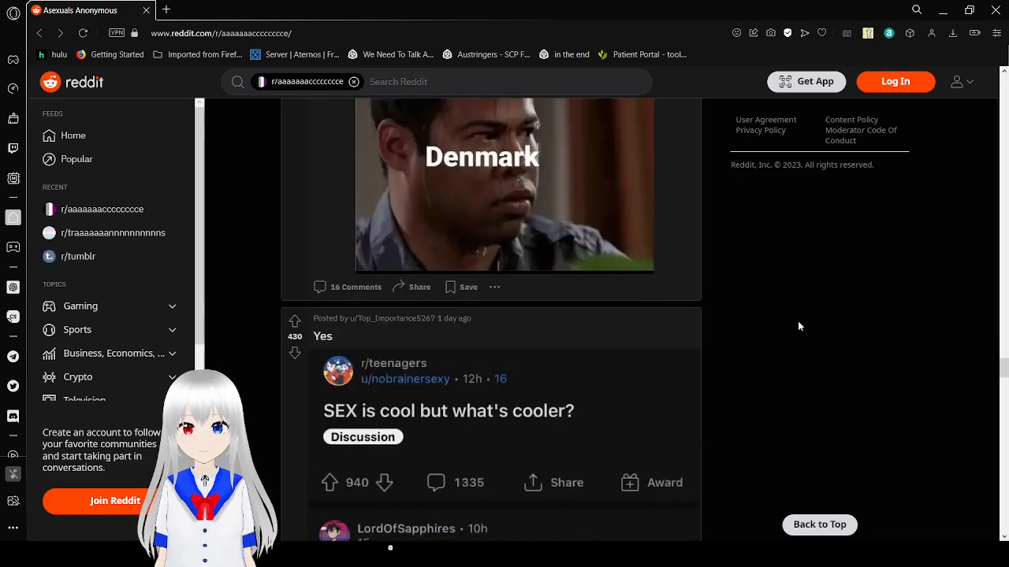
{"action": "scroll", "scroll_direction": "down", "scroll_amount": 3}
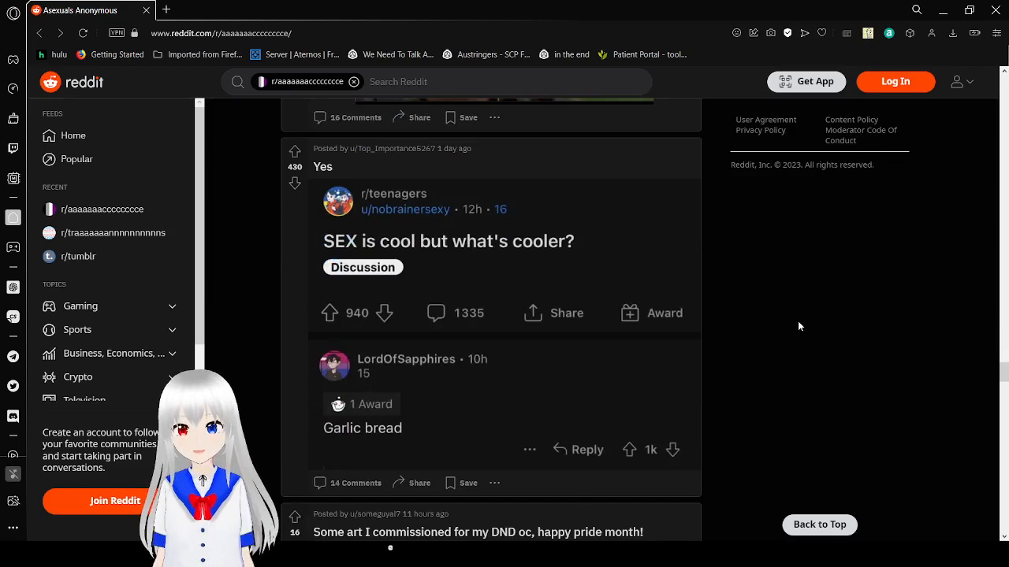
{"action": "scroll", "scroll_direction": "down", "scroll_amount": 3}
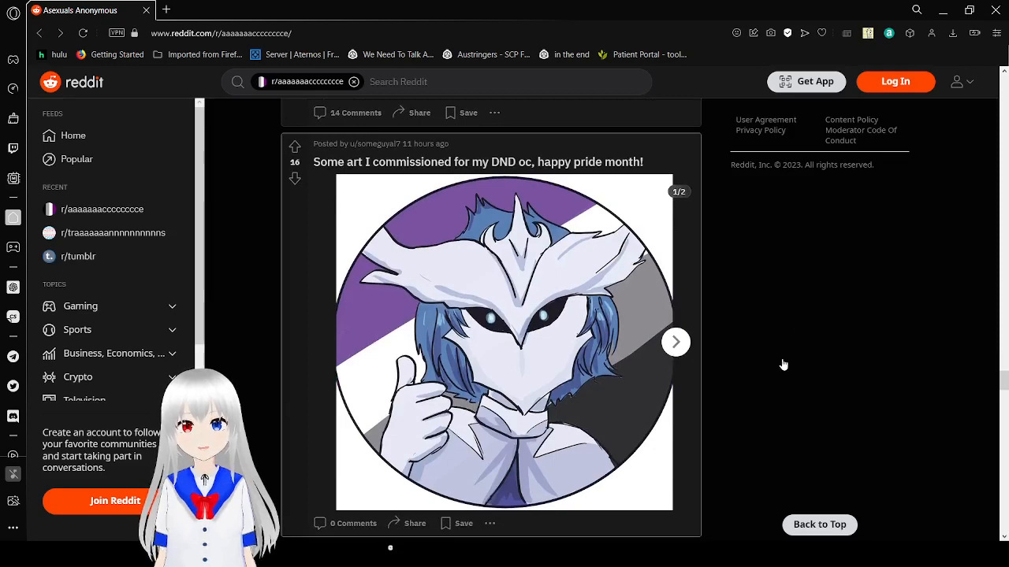
View the DND art gallery's second sketch image, then scroll to the "New food unlocked" meme.
{"action": "left_click", "coordinate": [674, 341]}
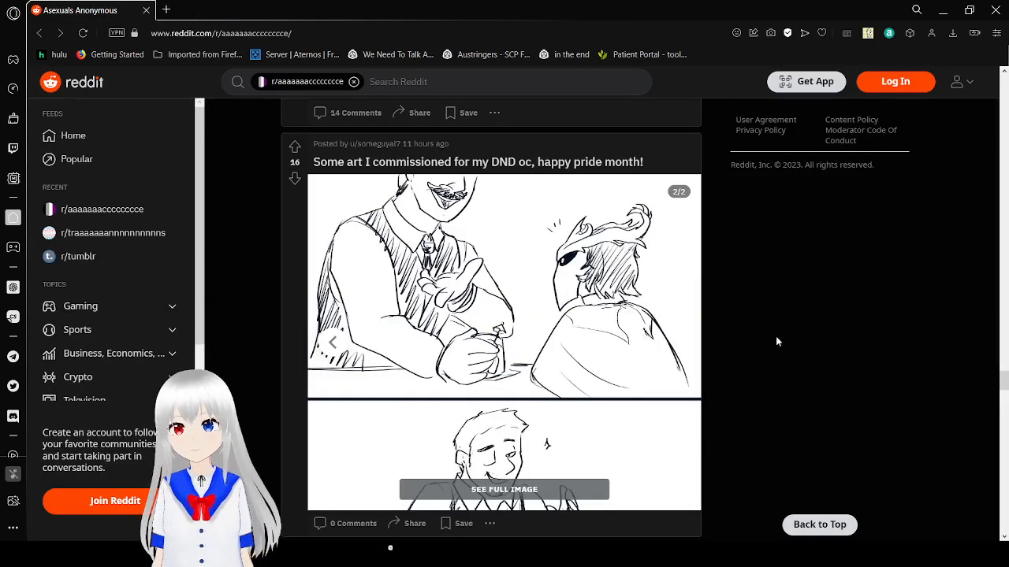
{"action": "scroll", "scroll_direction": "down", "scroll_amount": 3}
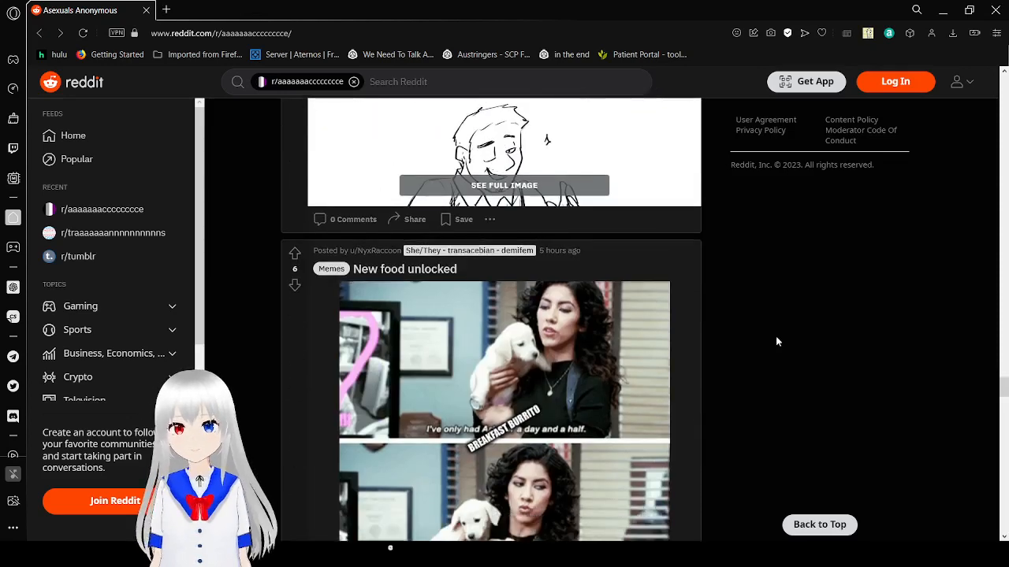
{"action": "scroll", "scroll_direction": "down", "scroll_amount": 3}
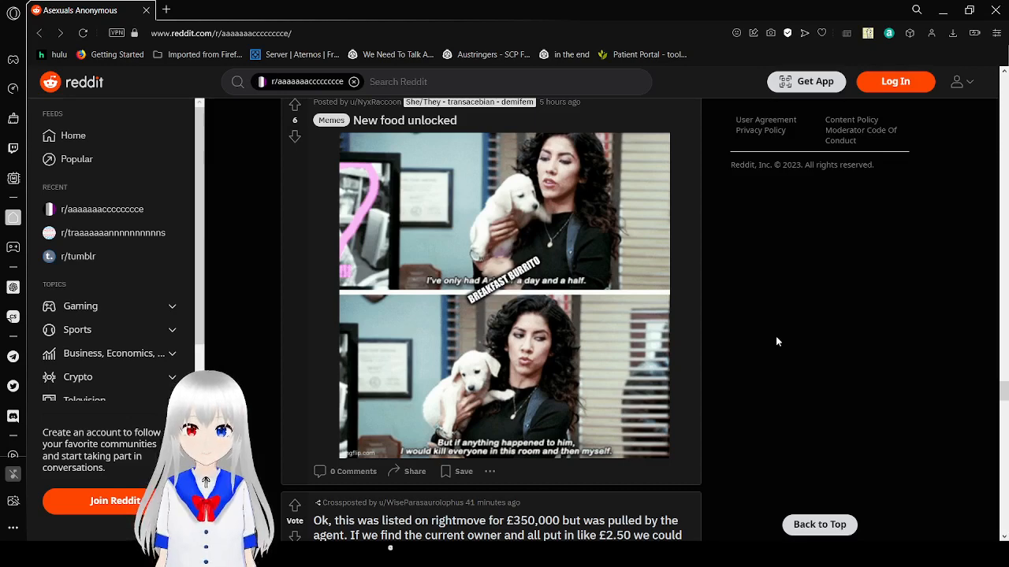
{"action": "scroll", "scroll_direction": "down", "scroll_amount": 3}
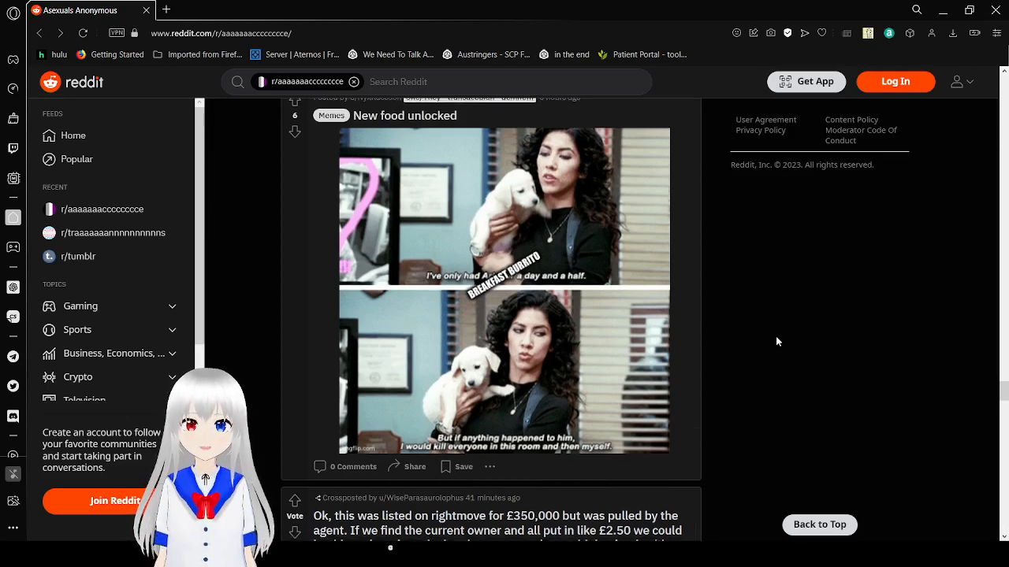
Scroll to the rightmove sea-fort crosspost and view its listing screenshot at full size.
{"action": "scroll", "scroll_direction": "down", "scroll_amount": 3}
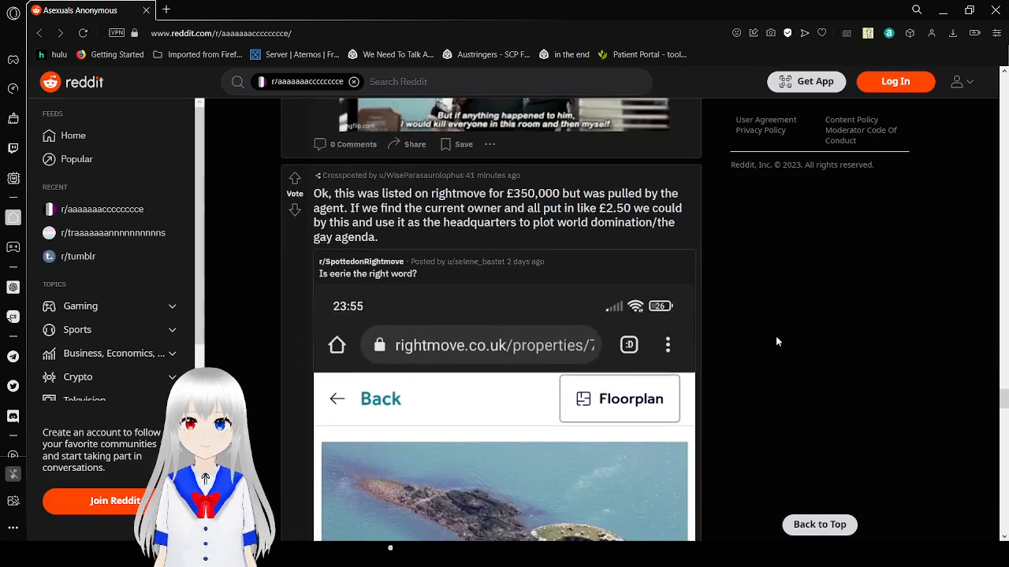
{"action": "scroll", "scroll_direction": "down", "scroll_amount": 3}
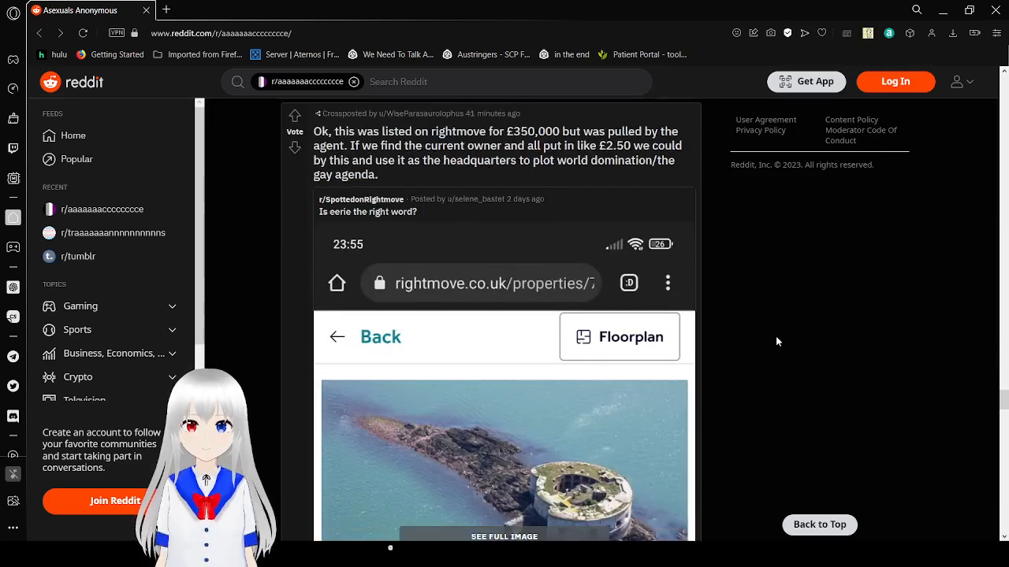
{"action": "scroll", "scroll_direction": "down", "scroll_amount": 3}
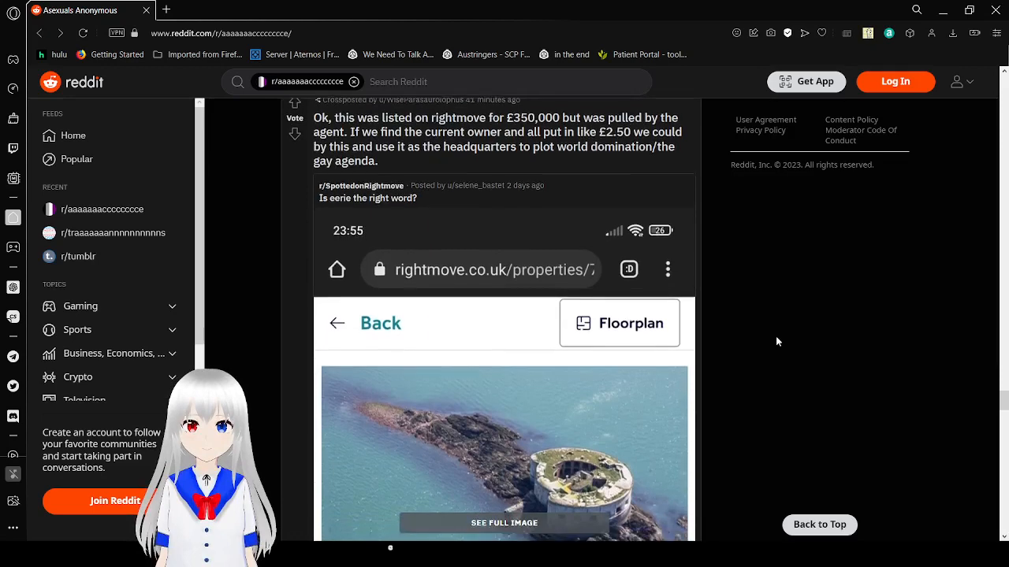
{"action": "scroll", "scroll_direction": "down", "scroll_amount": 3}
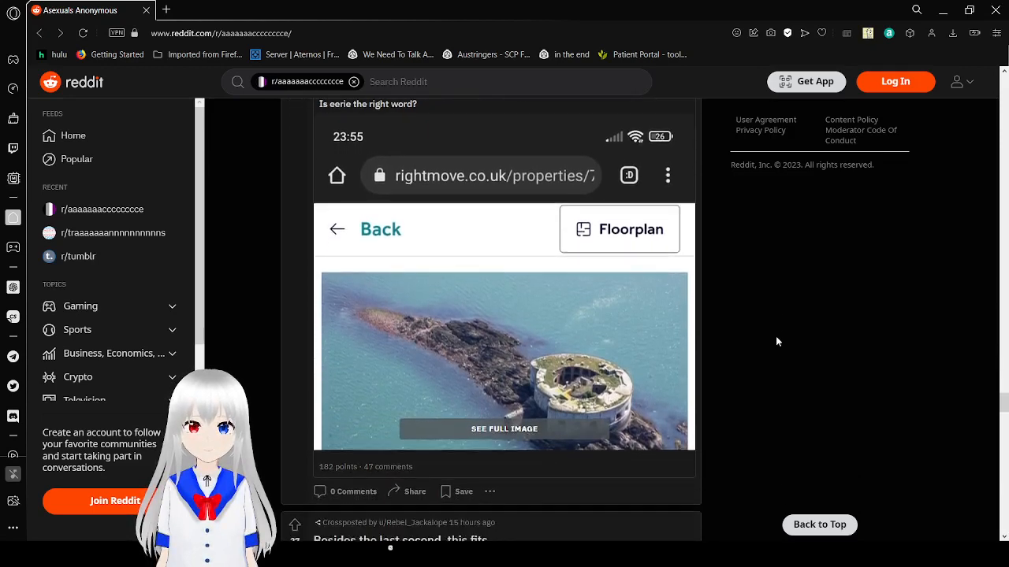
{"action": "scroll", "scroll_direction": "down", "scroll_amount": 3}
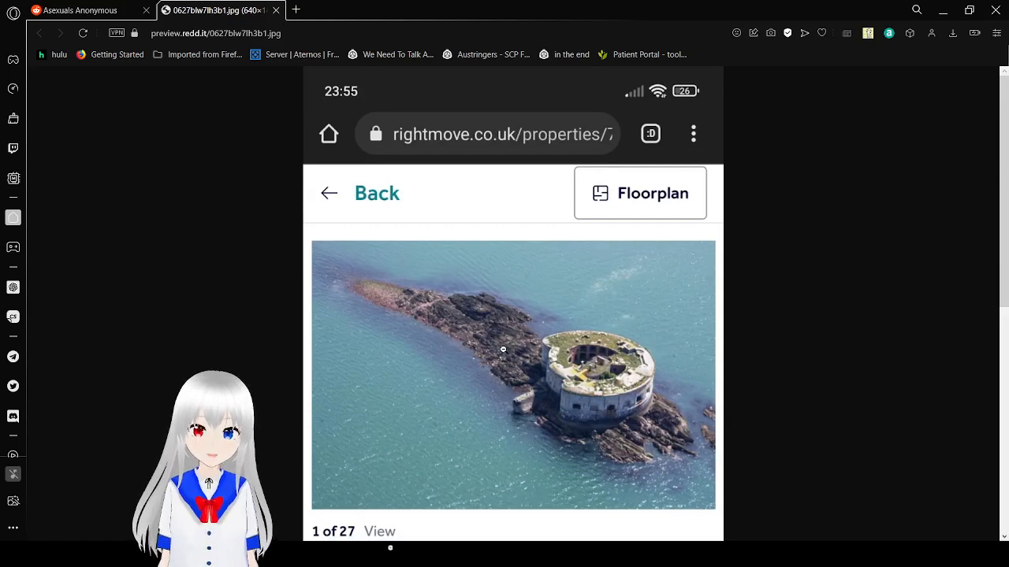
{"action": "scroll", "scroll_direction": "down", "scroll_amount": 3}
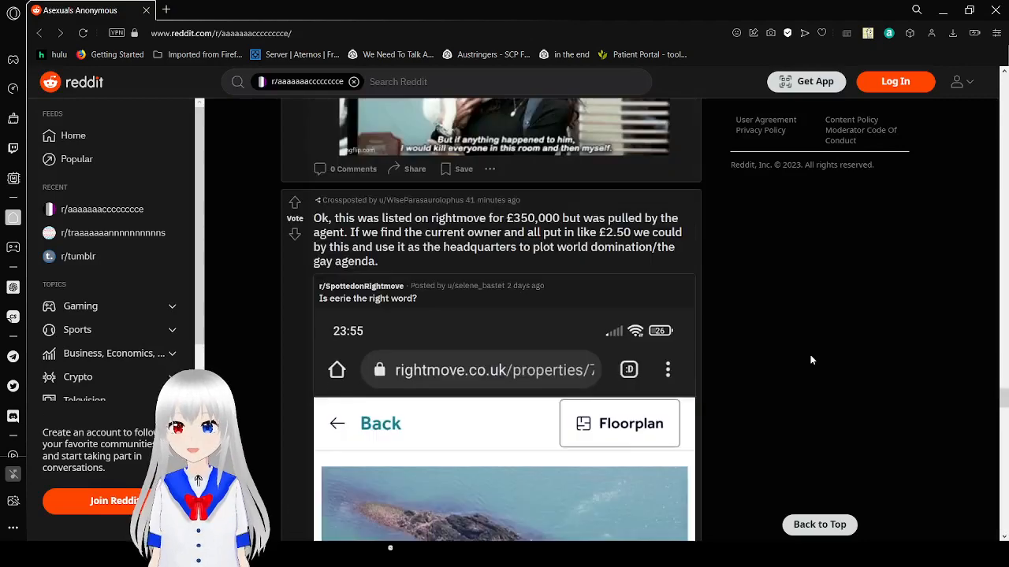
Scroll past the "I Need some asexual besties???" post, closing a stray loading tab.
{"action": "scroll", "scroll_direction": "down", "scroll_amount": 3}
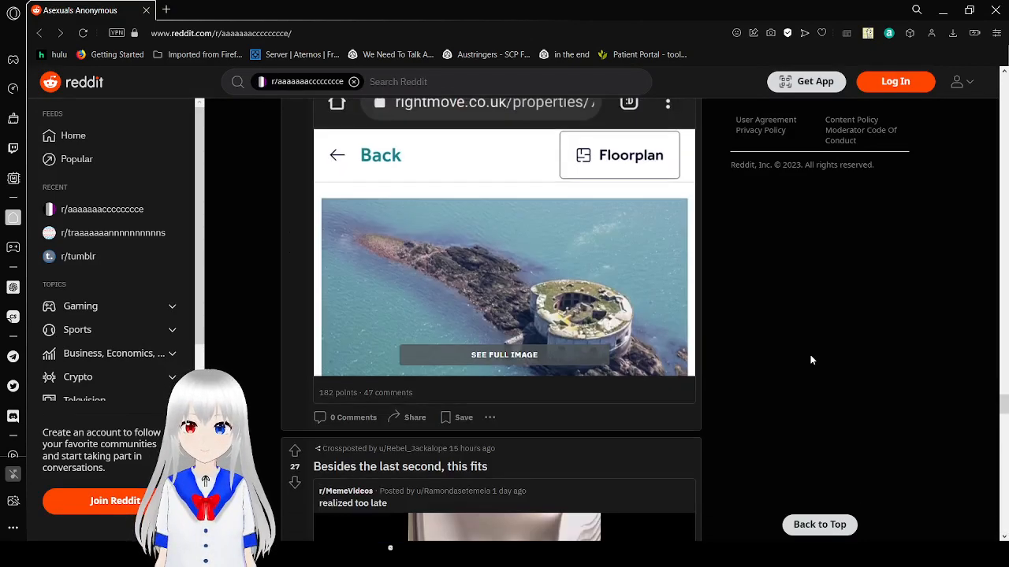
{"action": "scroll", "scroll_direction": "down", "scroll_amount": 3}
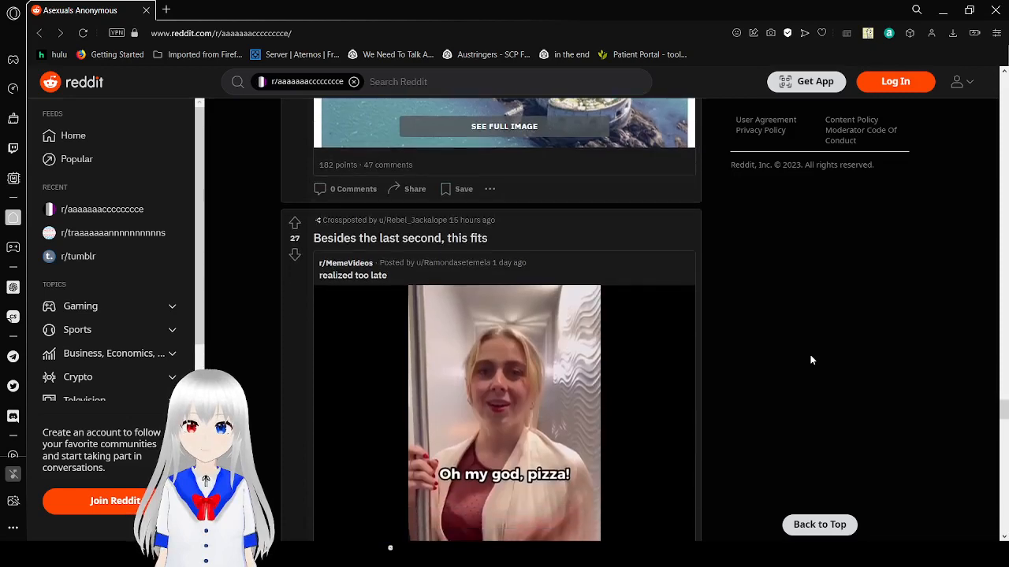
{"action": "scroll", "scroll_direction": "down", "scroll_amount": 3}
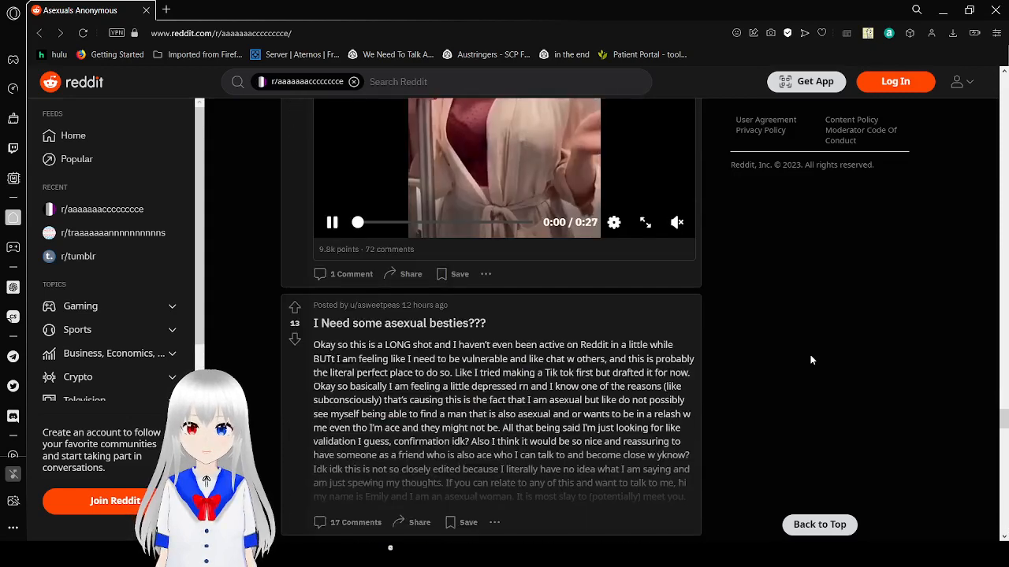
{"action": "scroll", "scroll_direction": "down", "scroll_amount": 3}
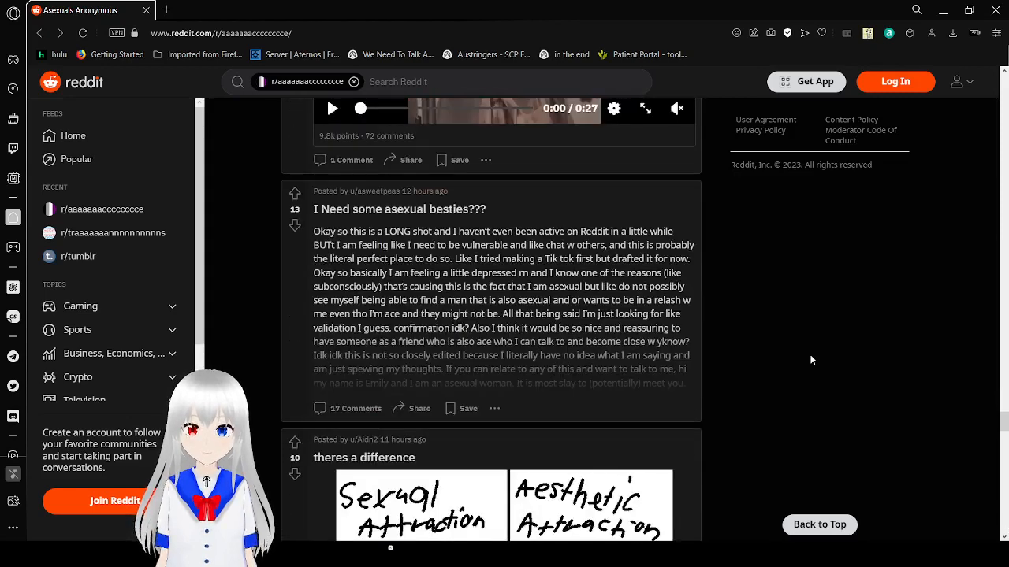
{"action": "mouse_move", "coordinate": [584, 306]}
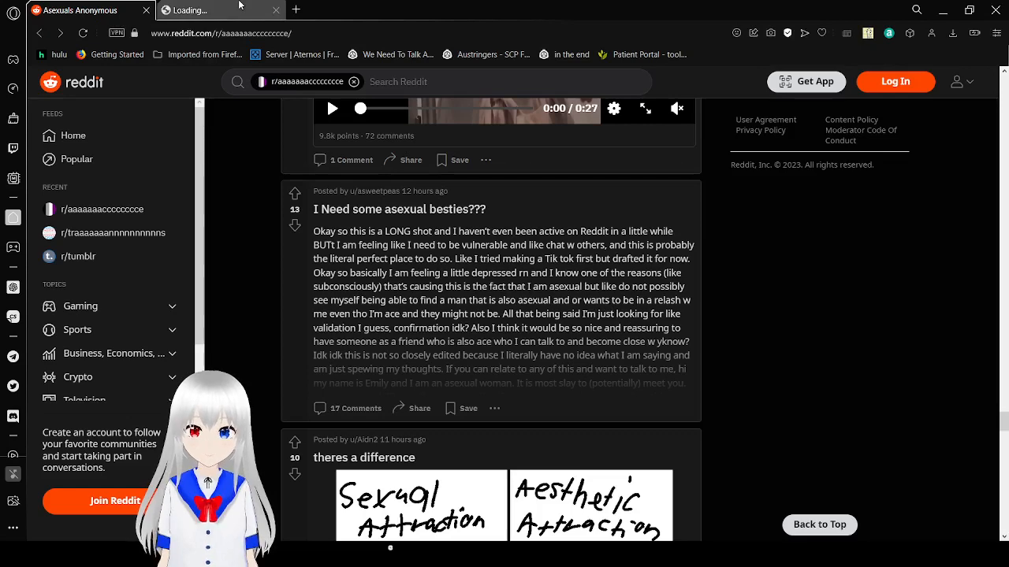
{"action": "left_click", "coordinate": [399, 208]}
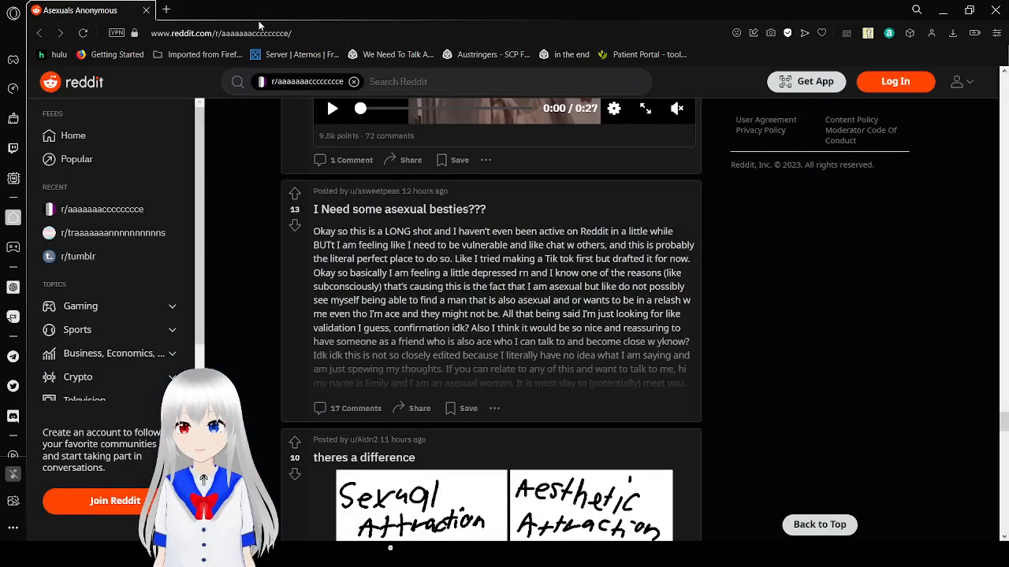
Continue past the "theres a difference" drawing to the "Da fuck" Swedes cat meme.
{"action": "scroll", "scroll_direction": "down", "scroll_amount": 3}
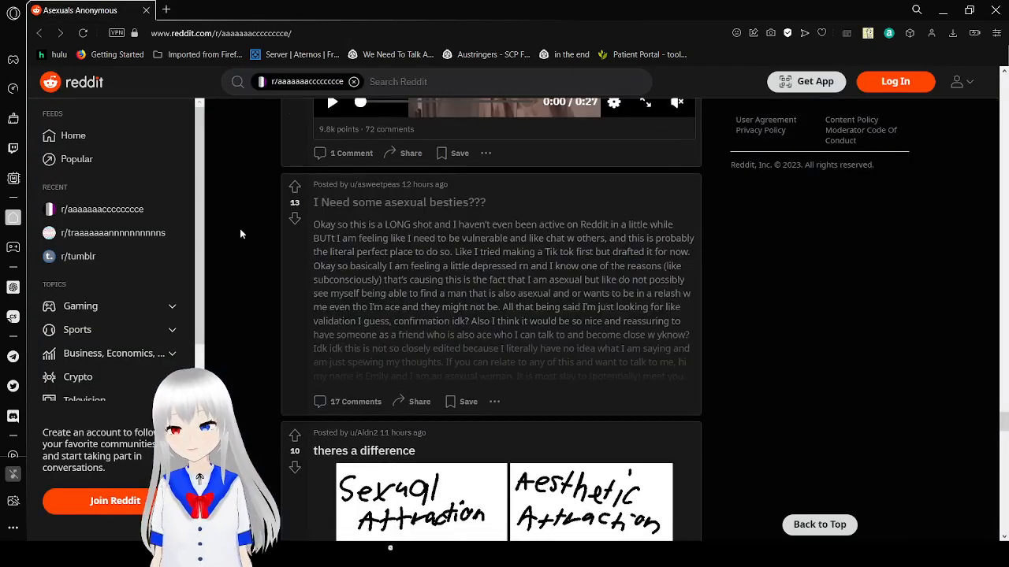
{"action": "scroll", "scroll_direction": "down", "scroll_amount": 3}
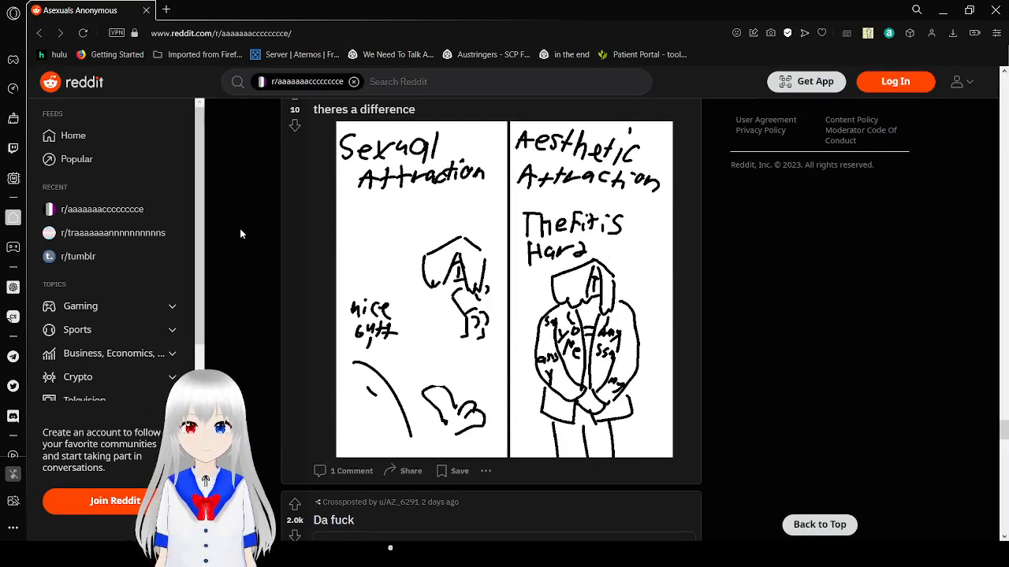
{"action": "mouse_move", "coordinate": [465, 243]}
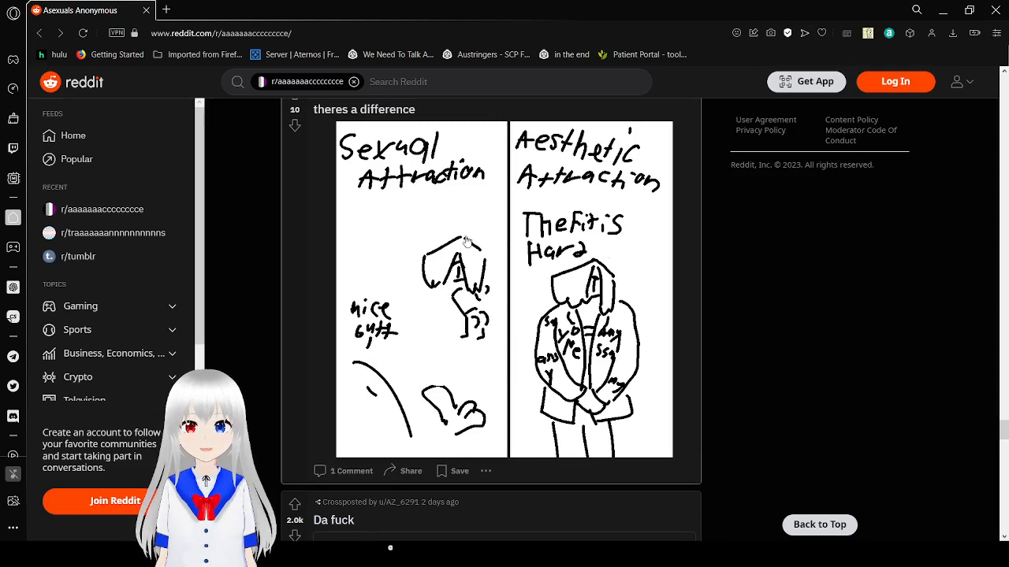
{"action": "mouse_move", "coordinate": [511, 307]}
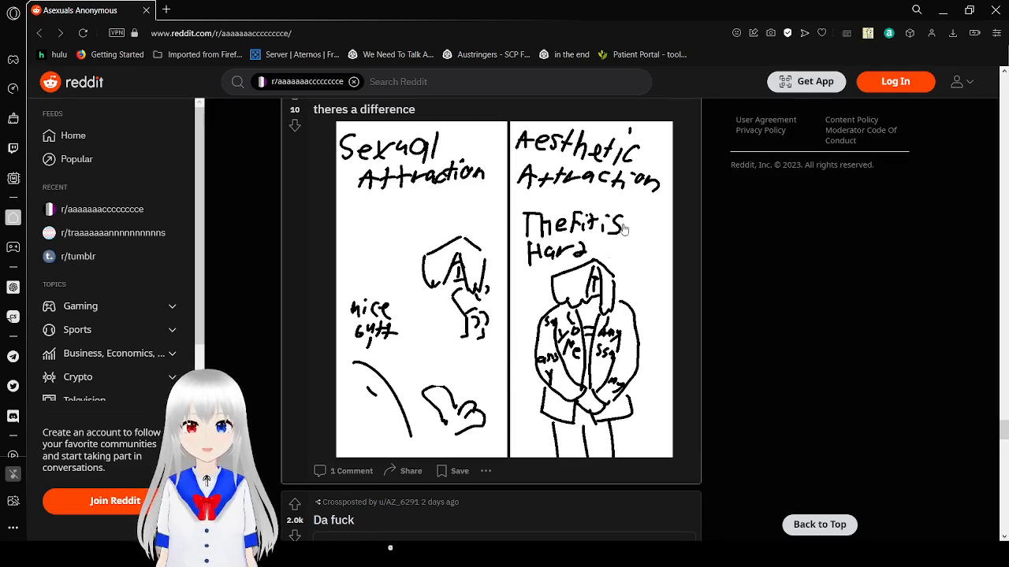
{"action": "mouse_move", "coordinate": [654, 365]}
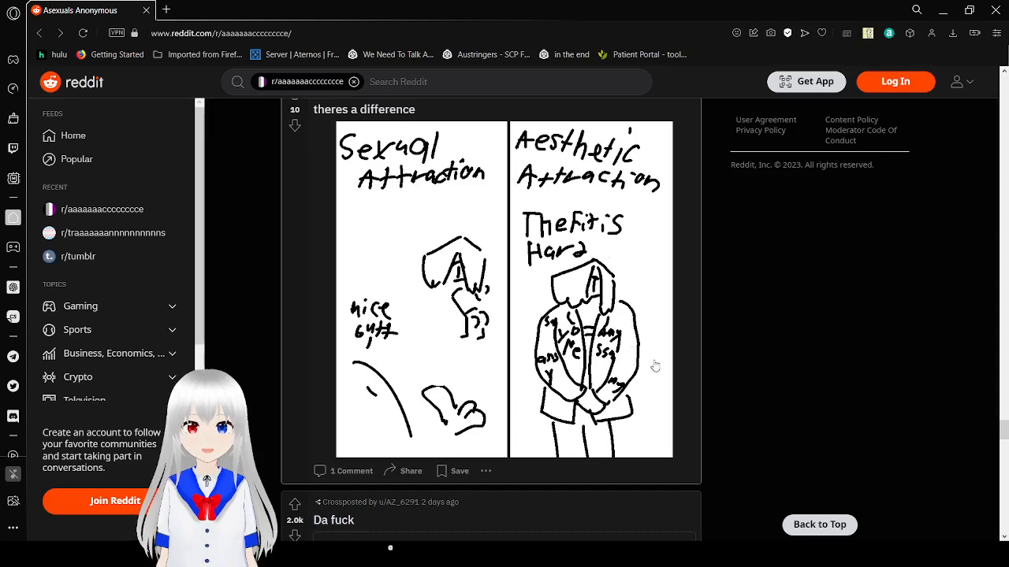
{"action": "scroll", "scroll_direction": "down", "scroll_amount": 3}
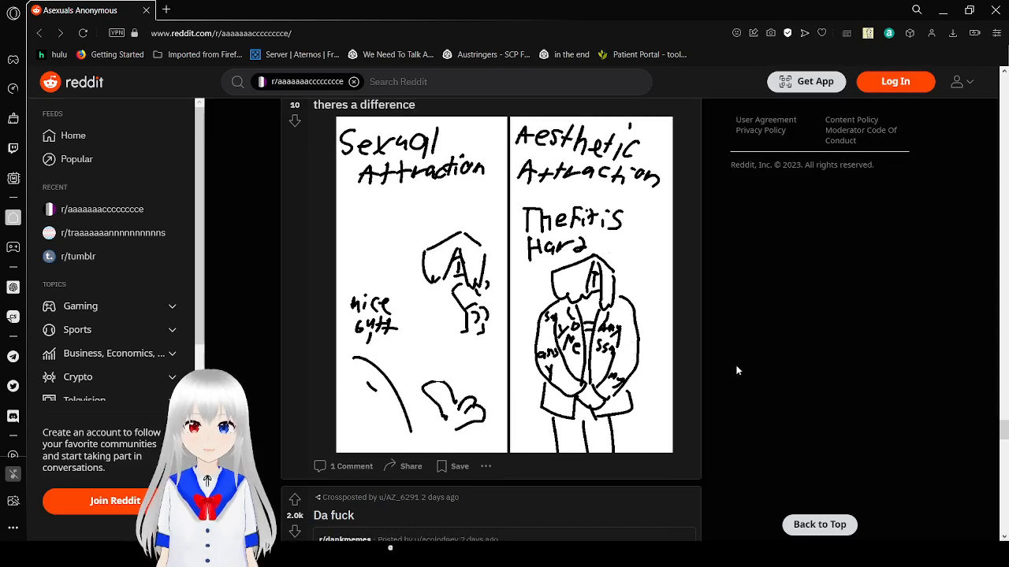
{"action": "scroll", "scroll_direction": "down", "scroll_amount": 3}
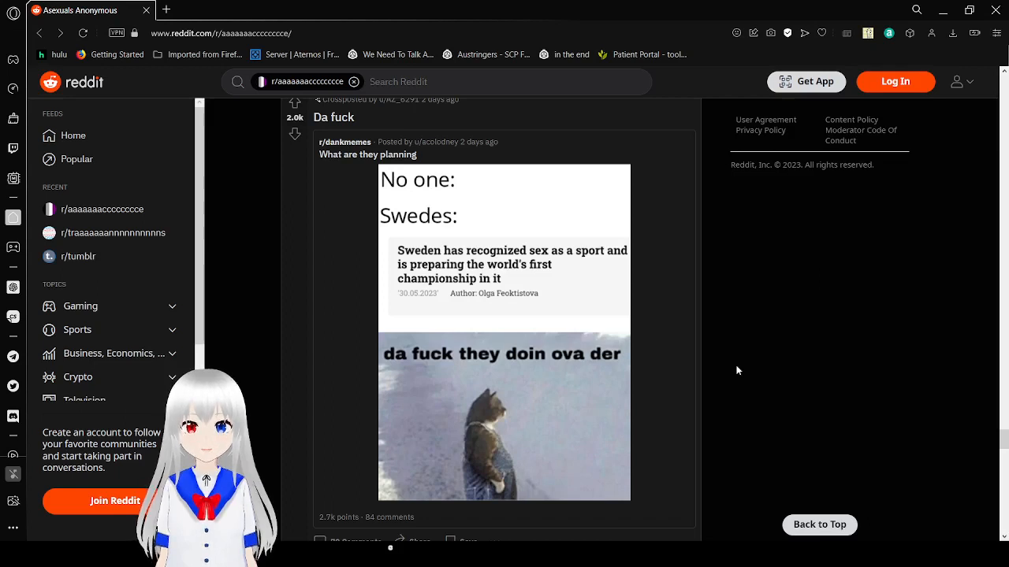
Scroll past the Asexual rain drawing and chip bag photo.
{"action": "scroll", "scroll_direction": "down", "scroll_amount": 3}
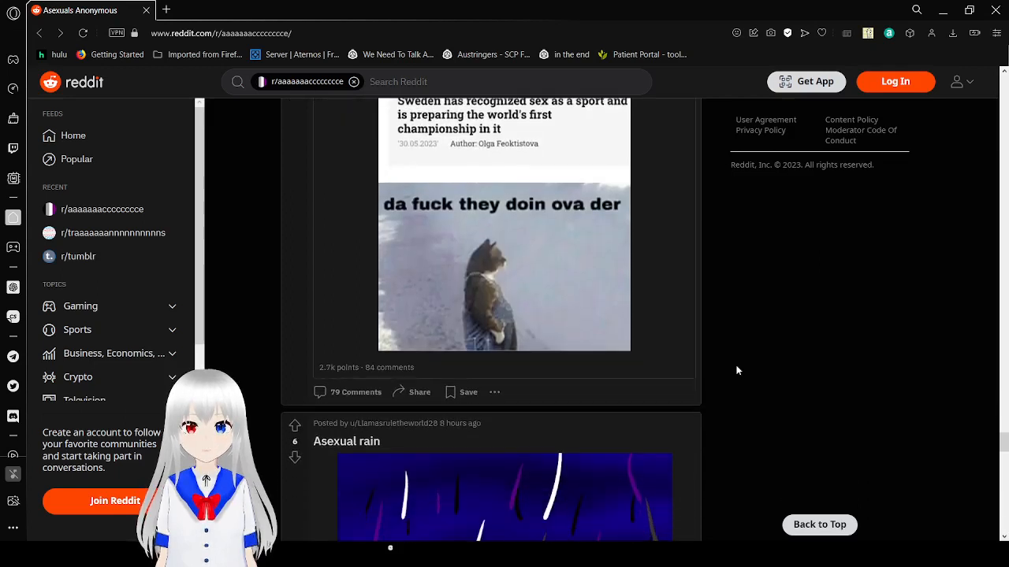
{"action": "scroll", "scroll_direction": "down", "scroll_amount": 3}
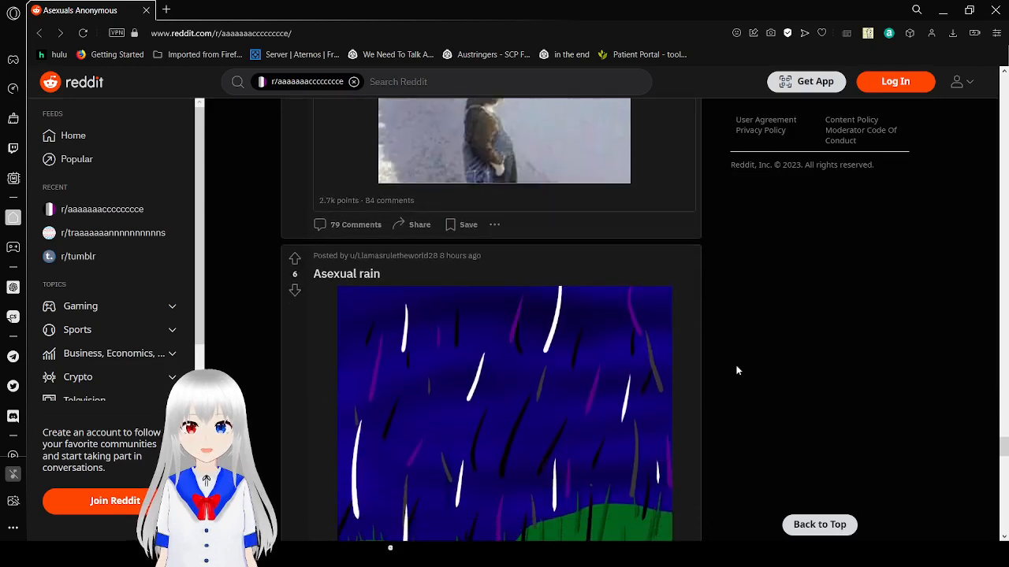
{"action": "scroll", "scroll_direction": "down", "scroll_amount": 3}
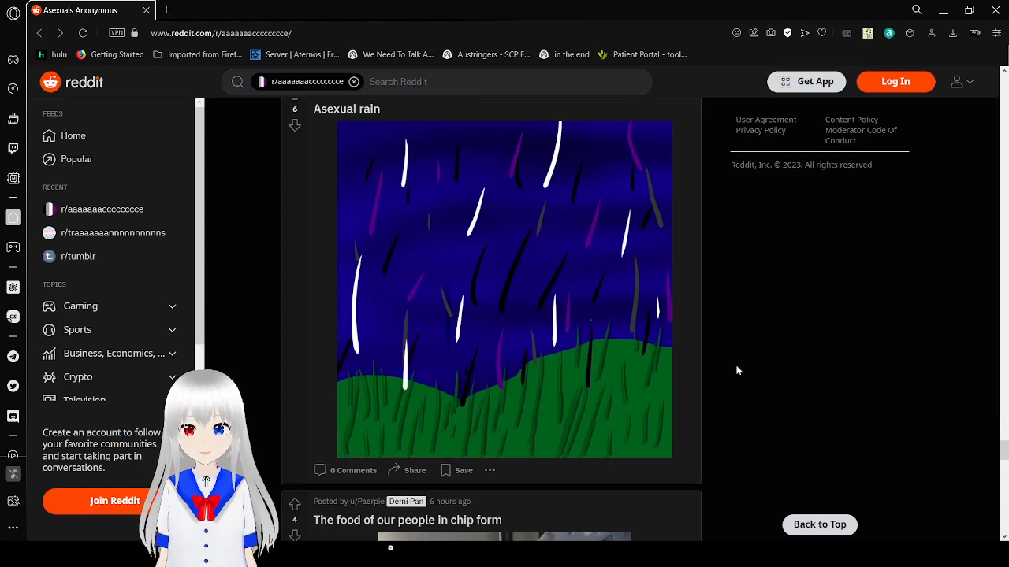
{"action": "scroll", "scroll_direction": "down", "scroll_amount": 3}
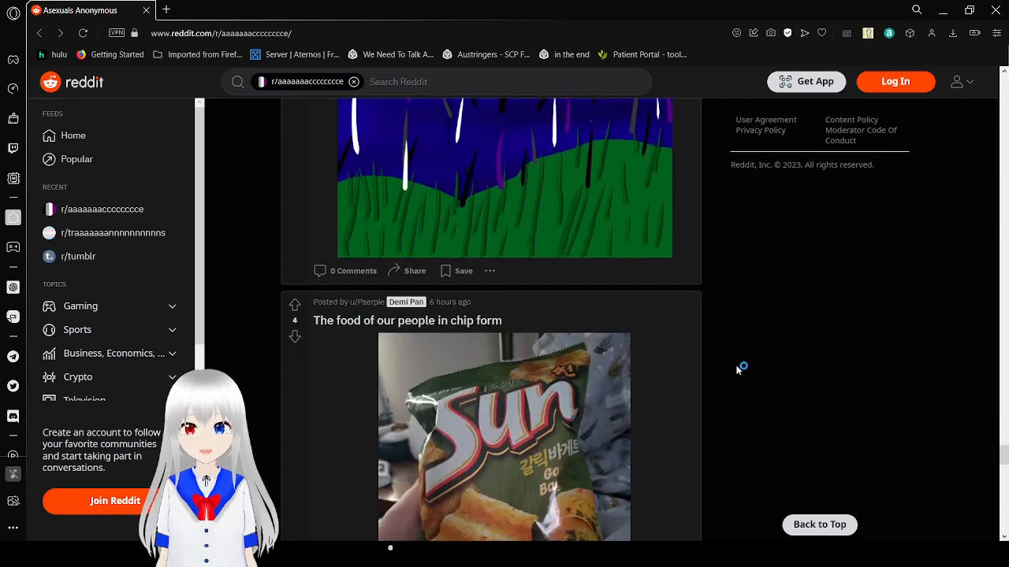
{"action": "scroll", "scroll_direction": "down", "scroll_amount": 3}
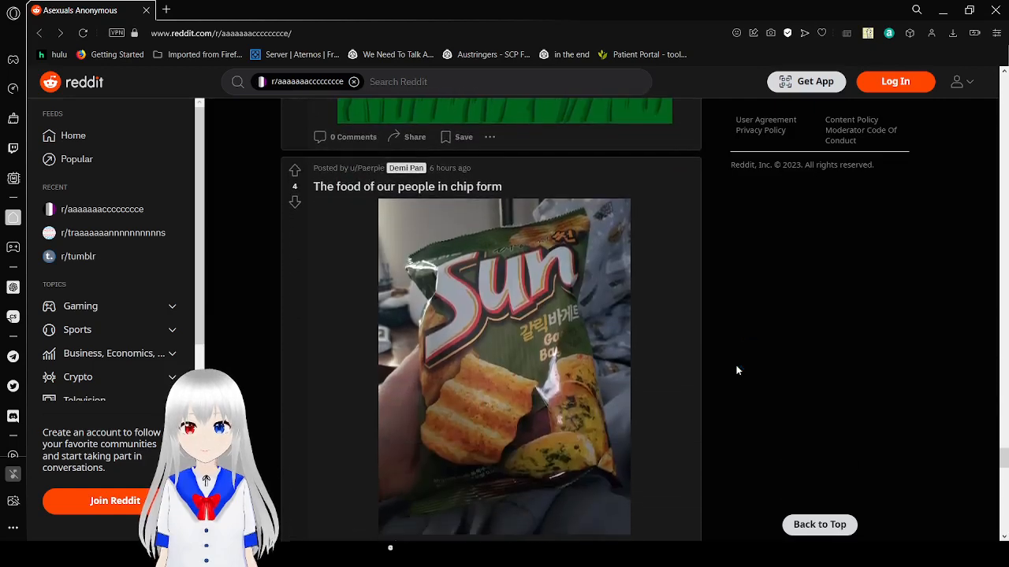
Continue past the aroace and ace necklace posts to the Denmark battle strategy crosspost.
{"action": "scroll", "scroll_direction": "down", "scroll_amount": 3}
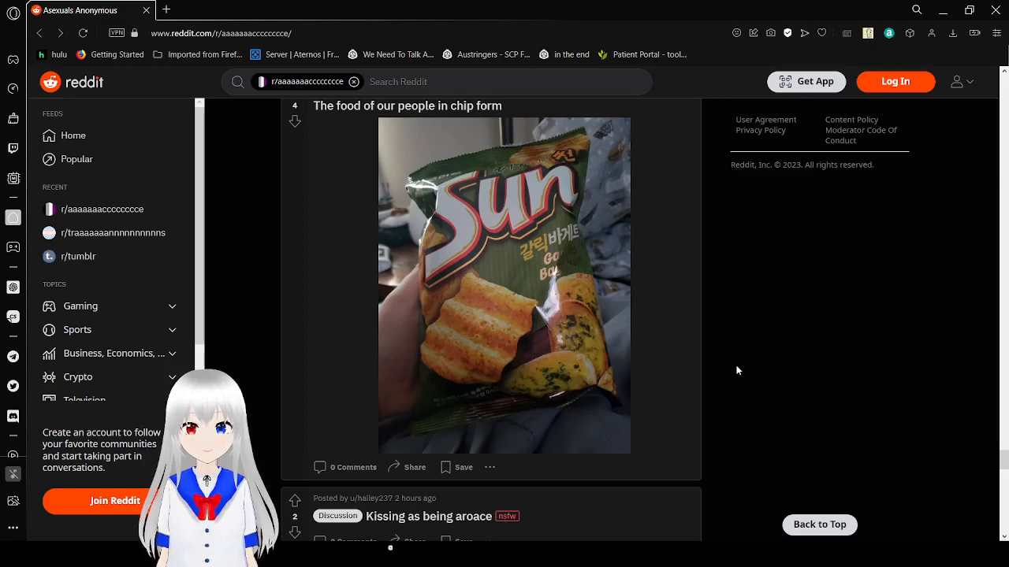
{"action": "scroll", "scroll_direction": "down", "scroll_amount": 3}
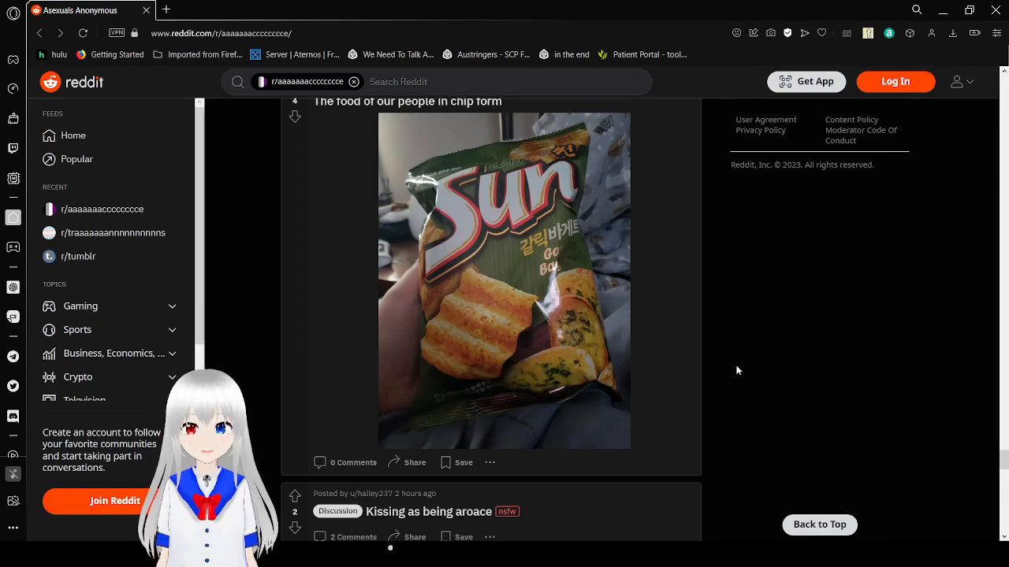
{"action": "scroll", "scroll_direction": "down", "scroll_amount": 3}
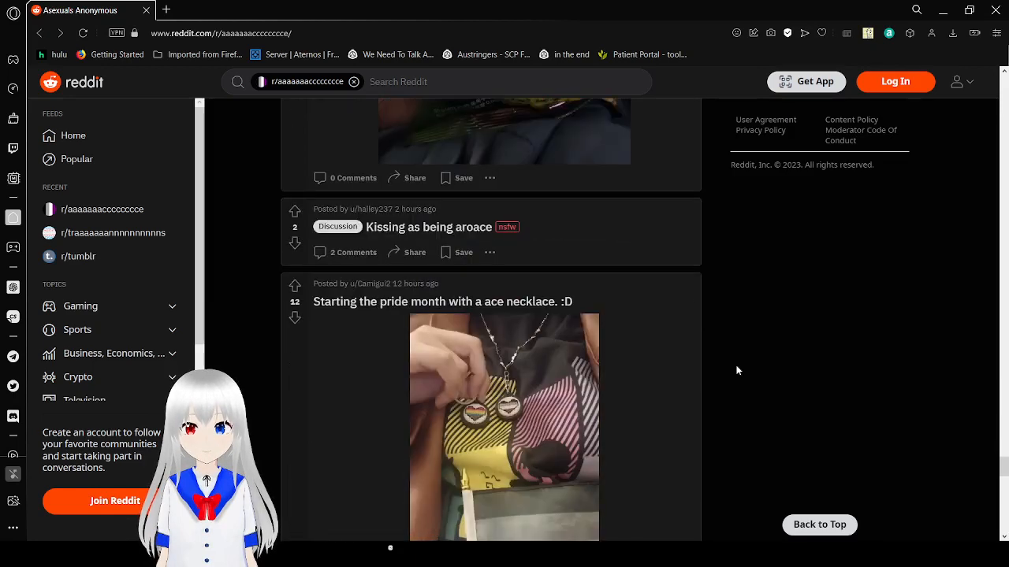
{"action": "scroll", "scroll_direction": "down", "scroll_amount": 3}
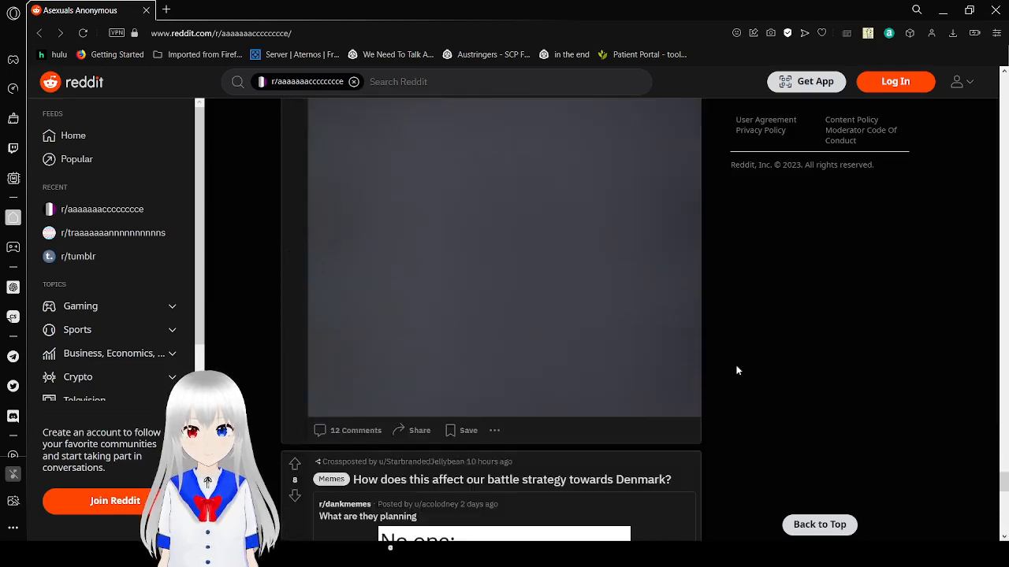
Scroll past the ace face paint, button meme and Uganda post to "I'm a loser" and the Midway map meme.
{"action": "scroll", "scroll_direction": "down", "scroll_amount": 3}
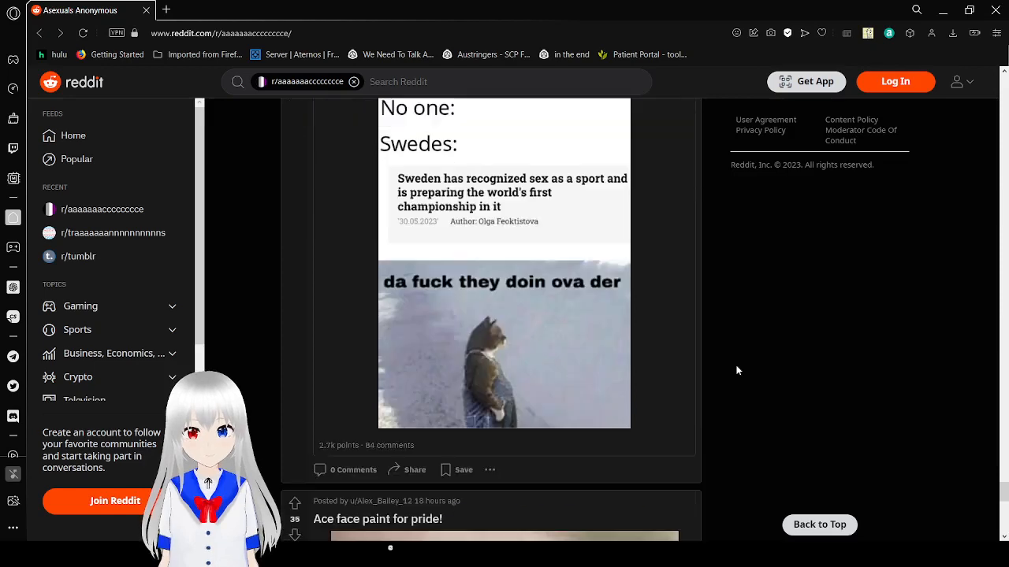
{"action": "scroll", "scroll_direction": "down", "scroll_amount": 3}
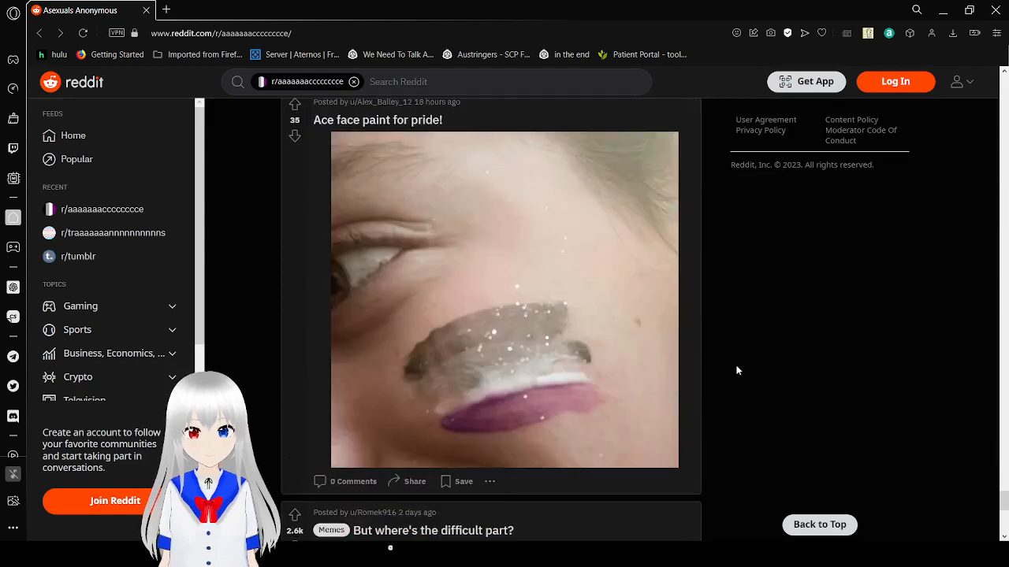
{"action": "scroll", "scroll_direction": "down", "scroll_amount": 3}
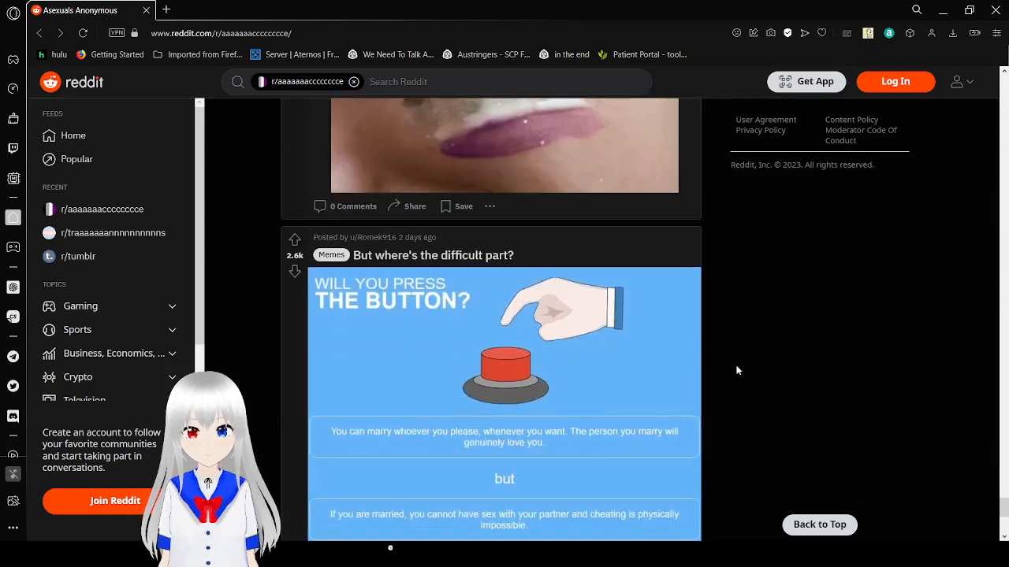
{"action": "scroll", "scroll_direction": "down", "scroll_amount": 3}
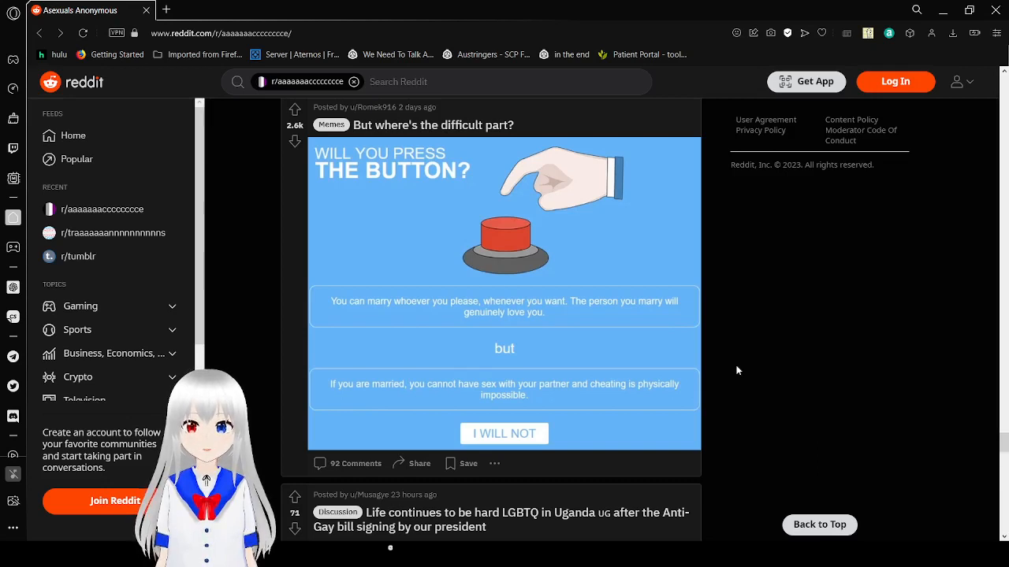
{"action": "scroll", "scroll_direction": "down", "scroll_amount": 3}
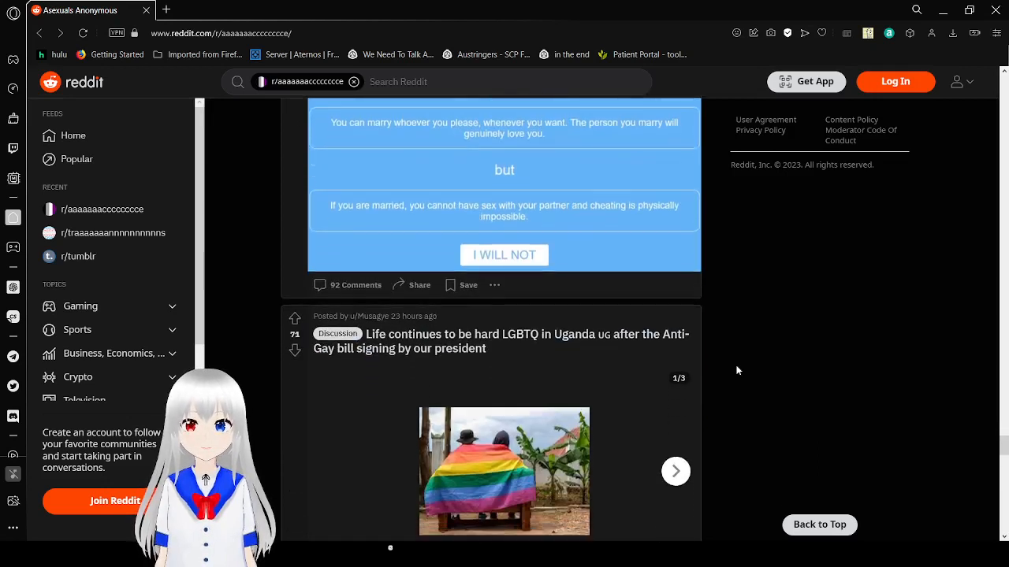
{"action": "scroll", "scroll_direction": "down", "scroll_amount": 3}
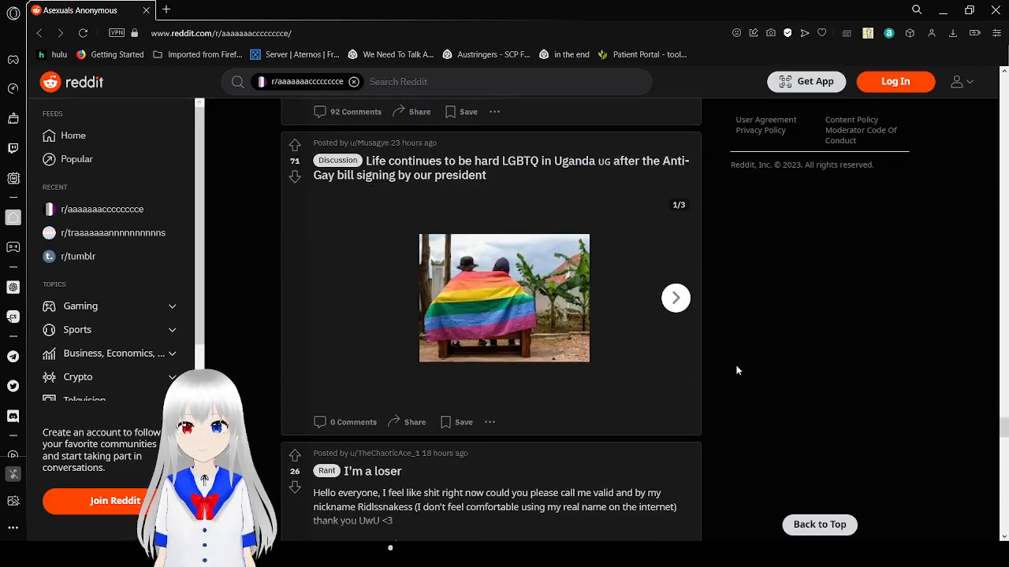
{"action": "mouse_move", "coordinate": [713, 325]}
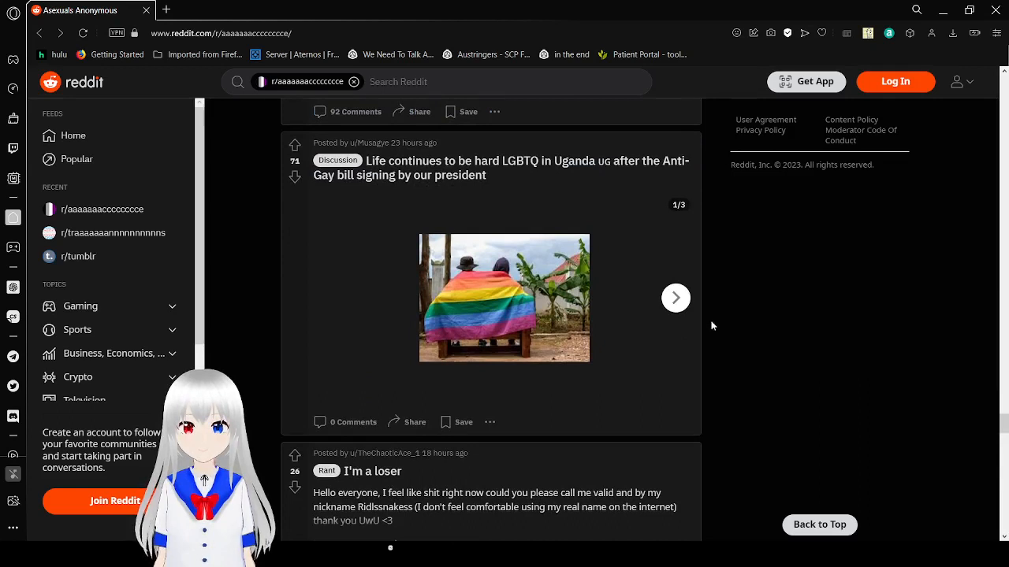
{"action": "mouse_move", "coordinate": [676, 298]}
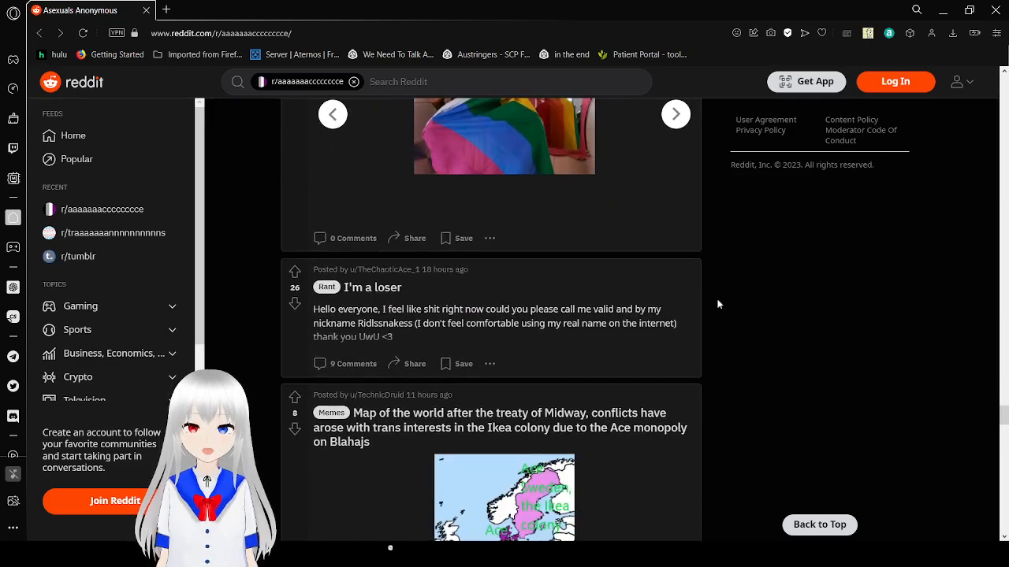
{"action": "scroll", "scroll_direction": "down", "scroll_amount": 3}
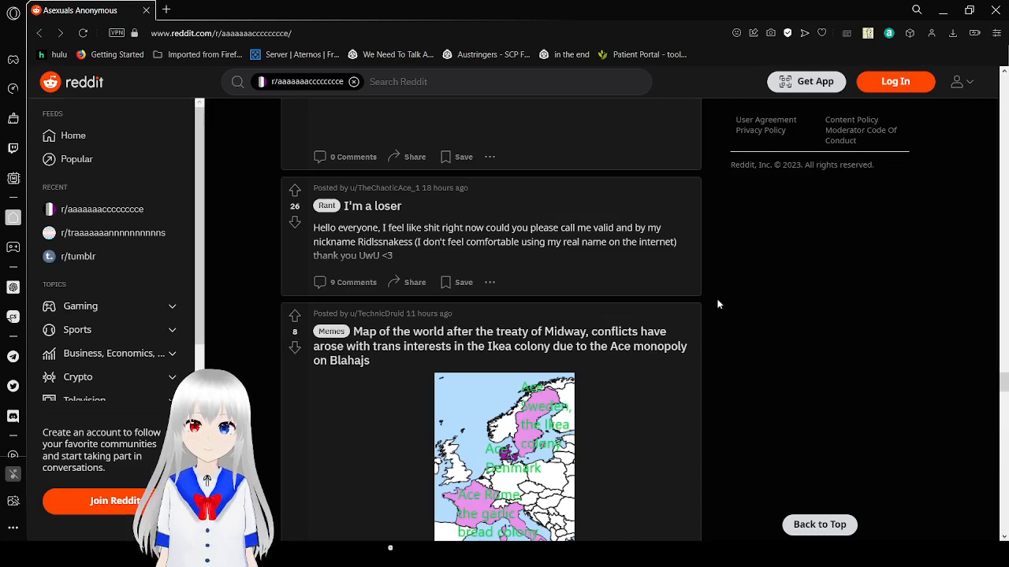
Bring the Midway treaty map meme fully on screen above the "Happy pride month!!!" gallery post.
{"action": "scroll", "scroll_direction": "down", "scroll_amount": 3}
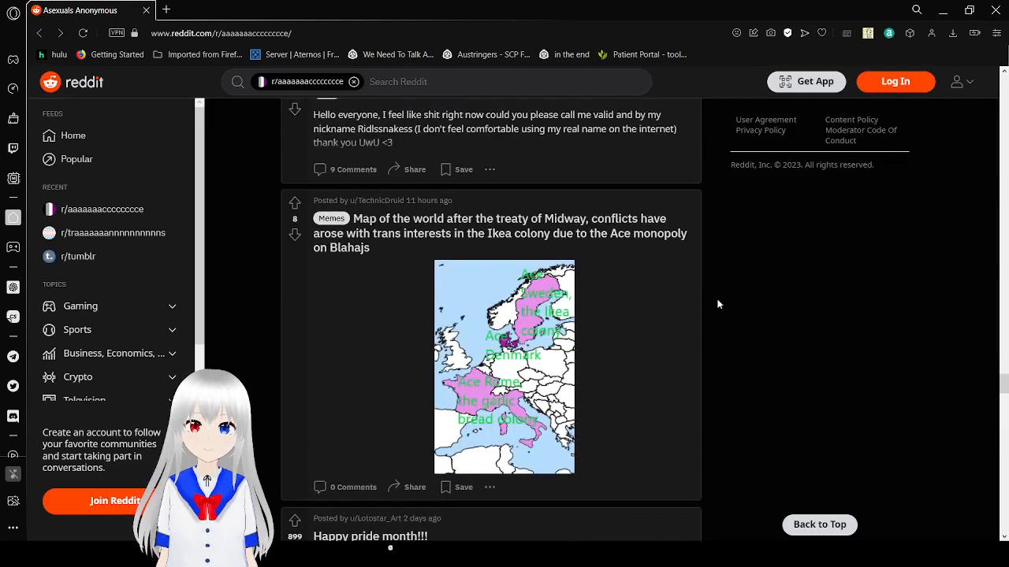
{"action": "scroll", "scroll_direction": "down", "scroll_amount": 3}
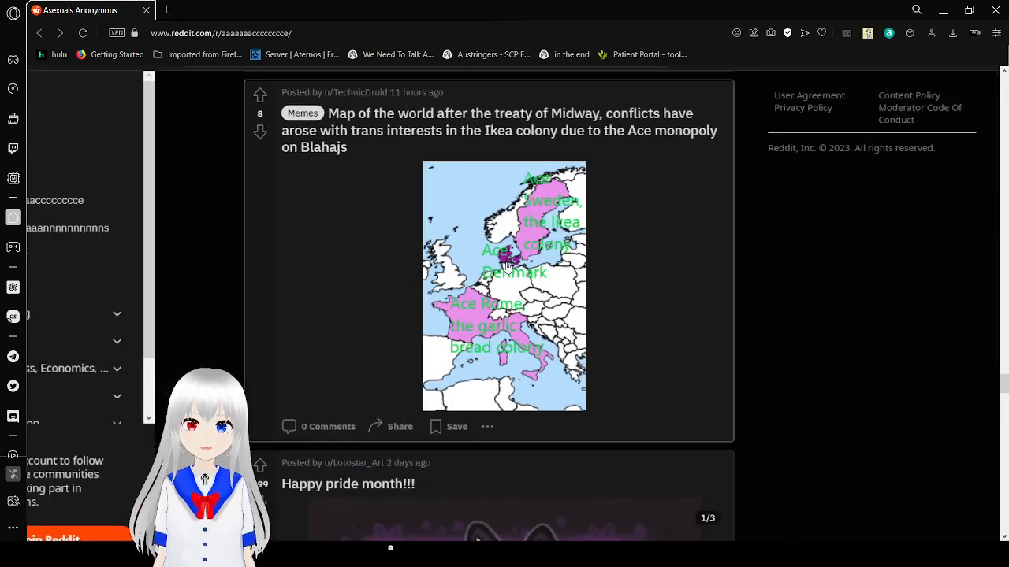
{"action": "mouse_move", "coordinate": [651, 268]}
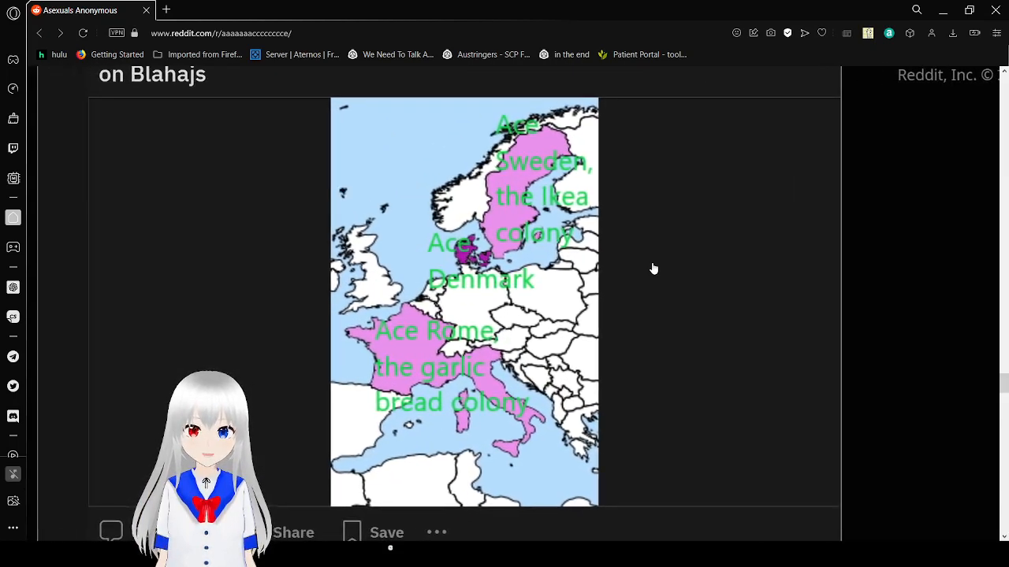
{"action": "scroll", "scroll_direction": "down", "scroll_amount": 3}
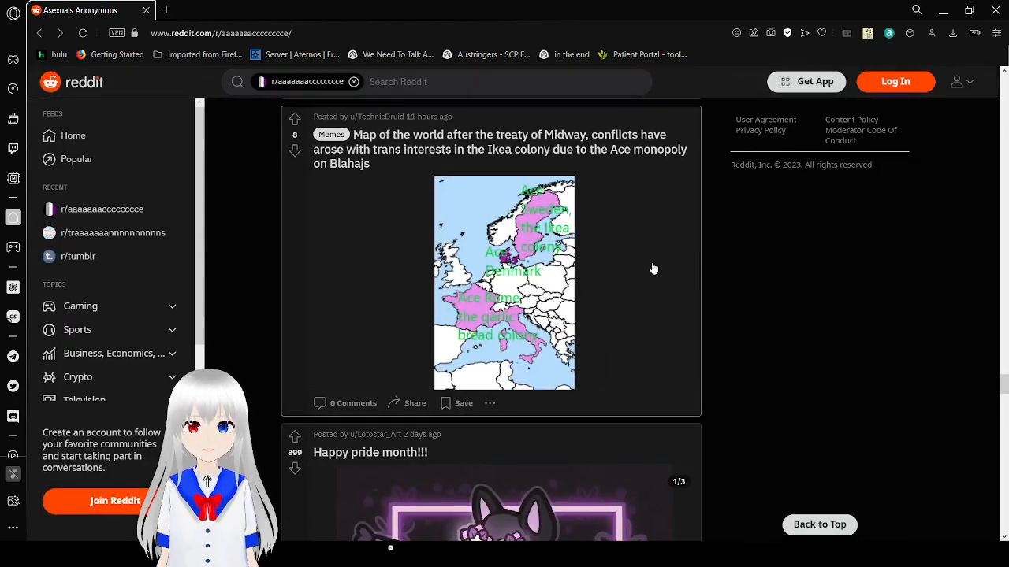
{"action": "mouse_move", "coordinate": [769, 375]}
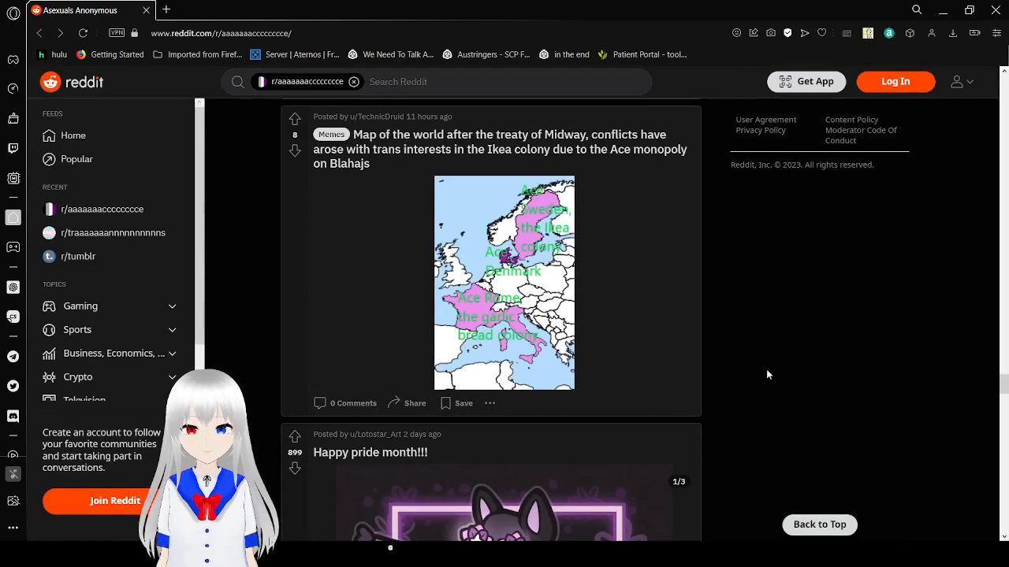
View the pride cat post's next image and scroll on down the feed.
{"action": "scroll", "scroll_direction": "down", "scroll_amount": 3}
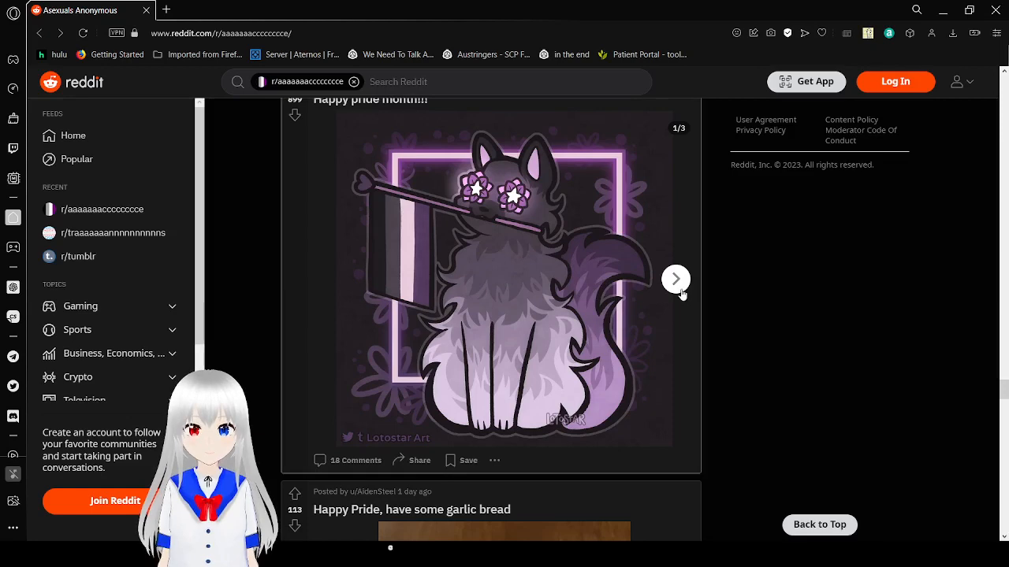
{"action": "left_click", "coordinate": [675, 277]}
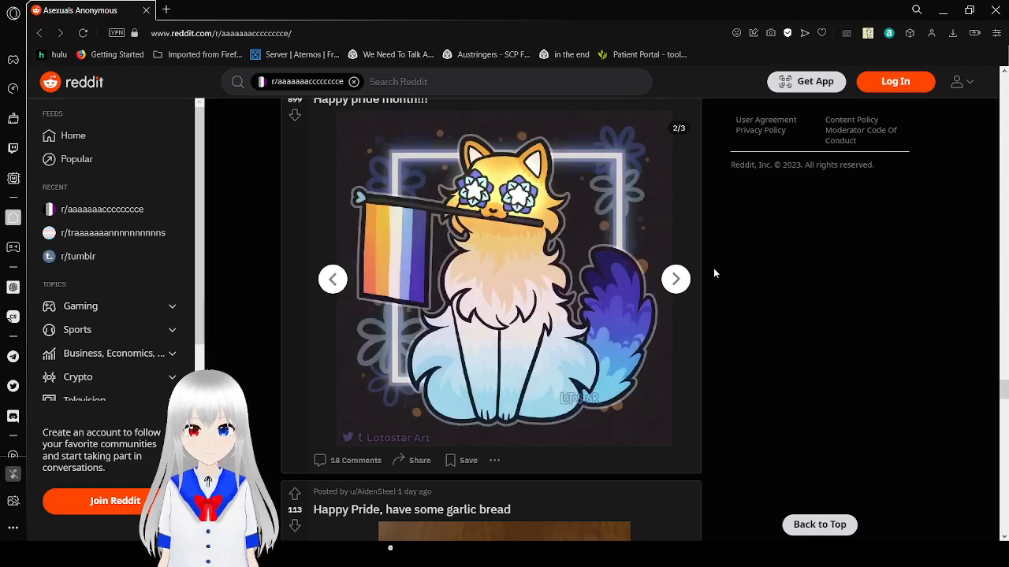
{"action": "mouse_move", "coordinate": [674, 279]}
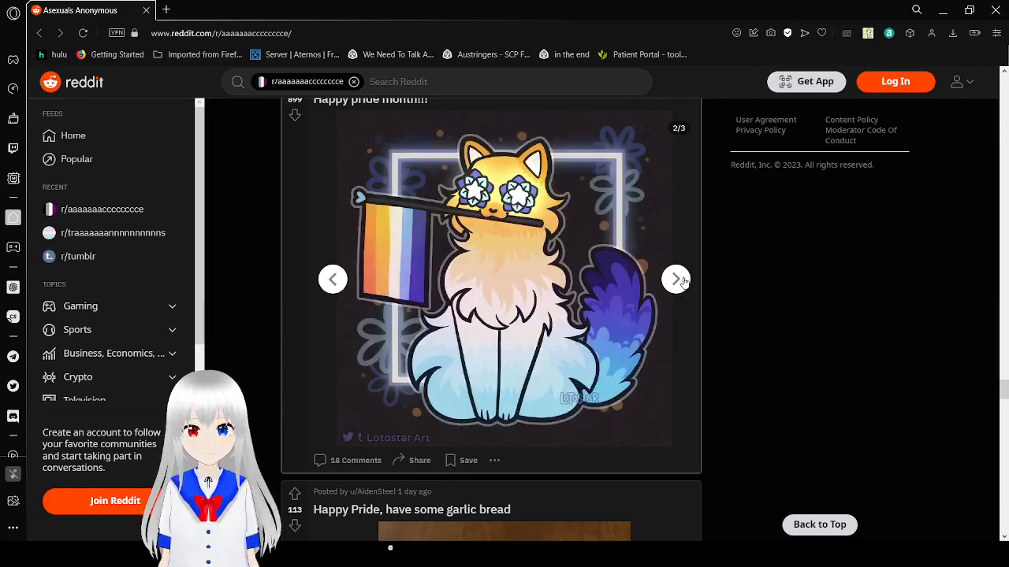
{"action": "scroll", "scroll_direction": "down", "scroll_amount": 3}
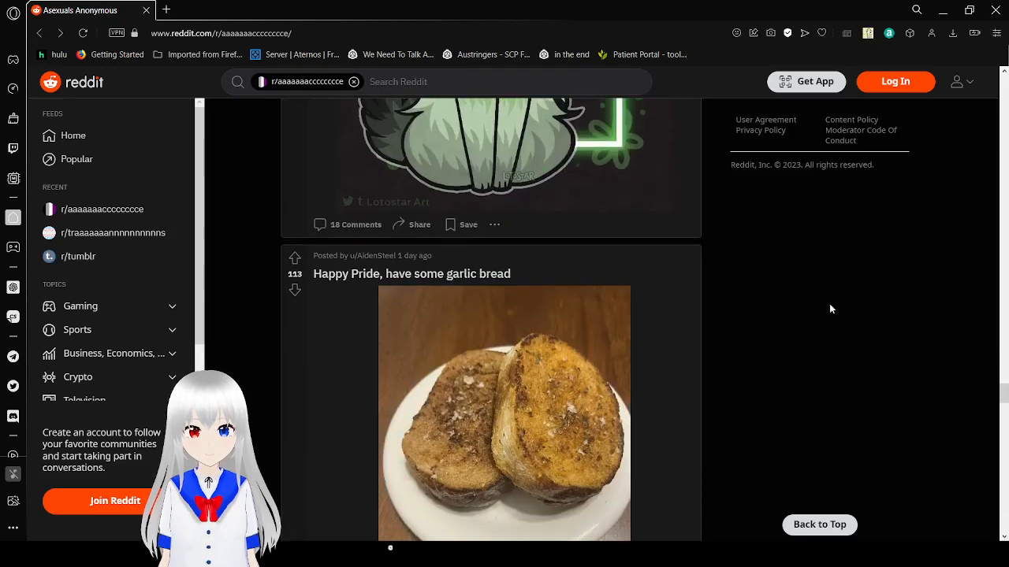
{"action": "scroll", "scroll_direction": "down", "scroll_amount": 3}
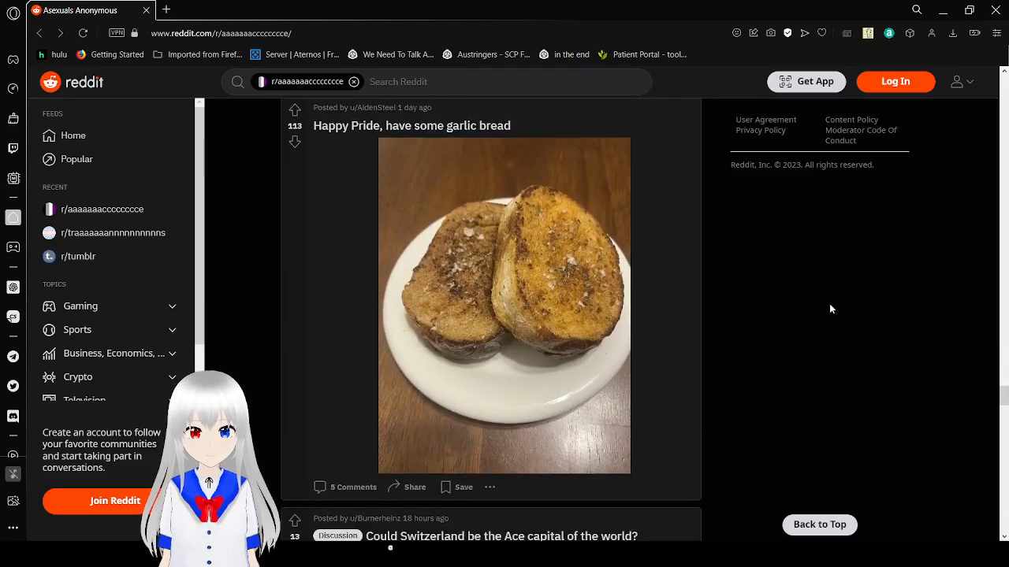
{"action": "scroll", "scroll_direction": "down", "scroll_amount": 3}
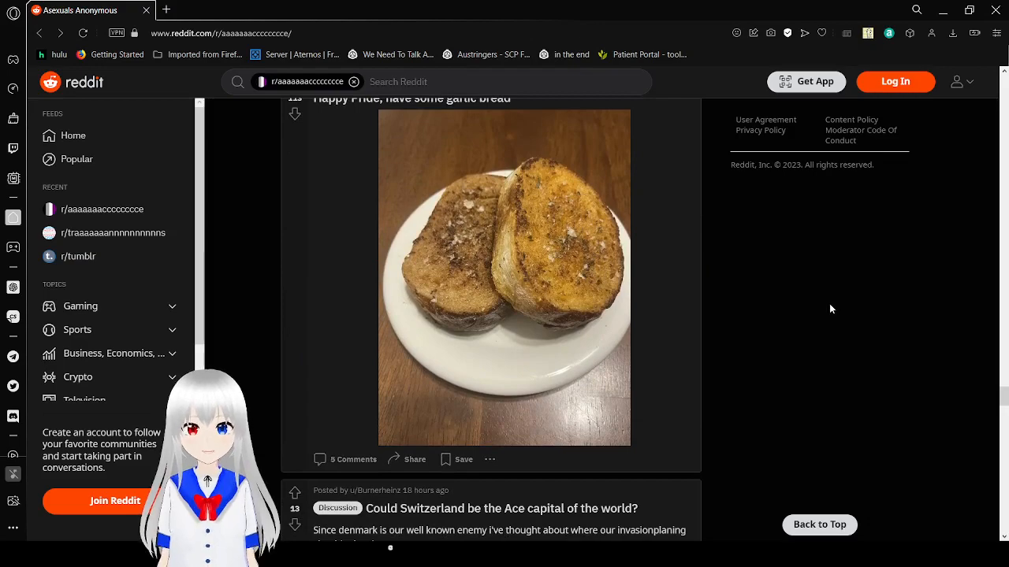
{"action": "scroll", "scroll_direction": "down", "scroll_amount": 3}
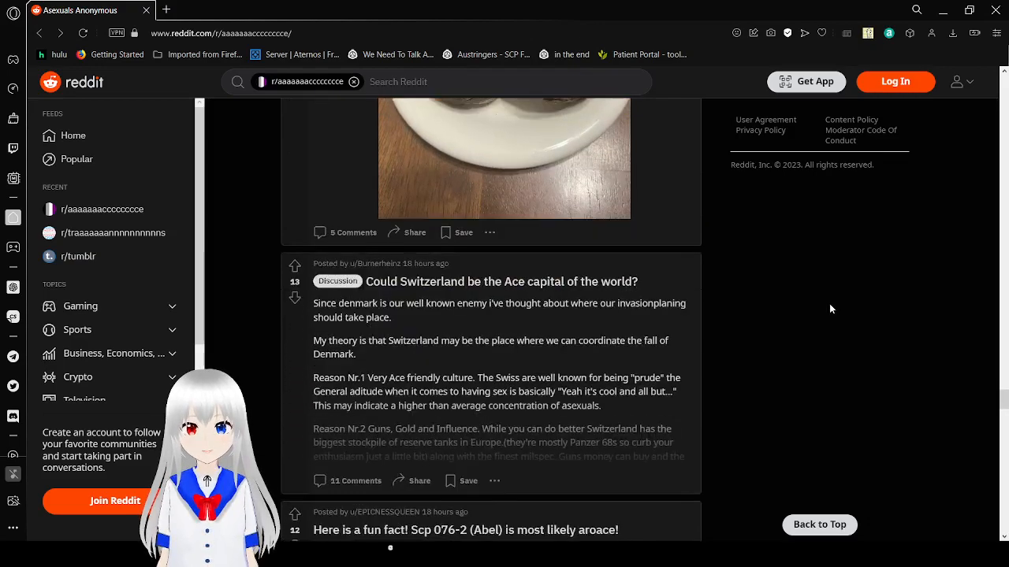
Continue scrolling to the HAPPY PRIDE History of Asexuality comic carousel.
{"action": "scroll", "scroll_direction": "down", "scroll_amount": 3}
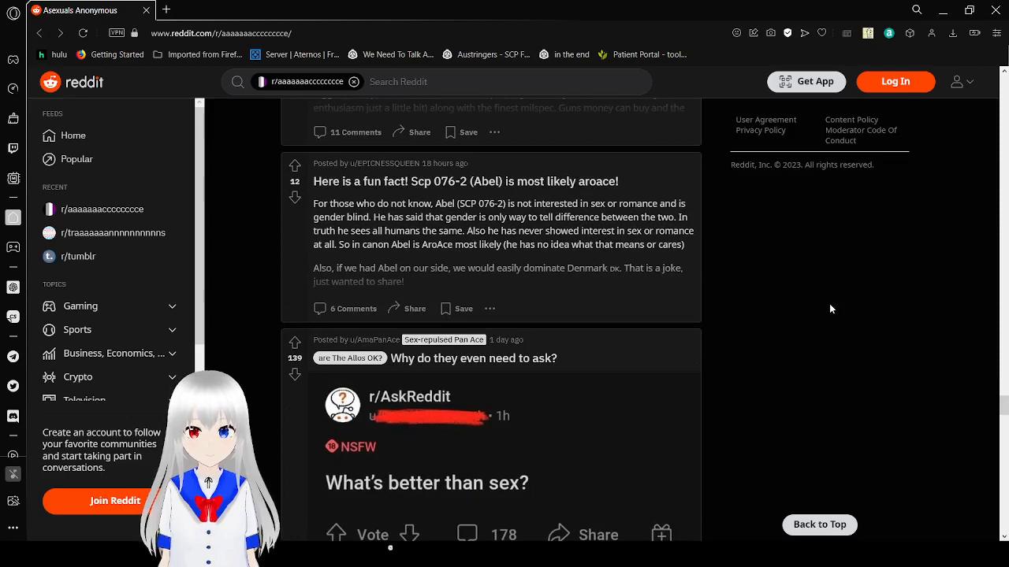
{"action": "scroll", "scroll_direction": "down", "scroll_amount": 3}
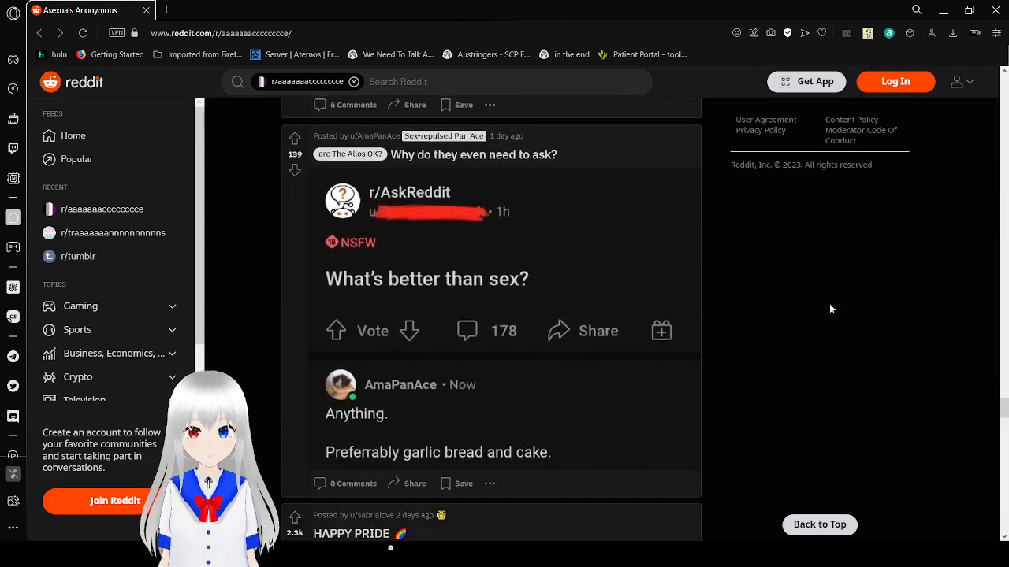
{"action": "scroll", "scroll_direction": "down", "scroll_amount": 3}
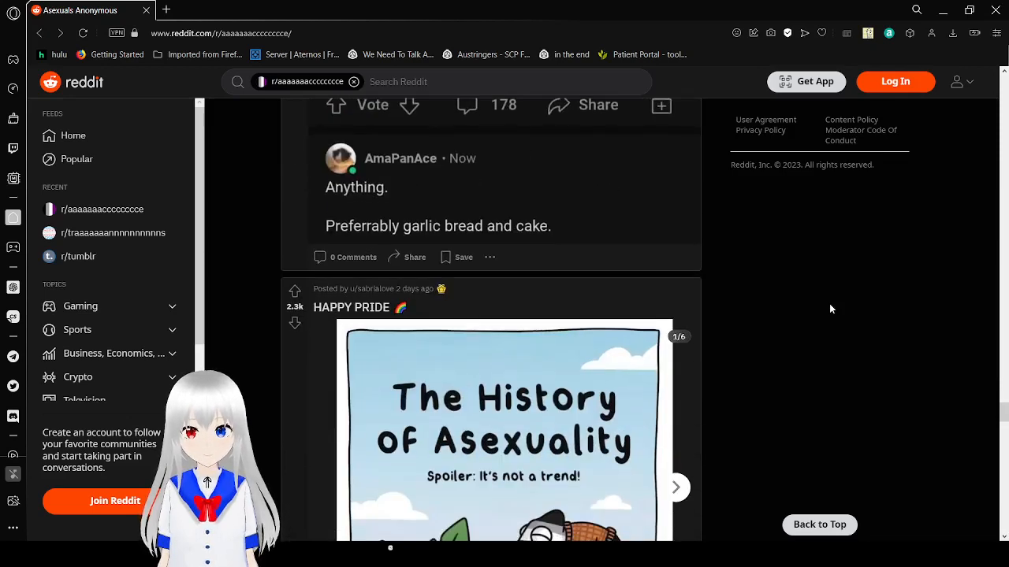
{"action": "scroll", "scroll_direction": "down", "scroll_amount": 3}
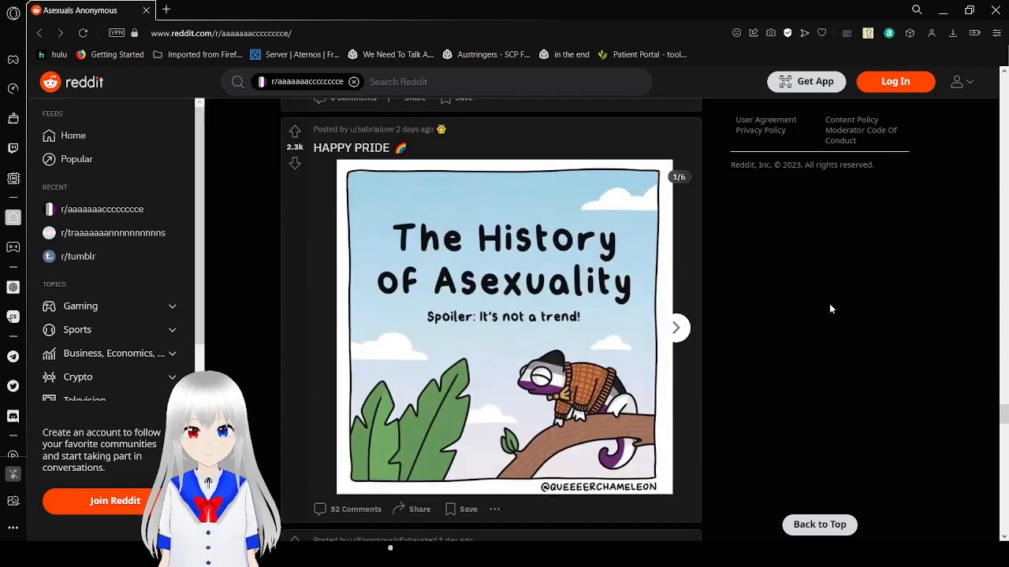
{"action": "scroll", "scroll_direction": "down", "scroll_amount": 3}
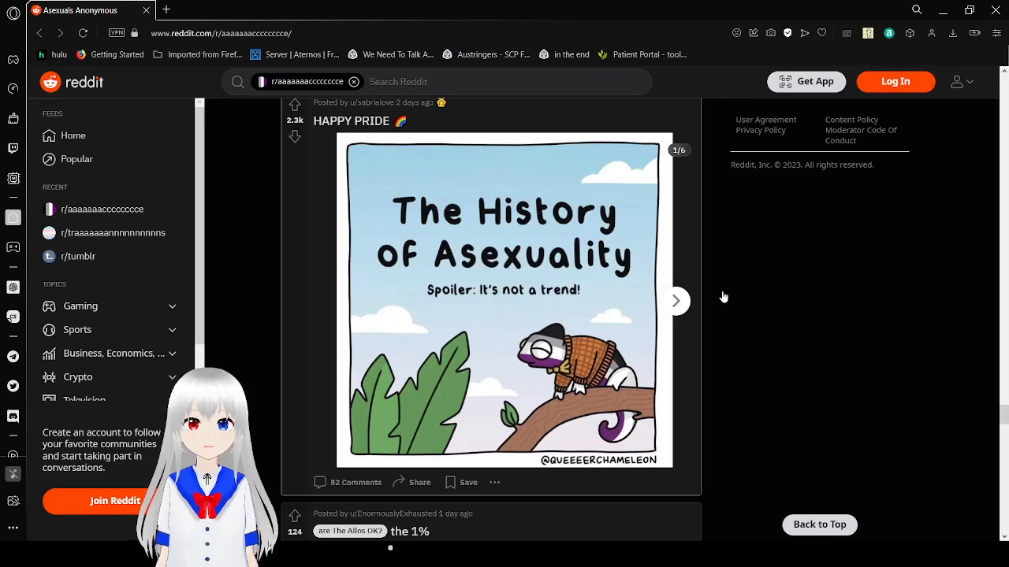
Page through the comic's timeline, Asexual Manifesto and 1990s–2002 panels to the final 6/6 2010–2016 panel.
{"action": "left_click", "coordinate": [675, 301]}
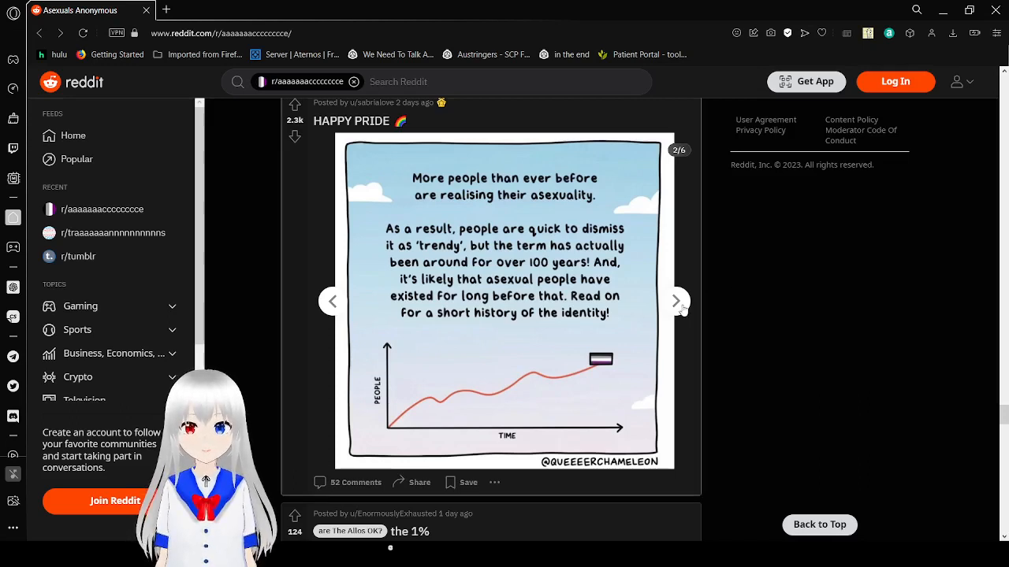
{"action": "left_click", "coordinate": [675, 301]}
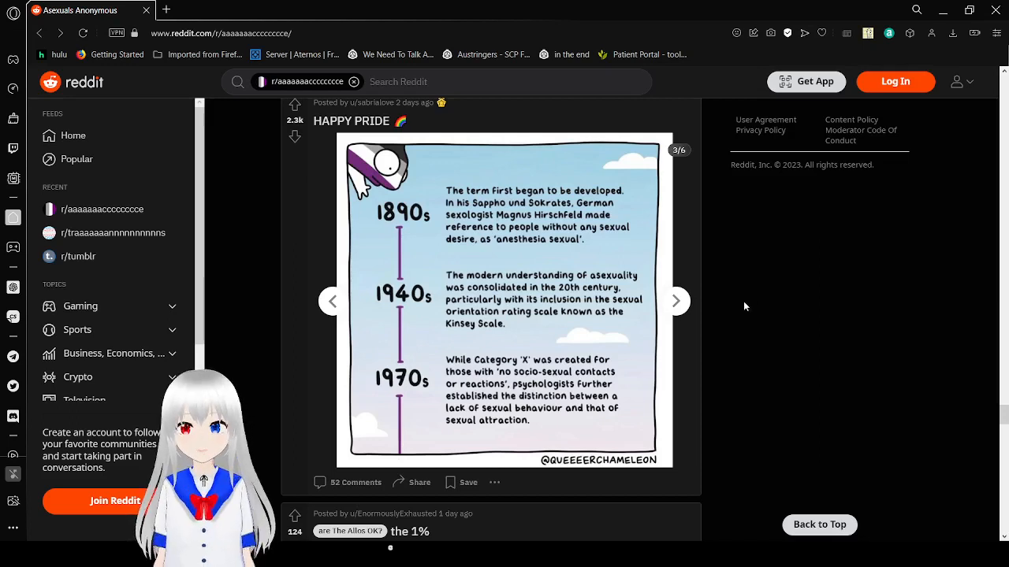
{"action": "mouse_move", "coordinate": [679, 310]}
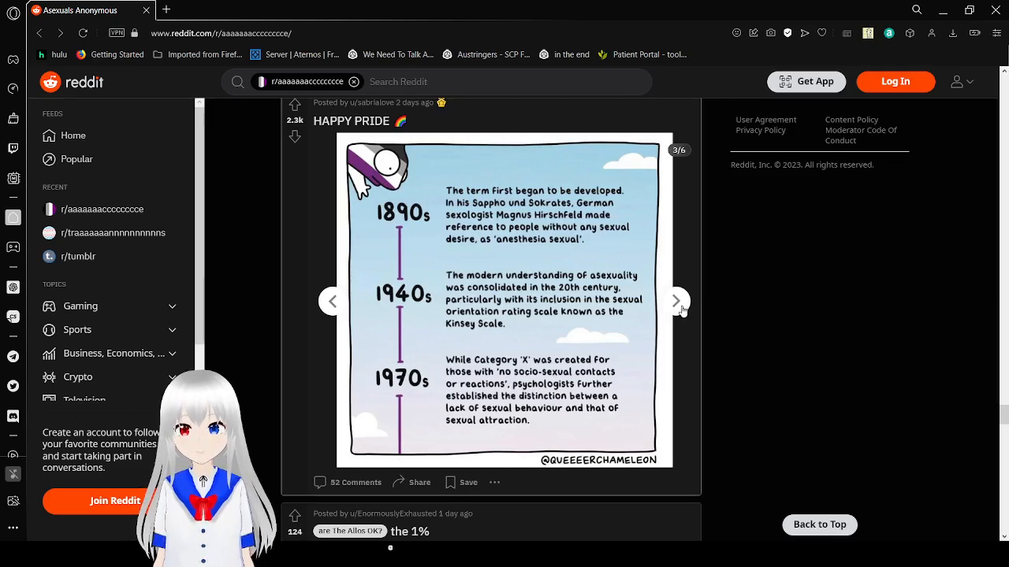
{"action": "mouse_move", "coordinate": [796, 292]}
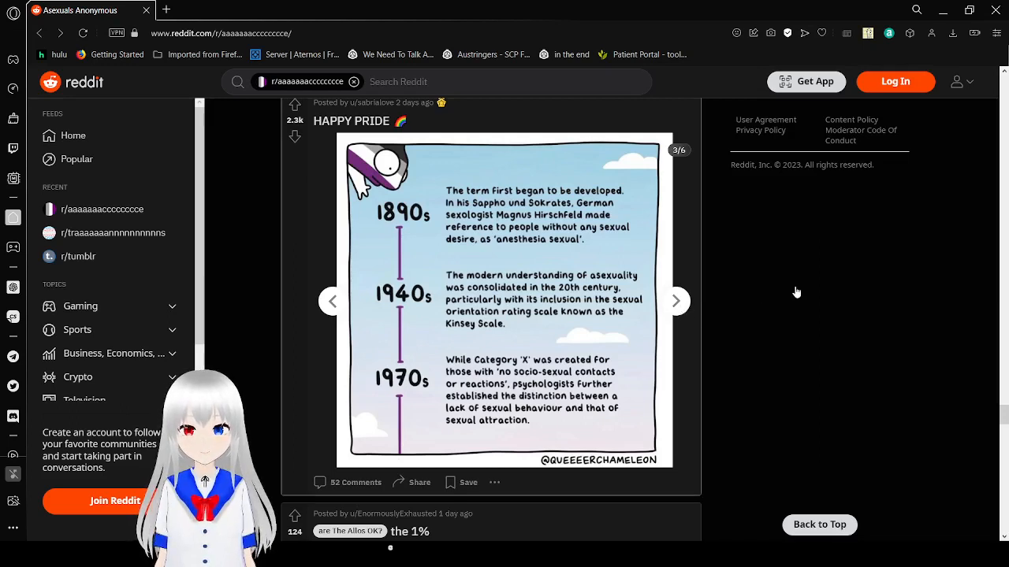
{"action": "left_click", "coordinate": [675, 301]}
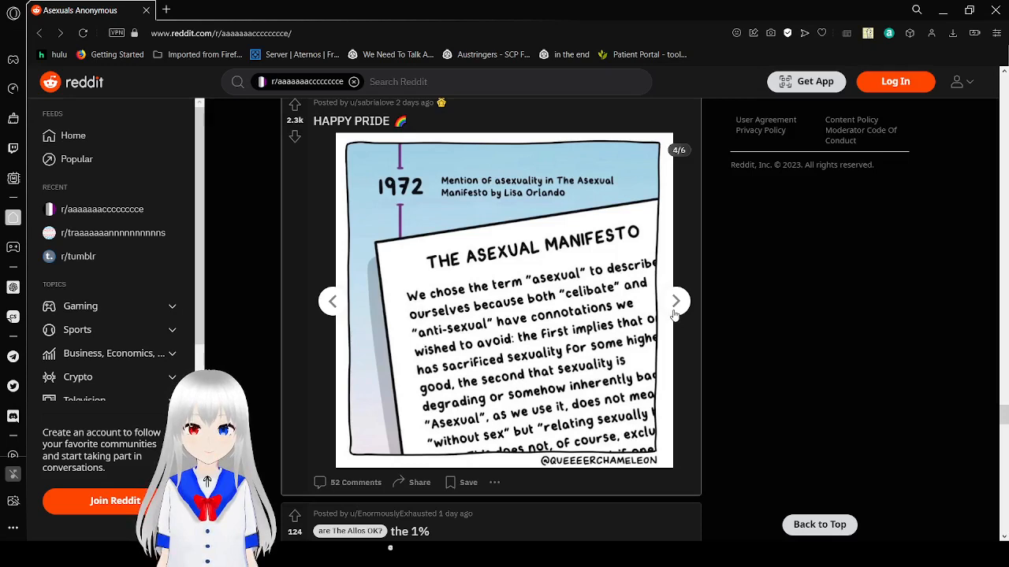
{"action": "left_click", "coordinate": [675, 300]}
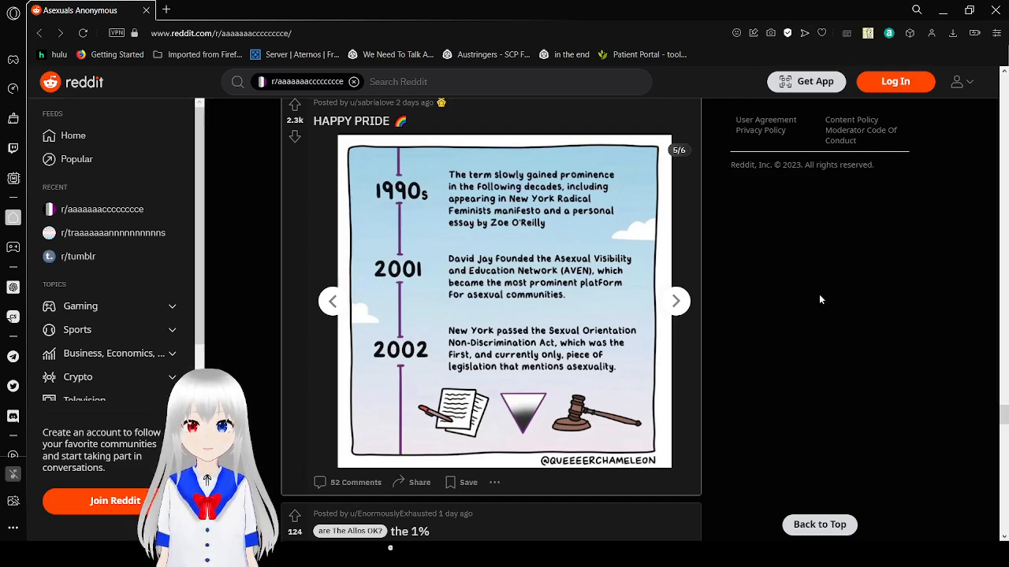
{"action": "left_click", "coordinate": [676, 301]}
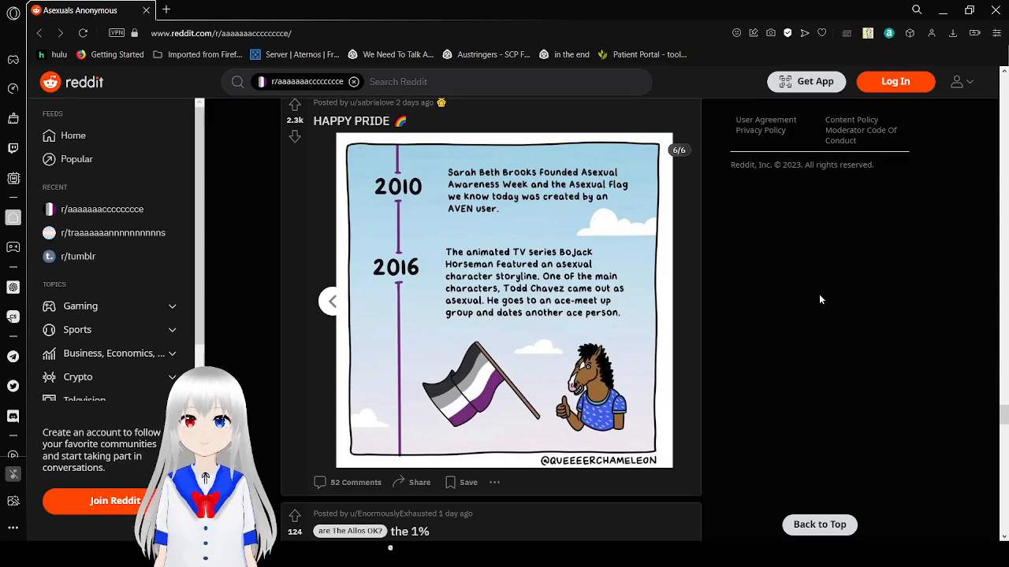
Scroll the feed past the history comic until 'the 1%' post's full list is visible.
{"action": "scroll", "scroll_direction": "down", "scroll_amount": 3}
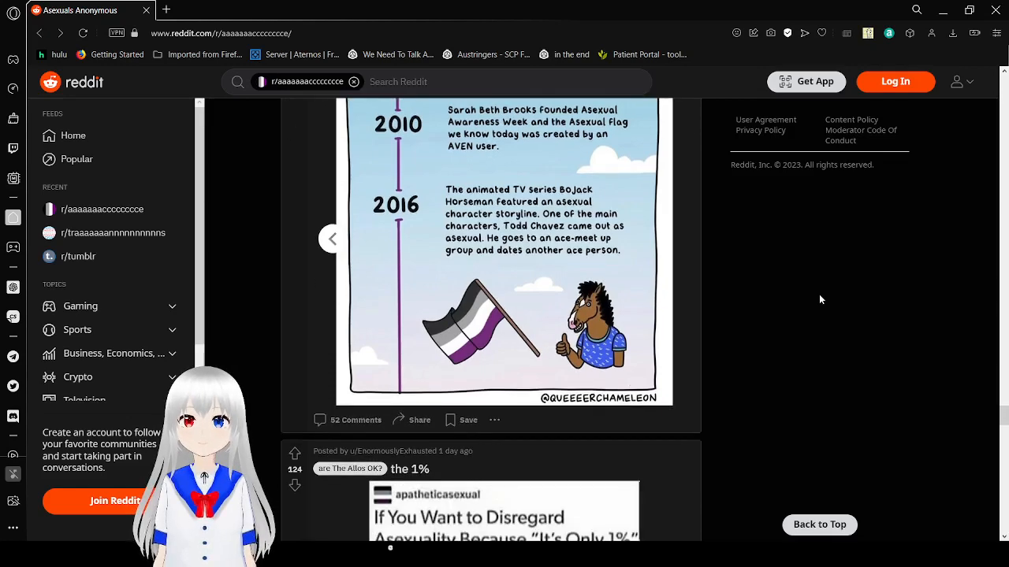
{"action": "scroll", "scroll_direction": "down", "scroll_amount": 3}
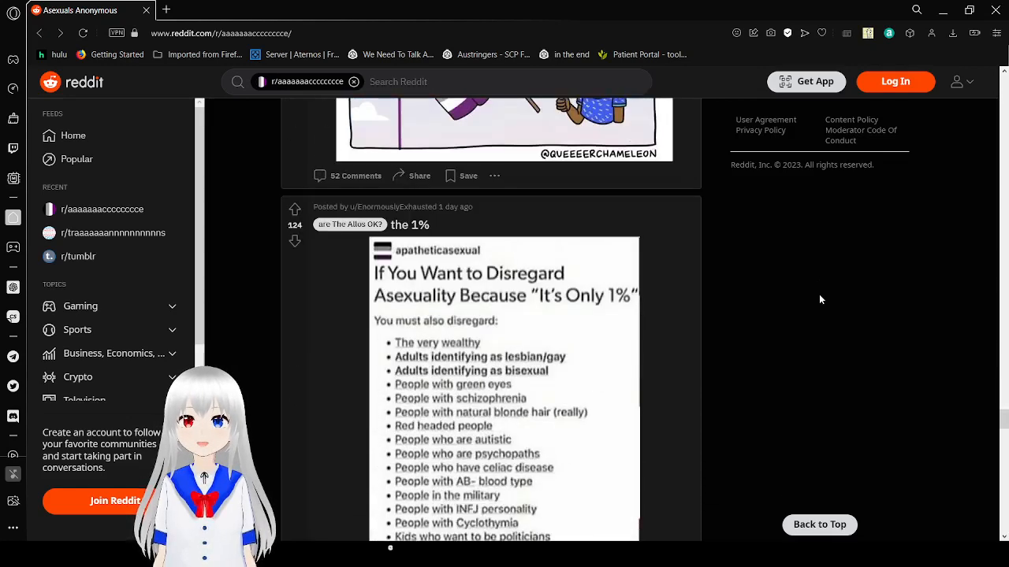
{"action": "scroll", "scroll_direction": "down", "scroll_amount": 3}
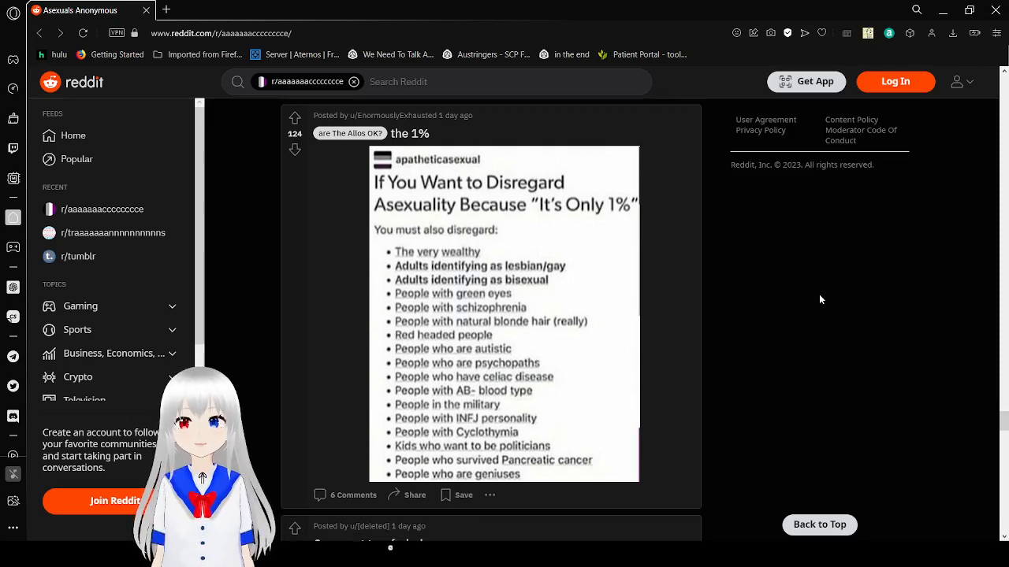
Scroll to the 'Came out to a freind' post and view its first chat screenshot full size in a new tab.
{"action": "scroll", "scroll_direction": "down", "scroll_amount": 3}
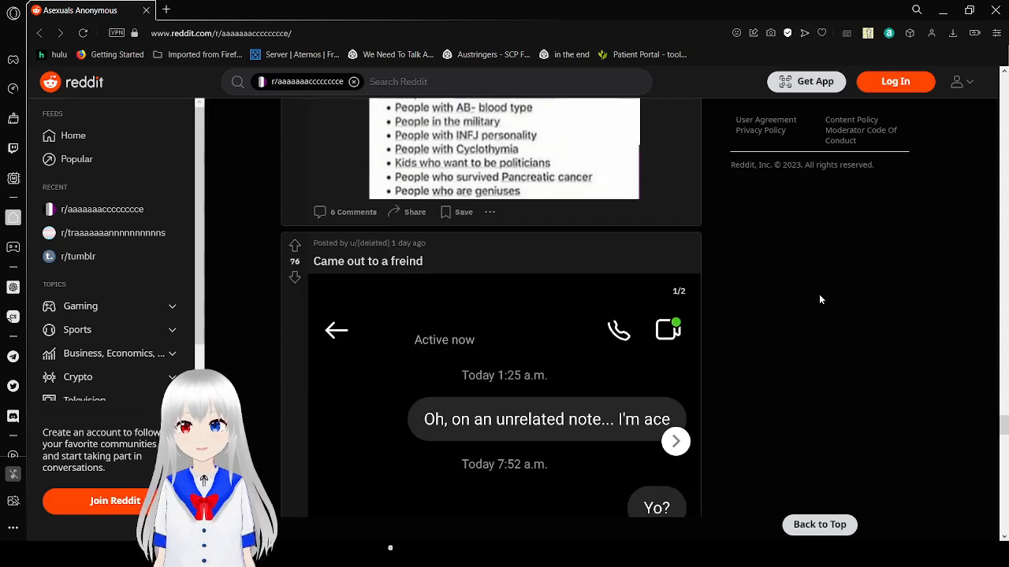
{"action": "scroll", "scroll_direction": "down", "scroll_amount": 3}
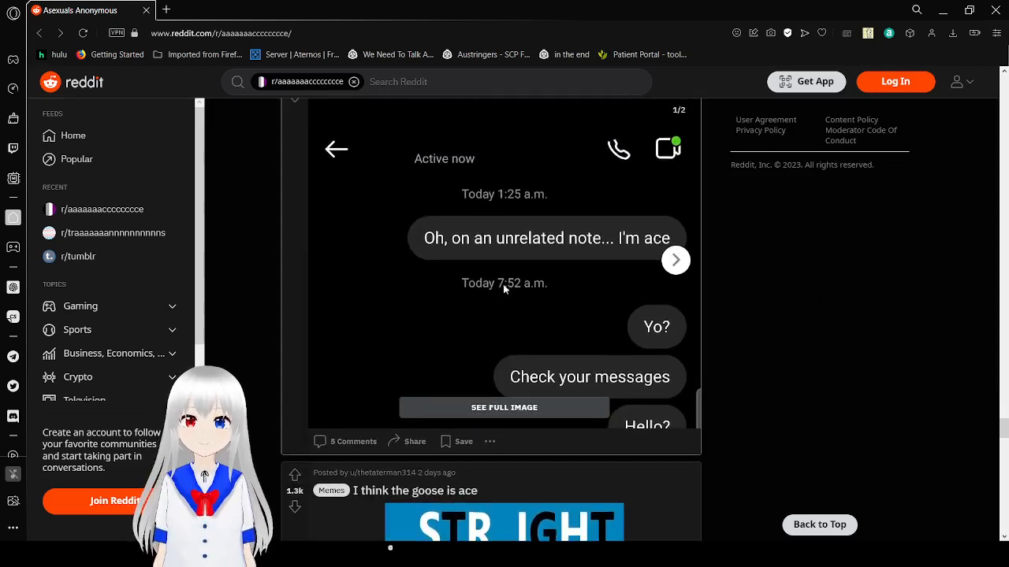
{"action": "mouse_move", "coordinate": [576, 290]}
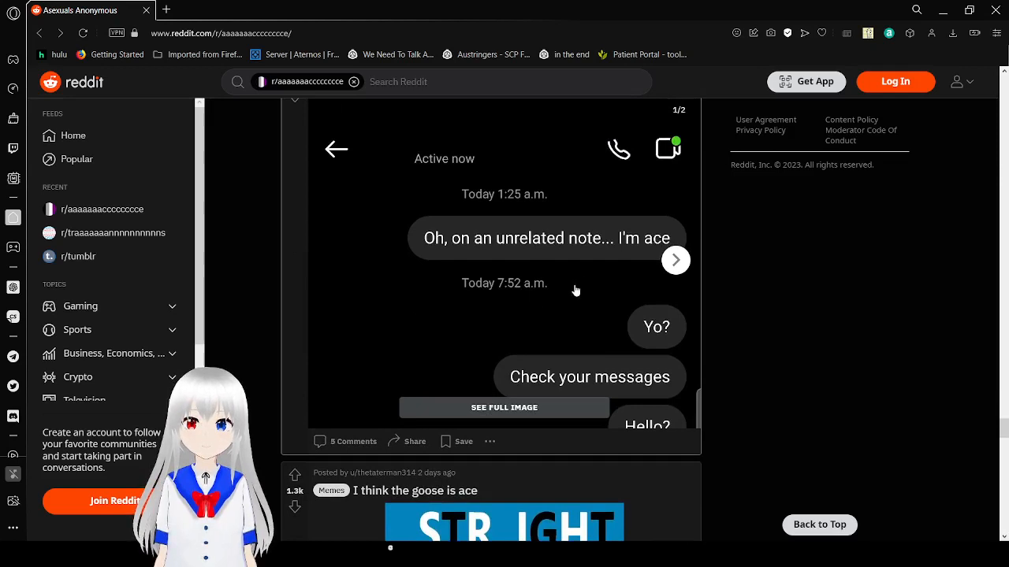
{"action": "left_click", "coordinate": [675, 261]}
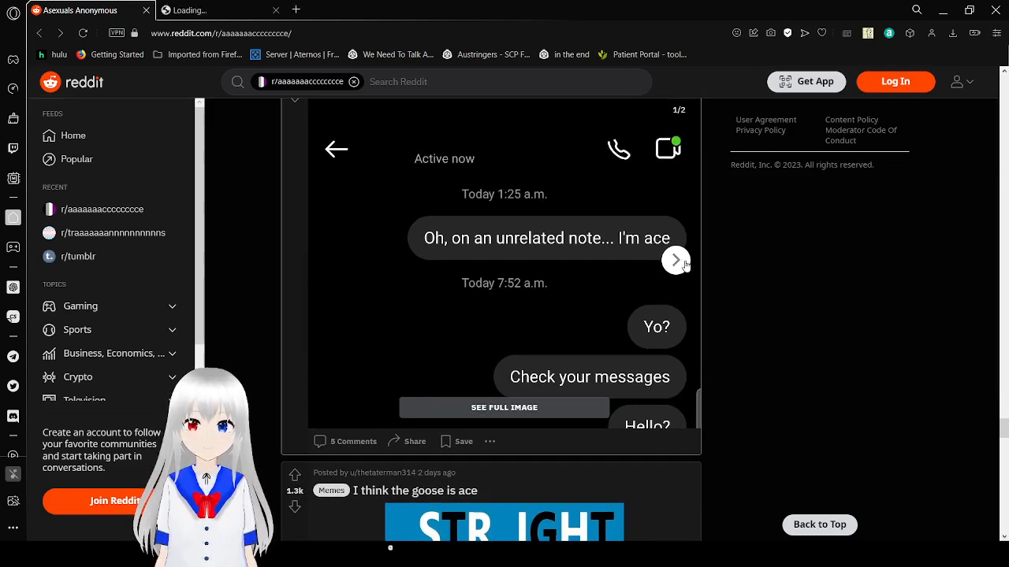
Show the second screenshot, read both full-size tabs, then close them to return to the feed.
{"action": "left_click", "coordinate": [675, 261]}
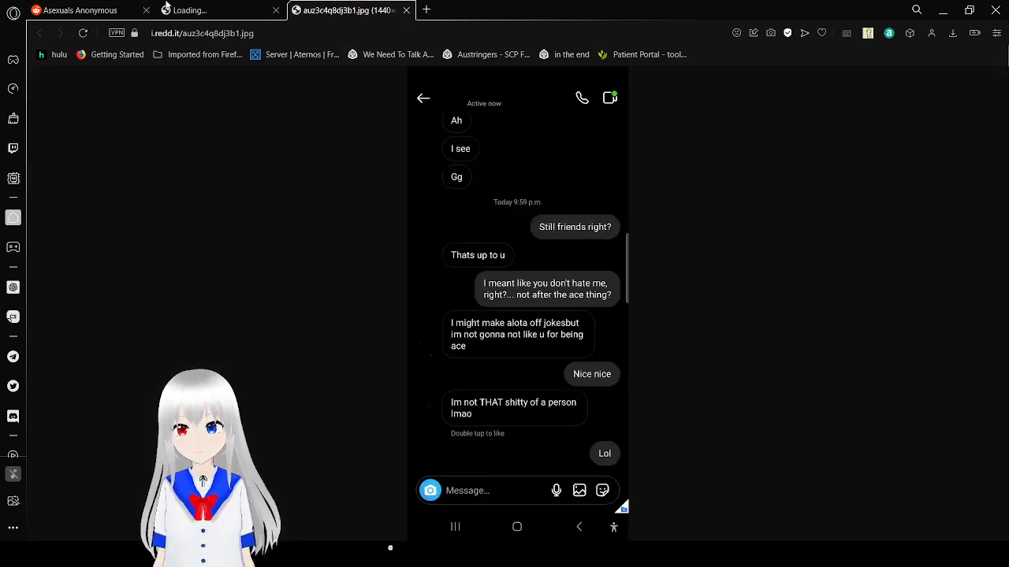
{"action": "left_click", "coordinate": [212, 9]}
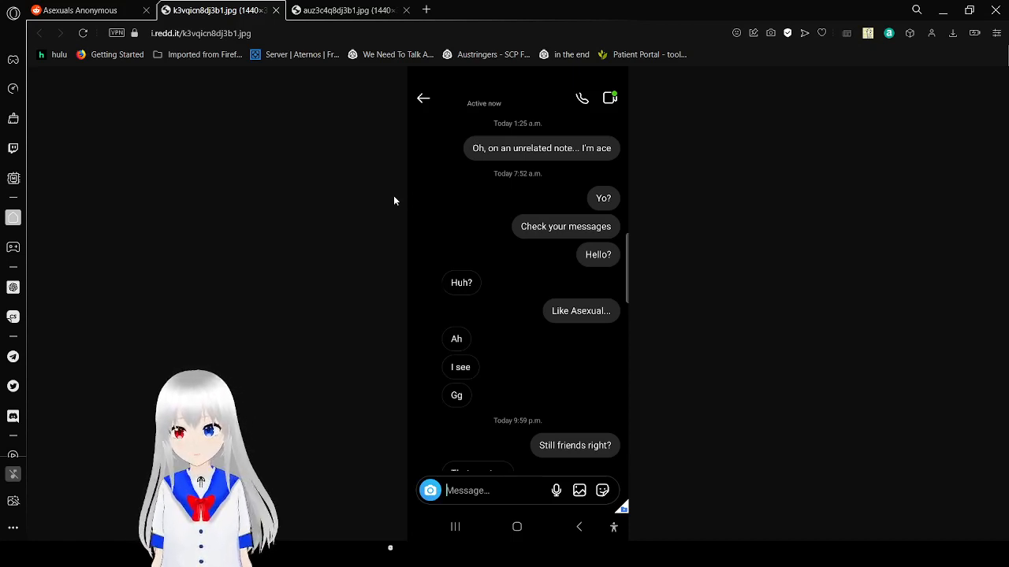
{"action": "left_click", "coordinate": [276, 9]}
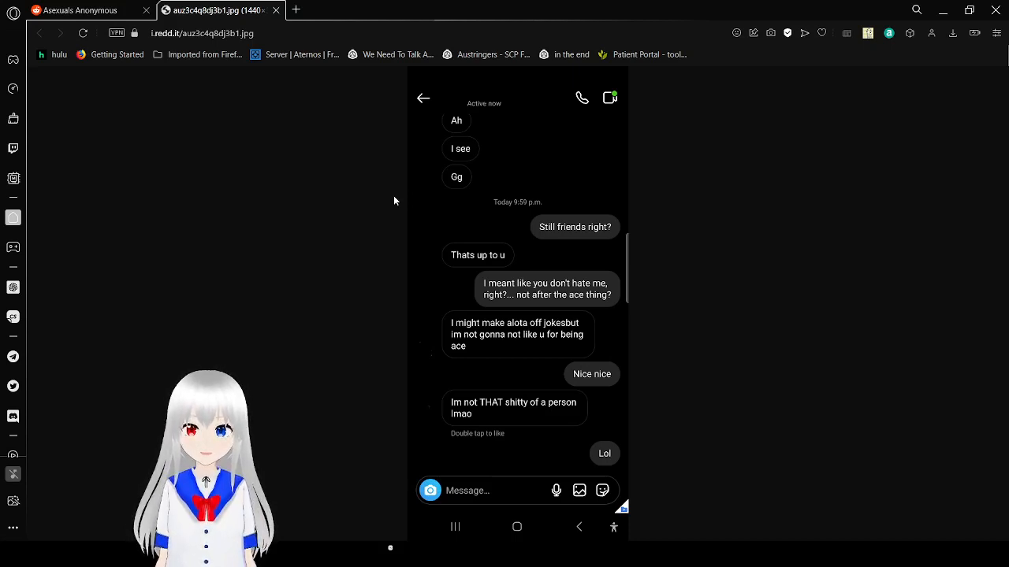
{"action": "left_click", "coordinate": [274, 9]}
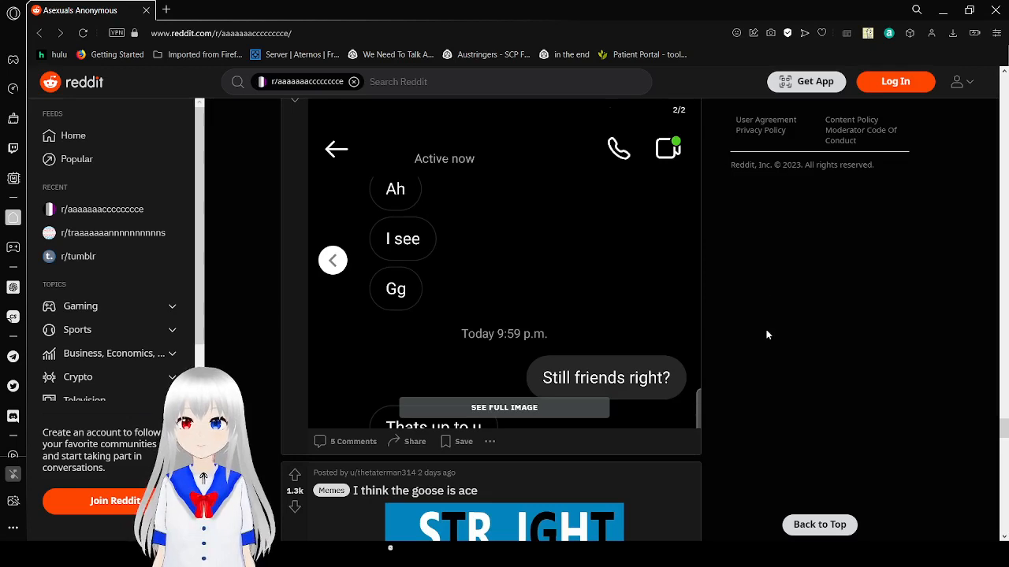
Scroll down the feed past the goose, song and watch meme posts.
{"action": "scroll", "scroll_direction": "down", "scroll_amount": 3}
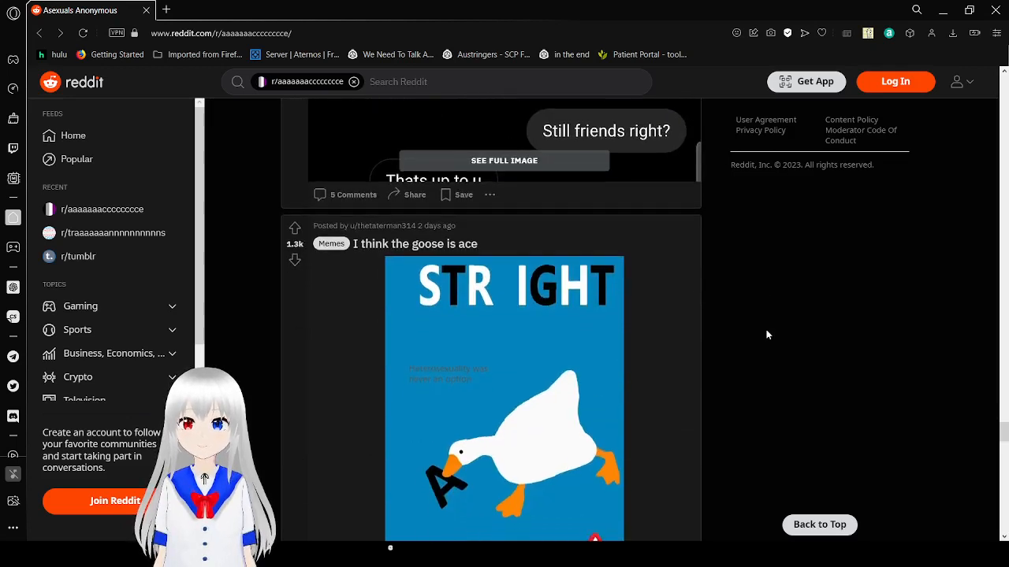
{"action": "scroll", "scroll_direction": "down", "scroll_amount": 3}
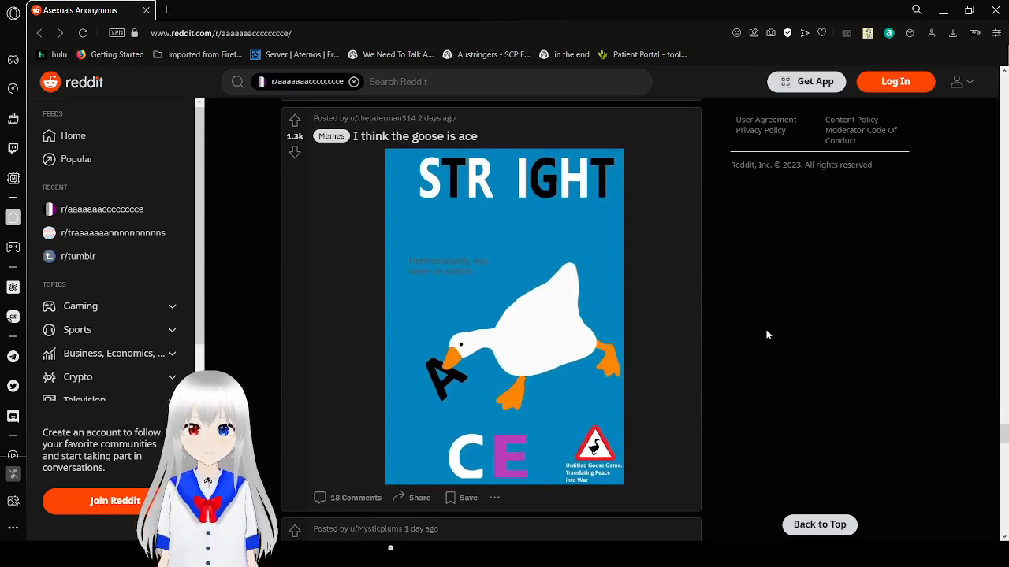
{"action": "scroll", "scroll_direction": "down", "scroll_amount": 3}
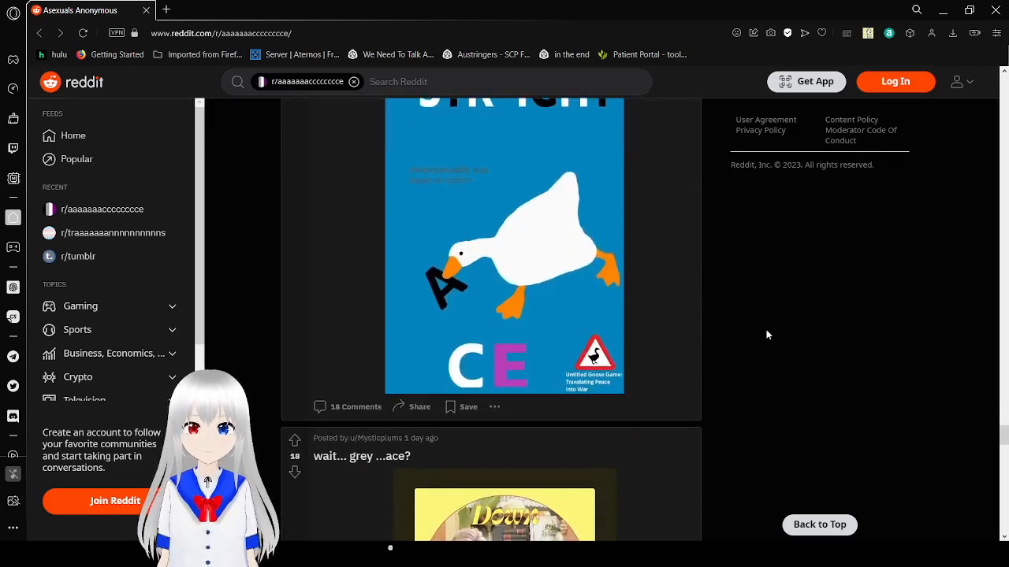
{"action": "scroll", "scroll_direction": "down", "scroll_amount": 3}
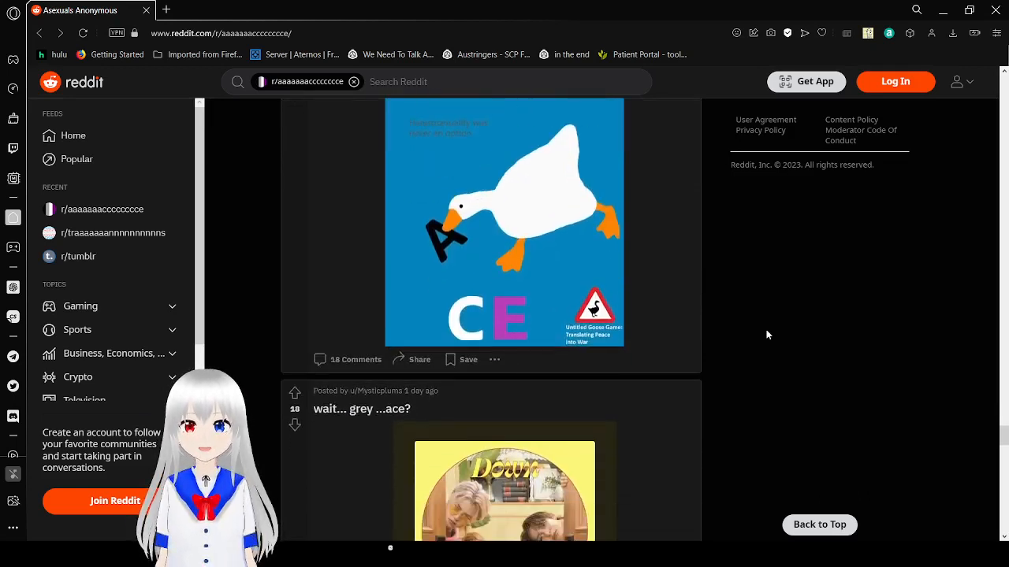
{"action": "scroll", "scroll_direction": "down", "scroll_amount": 3}
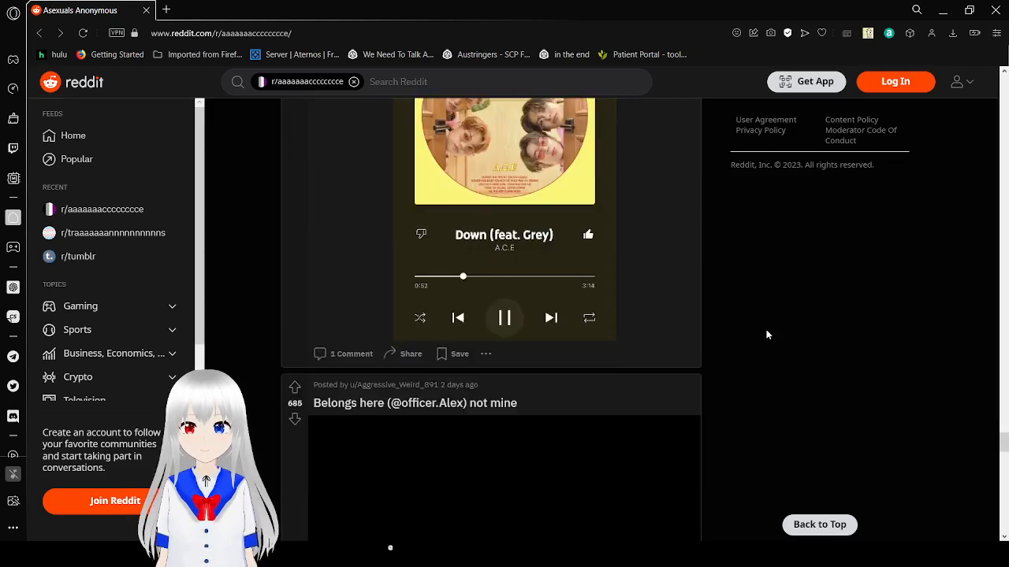
{"action": "scroll", "scroll_direction": "down", "scroll_amount": 3}
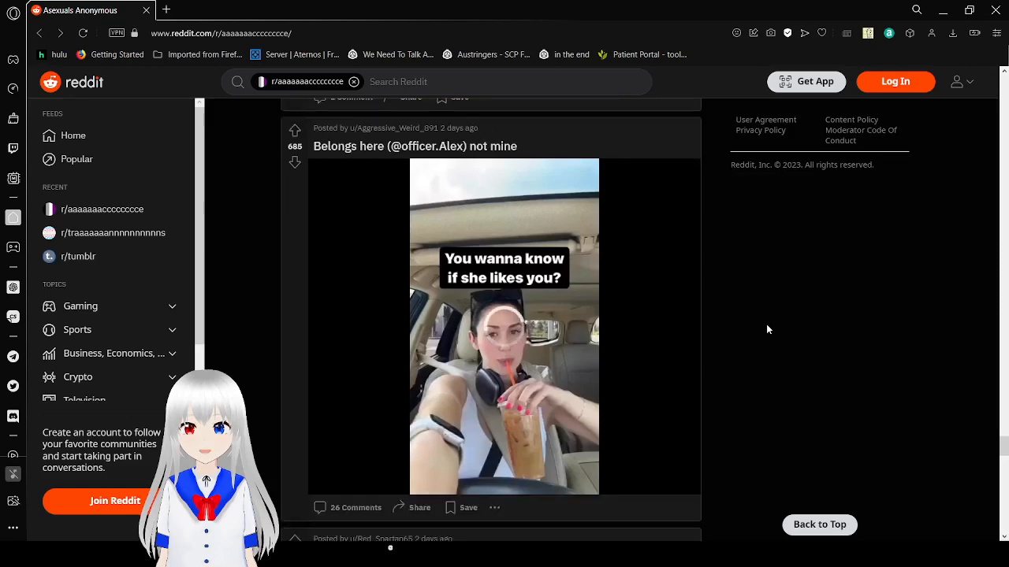
{"action": "scroll", "scroll_direction": "down", "scroll_amount": 3}
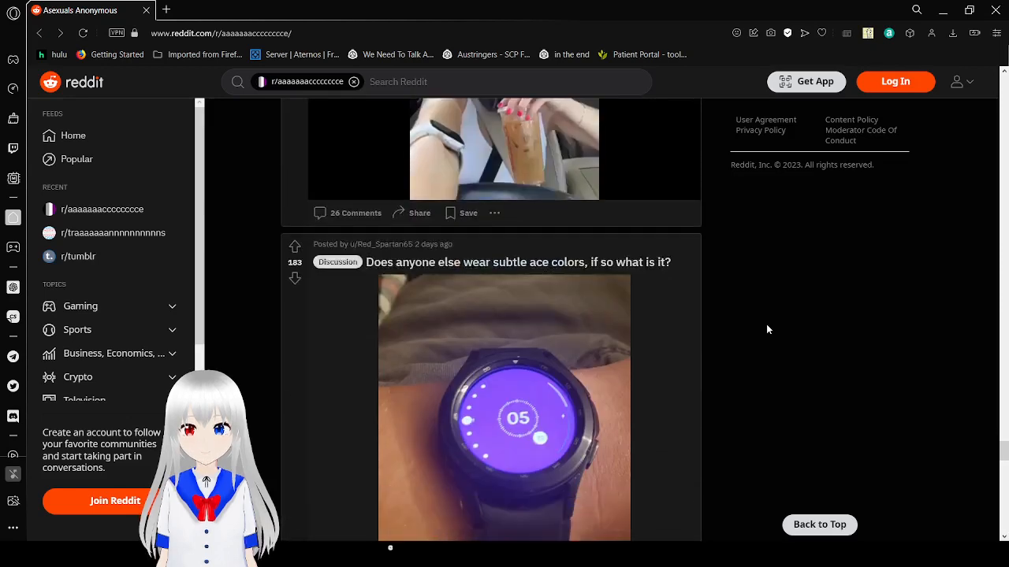
{"action": "scroll", "scroll_direction": "down", "scroll_amount": 3}
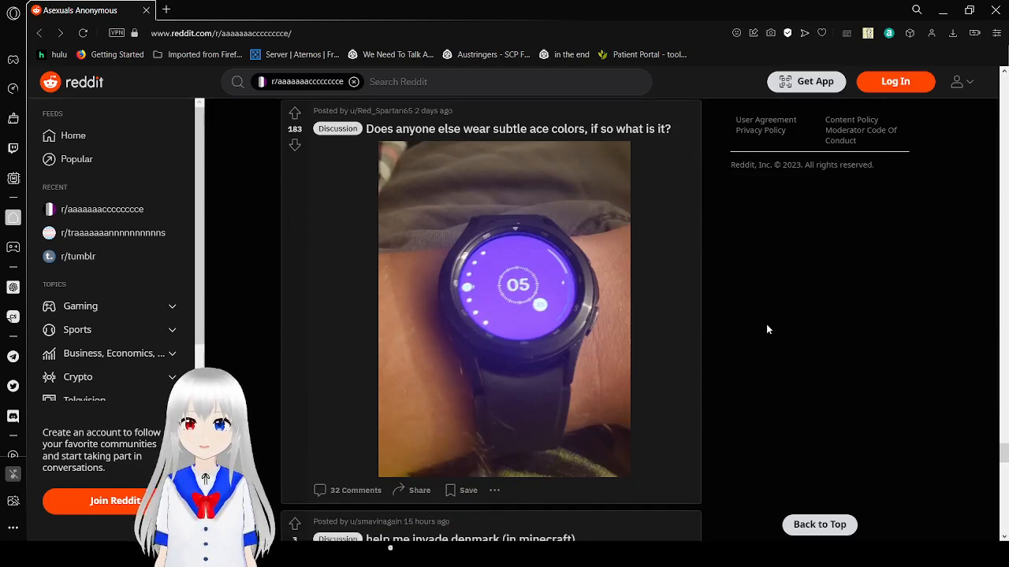
Continue past the Minecraft, Denmark and orangutan memes to 'How my friends reacted when I came out'.
{"action": "scroll", "scroll_direction": "down", "scroll_amount": 3}
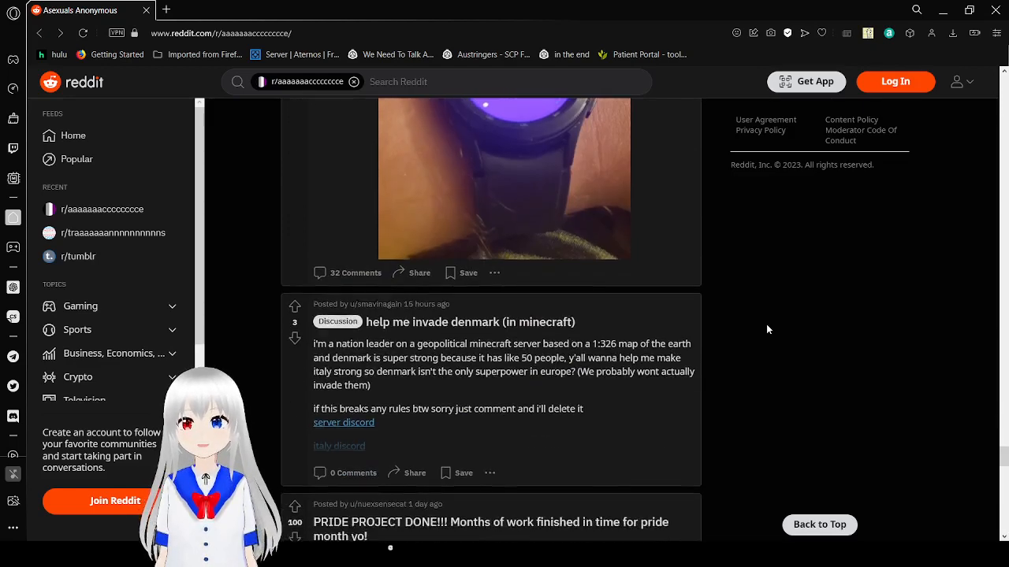
{"action": "scroll", "scroll_direction": "down", "scroll_amount": 3}
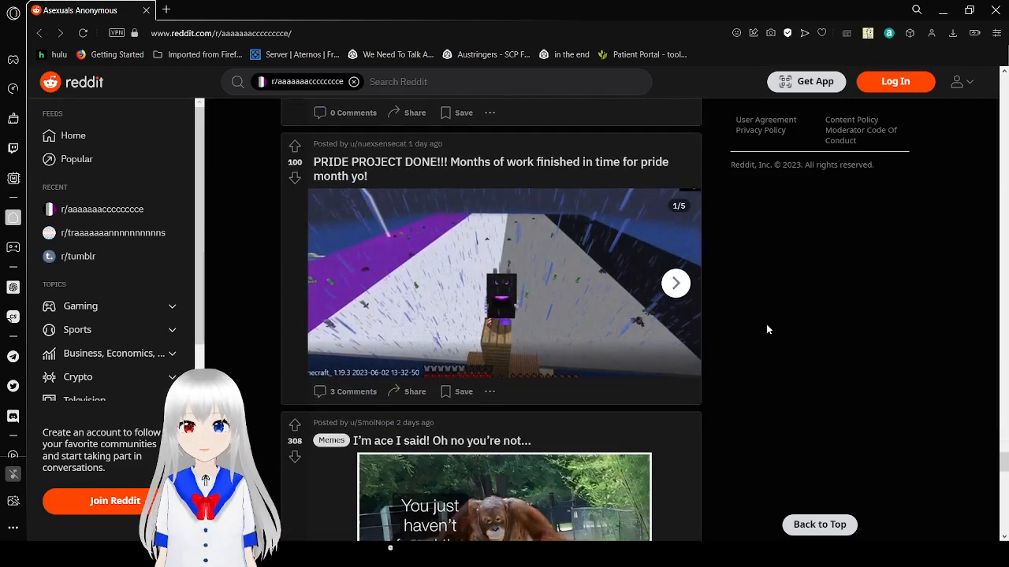
{"action": "scroll", "scroll_direction": "down", "scroll_amount": 3}
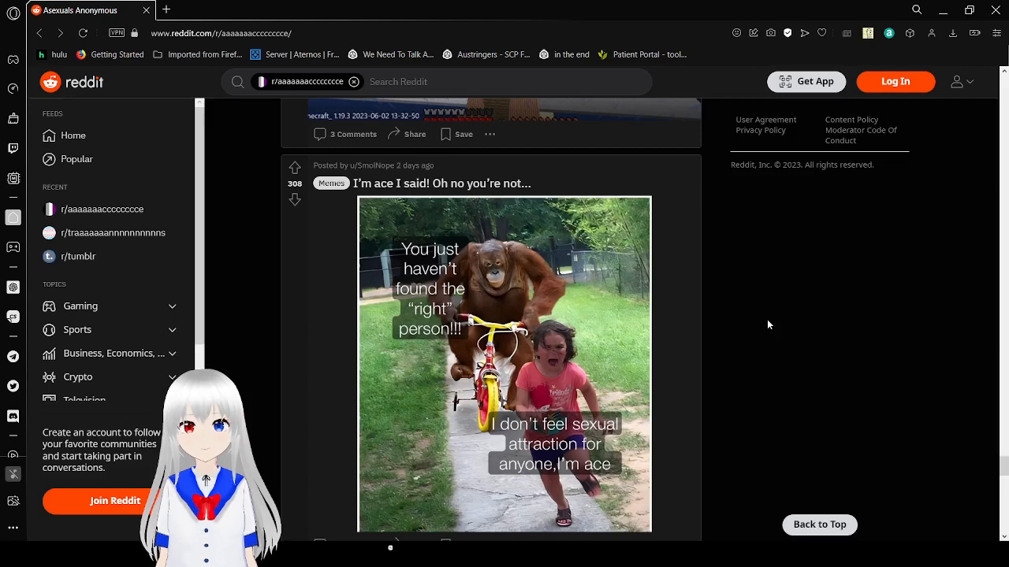
{"action": "scroll", "scroll_direction": "down", "scroll_amount": 3}
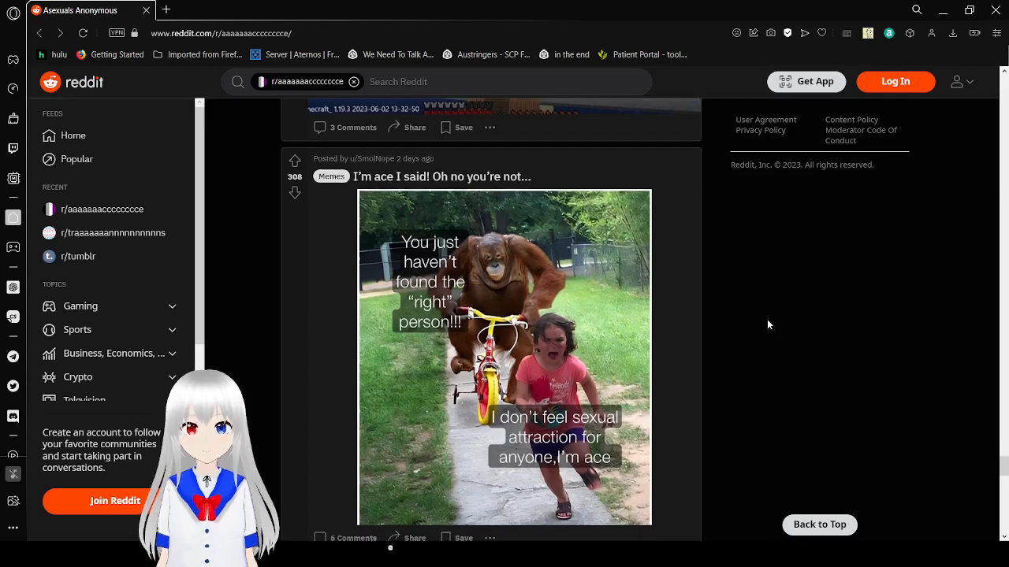
{"action": "scroll", "scroll_direction": "down", "scroll_amount": 3}
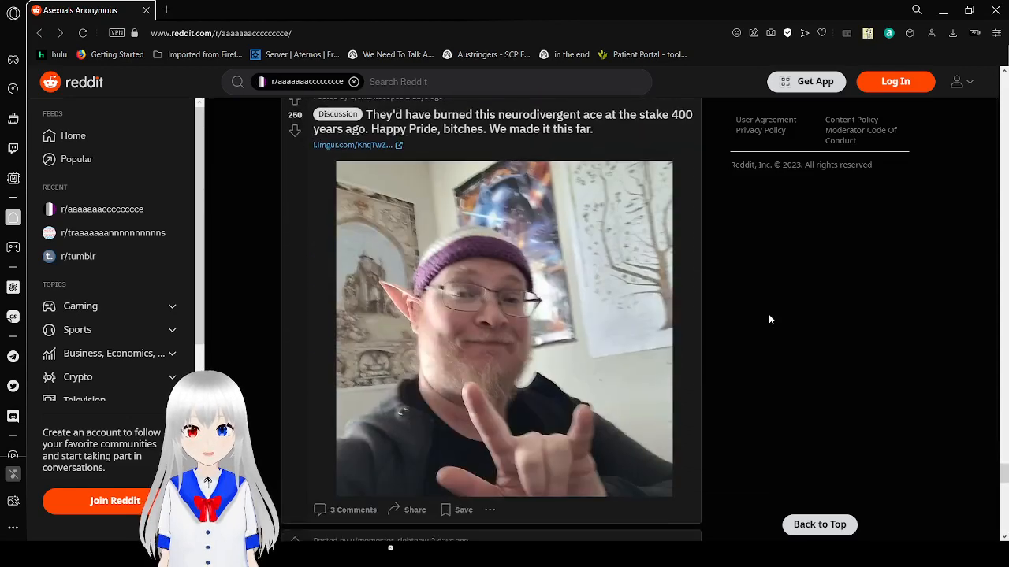
{"action": "scroll", "scroll_direction": "down", "scroll_amount": 3}
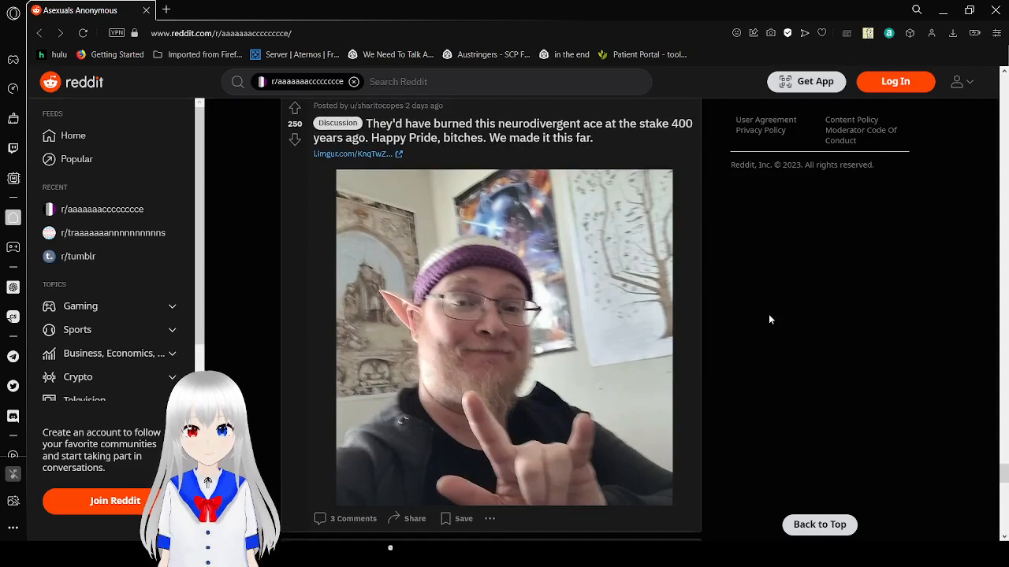
{"action": "scroll", "scroll_direction": "down", "scroll_amount": 3}
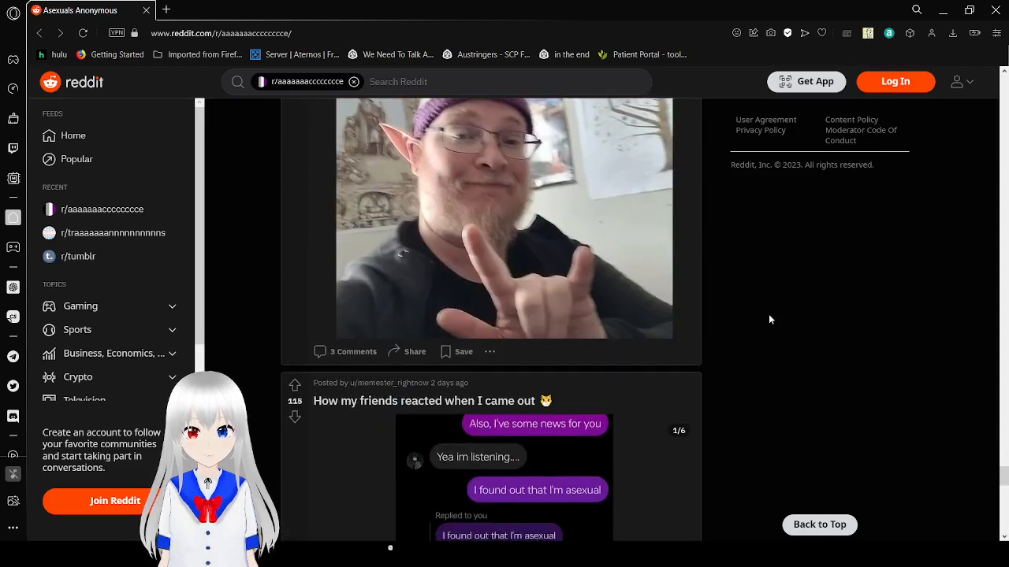
{"action": "scroll", "scroll_direction": "down", "scroll_amount": 3}
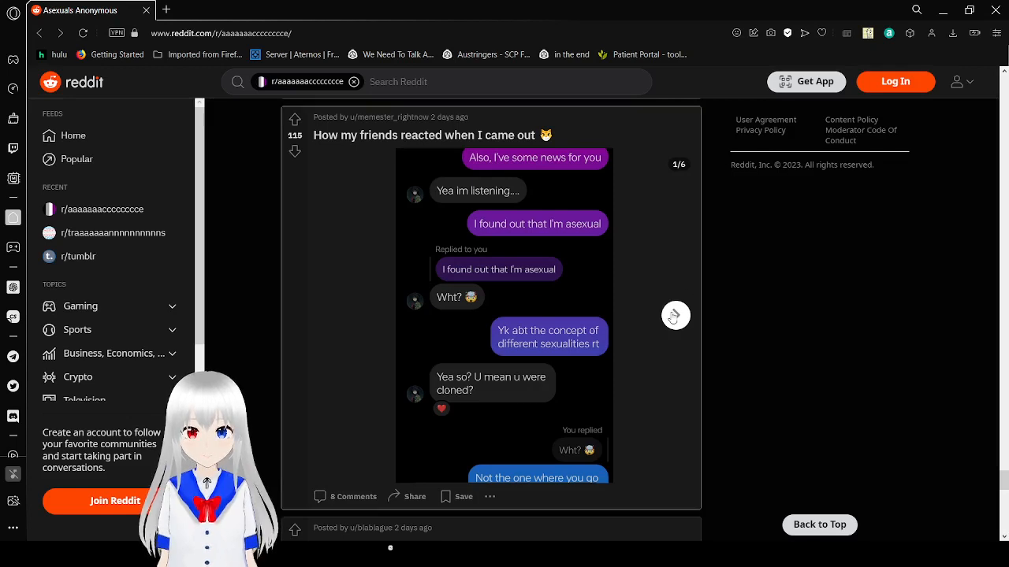
Advance the coming-out chat gallery from image 1/6 to 3/6.
{"action": "left_click", "coordinate": [675, 315]}
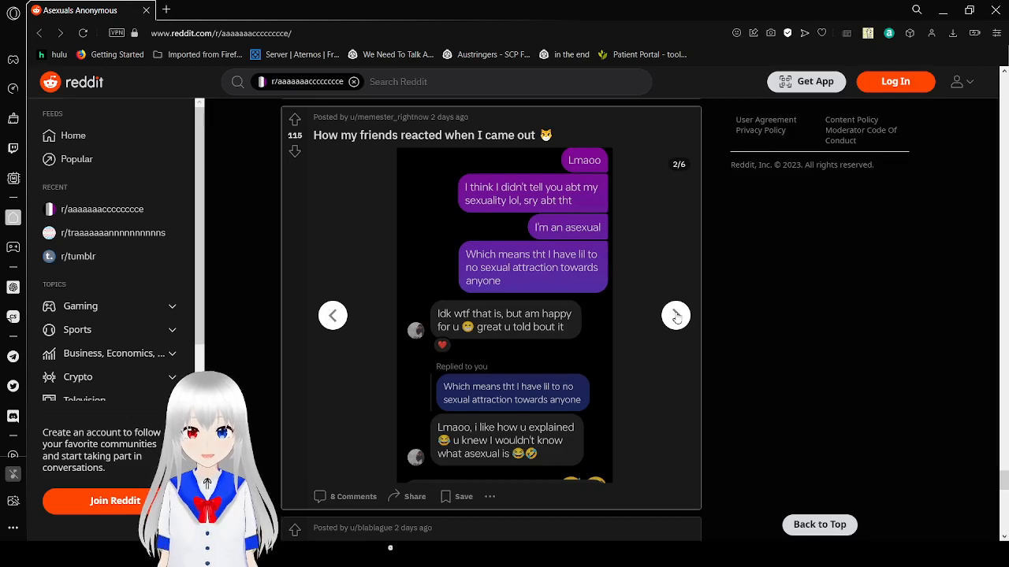
{"action": "left_click", "coordinate": [674, 316]}
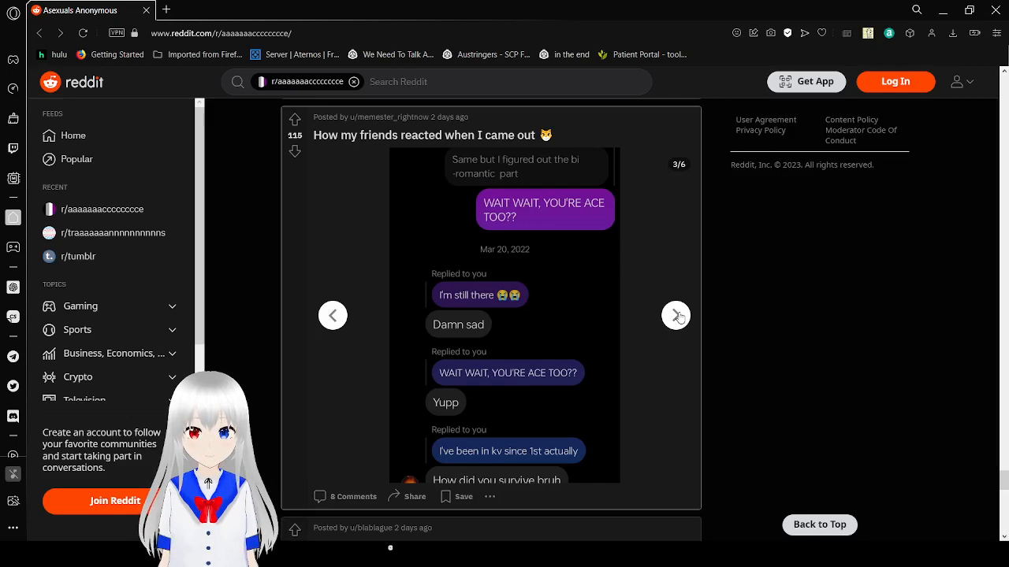
Page the chat gallery through images 4 and 5 to its sixth and final screenshot.
{"action": "left_click", "coordinate": [674, 315]}
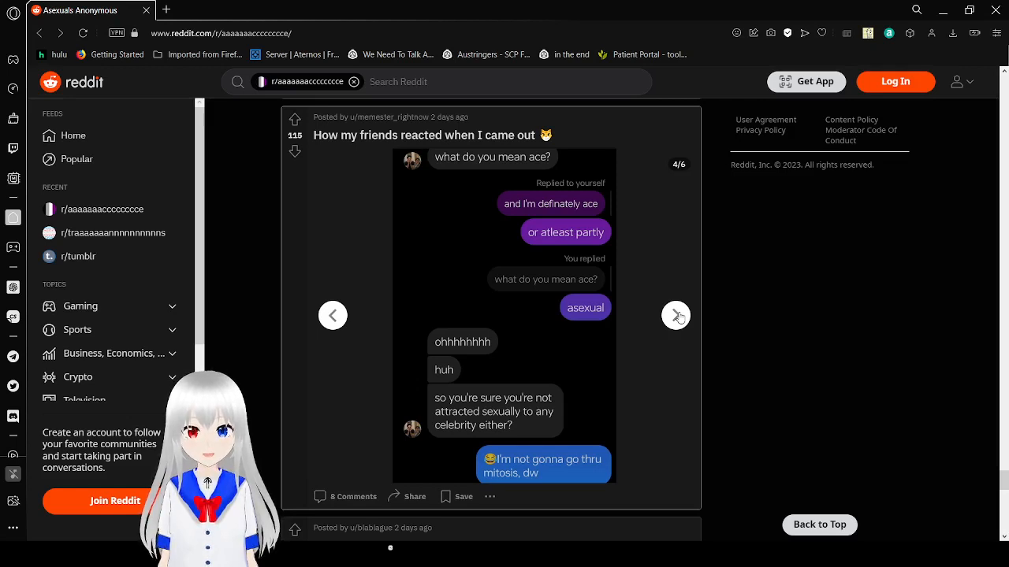
{"action": "left_click", "coordinate": [674, 315]}
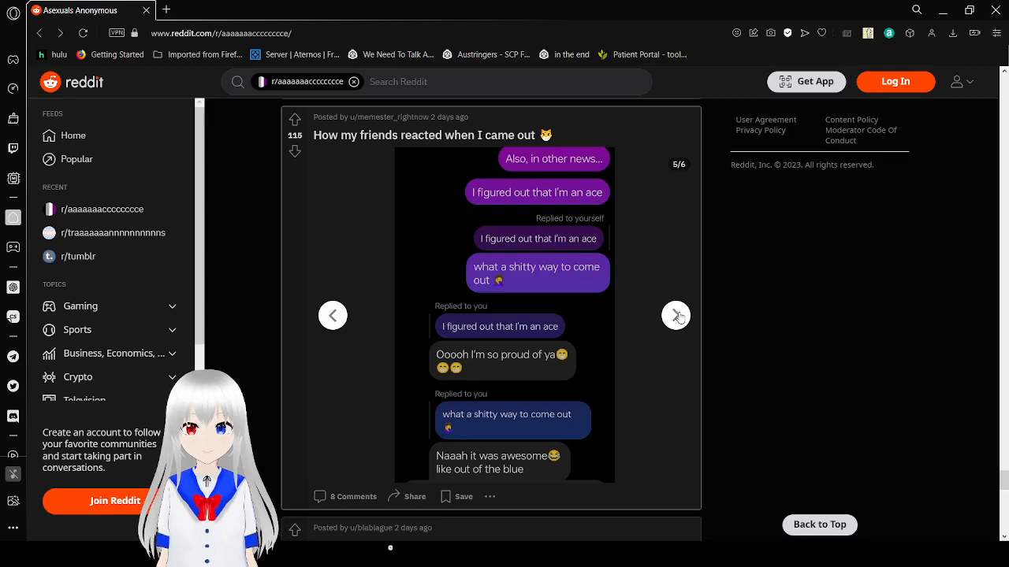
{"action": "left_click", "coordinate": [675, 315]}
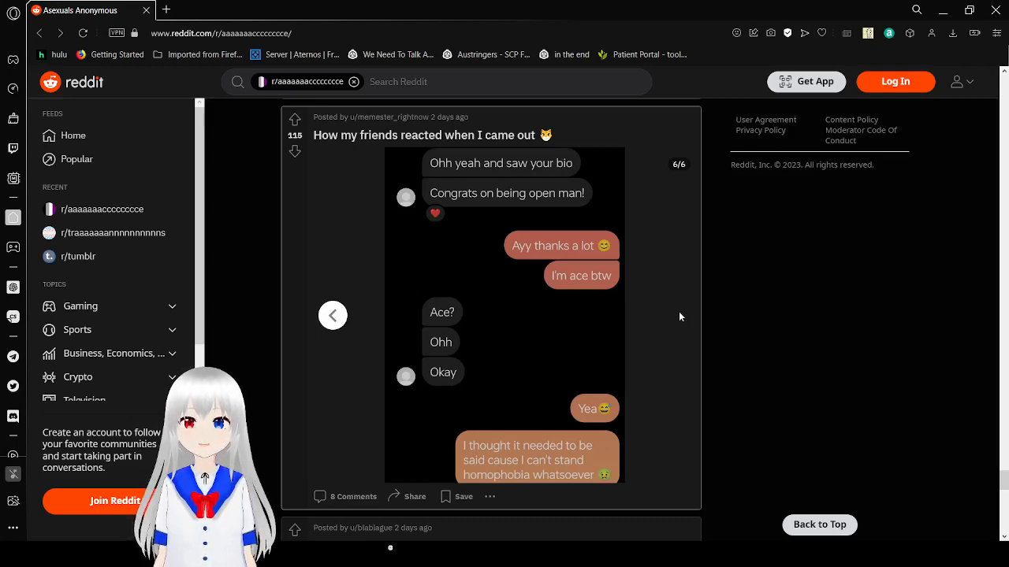
{"action": "mouse_move", "coordinate": [773, 347]}
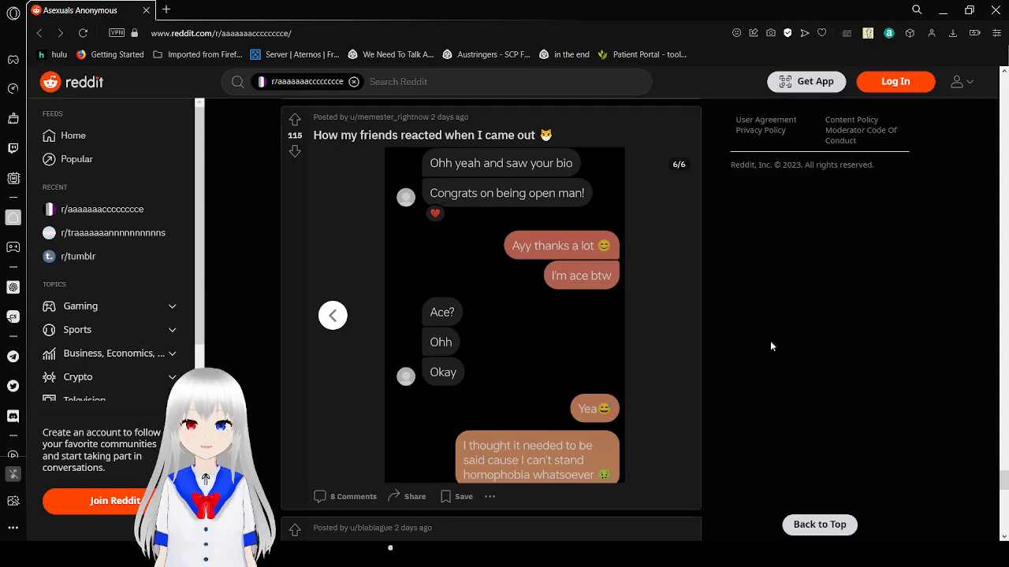
Scroll to the pride-month drawing post and advance its gallery to the third, beach cocktail drawing.
{"action": "scroll", "scroll_direction": "down", "scroll_amount": 3}
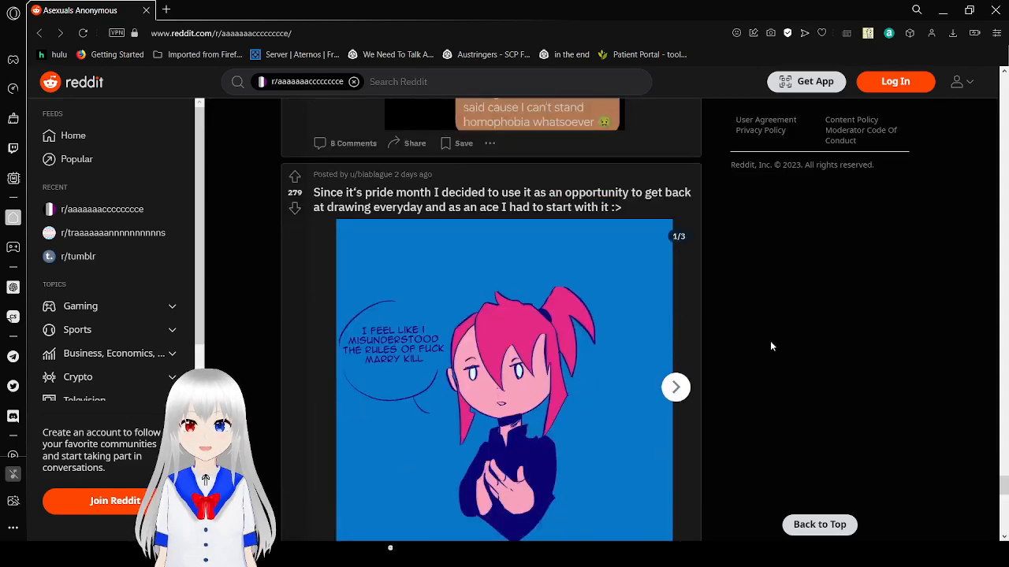
{"action": "scroll", "scroll_direction": "down", "scroll_amount": 3}
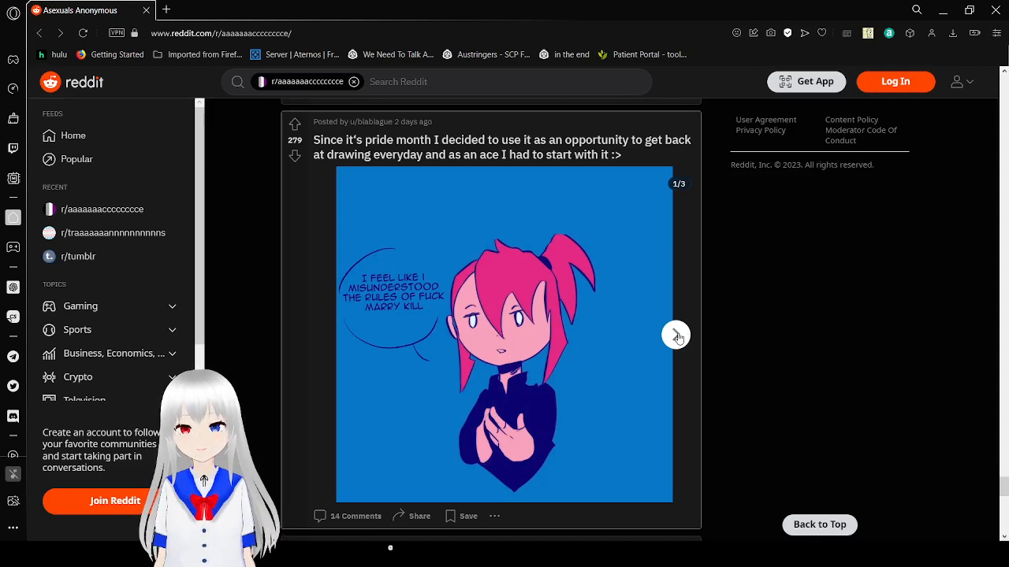
{"action": "left_click", "coordinate": [676, 334]}
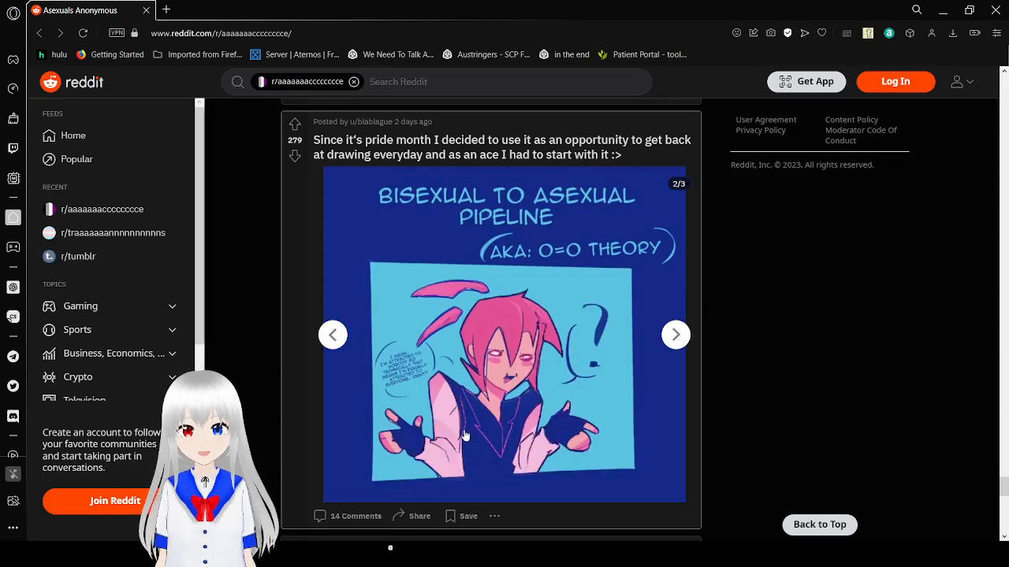
{"action": "scroll", "scroll_direction": "down", "scroll_amount": 3}
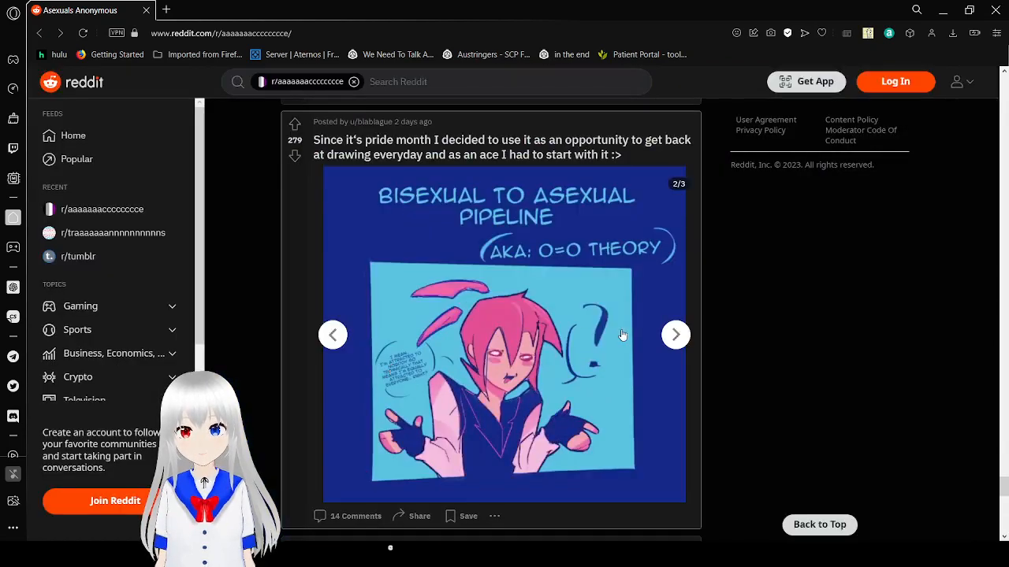
{"action": "mouse_move", "coordinate": [675, 334]}
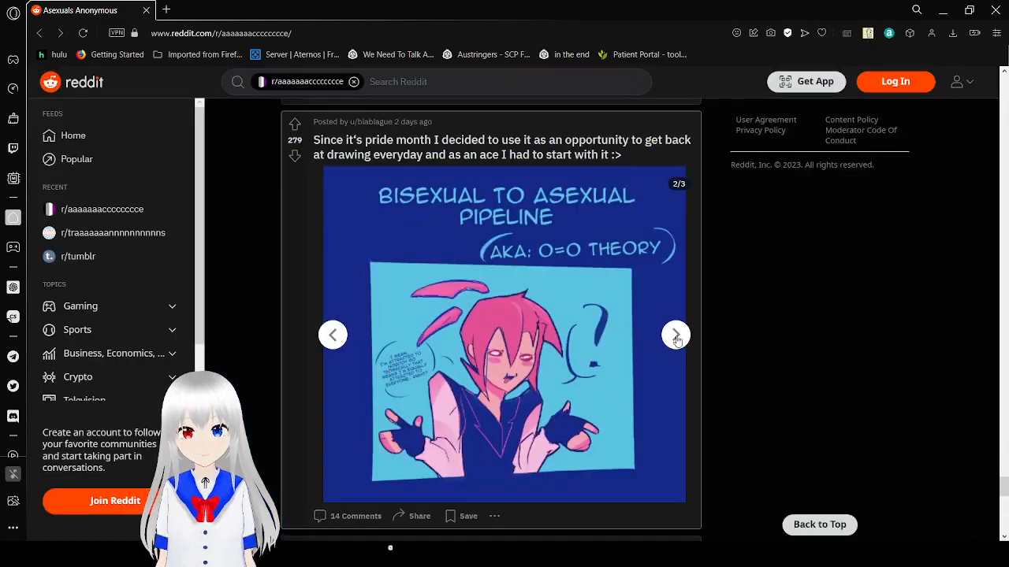
{"action": "left_click", "coordinate": [674, 334]}
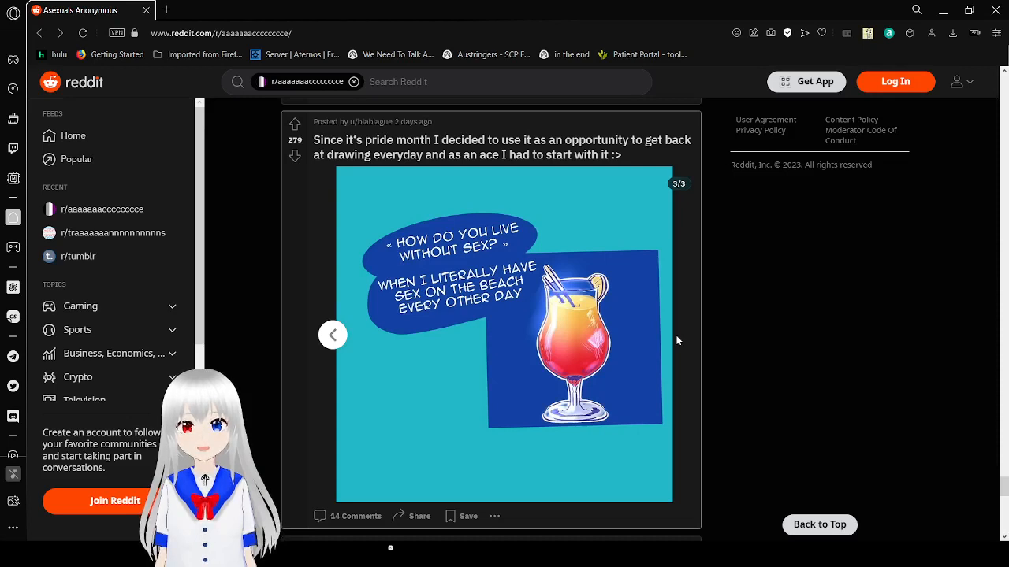
{"action": "mouse_move", "coordinate": [809, 336]}
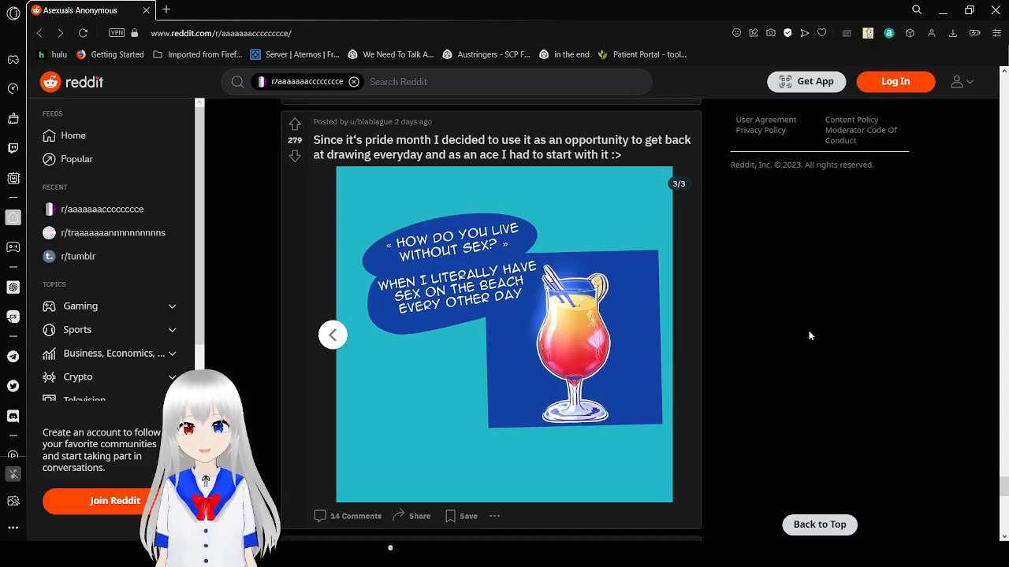
Scroll past the ring, Denmark tuk-tuk and garlic bread posts to the 'Where the horny ACEs at?' comic.
{"action": "scroll", "scroll_direction": "down", "scroll_amount": 3}
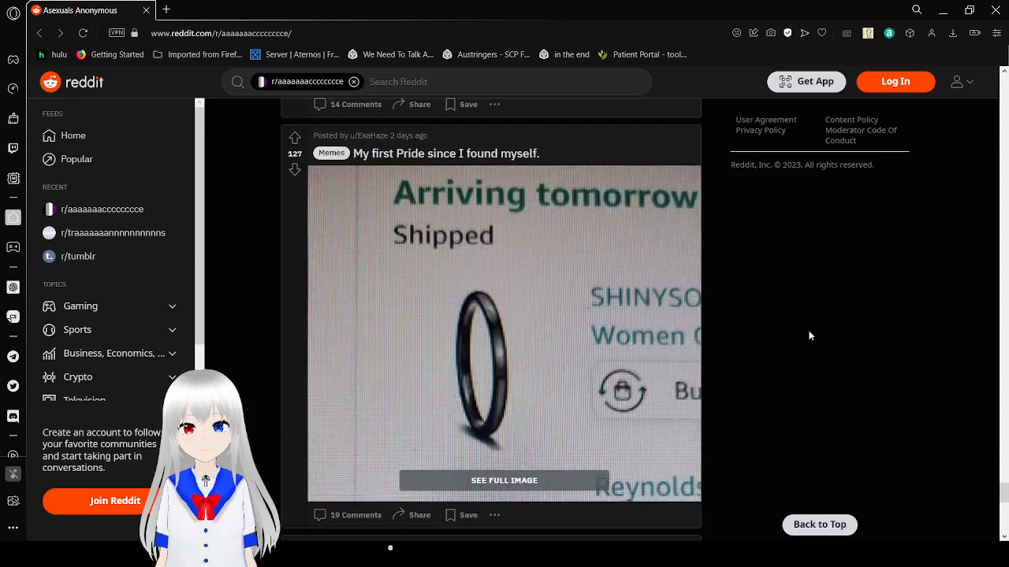
{"action": "scroll", "scroll_direction": "down", "scroll_amount": 3}
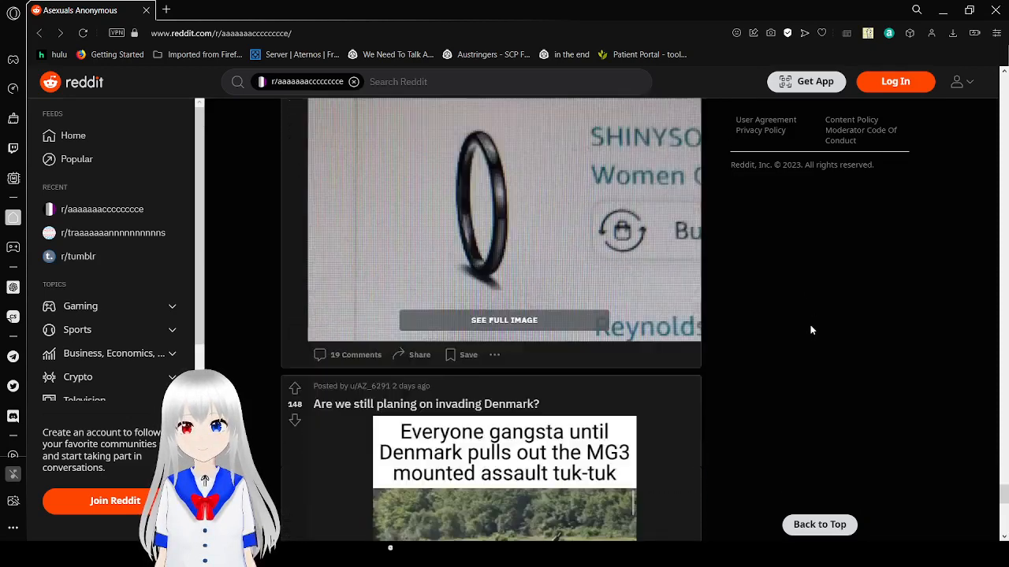
{"action": "scroll", "scroll_direction": "down", "scroll_amount": 3}
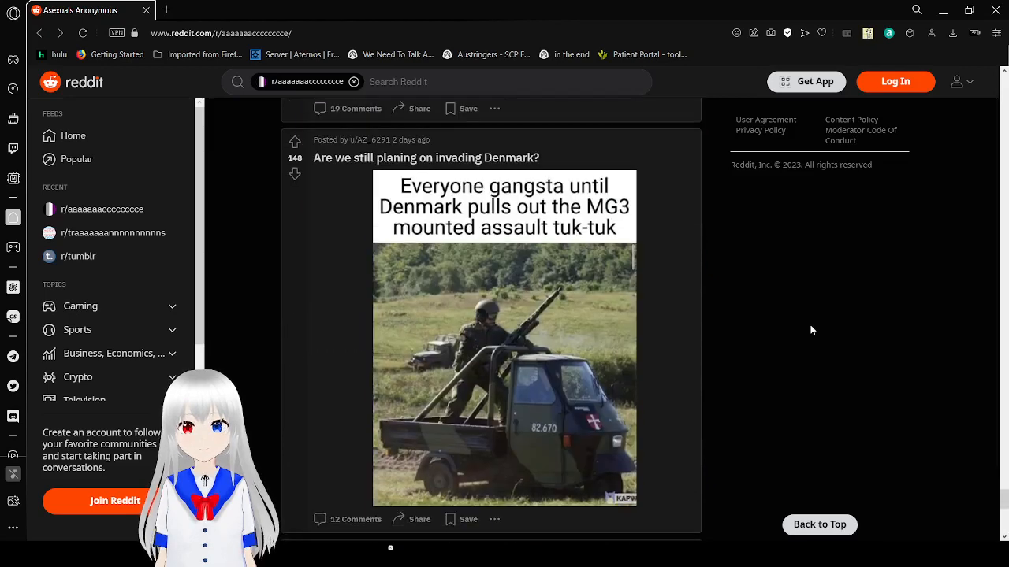
{"action": "scroll", "scroll_direction": "down", "scroll_amount": 3}
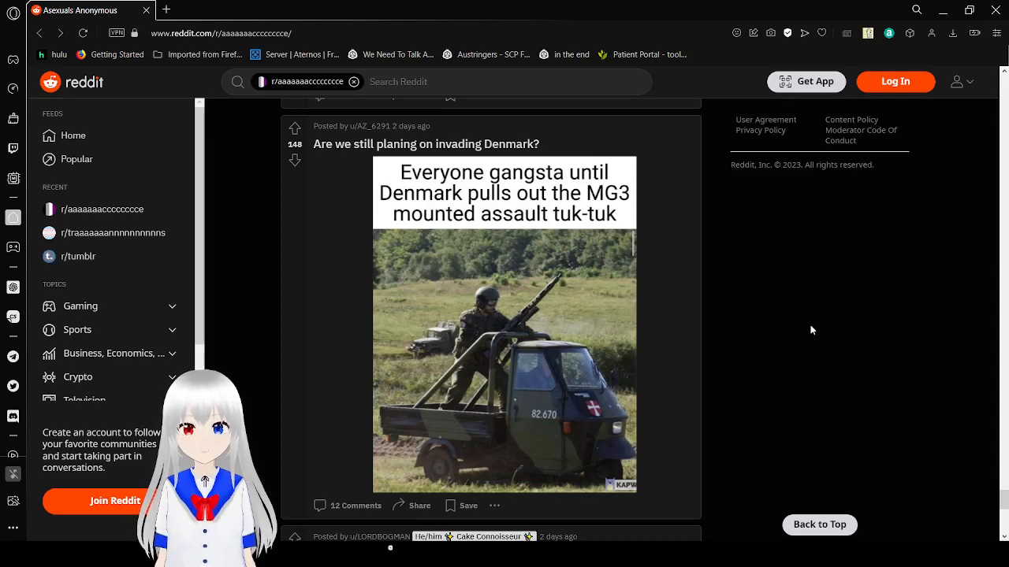
{"action": "scroll", "scroll_direction": "down", "scroll_amount": 3}
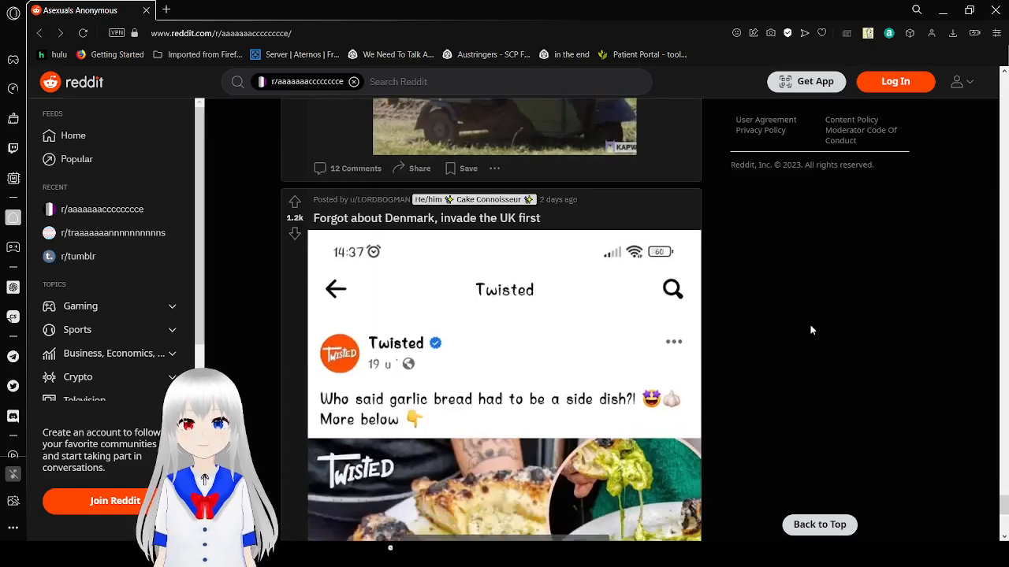
{"action": "scroll", "scroll_direction": "down", "scroll_amount": 3}
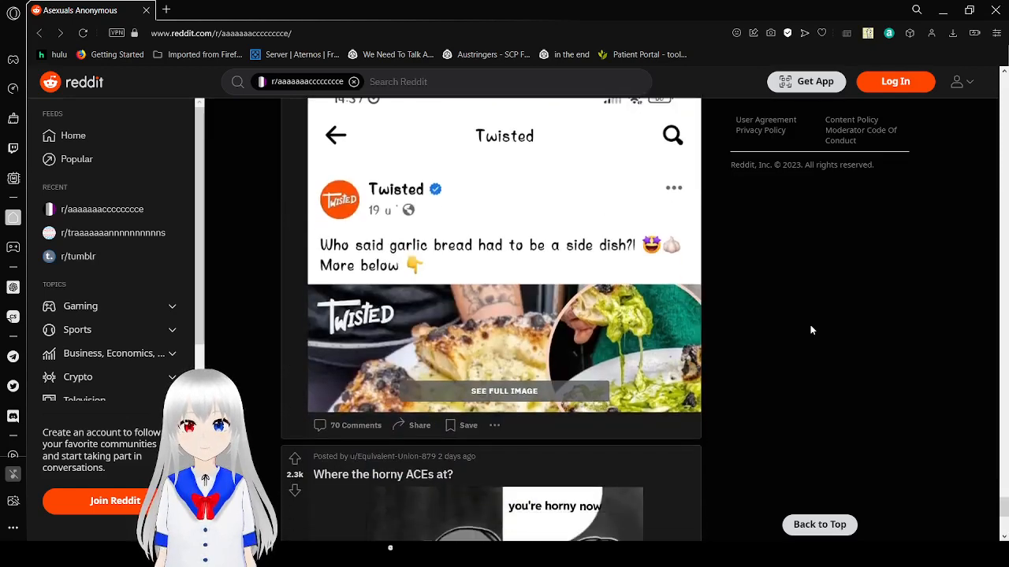
{"action": "scroll", "scroll_direction": "down", "scroll_amount": 3}
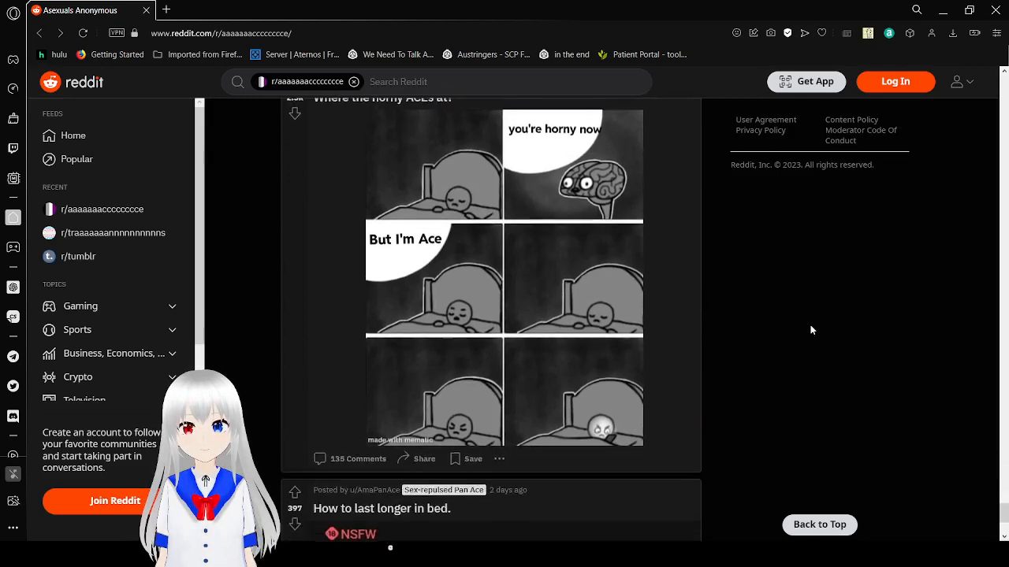
{"action": "scroll", "scroll_direction": "up", "scroll_amount": 3}
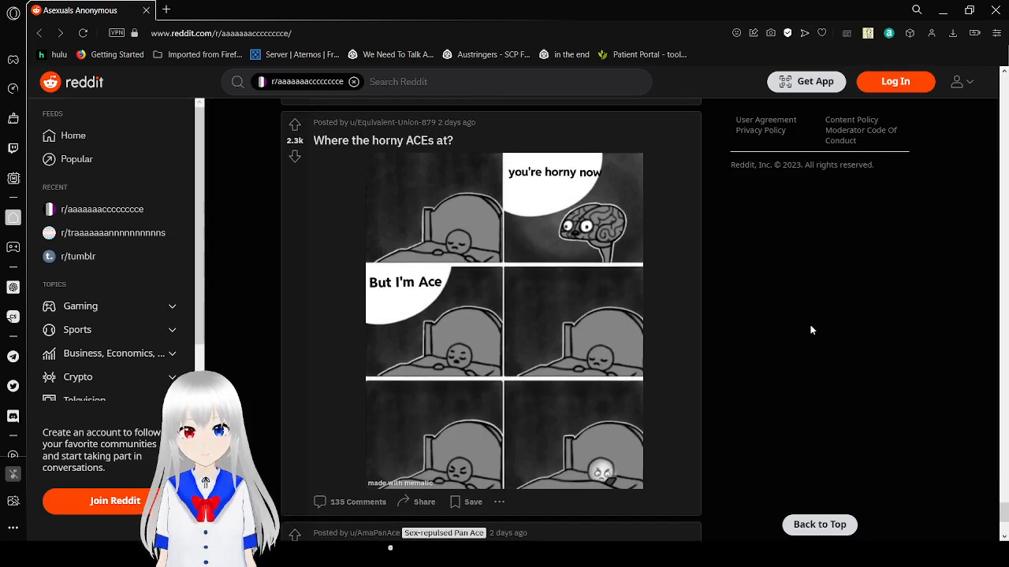
Read through 'How to last longer in bed.' and scroll on to 'Take all my money now' and the 'Anybody?' crosspost.
{"action": "scroll", "scroll_direction": "down", "scroll_amount": 3}
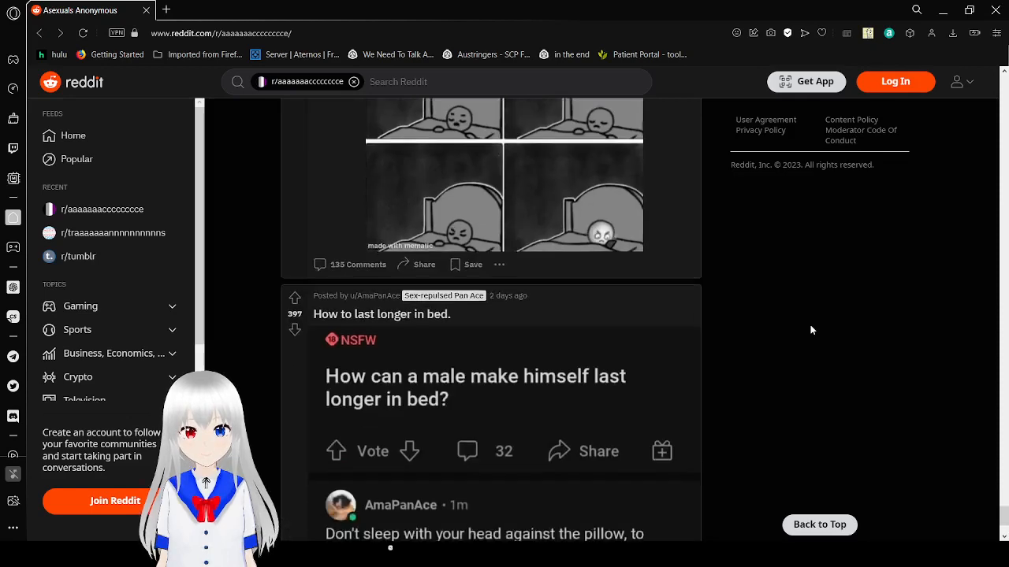
{"action": "scroll", "scroll_direction": "down", "scroll_amount": 3}
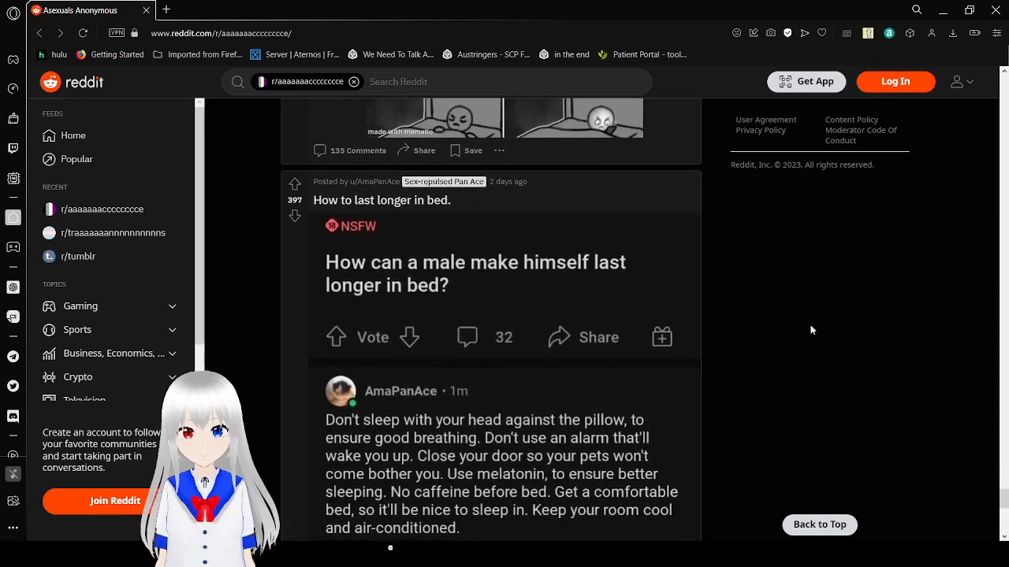
{"action": "scroll", "scroll_direction": "down", "scroll_amount": 3}
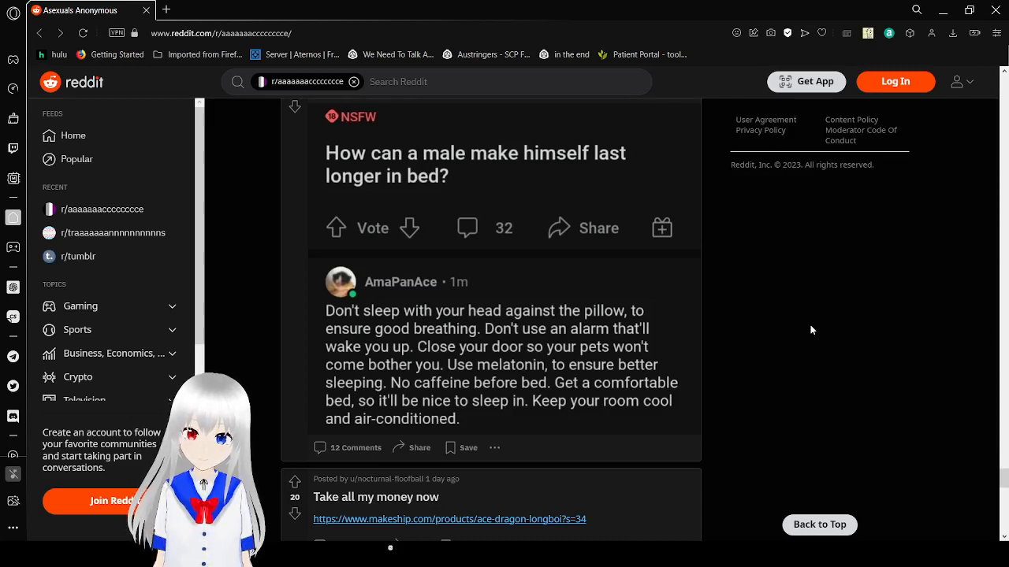
{"action": "scroll", "scroll_direction": "up", "scroll_amount": 3}
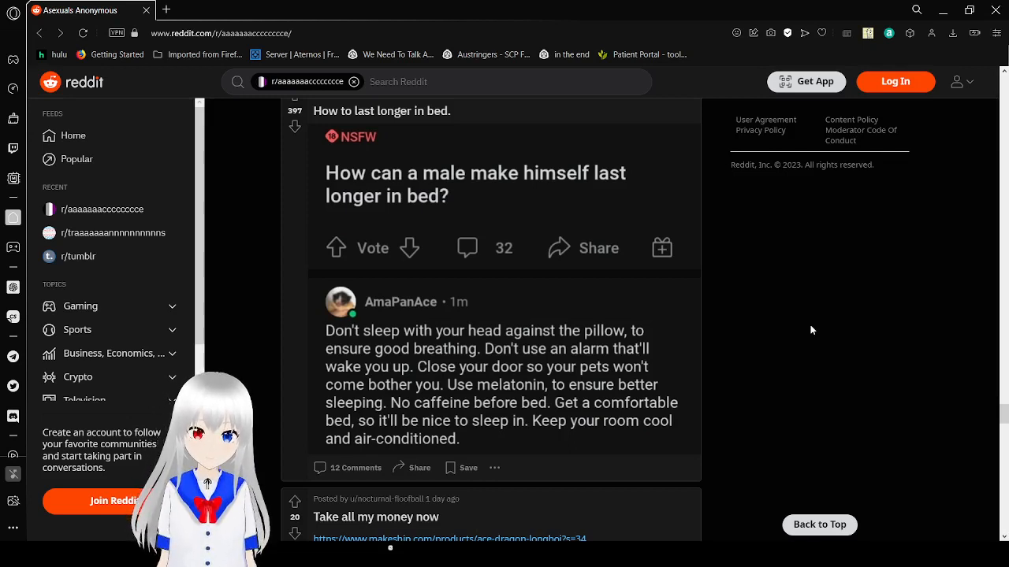
{"action": "scroll", "scroll_direction": "down", "scroll_amount": 3}
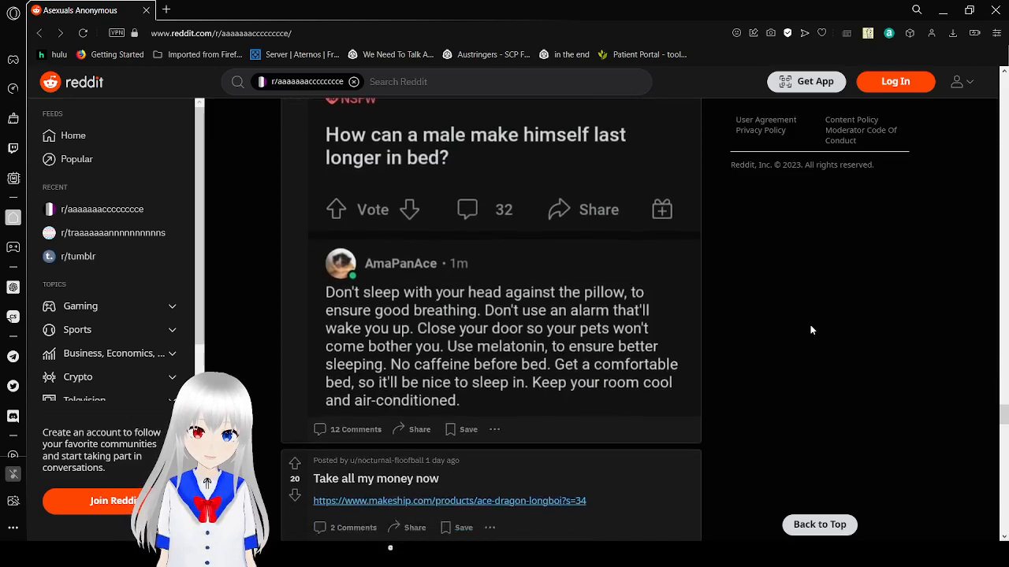
{"action": "scroll", "scroll_direction": "down", "scroll_amount": 3}
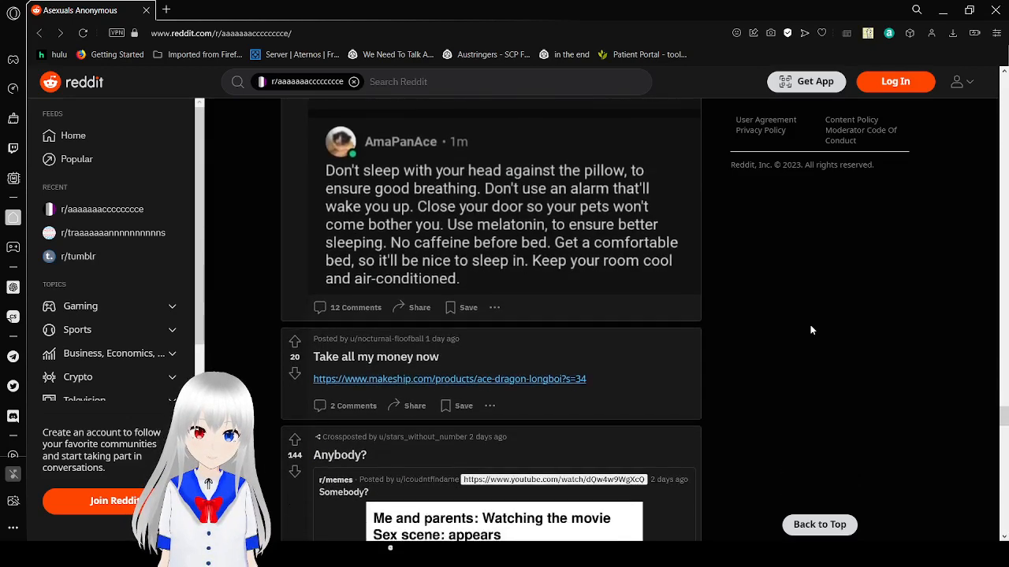
Scroll past the movie meme, pride meme, Djungelskog plush and ace-flag art to the Jerry the hoverfish crosspost.
{"action": "scroll", "scroll_direction": "down", "scroll_amount": 3}
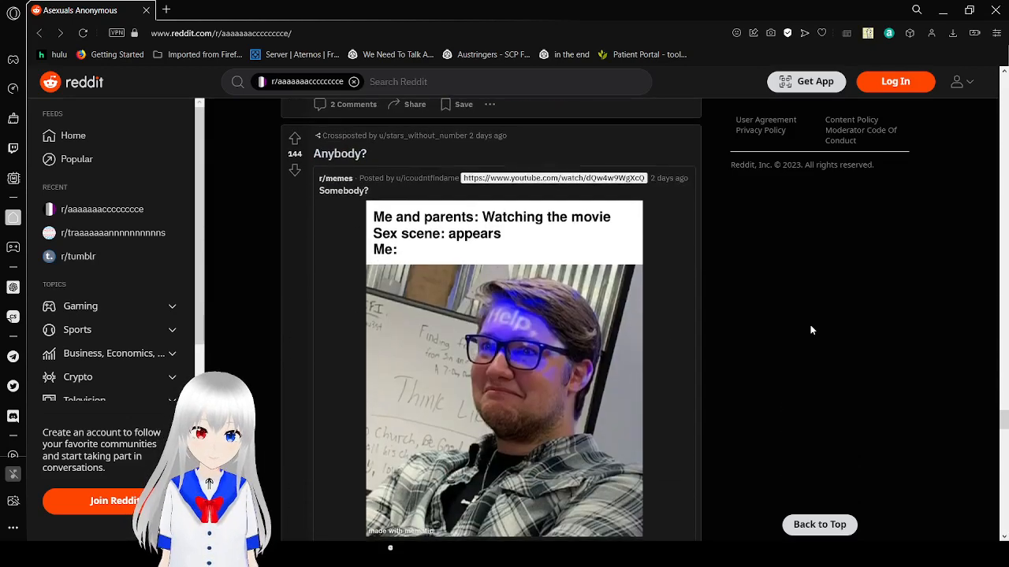
{"action": "scroll", "scroll_direction": "down", "scroll_amount": 3}
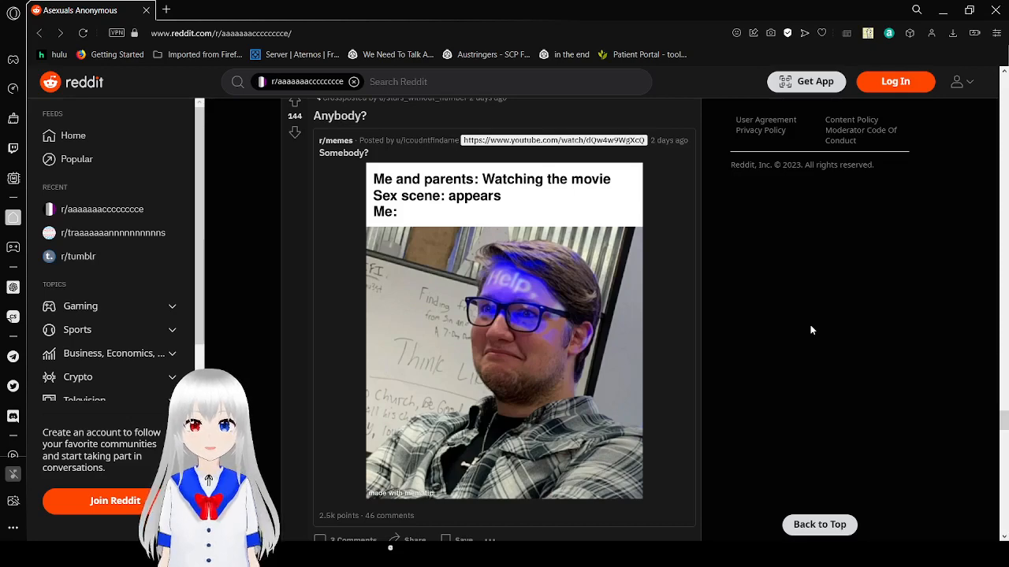
{"action": "scroll", "scroll_direction": "down", "scroll_amount": 3}
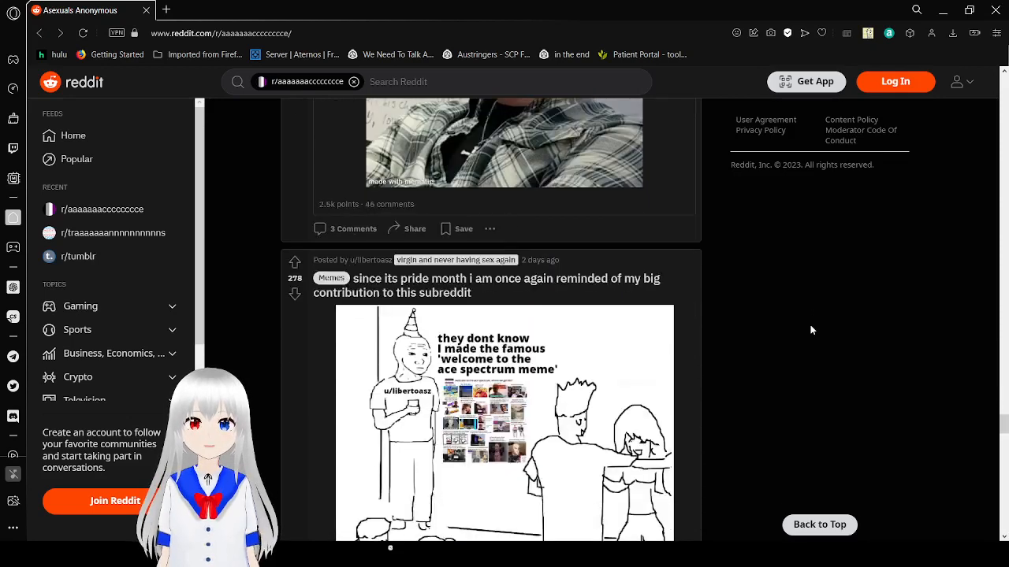
{"action": "scroll", "scroll_direction": "down", "scroll_amount": 3}
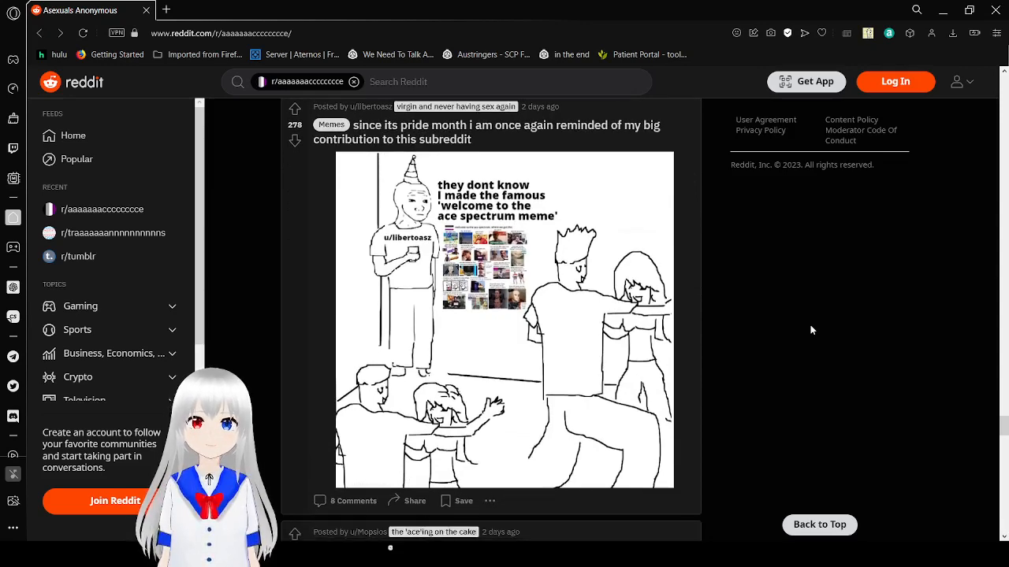
{"action": "scroll", "scroll_direction": "down", "scroll_amount": 3}
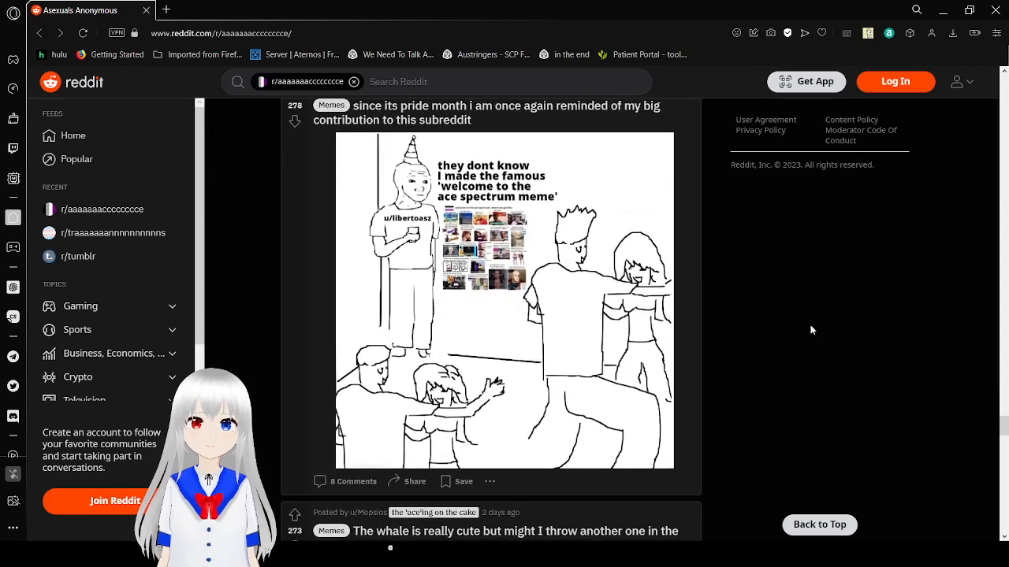
{"action": "scroll", "scroll_direction": "down", "scroll_amount": 3}
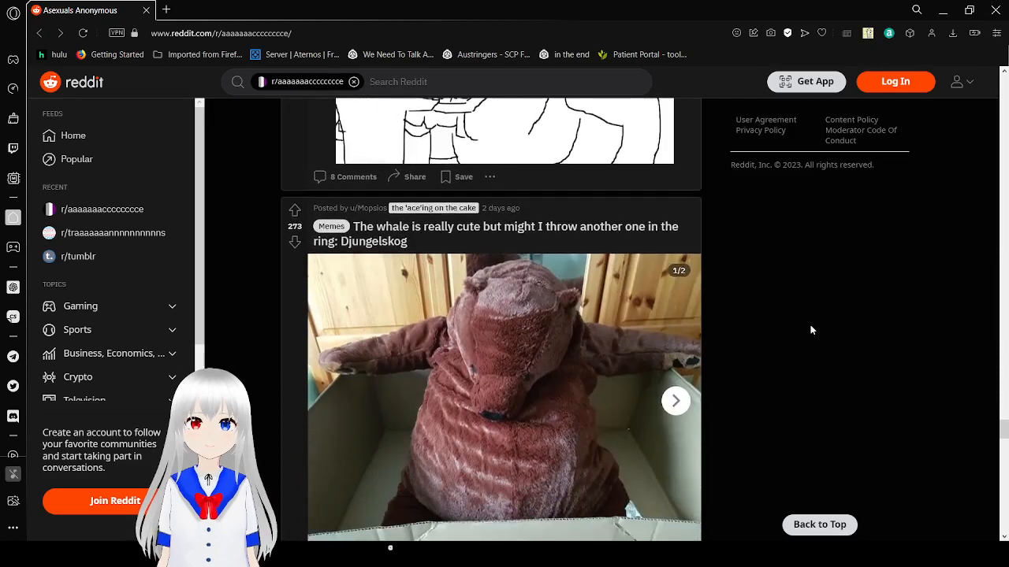
{"action": "scroll", "scroll_direction": "down", "scroll_amount": 3}
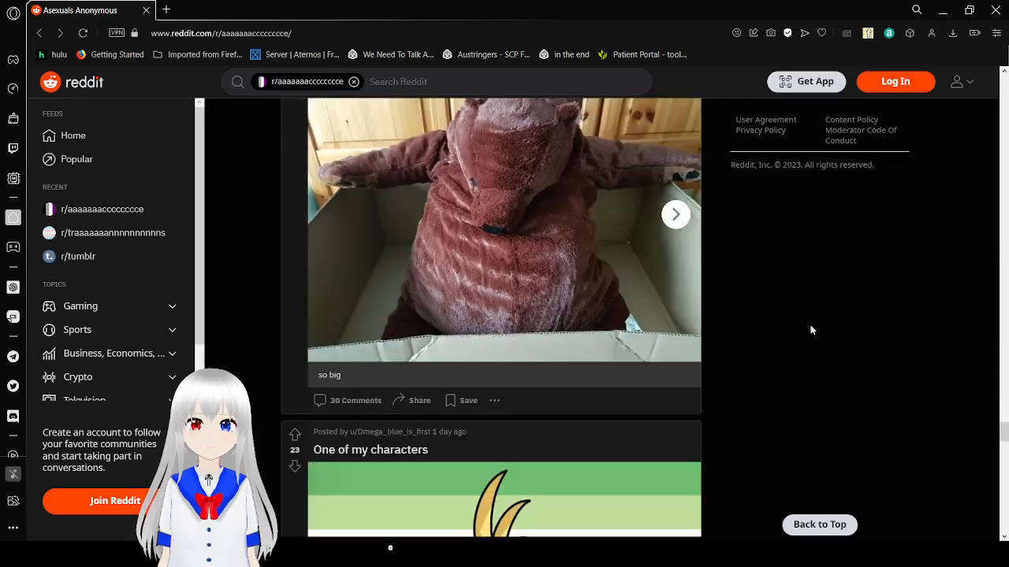
{"action": "scroll", "scroll_direction": "down", "scroll_amount": 3}
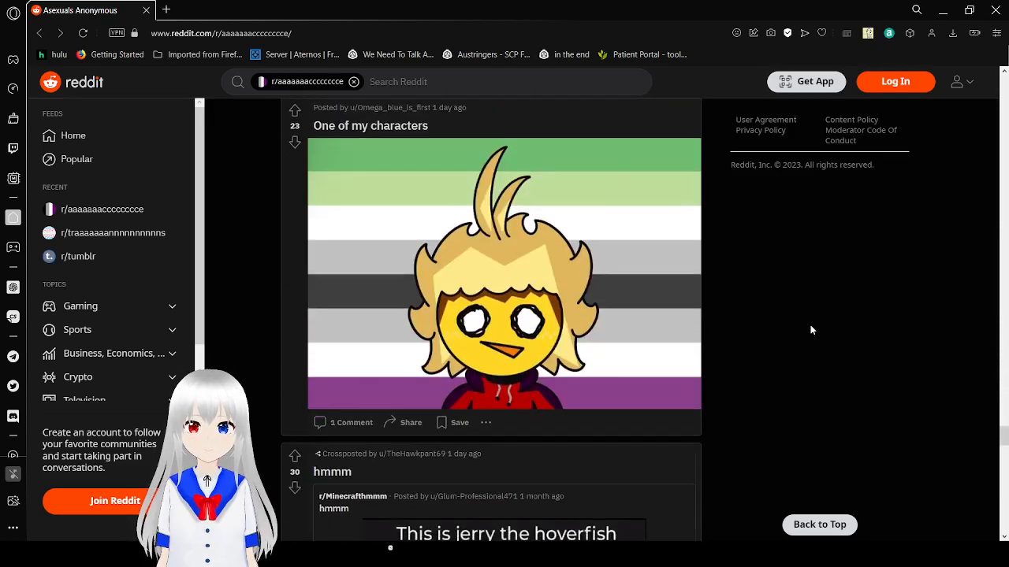
{"action": "scroll", "scroll_direction": "down", "scroll_amount": 3}
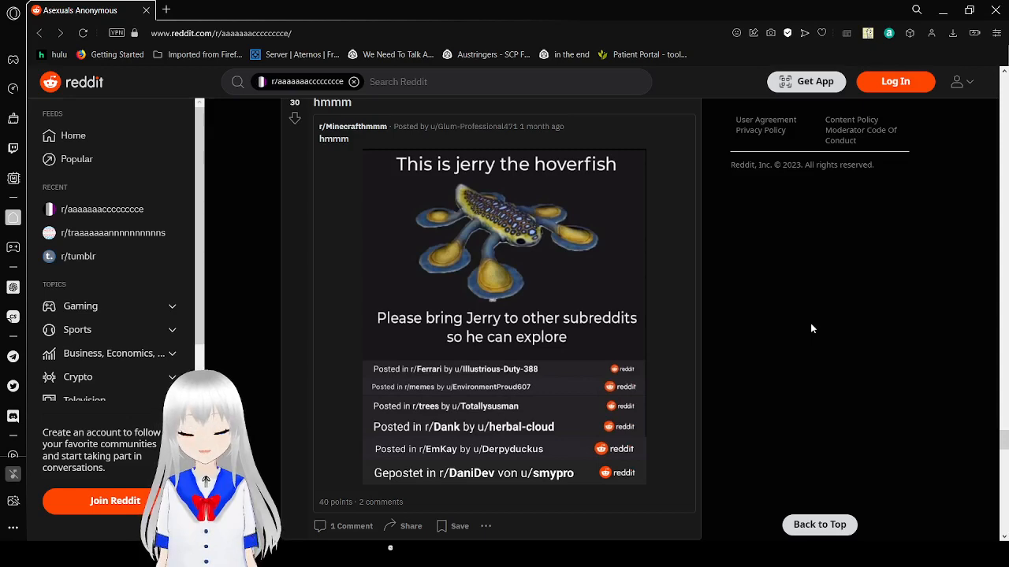
Scroll past the Jerry the hoverfish crosspost to the 'Is Barbie an ace?' Variety screenshot post.
{"action": "scroll", "scroll_direction": "down", "scroll_amount": 3}
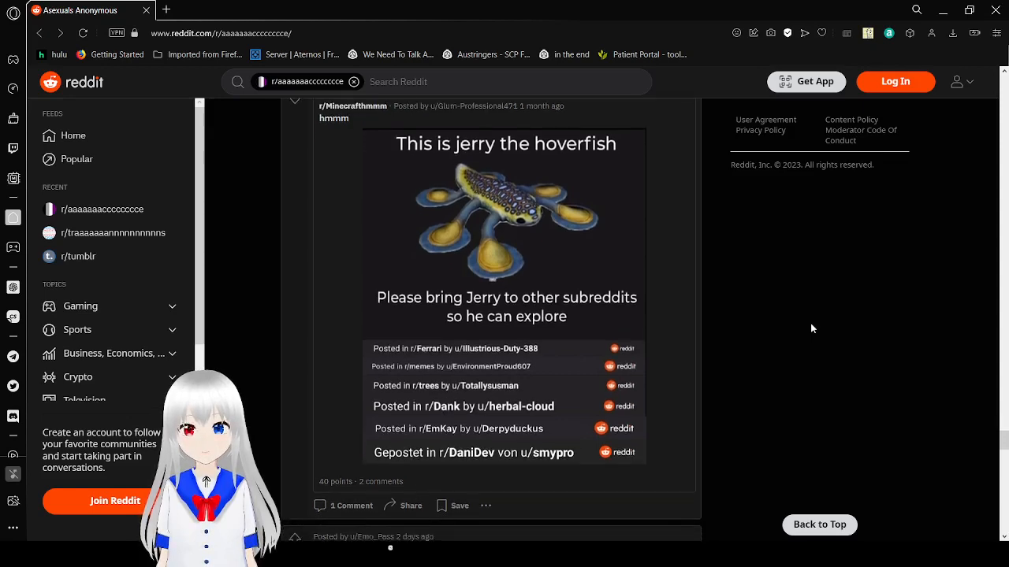
{"action": "scroll", "scroll_direction": "down", "scroll_amount": 3}
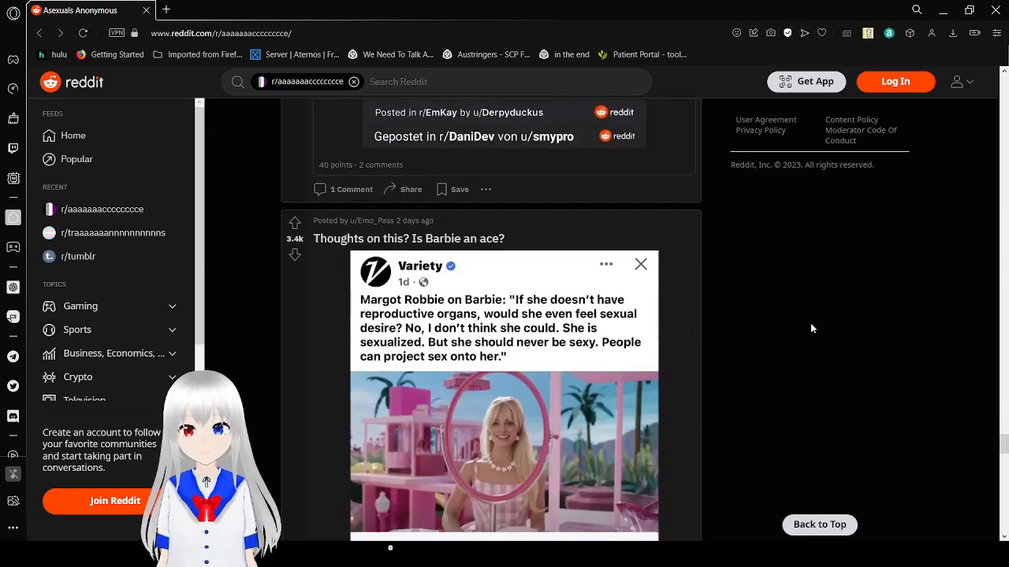
{"action": "scroll", "scroll_direction": "down", "scroll_amount": 3}
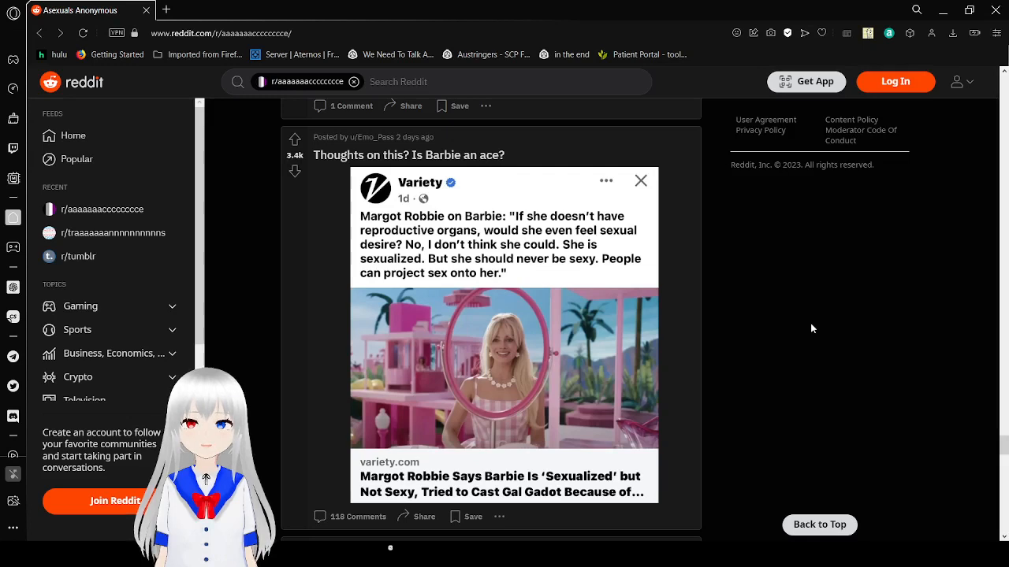
{"action": "scroll", "scroll_direction": "down", "scroll_amount": 3}
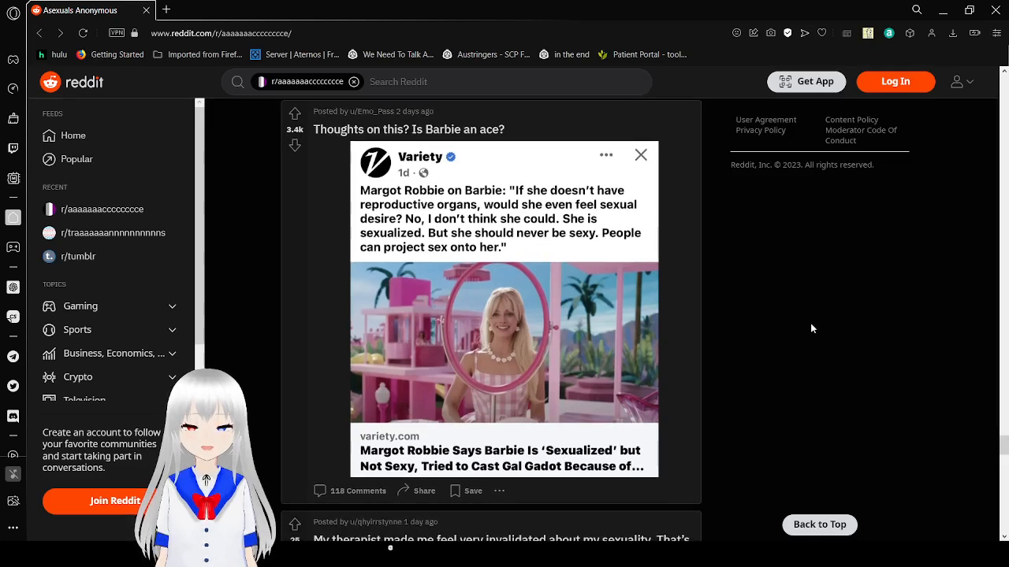